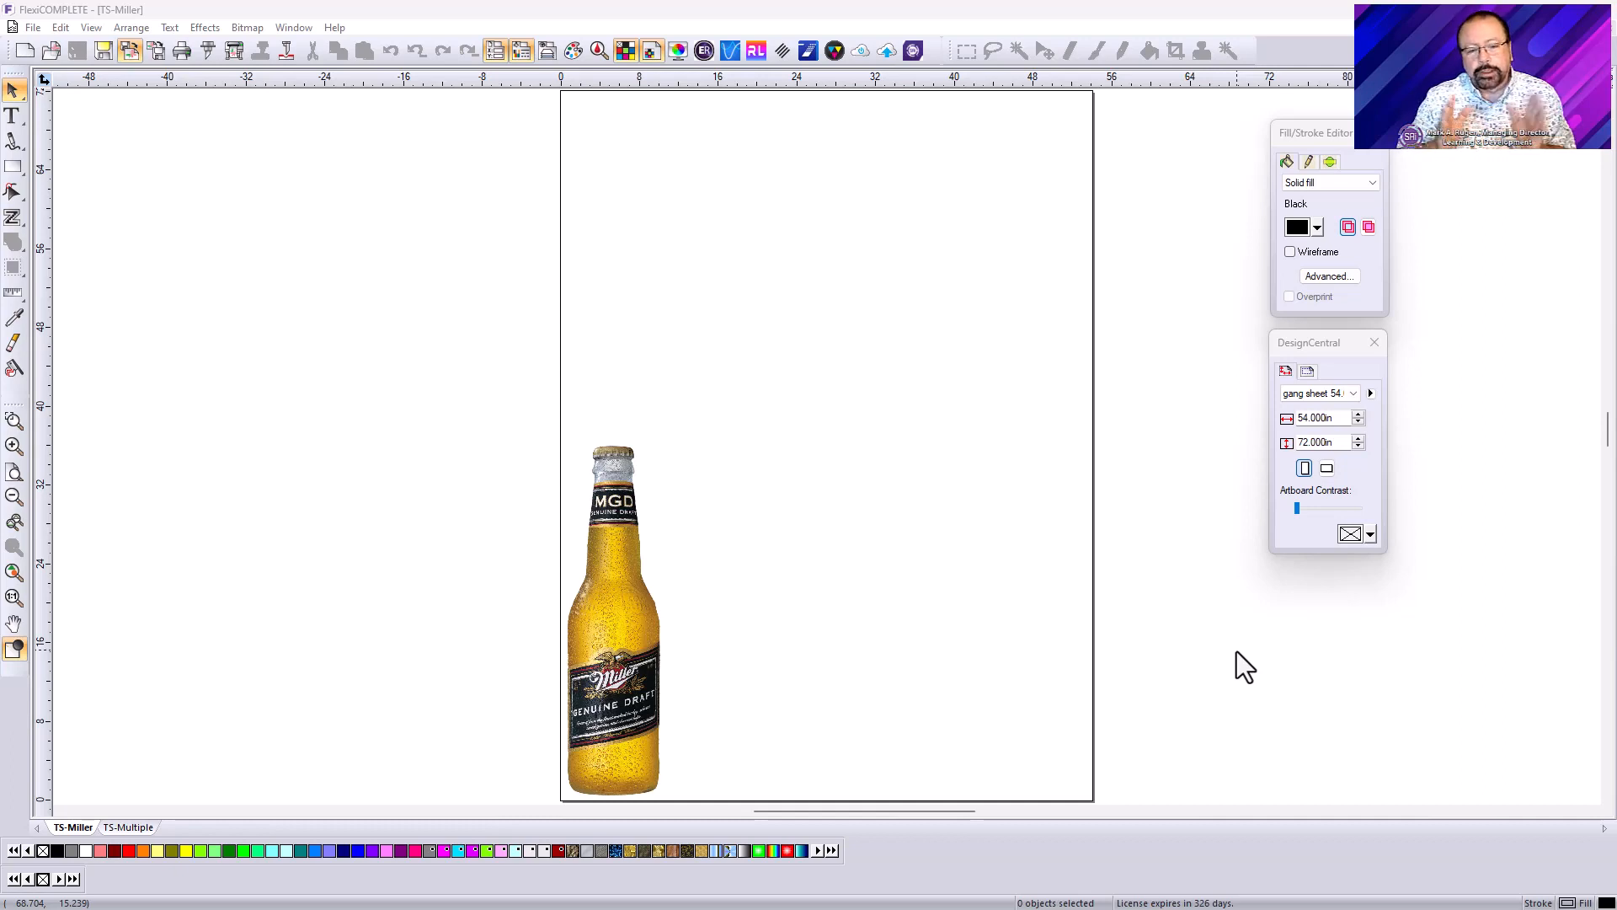
mouse_move(804, 565)
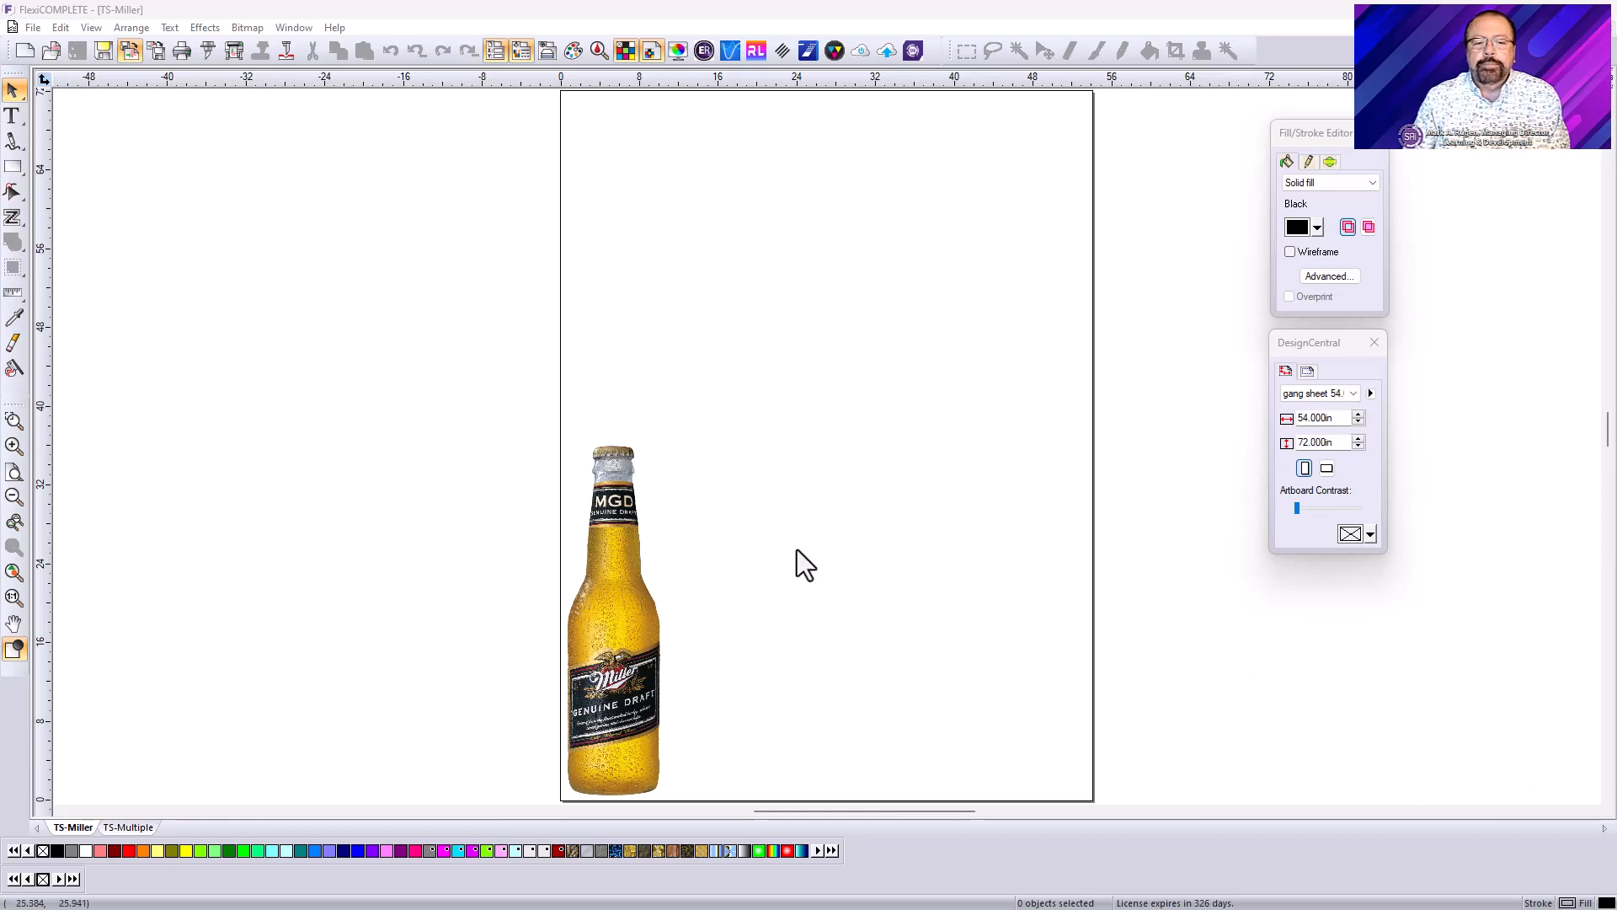
Select the bottle image and begin duplicating it into a grid from the Arrange menu
left_click(611, 619)
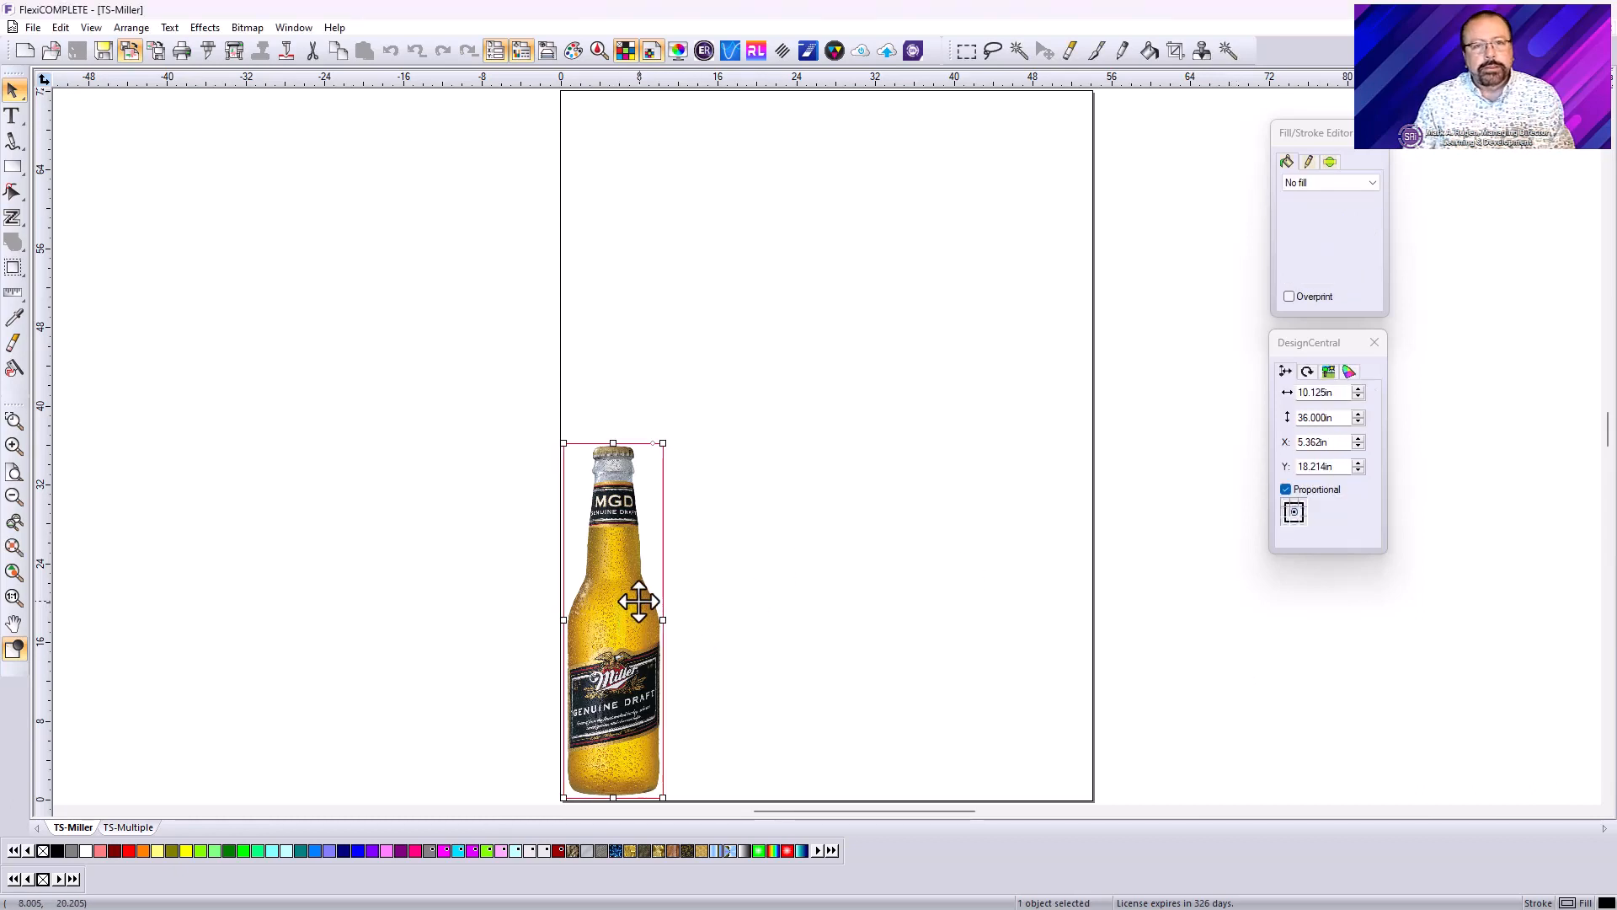
mouse_move(640, 547)
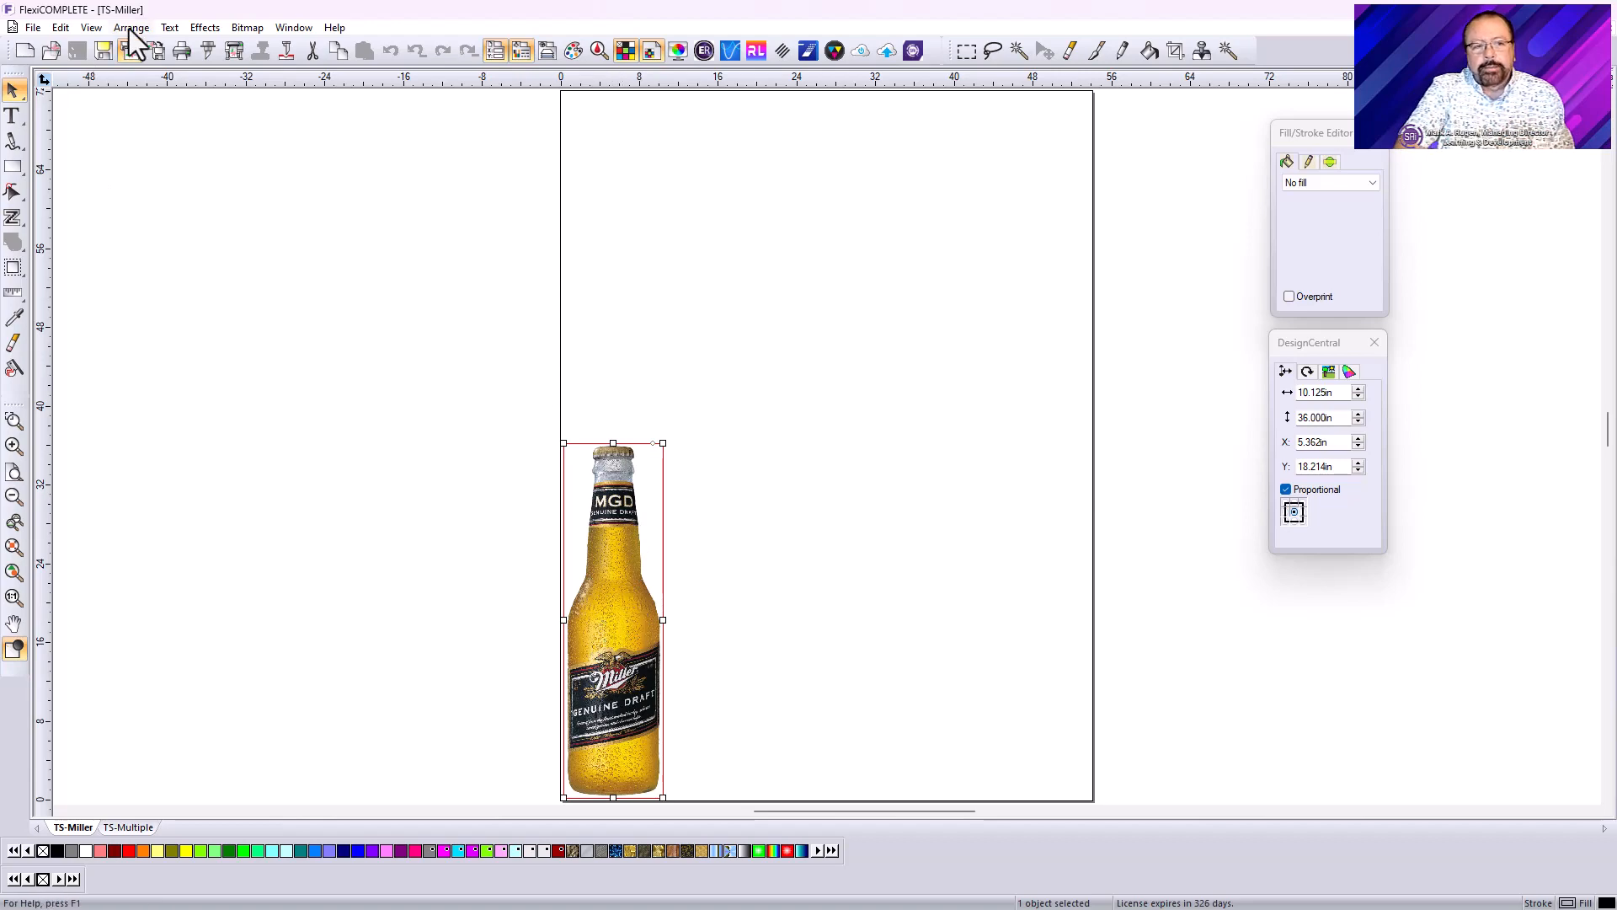
left_click(129, 27)
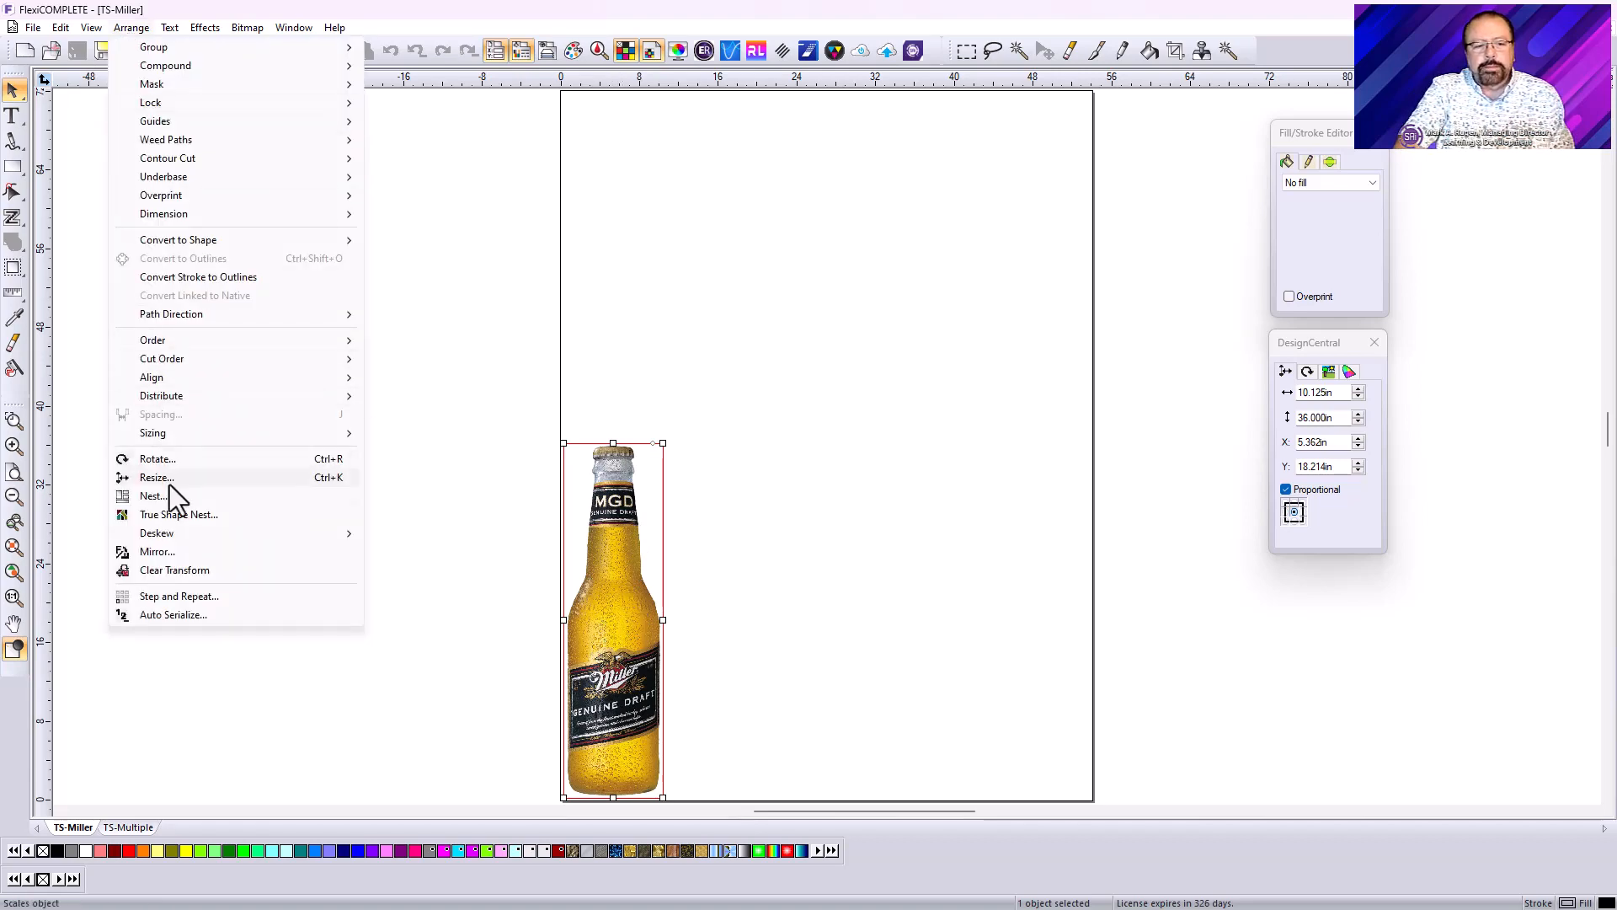
left_click(178, 595)
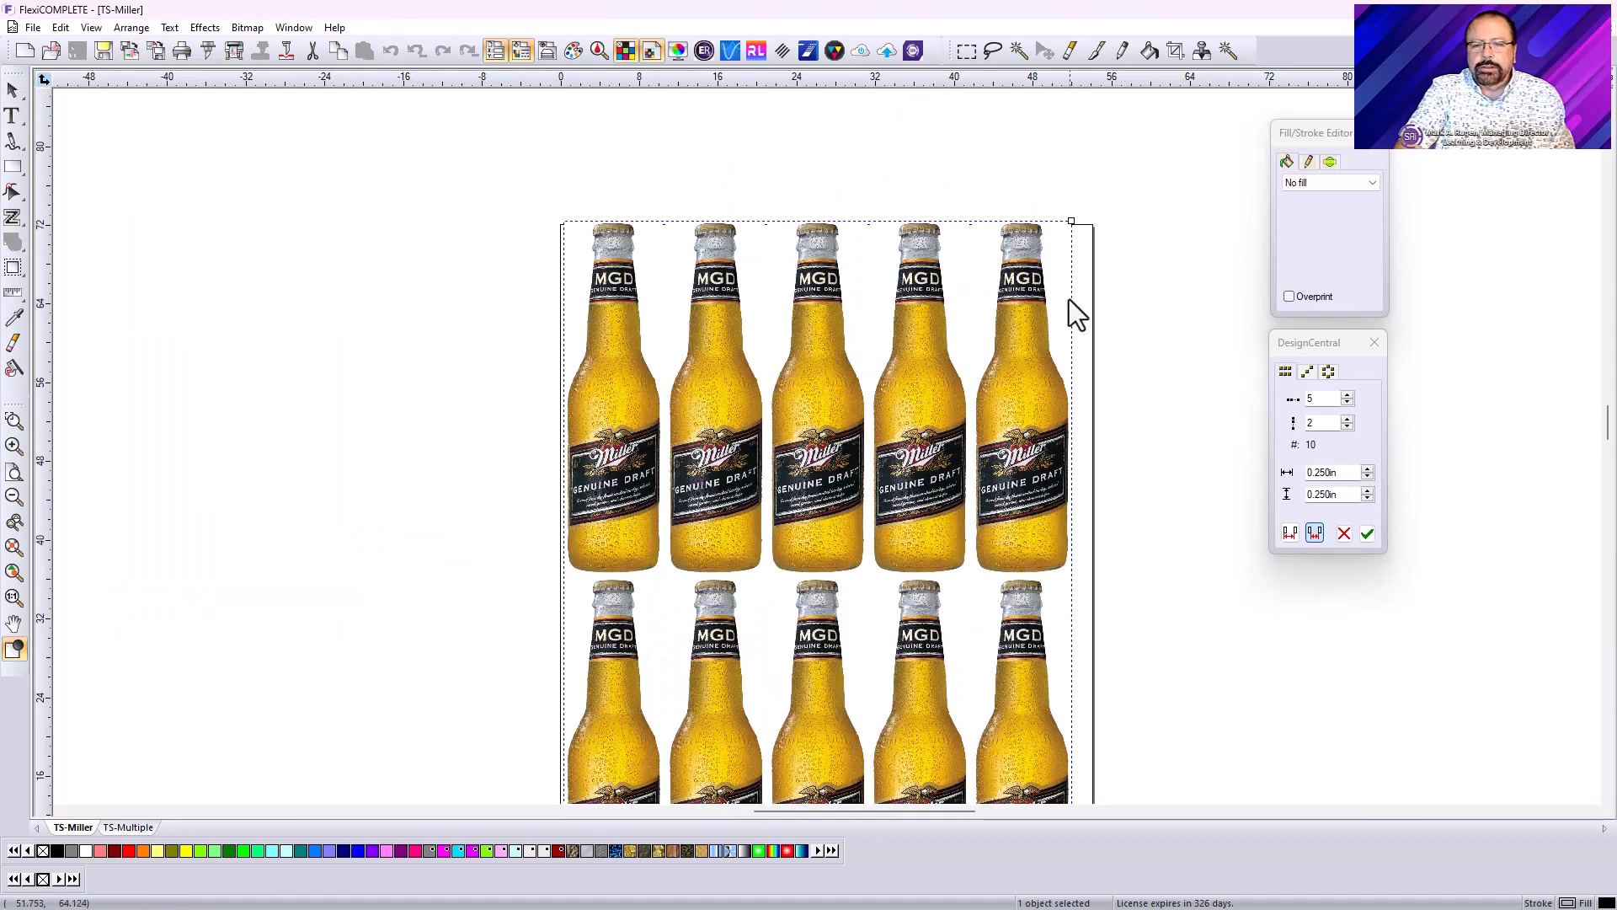
mouse_move(573, 235)
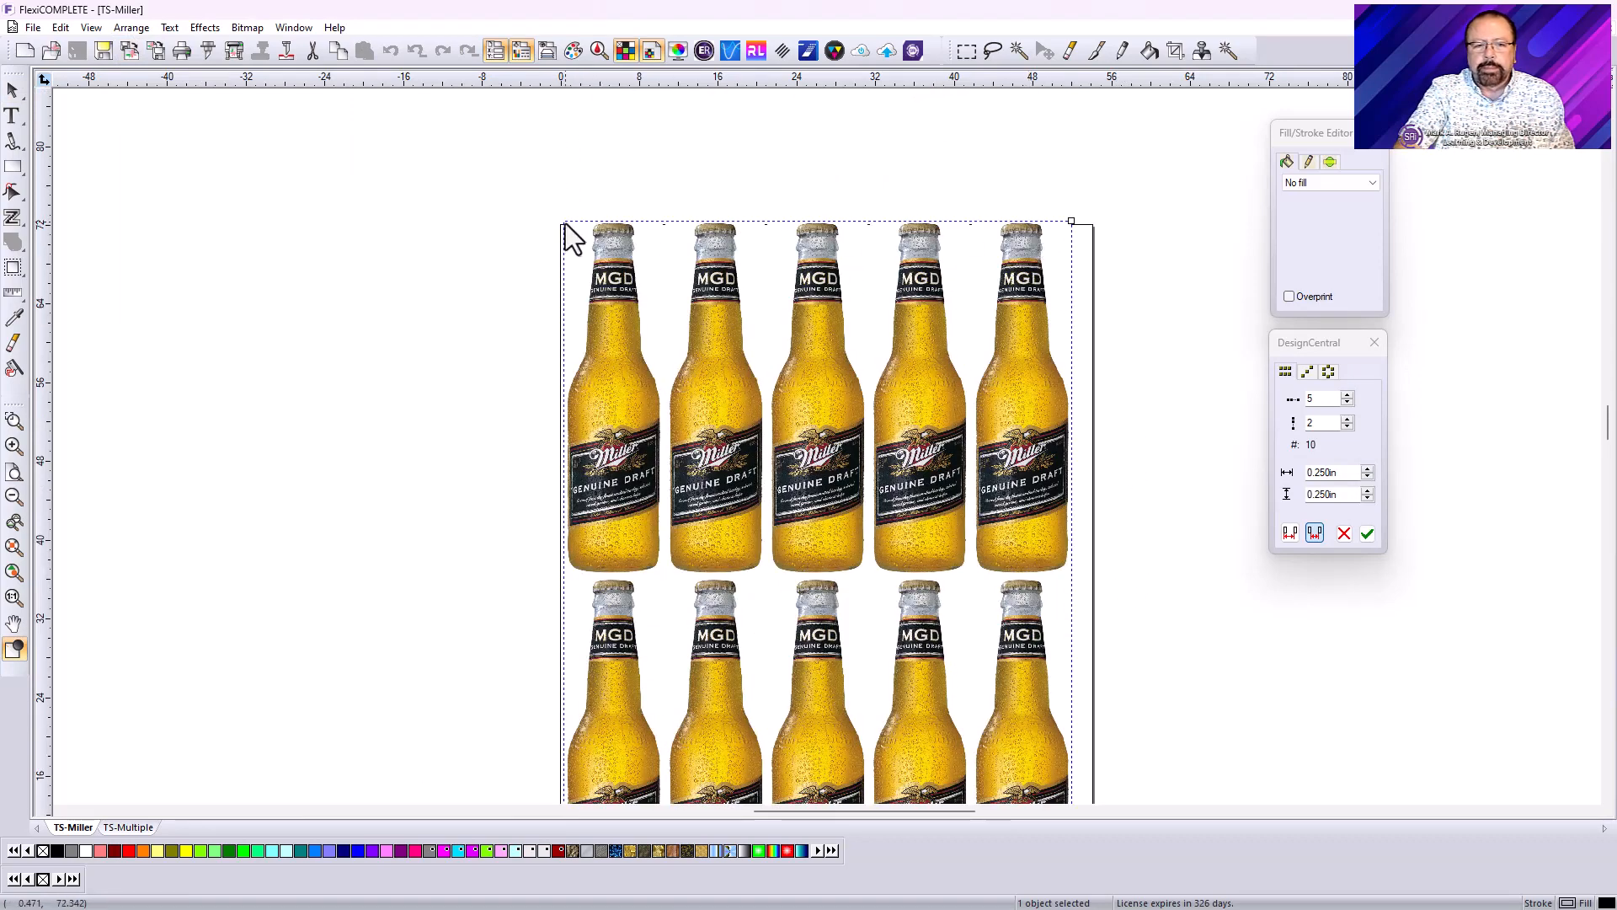
scroll("down", 3)
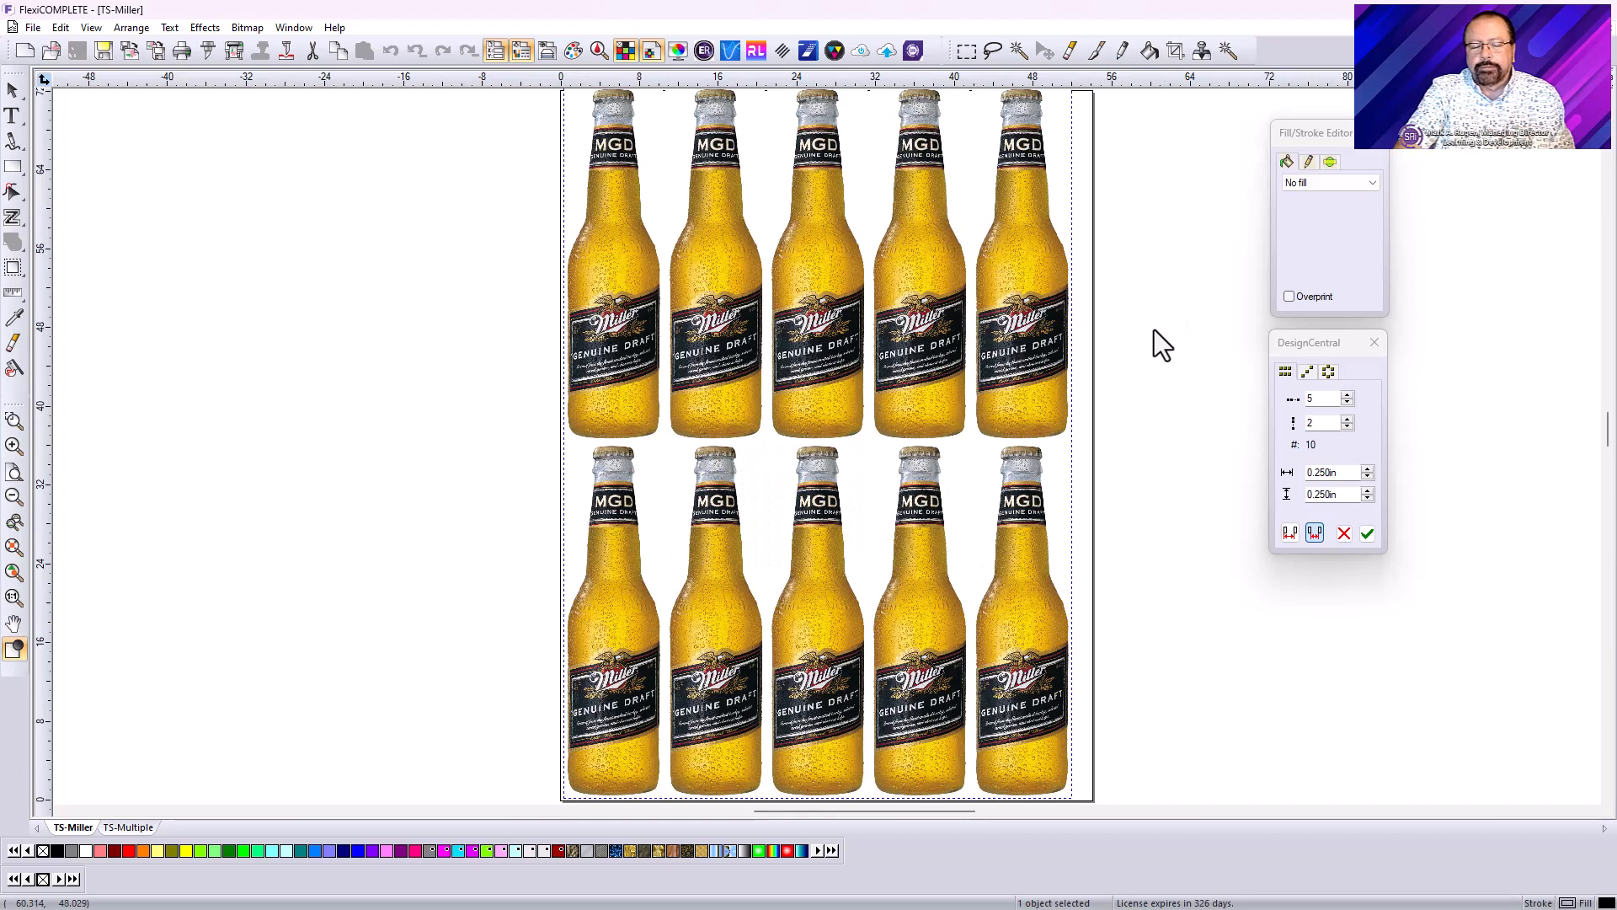
mouse_move(1162, 353)
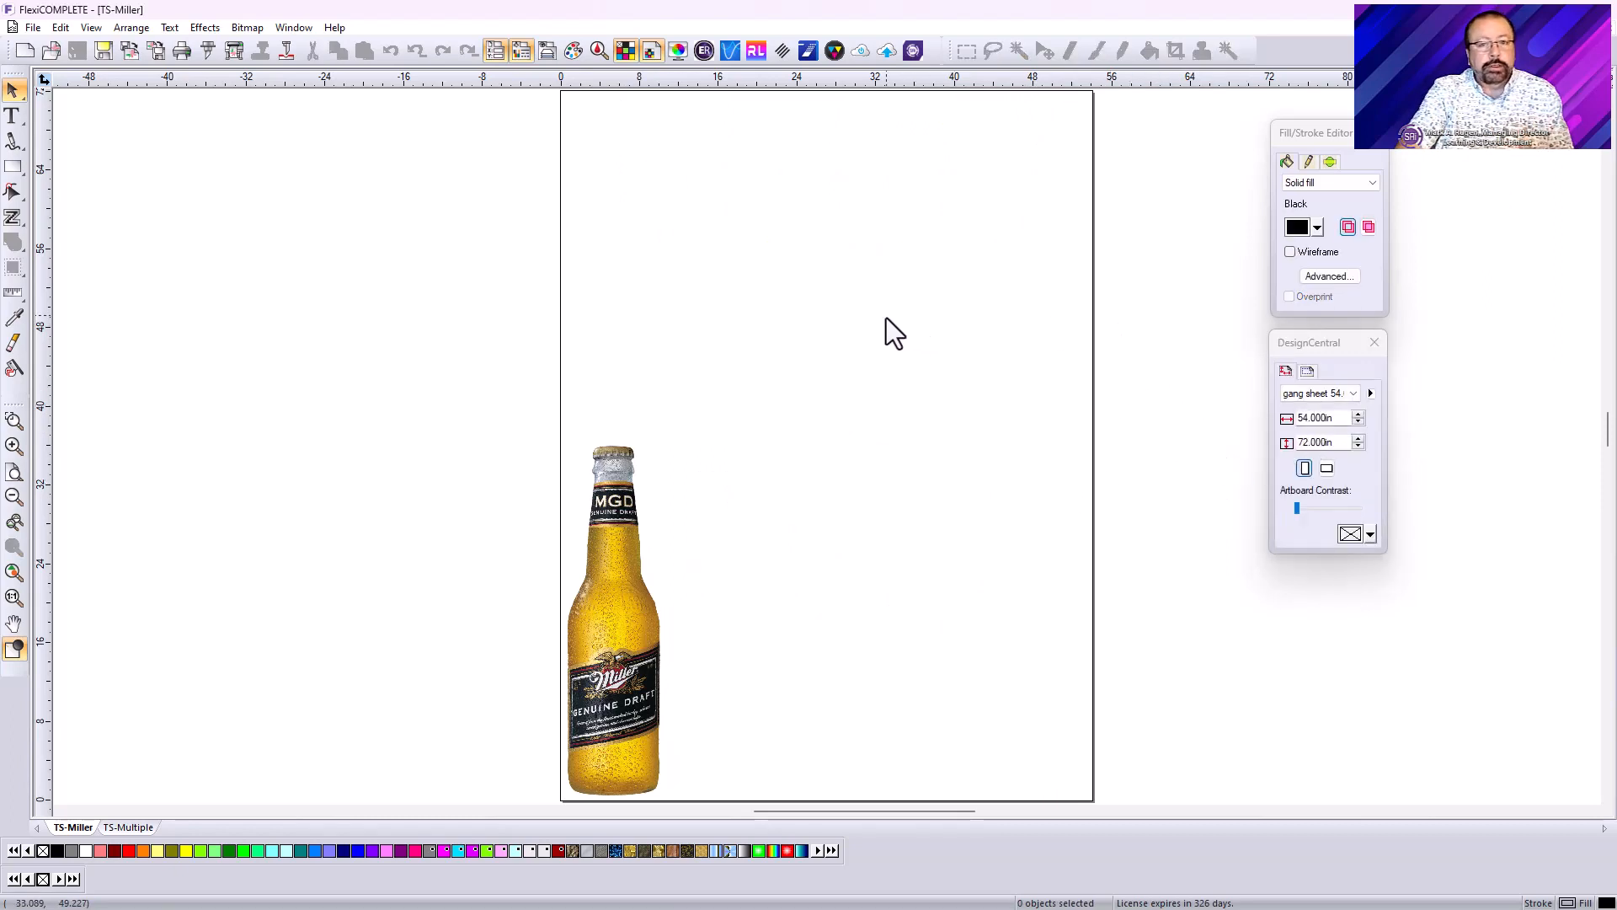
mouse_move(506, 436)
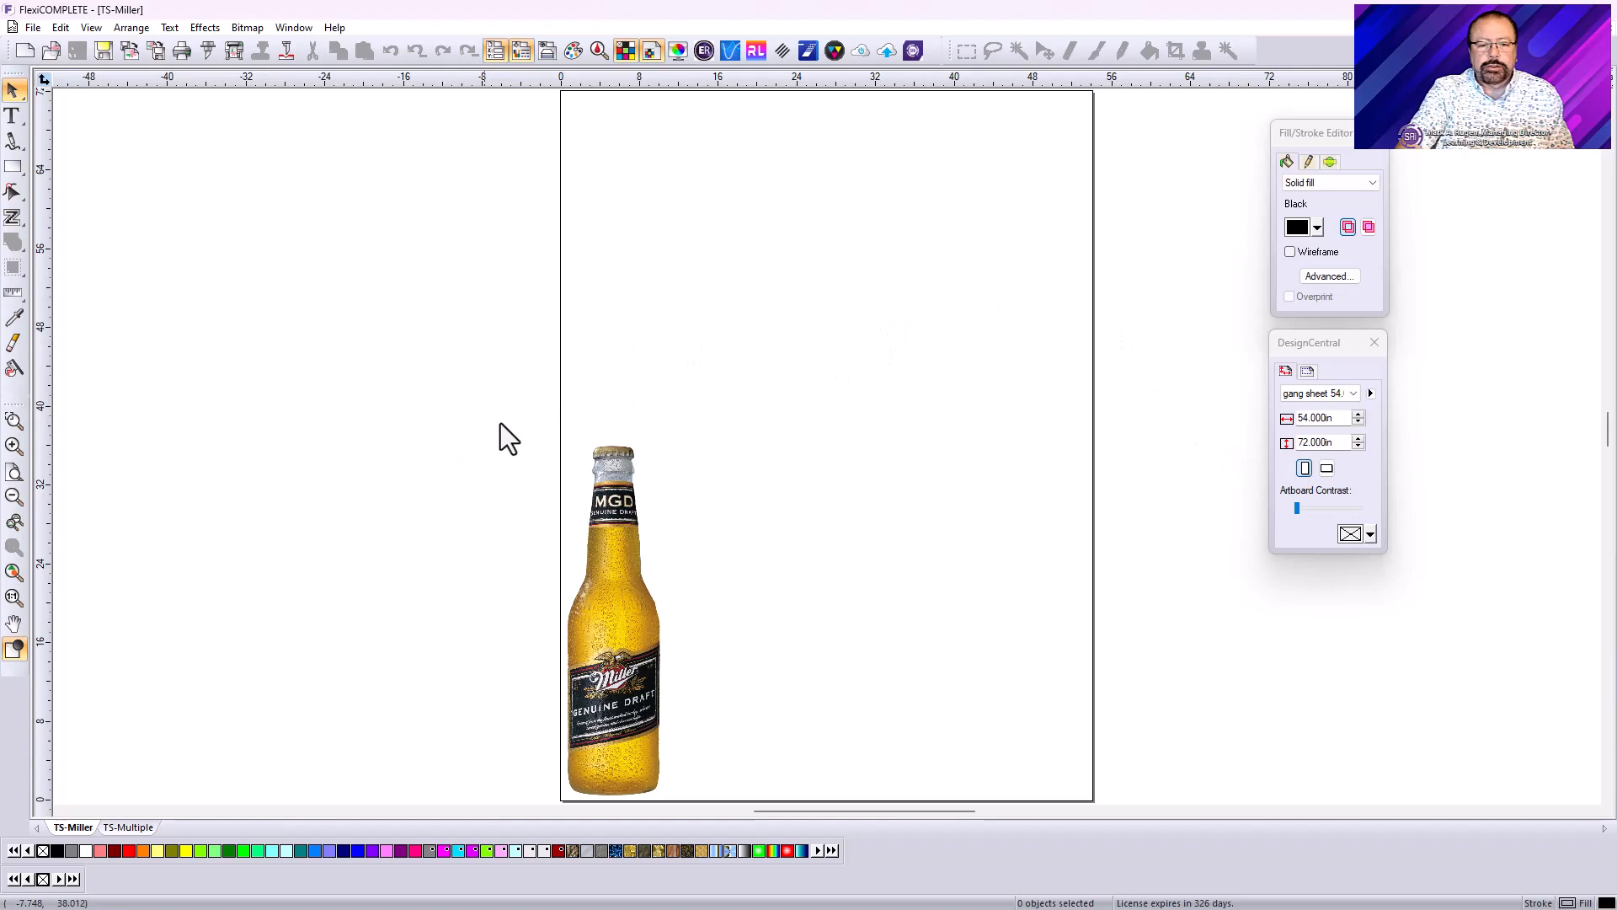
Convert the bottle image to a transparent bitmap whose outline follows its shape
left_click(611, 619)
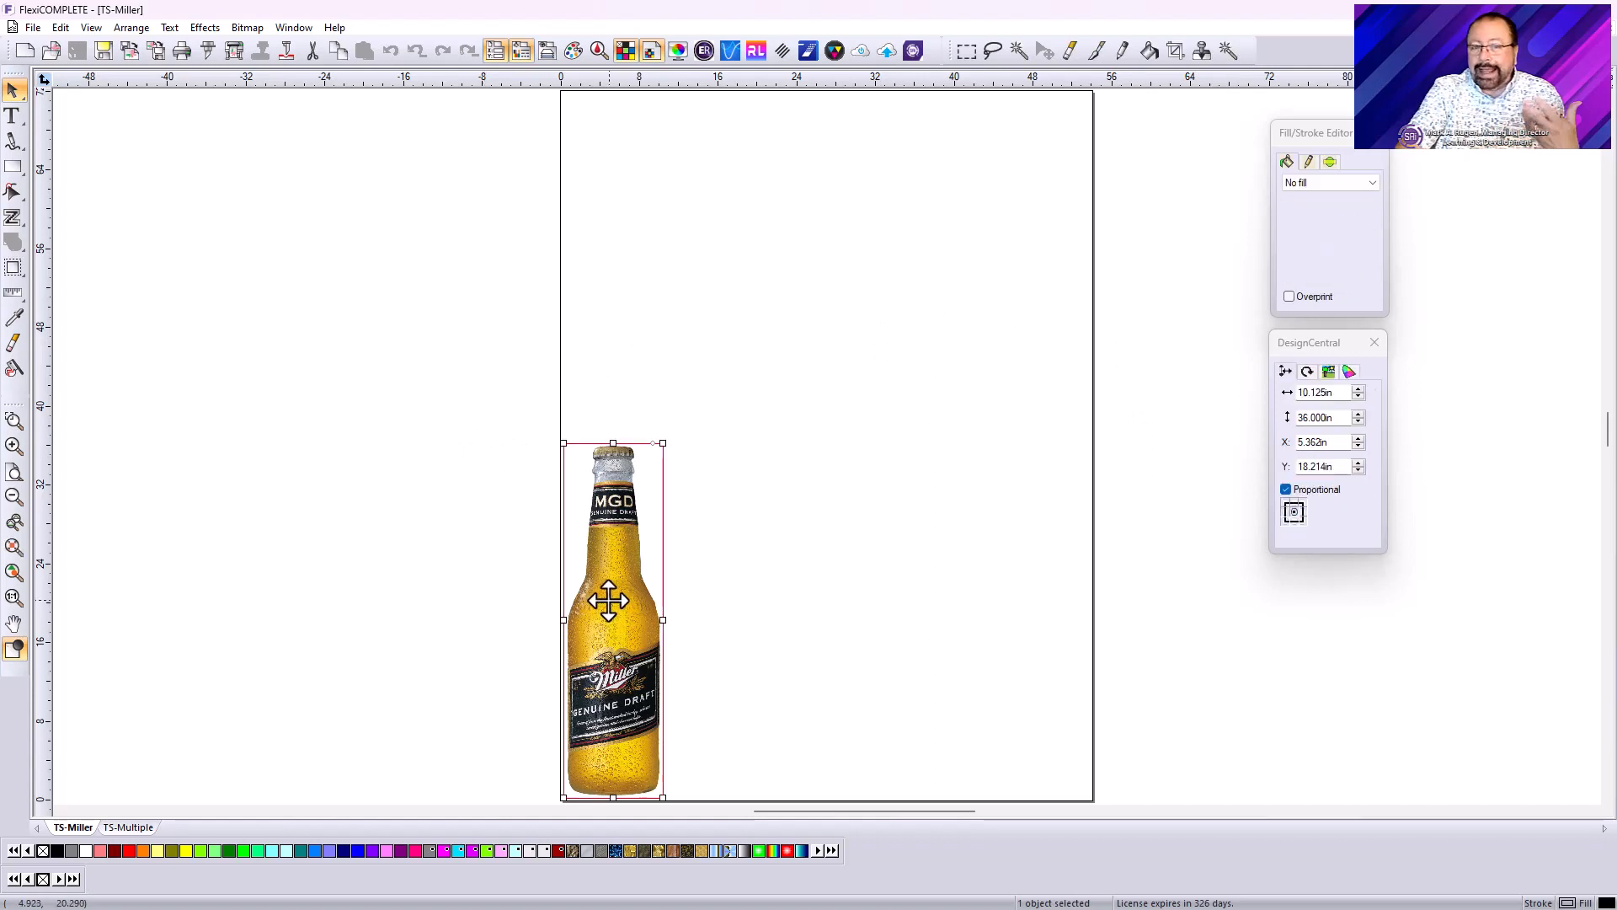
mouse_move(248, 49)
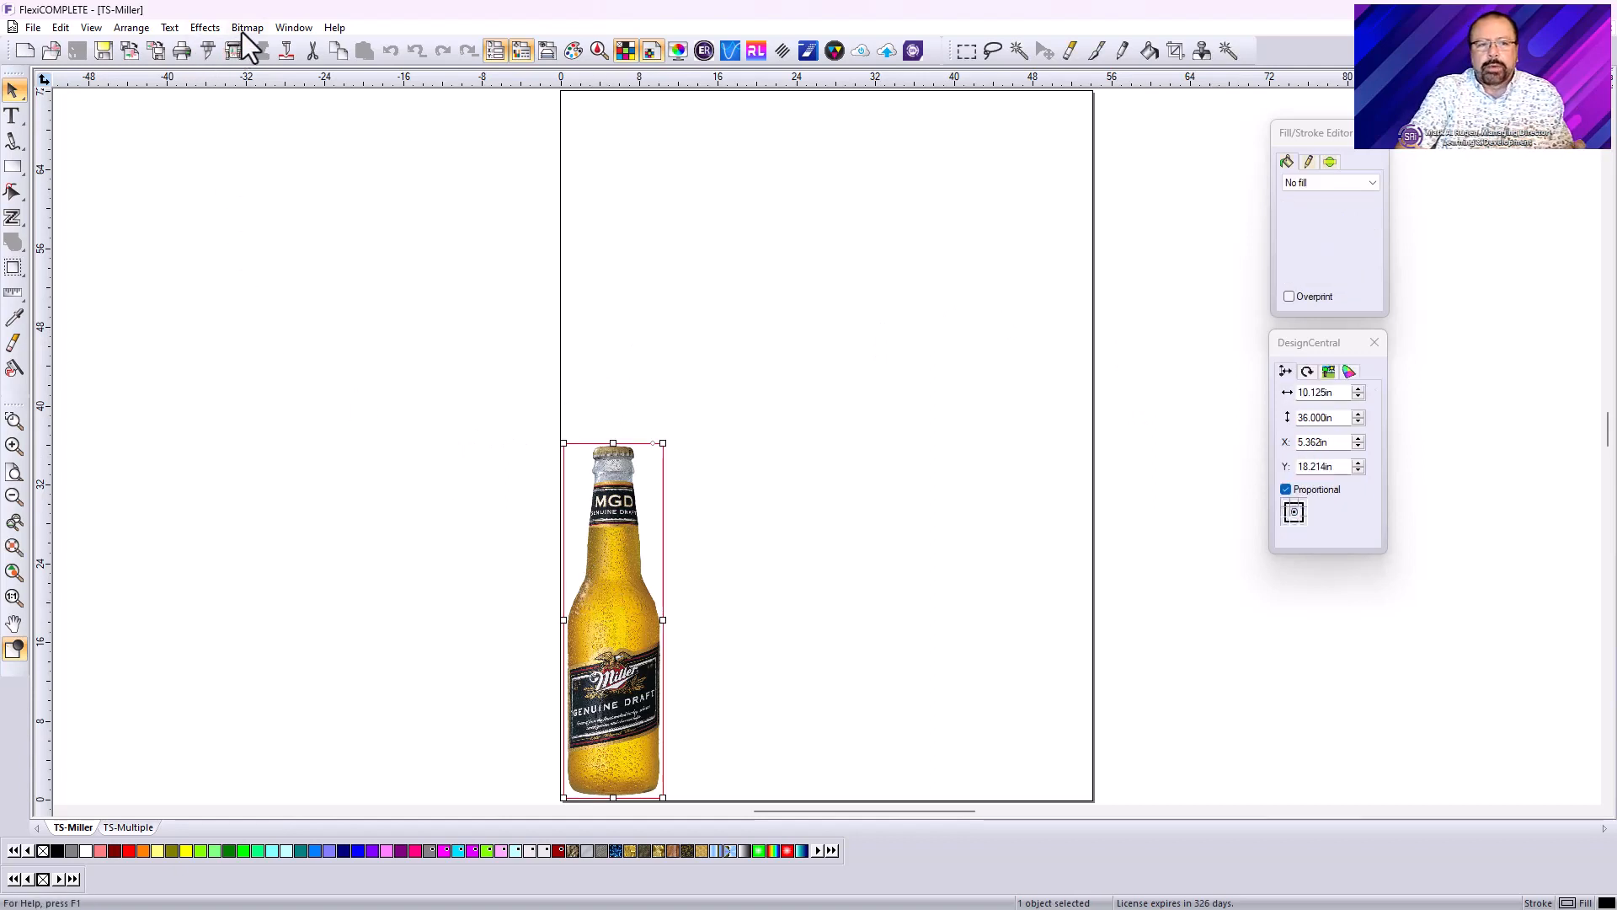
left_click(204, 27)
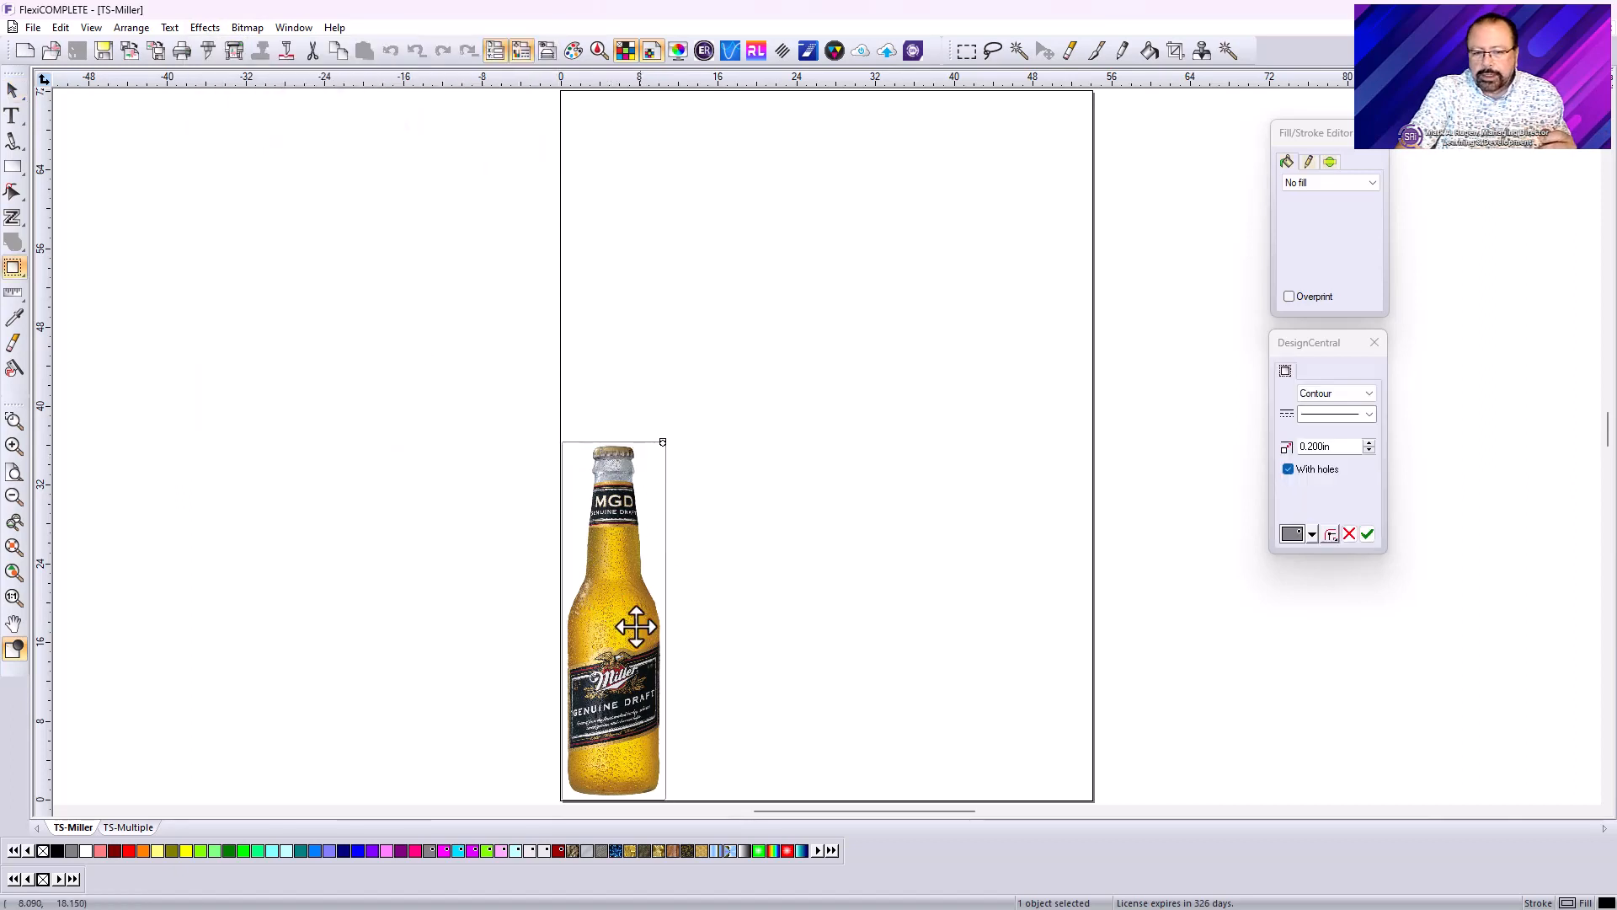
mouse_move(638, 473)
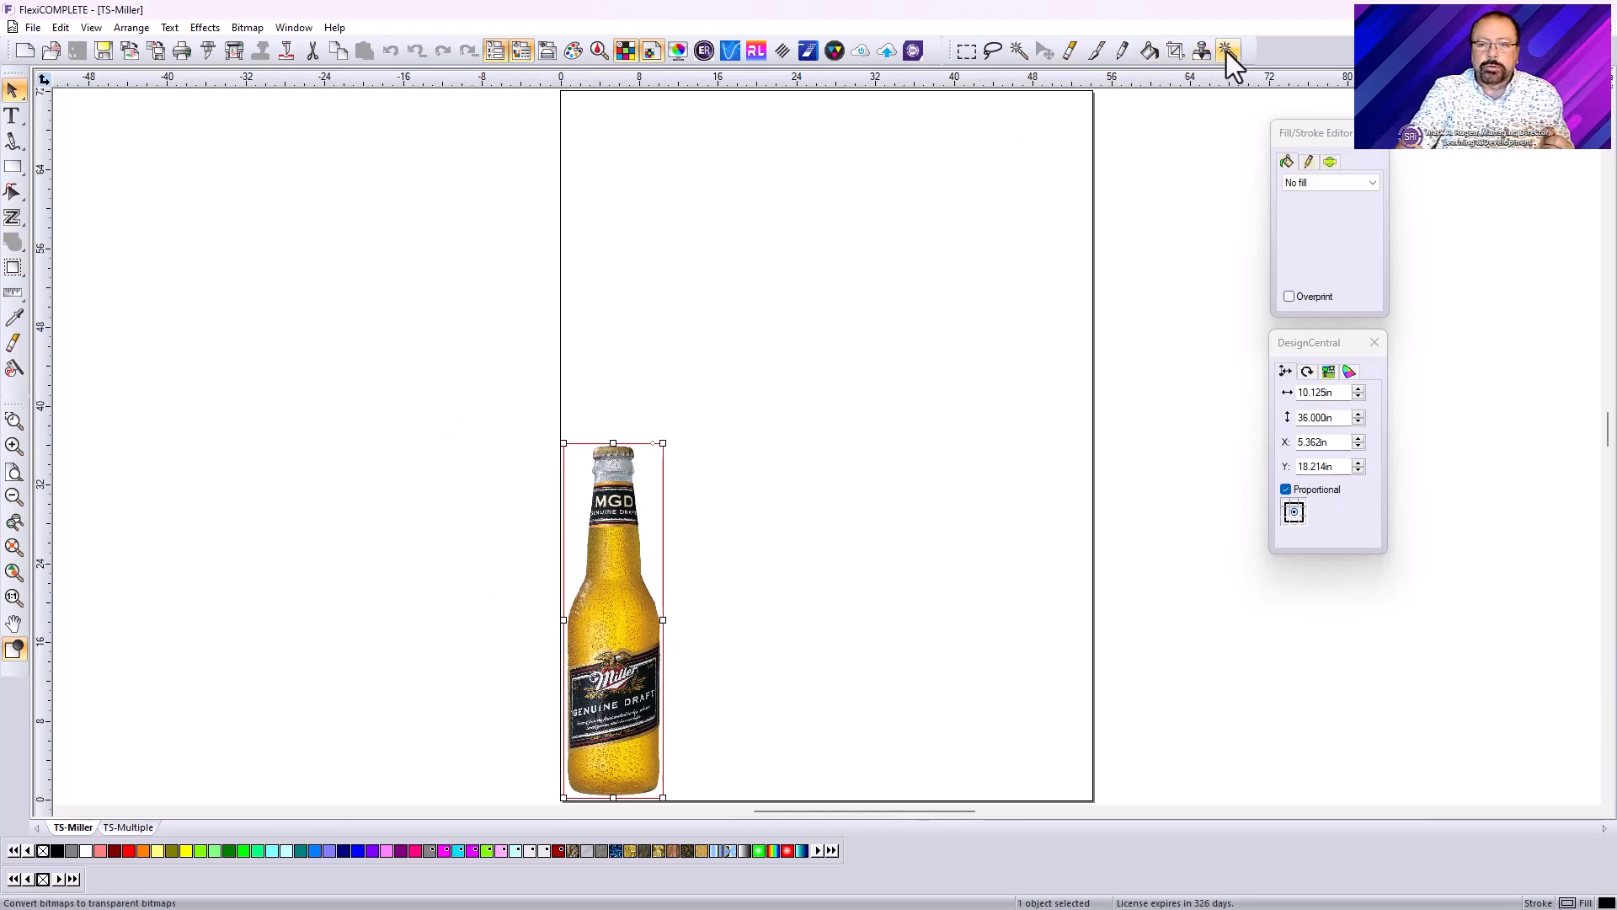
left_click(1227, 50)
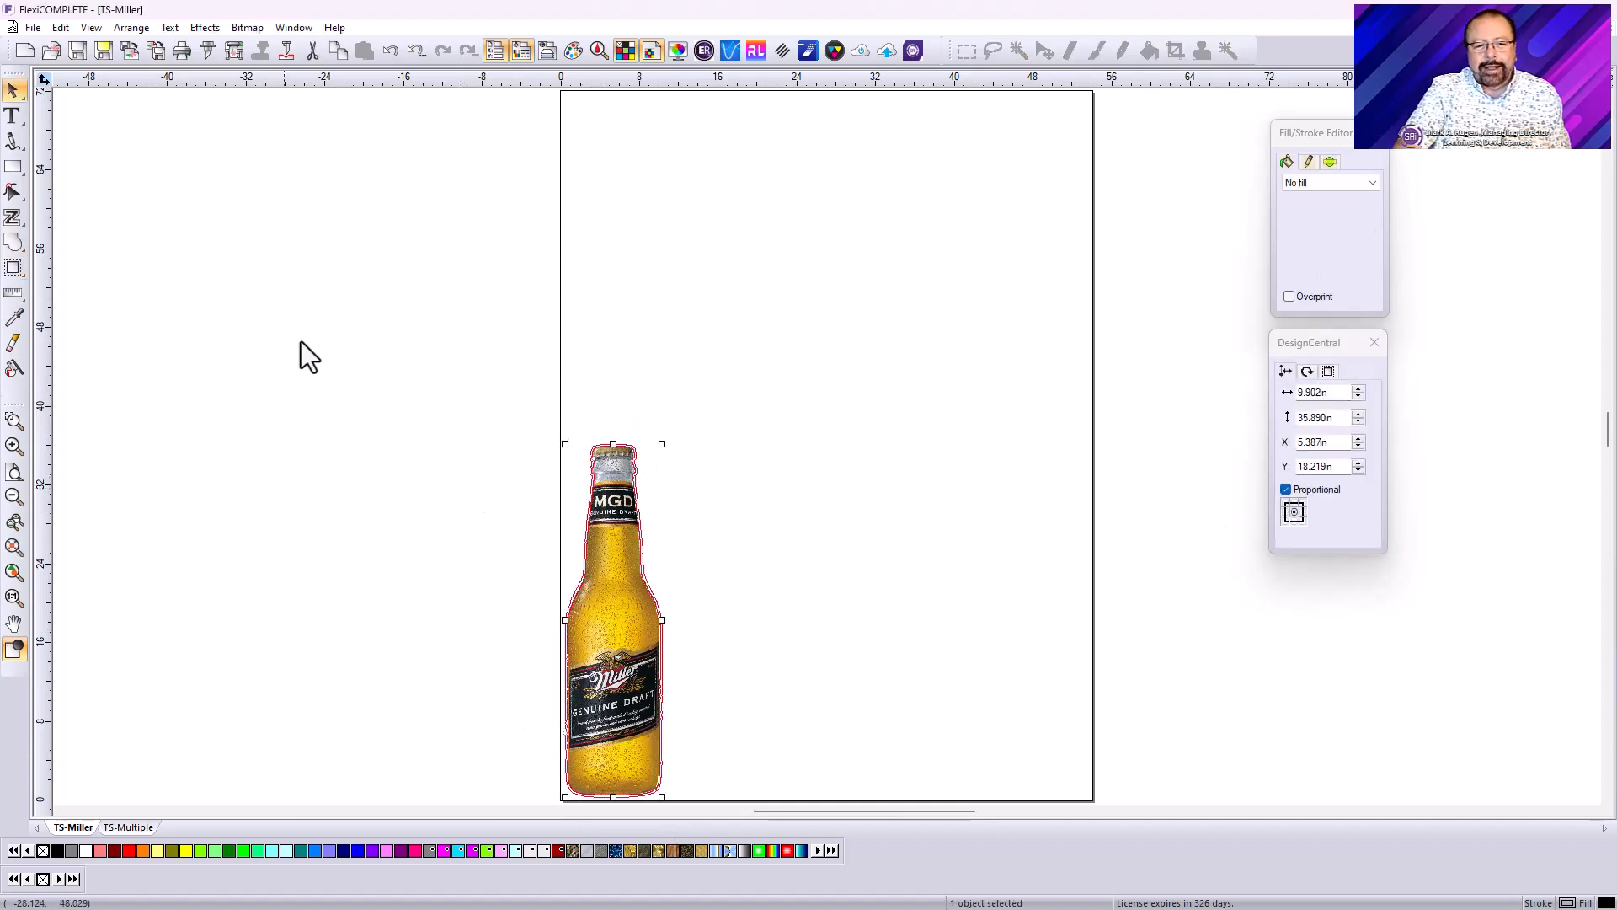
left_click(132, 27)
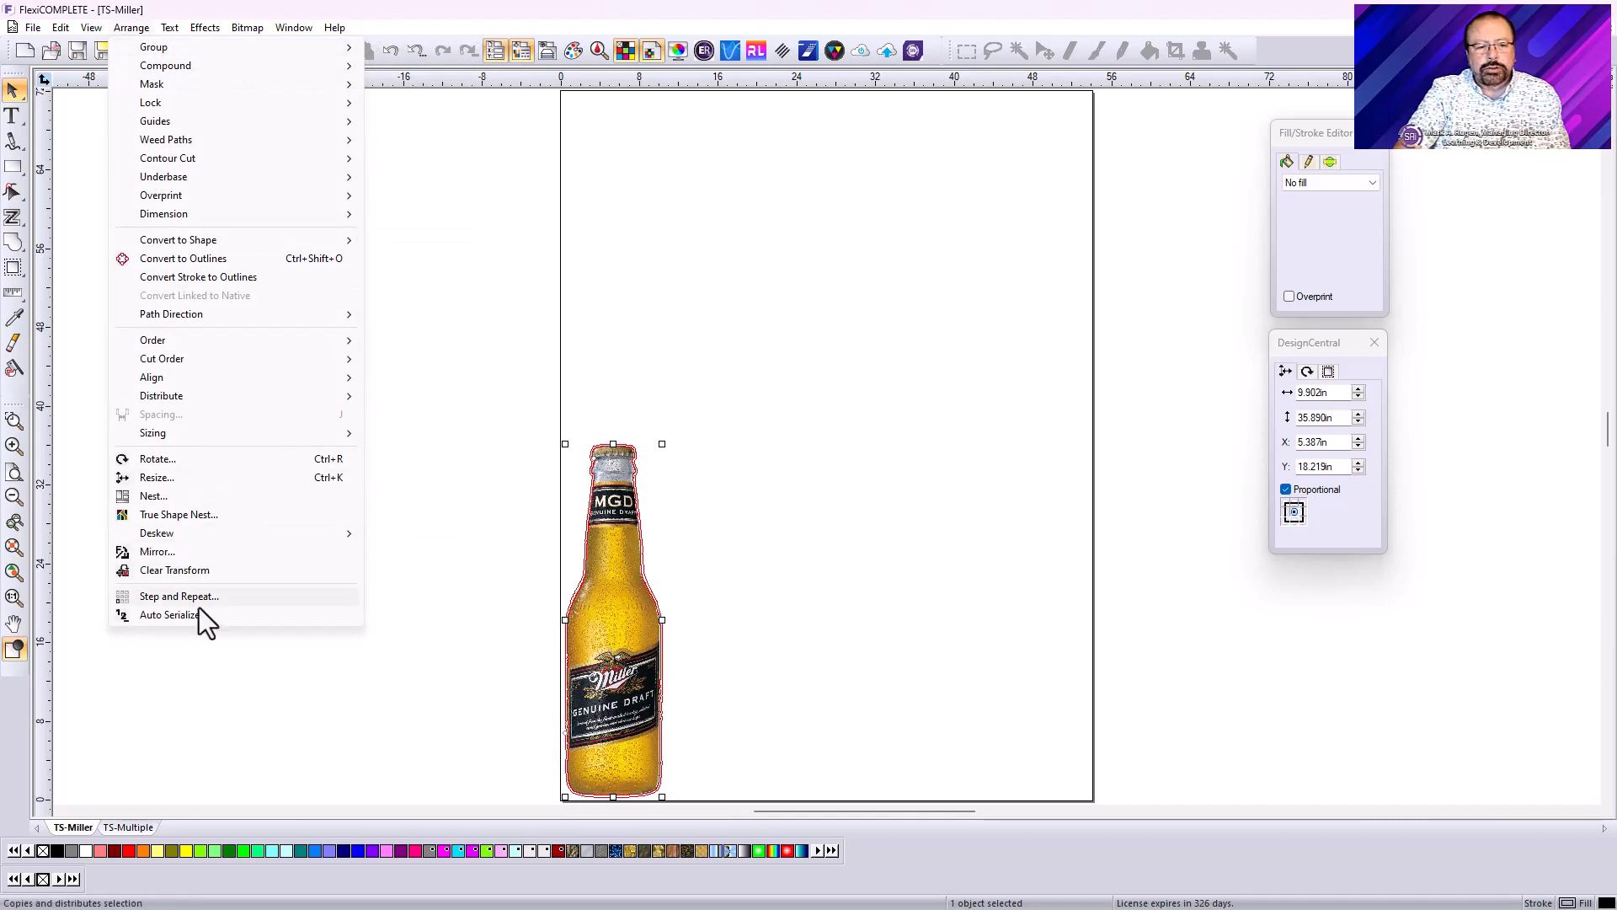
left_click(179, 595)
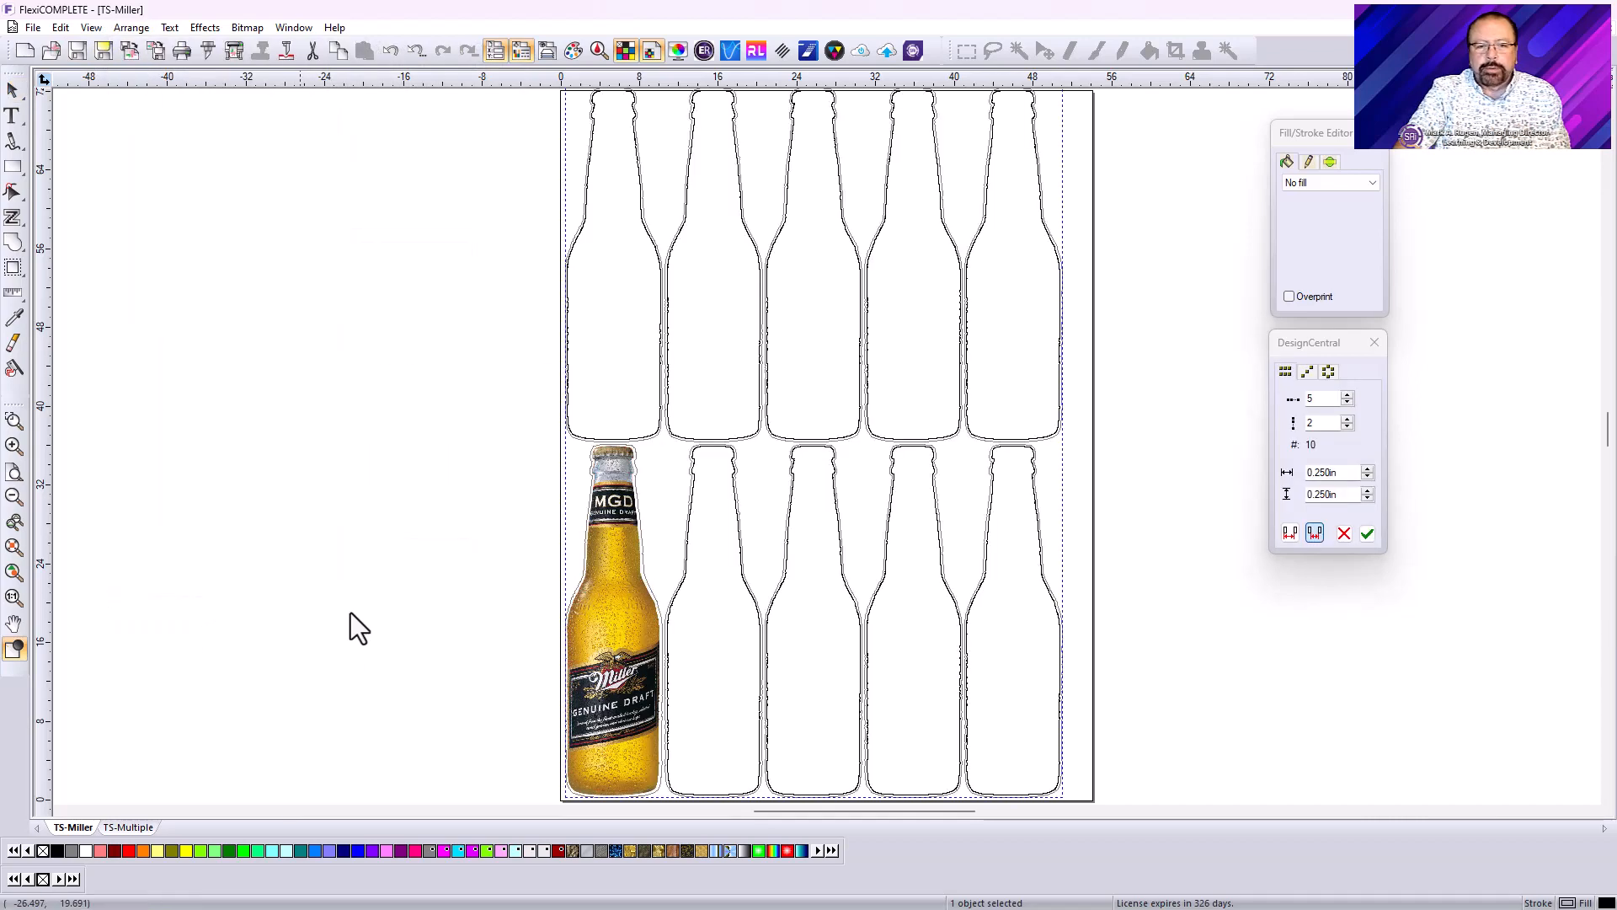
left_click(1368, 533)
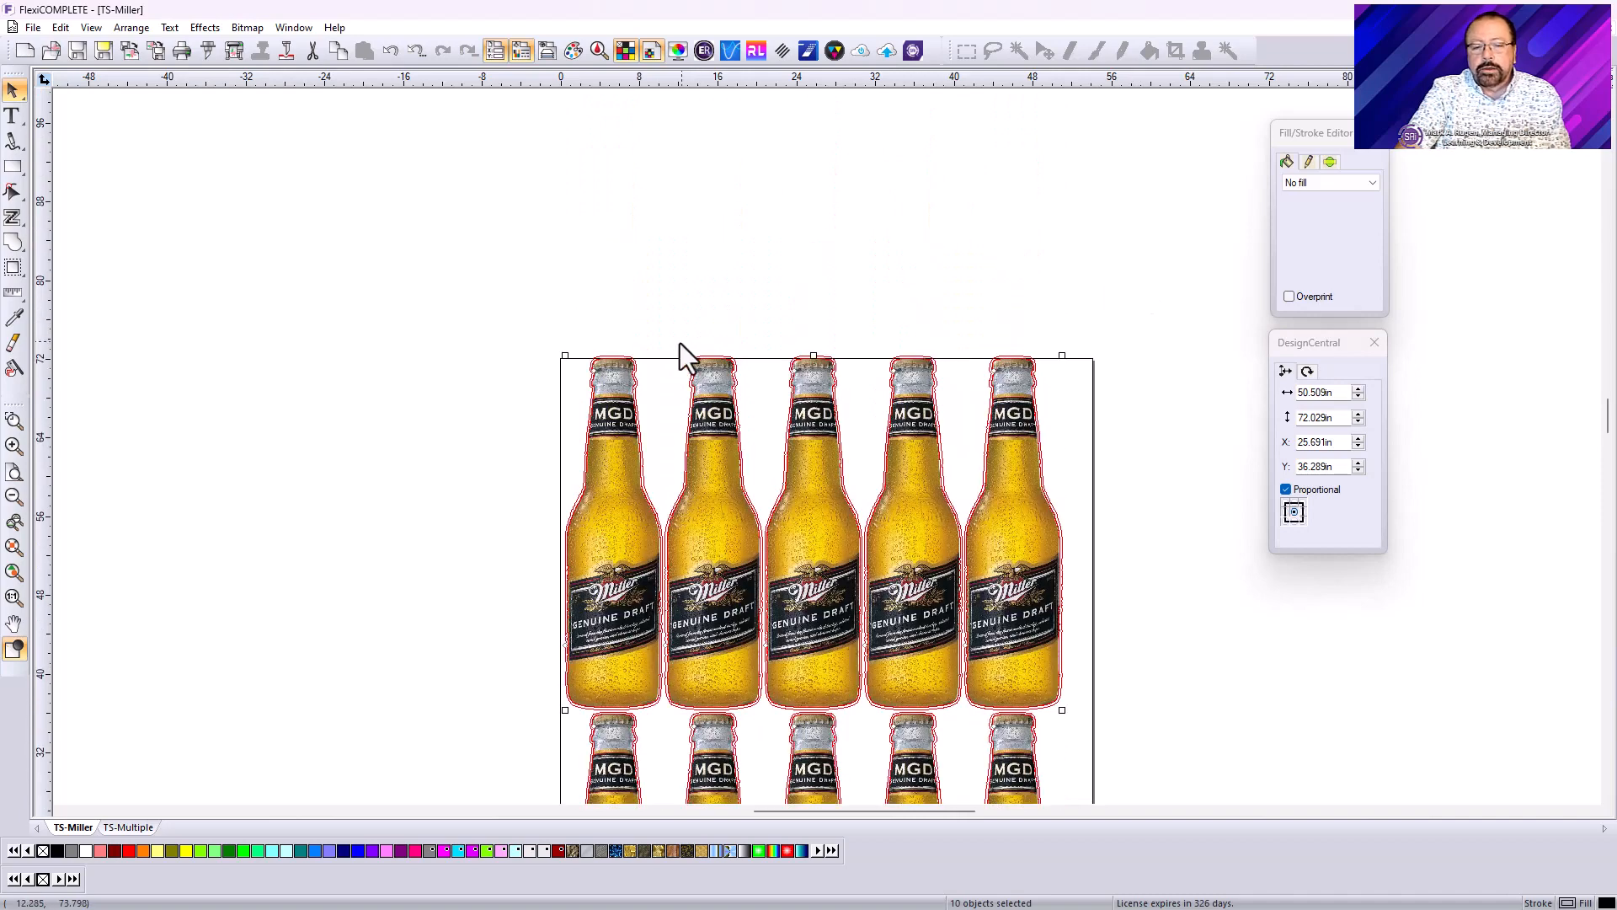
mouse_move(661, 384)
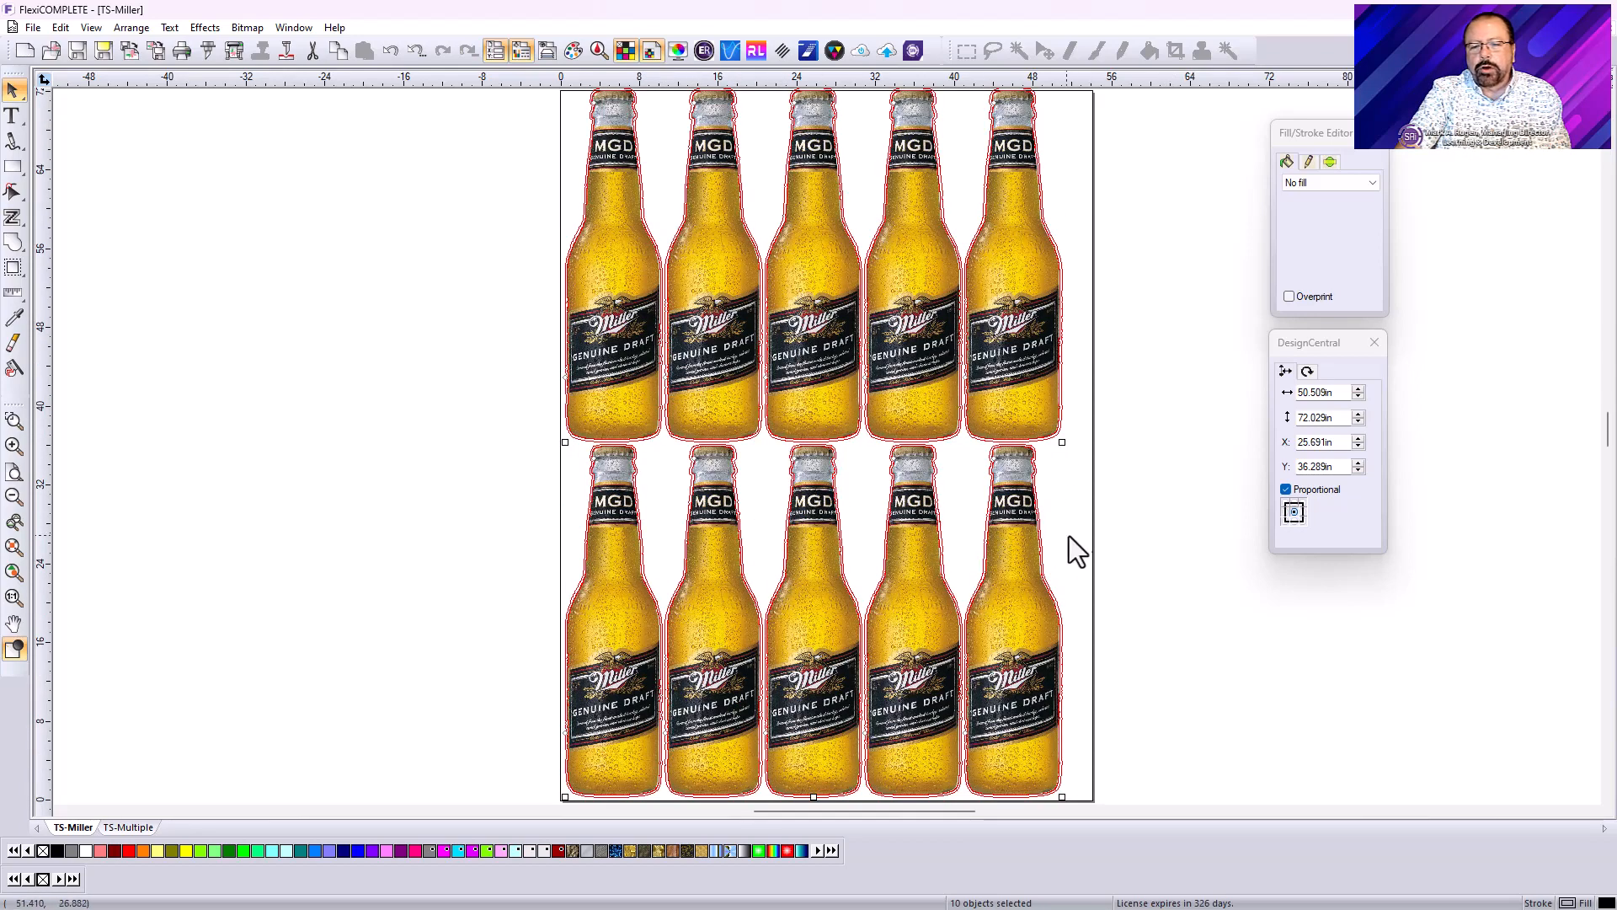
mouse_move(684, 485)
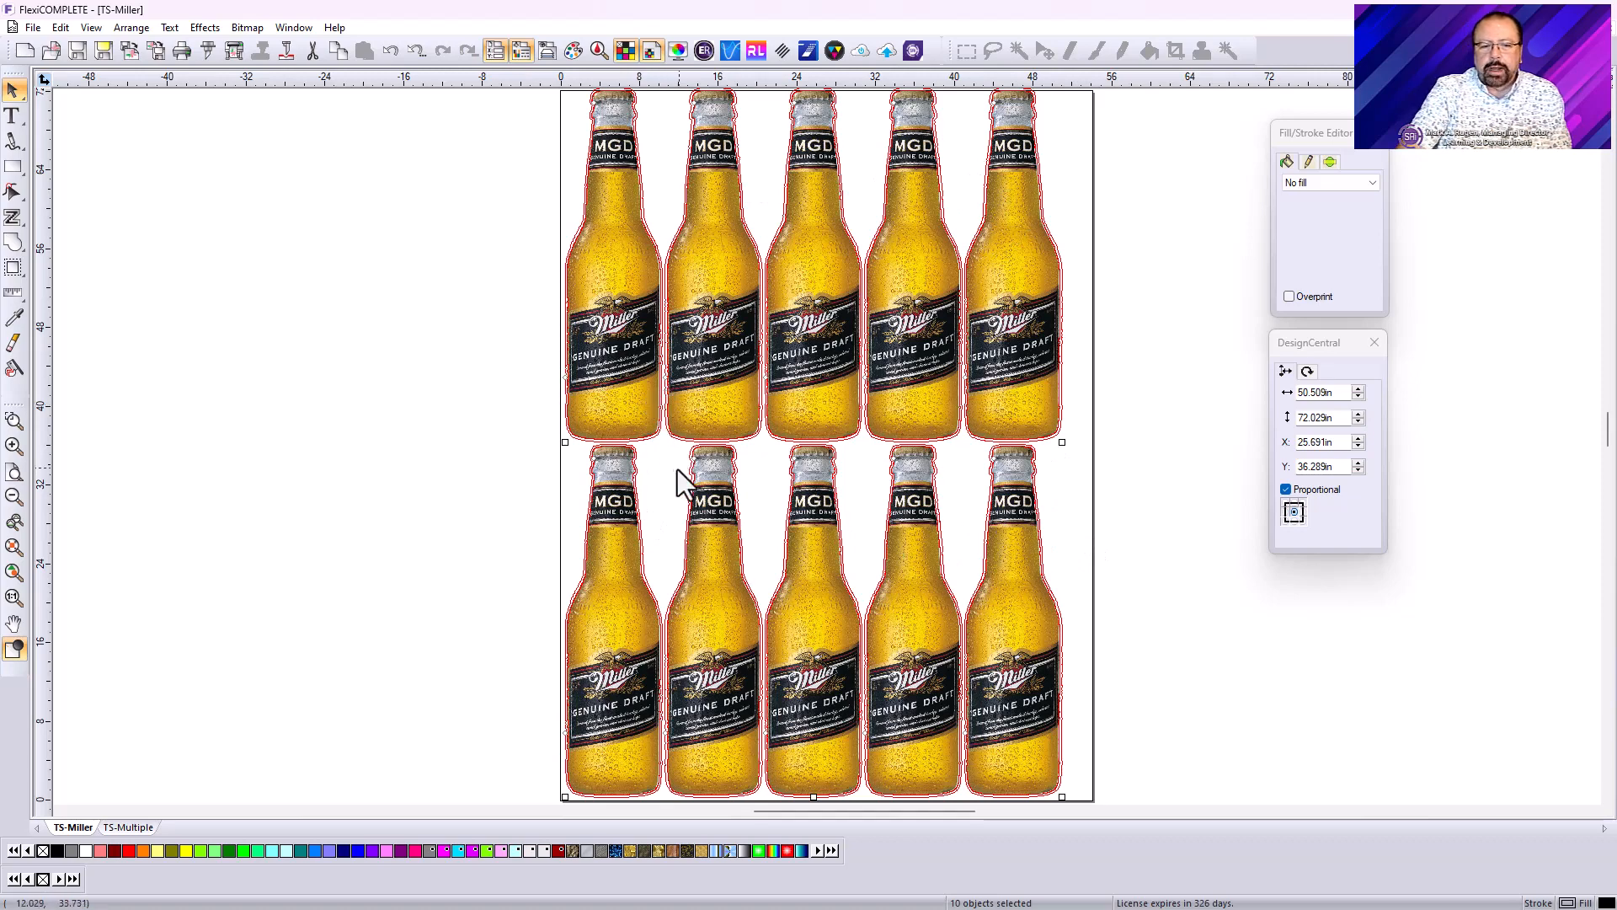
mouse_move(624, 114)
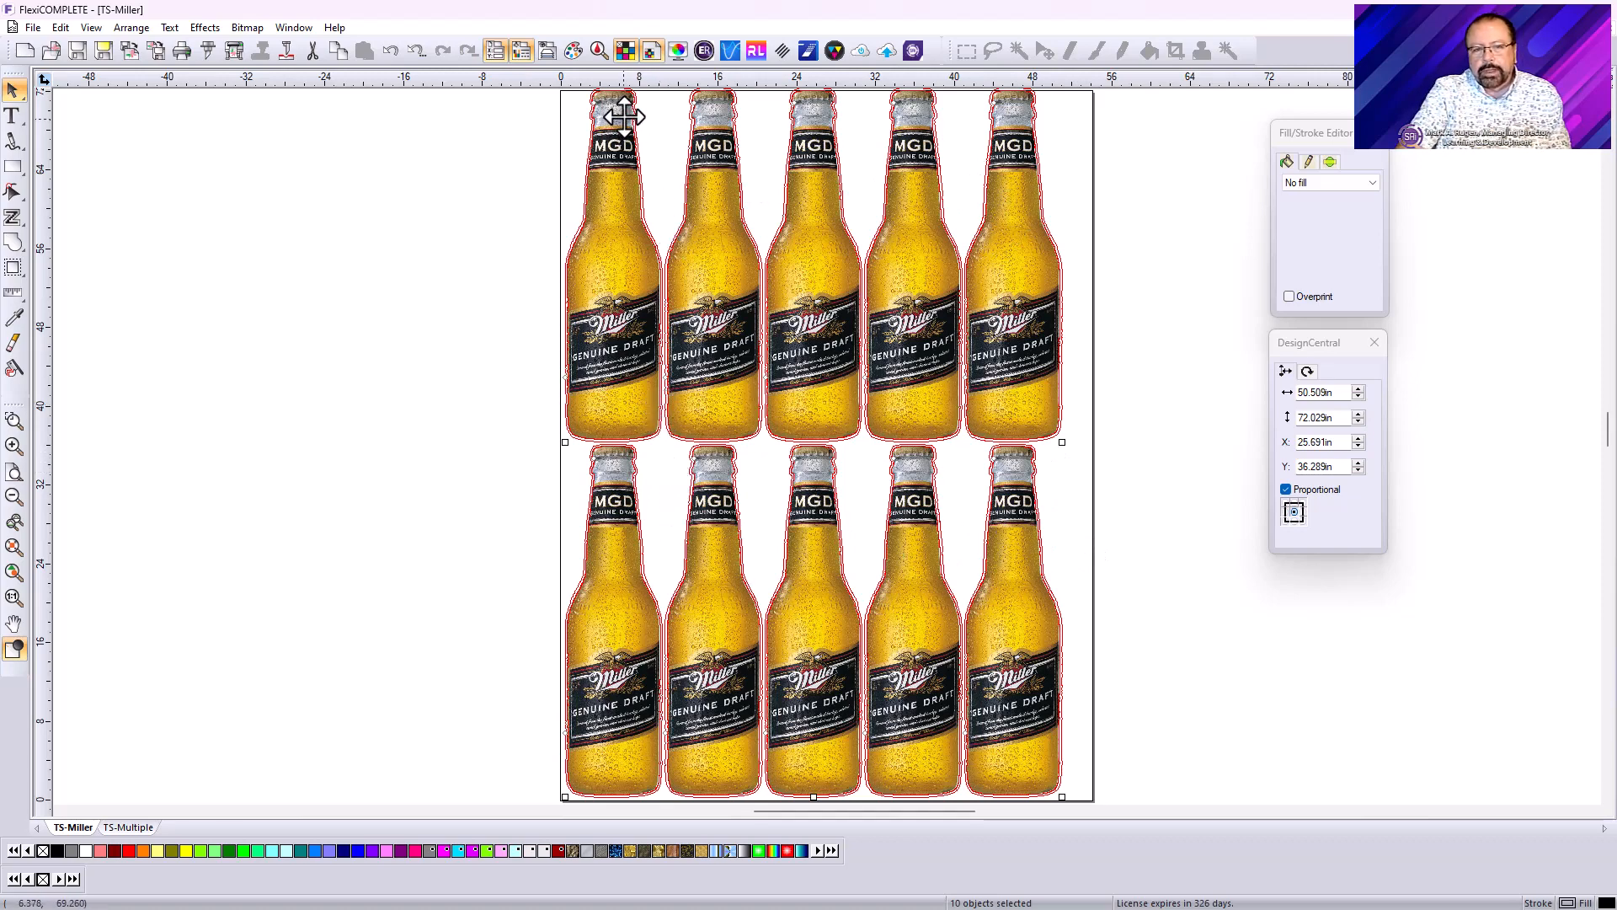
mouse_move(657, 459)
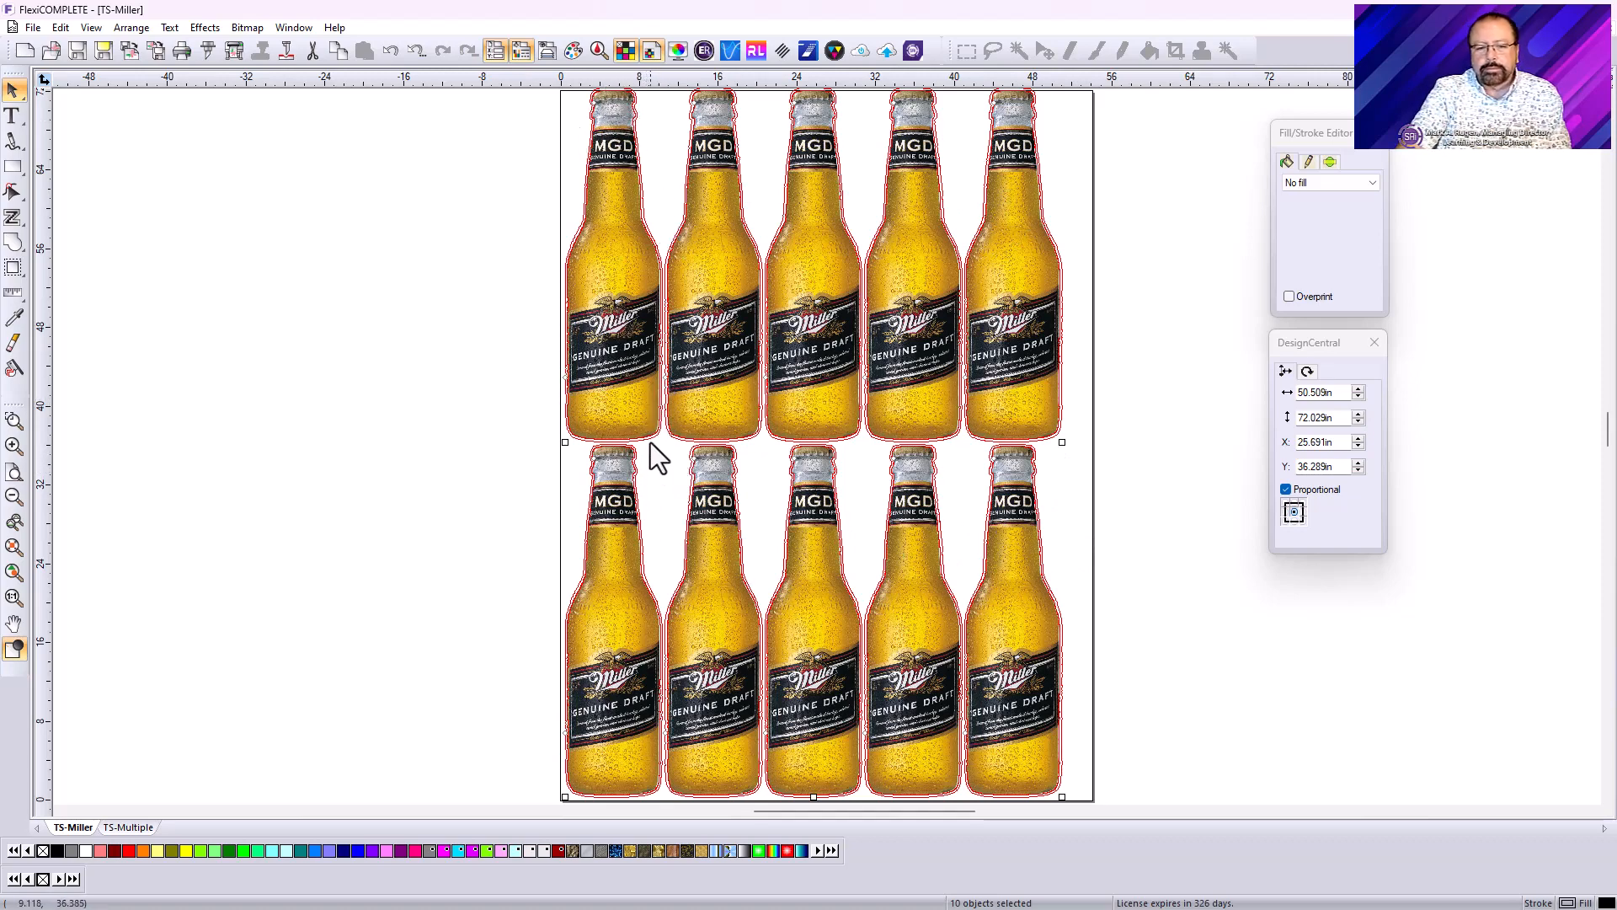
mouse_move(675, 470)
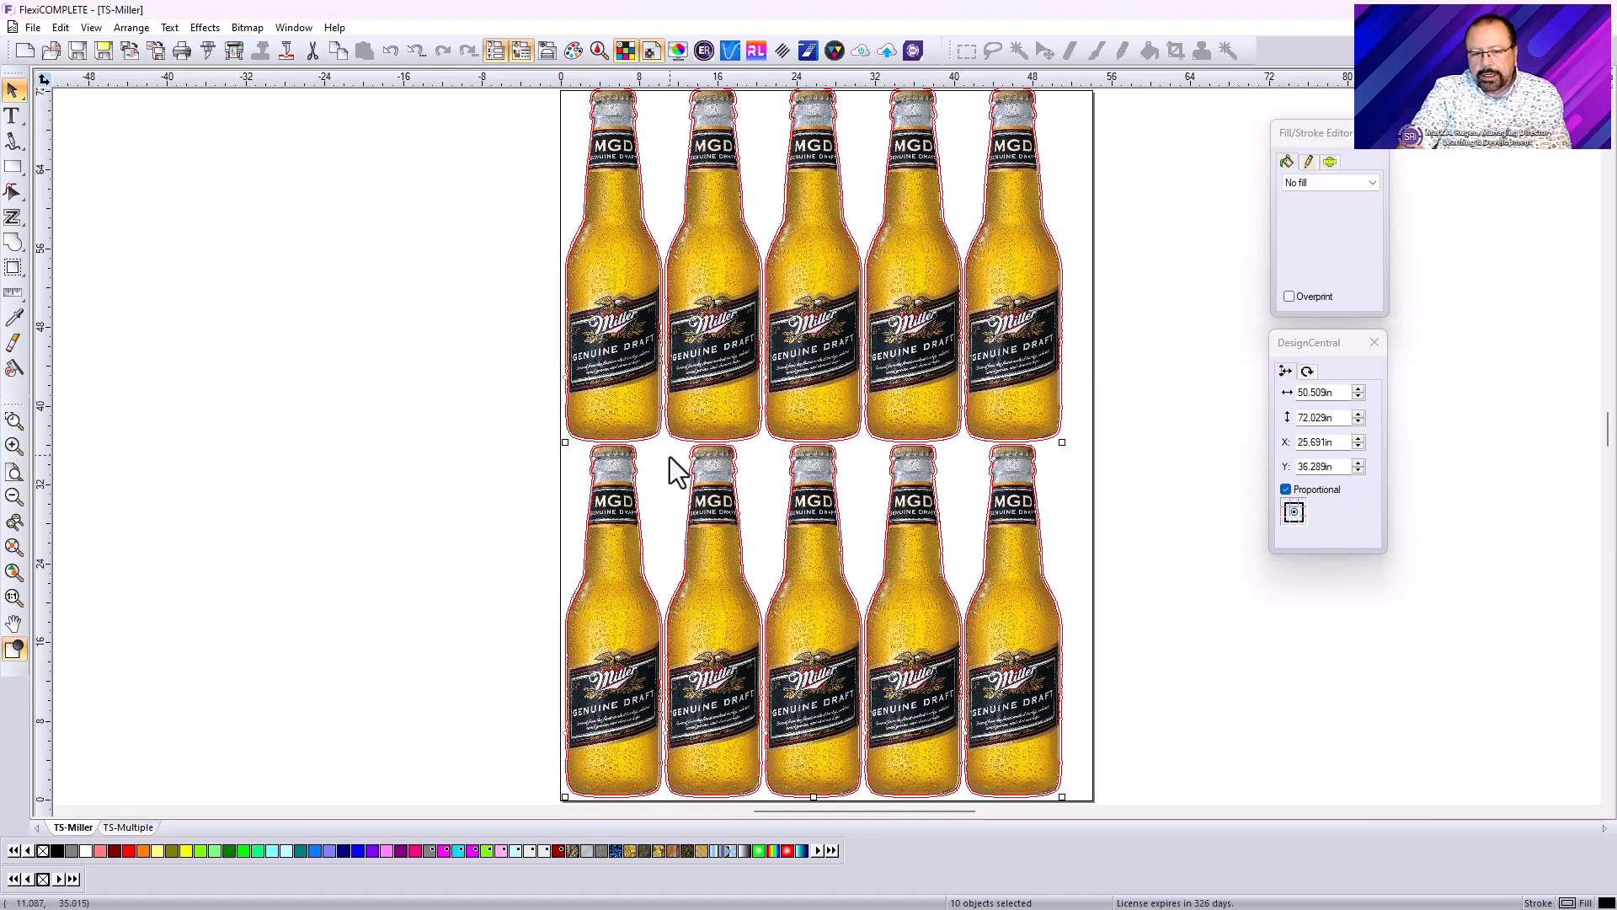
mouse_move(1165, 403)
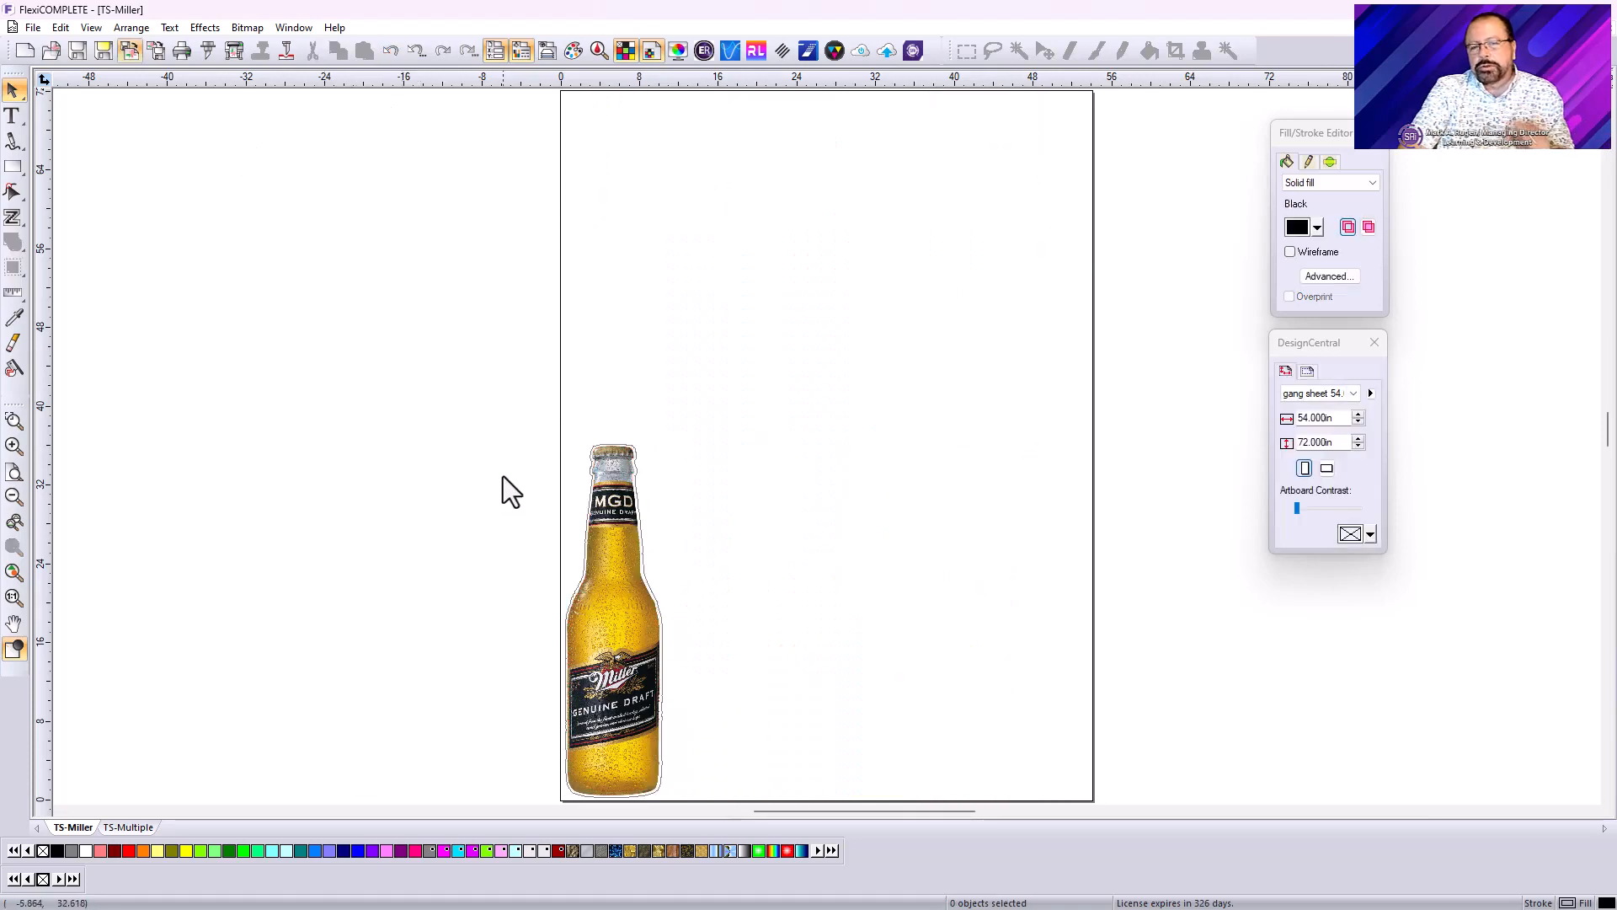
Open True Shape Nest settings for the contoured bottle: 54×72 in sheet, 0.2 in spacing
left_click(612, 619)
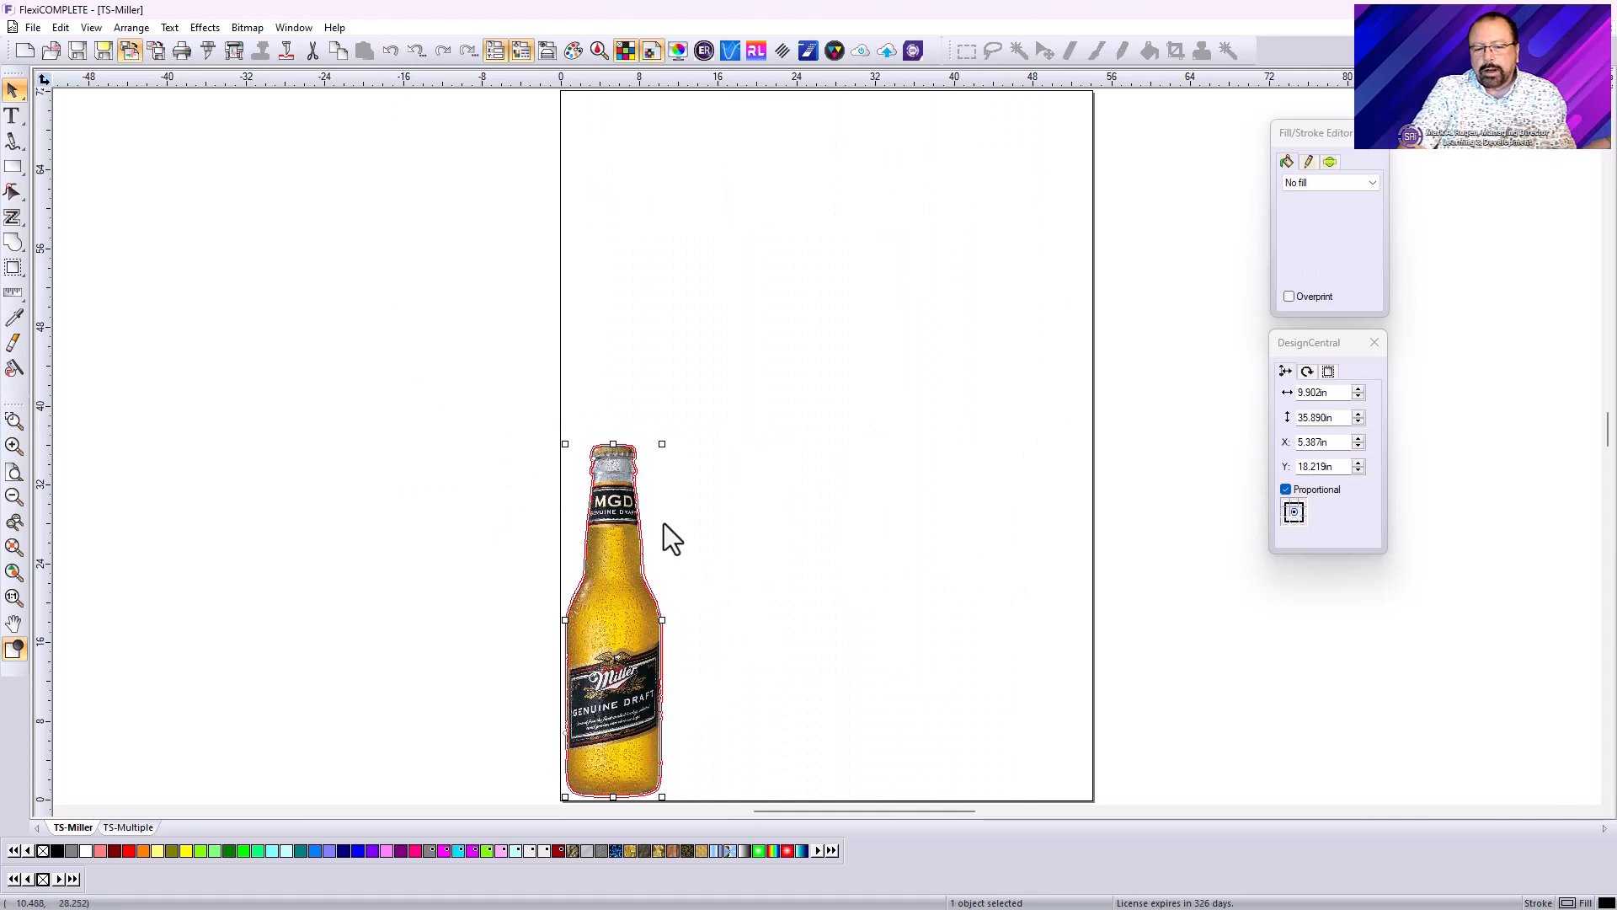
left_click(132, 27)
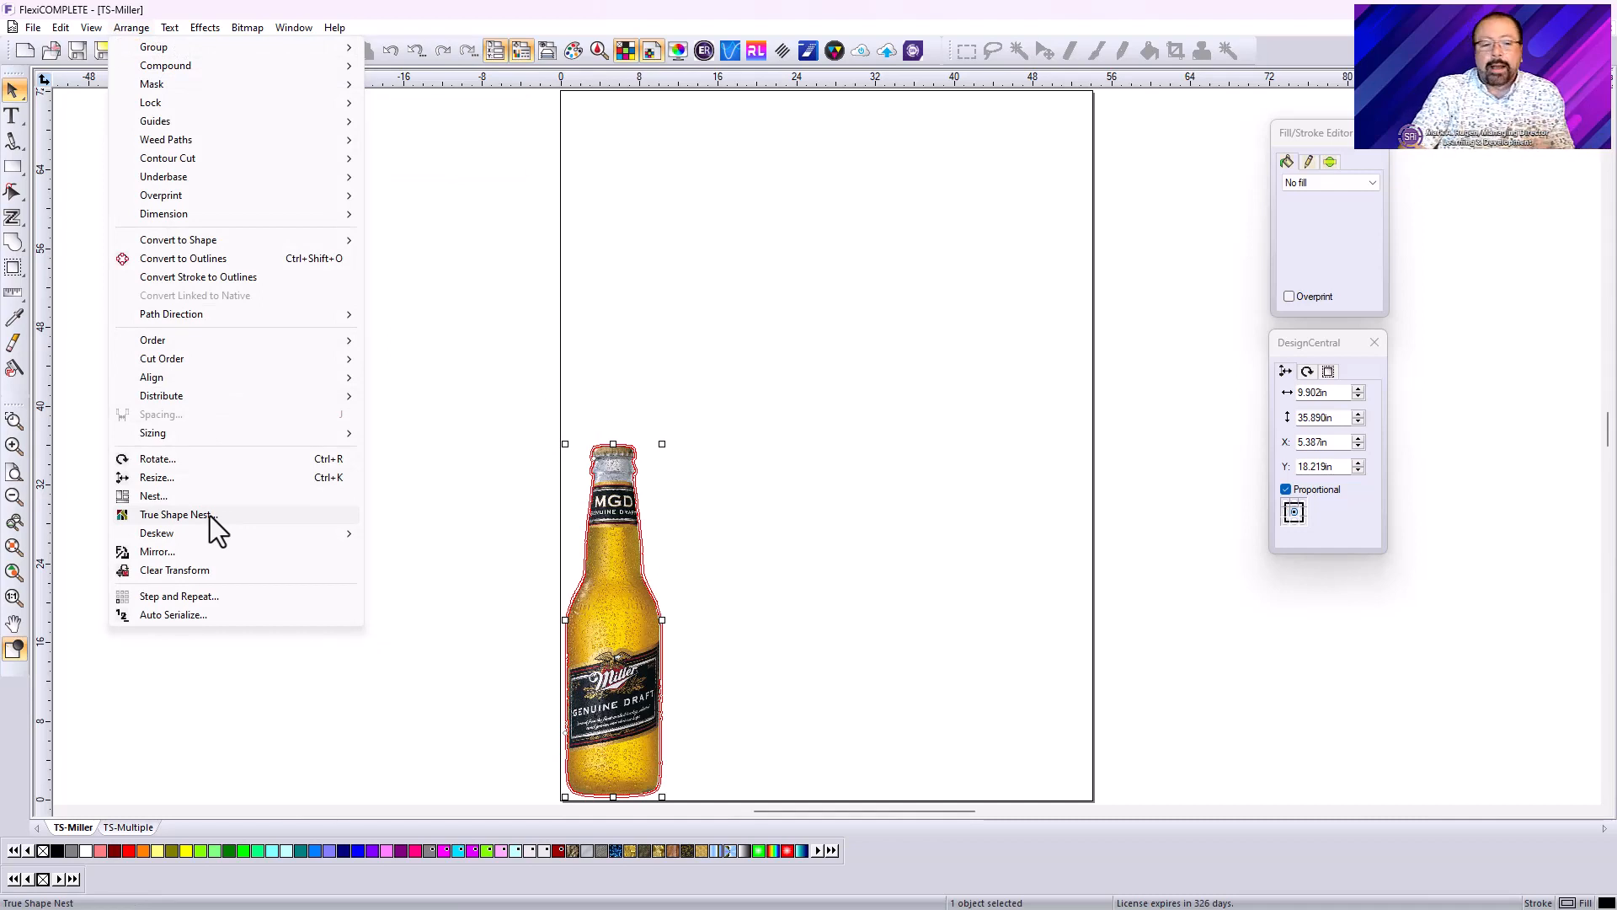
left_click(178, 514)
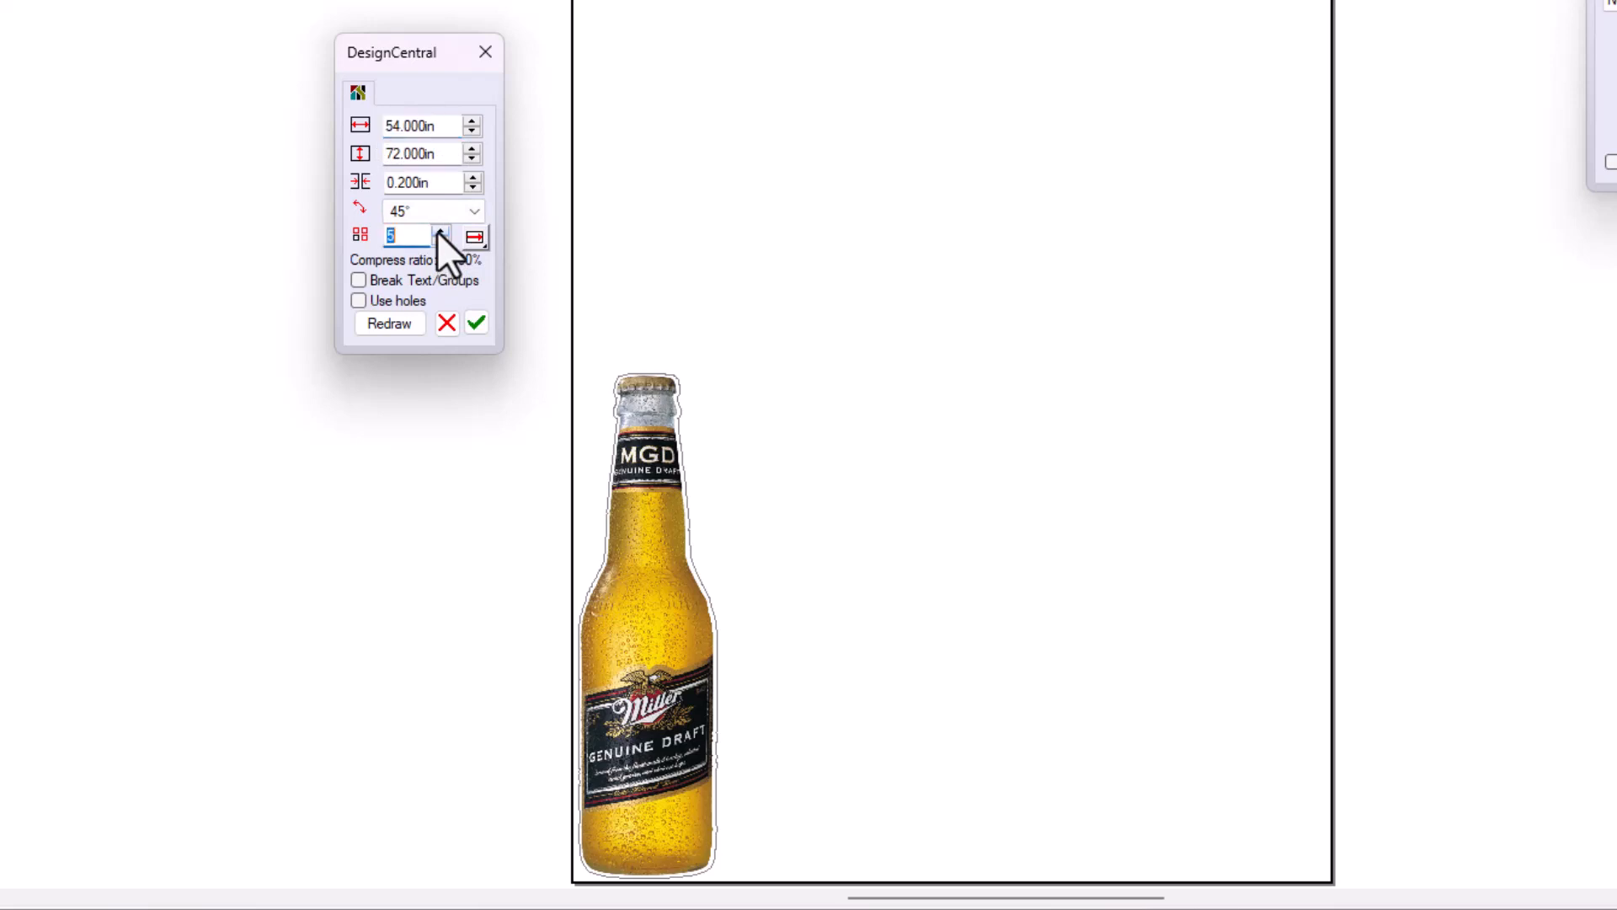
Nest 10 bottles at 90° rotation steps with Break Text/Groups left off, and redraw
left_click(439, 230)
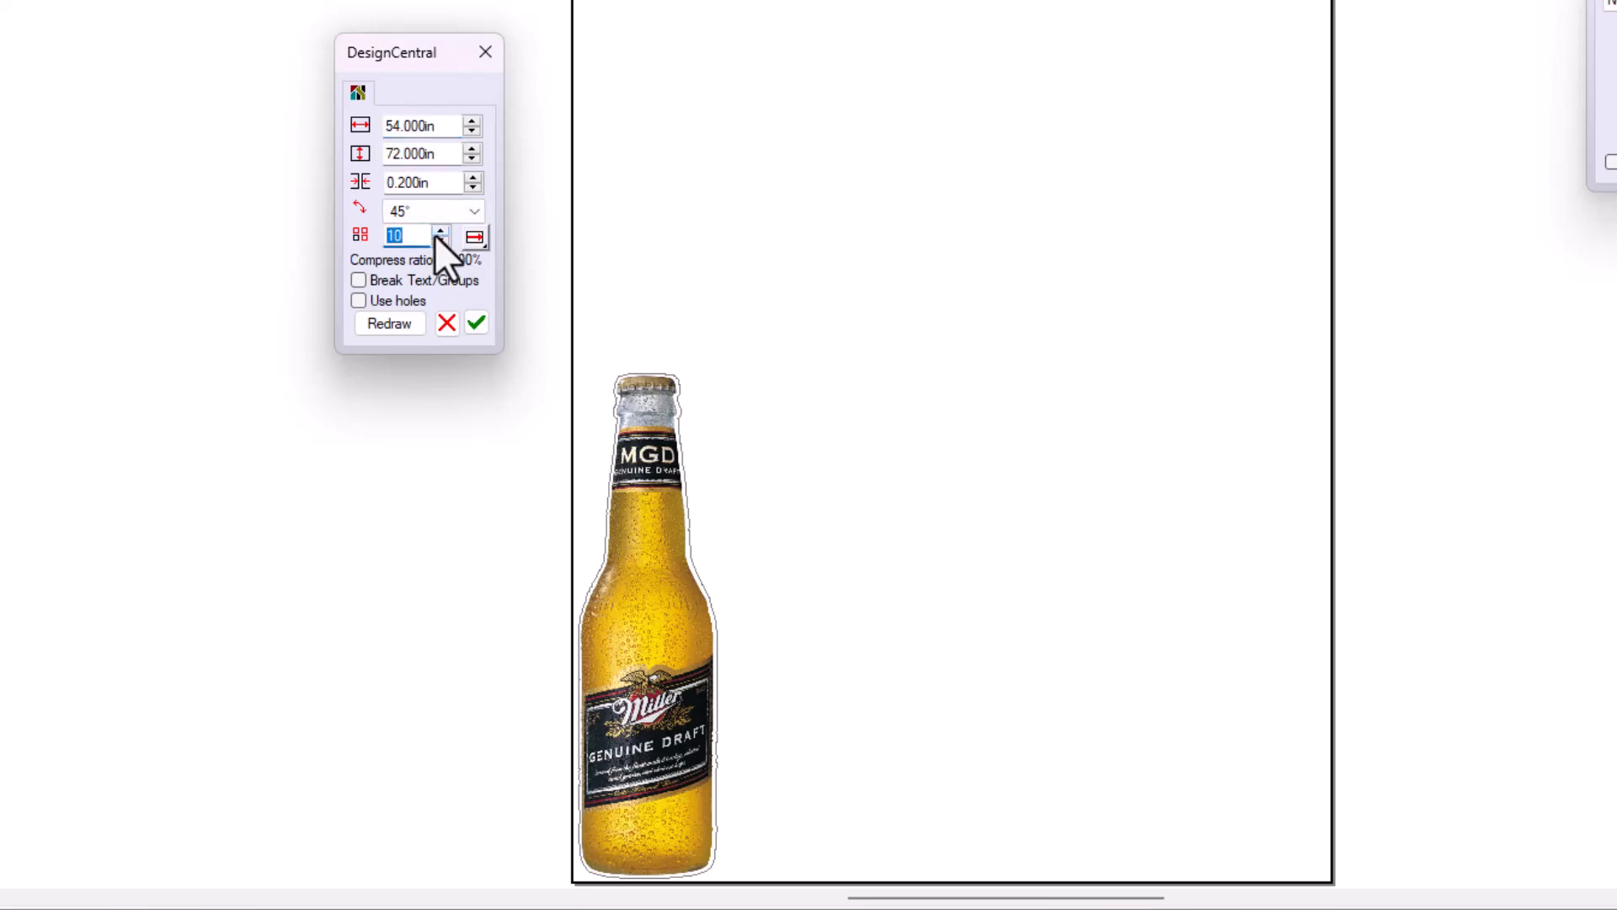
left_click(473, 211)
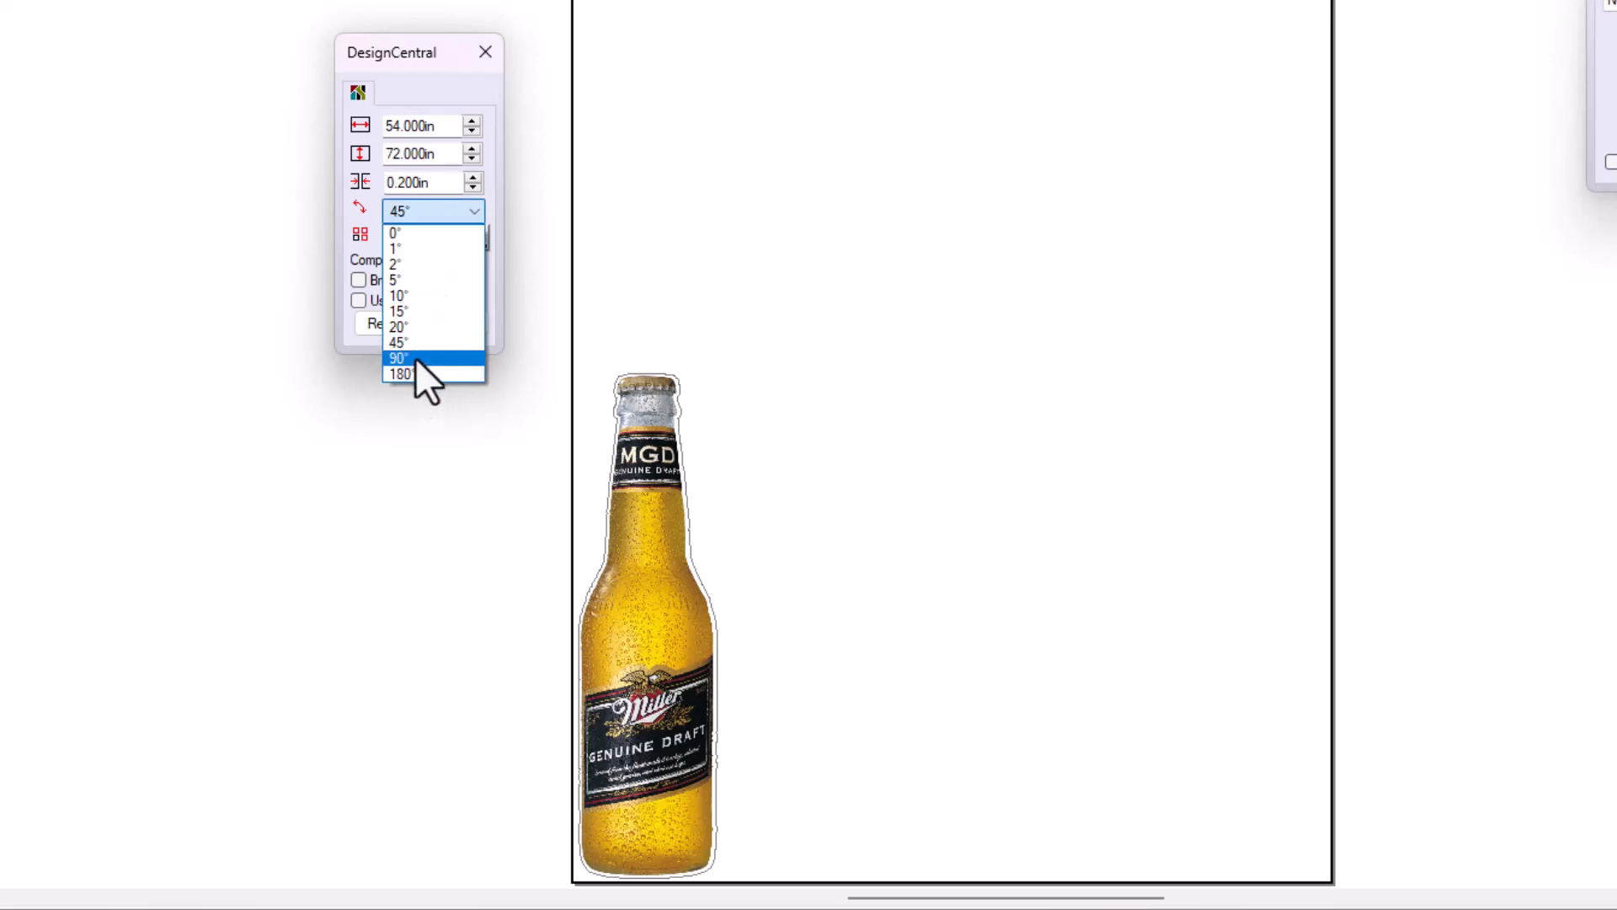
left_click(398, 359)
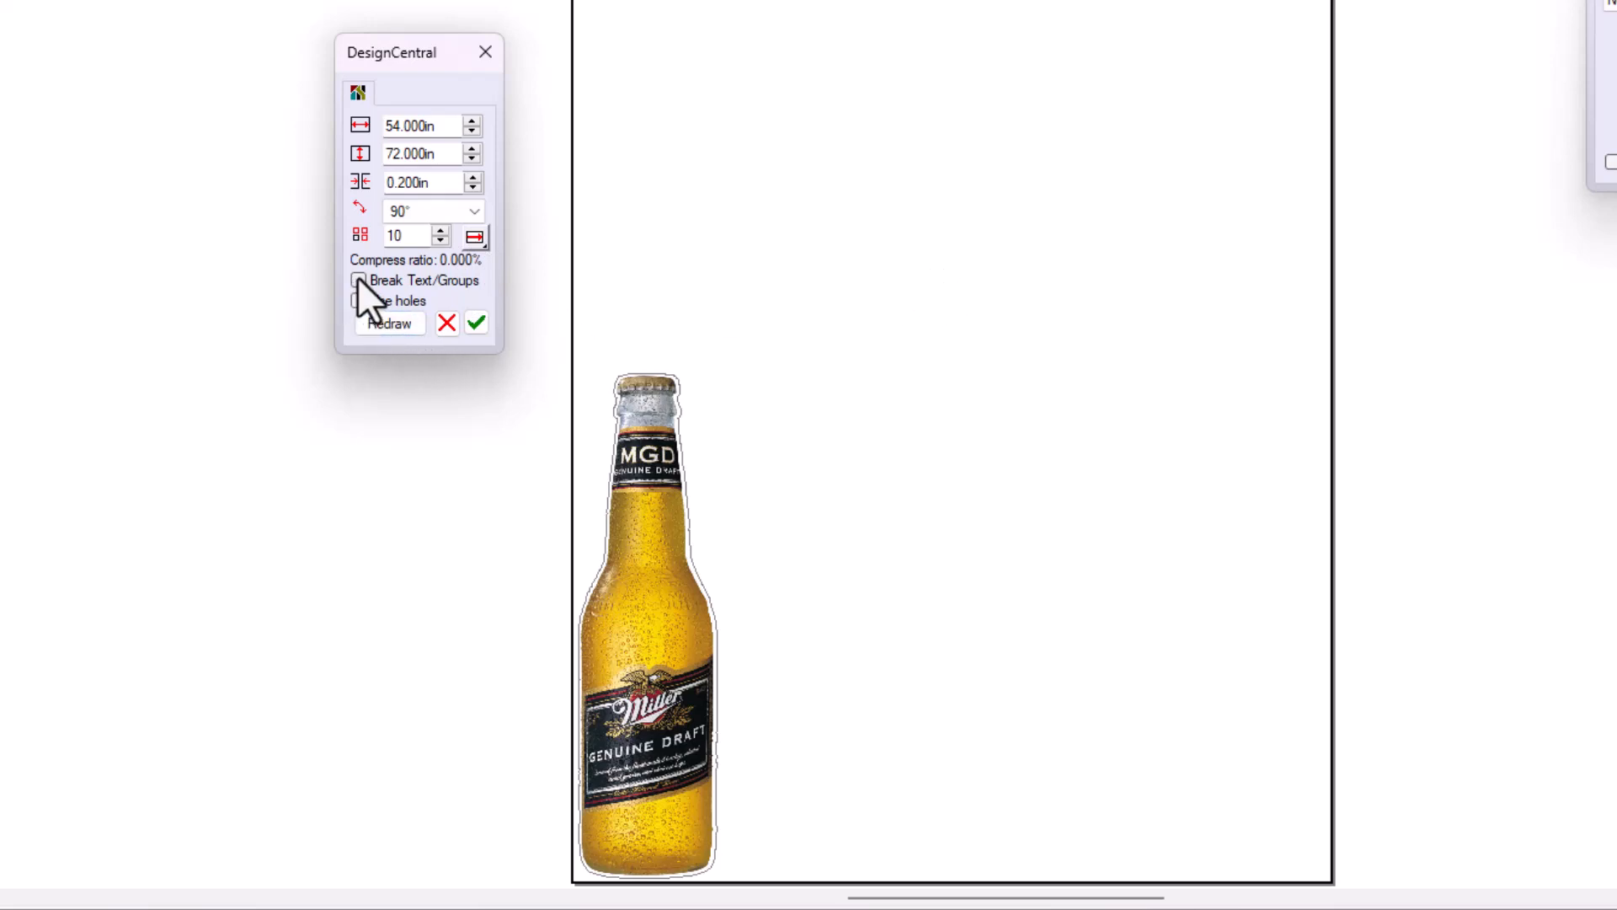
left_click(359, 281)
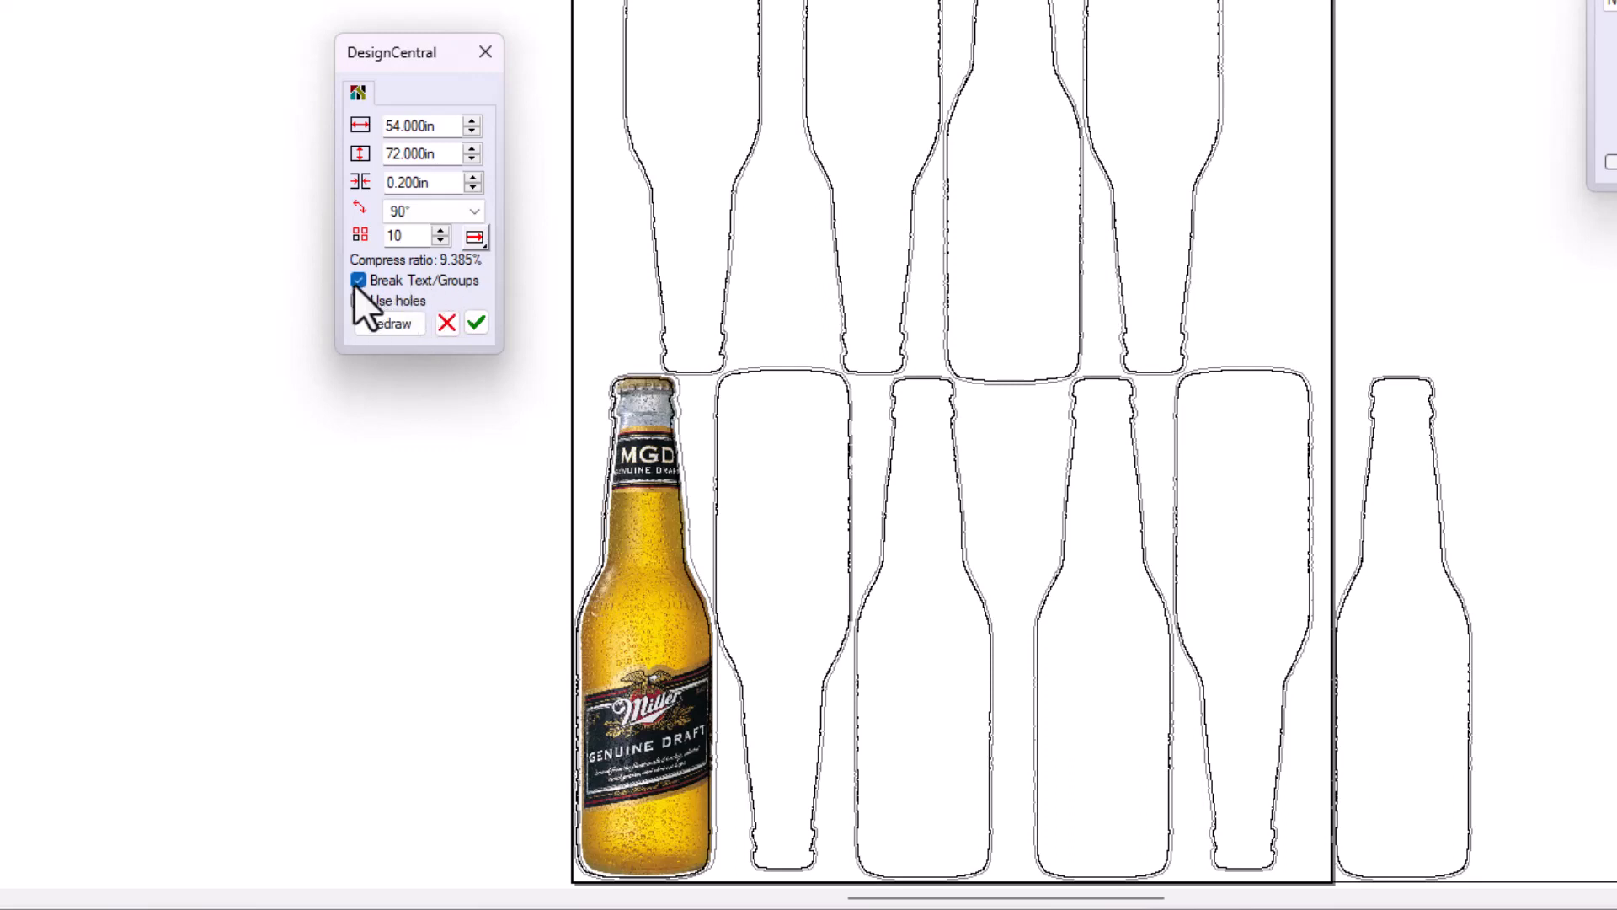
left_click(359, 280)
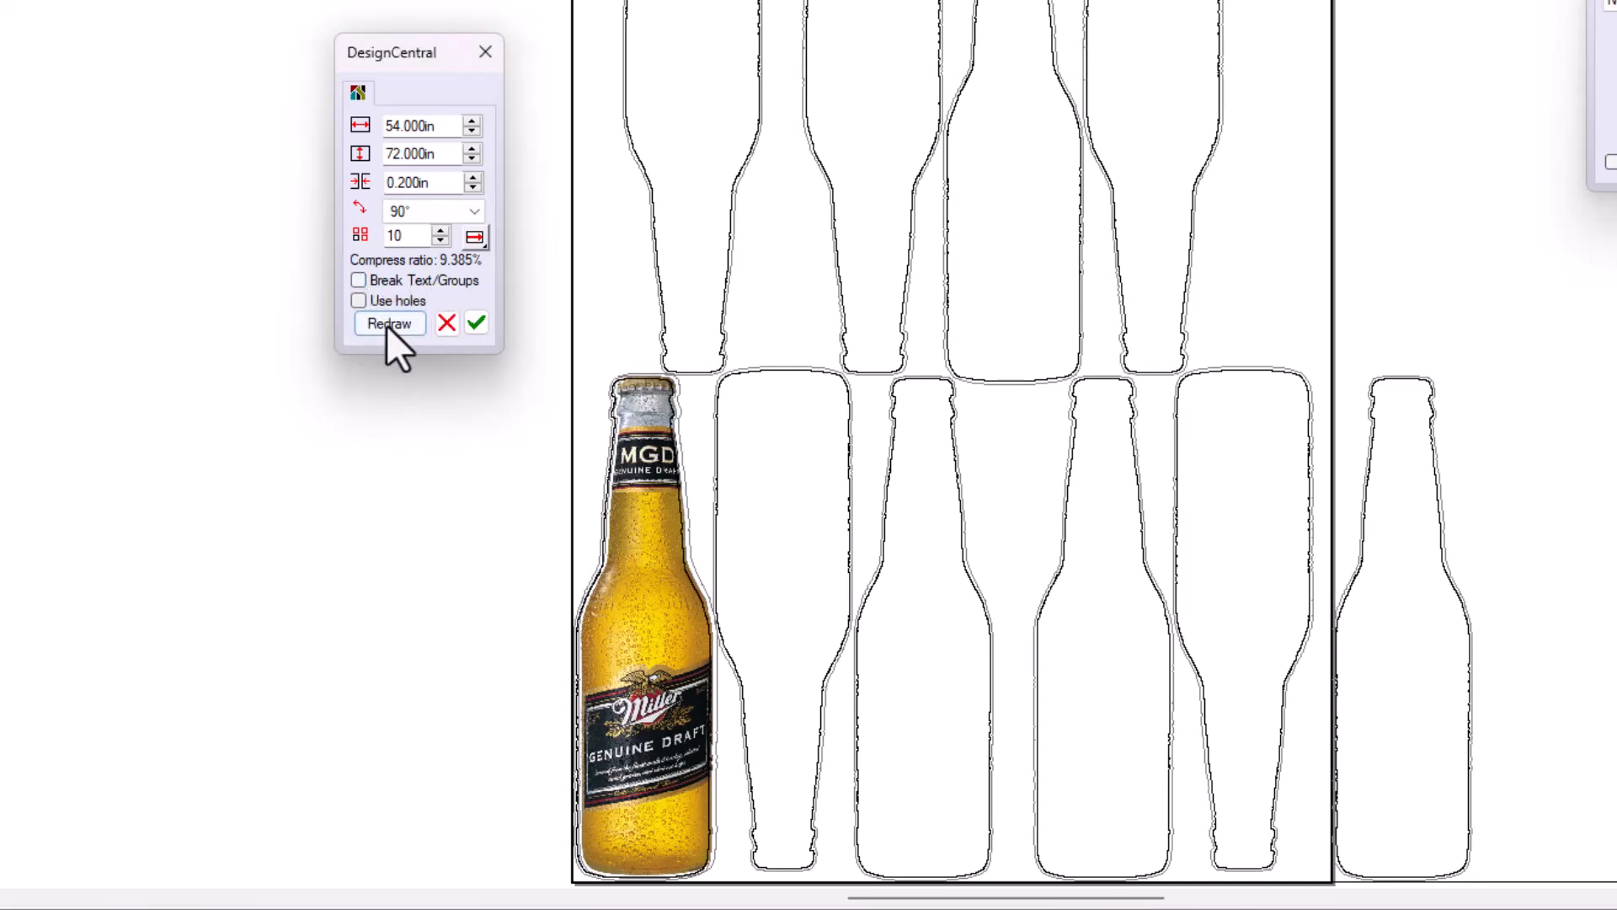
left_click(389, 323)
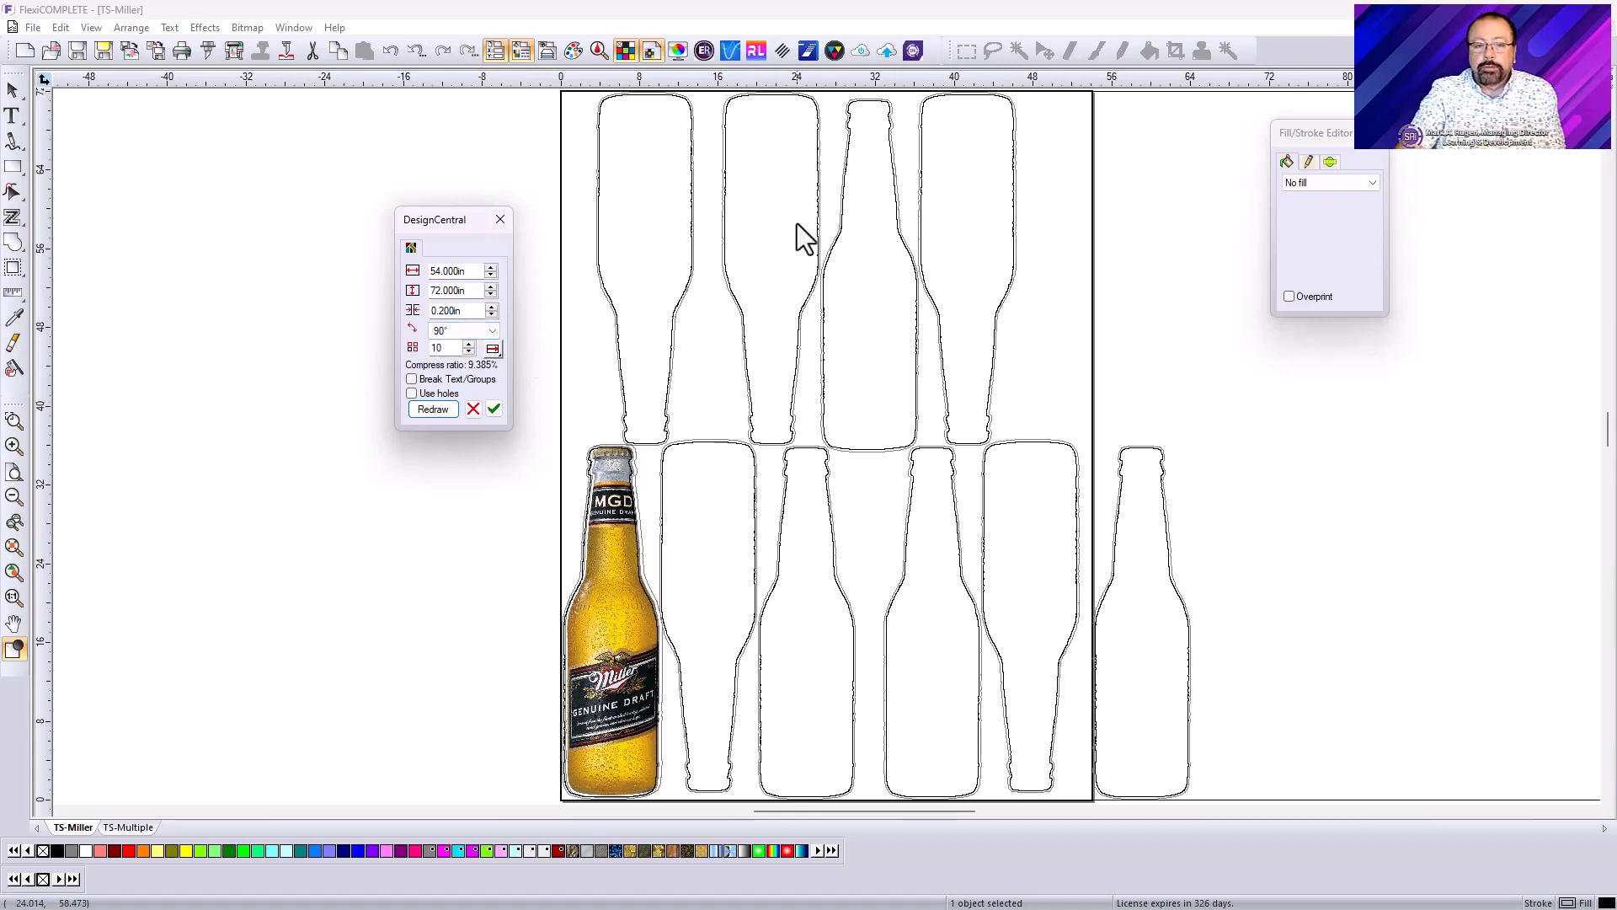
mouse_move(835, 386)
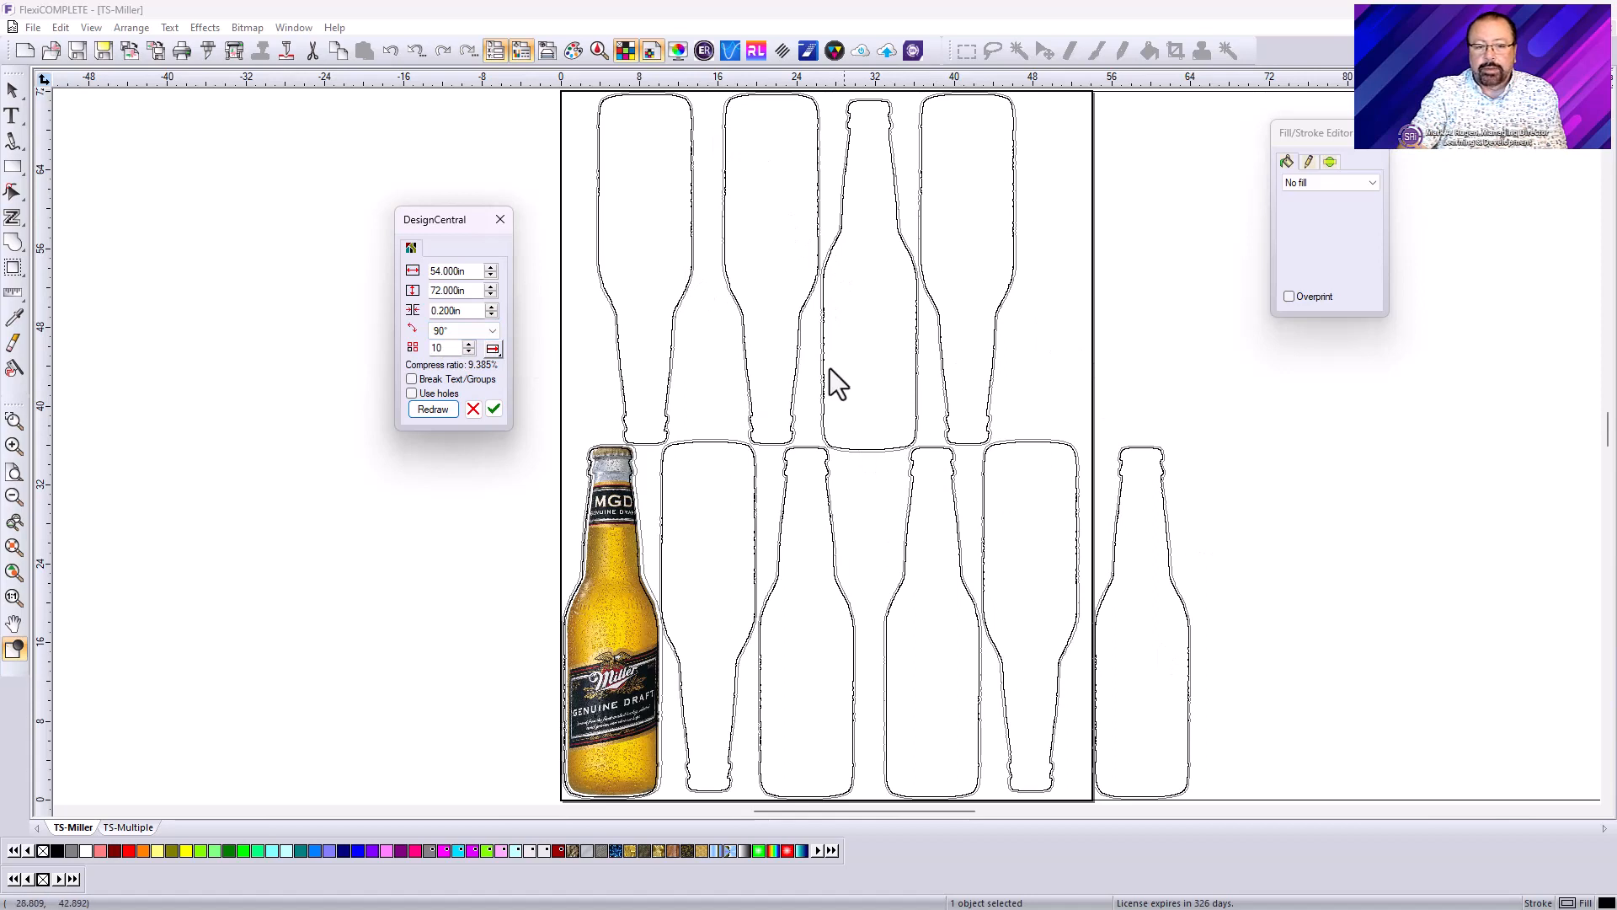
Change the nesting rotation to 10° steps and redraw the ten-bottle preview
left_click(491, 330)
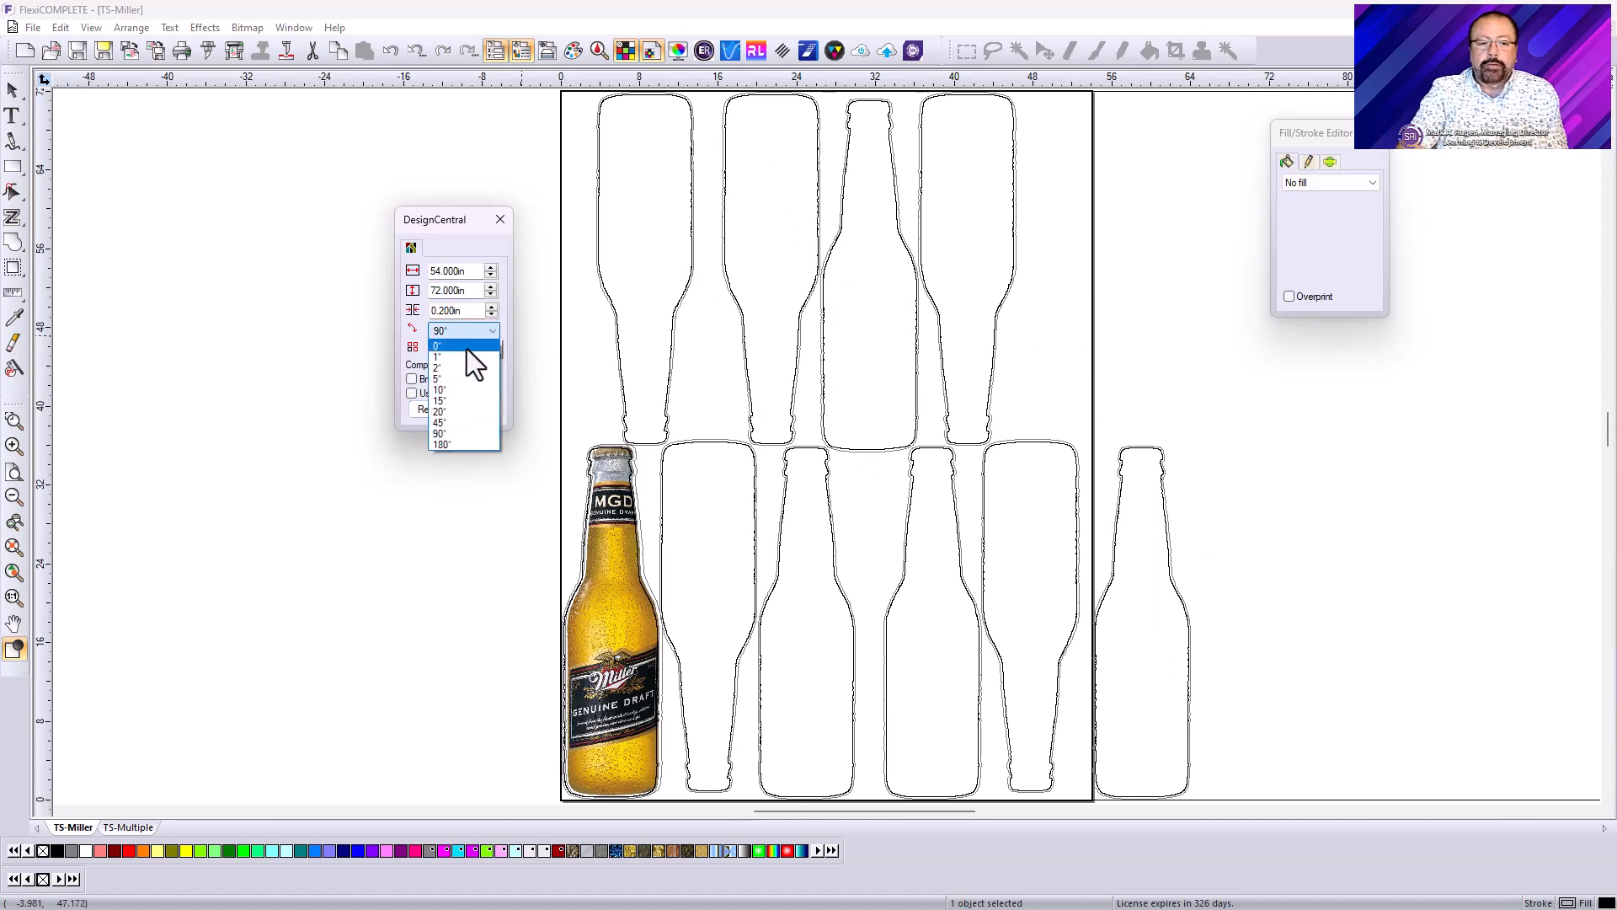
left_click(441, 389)
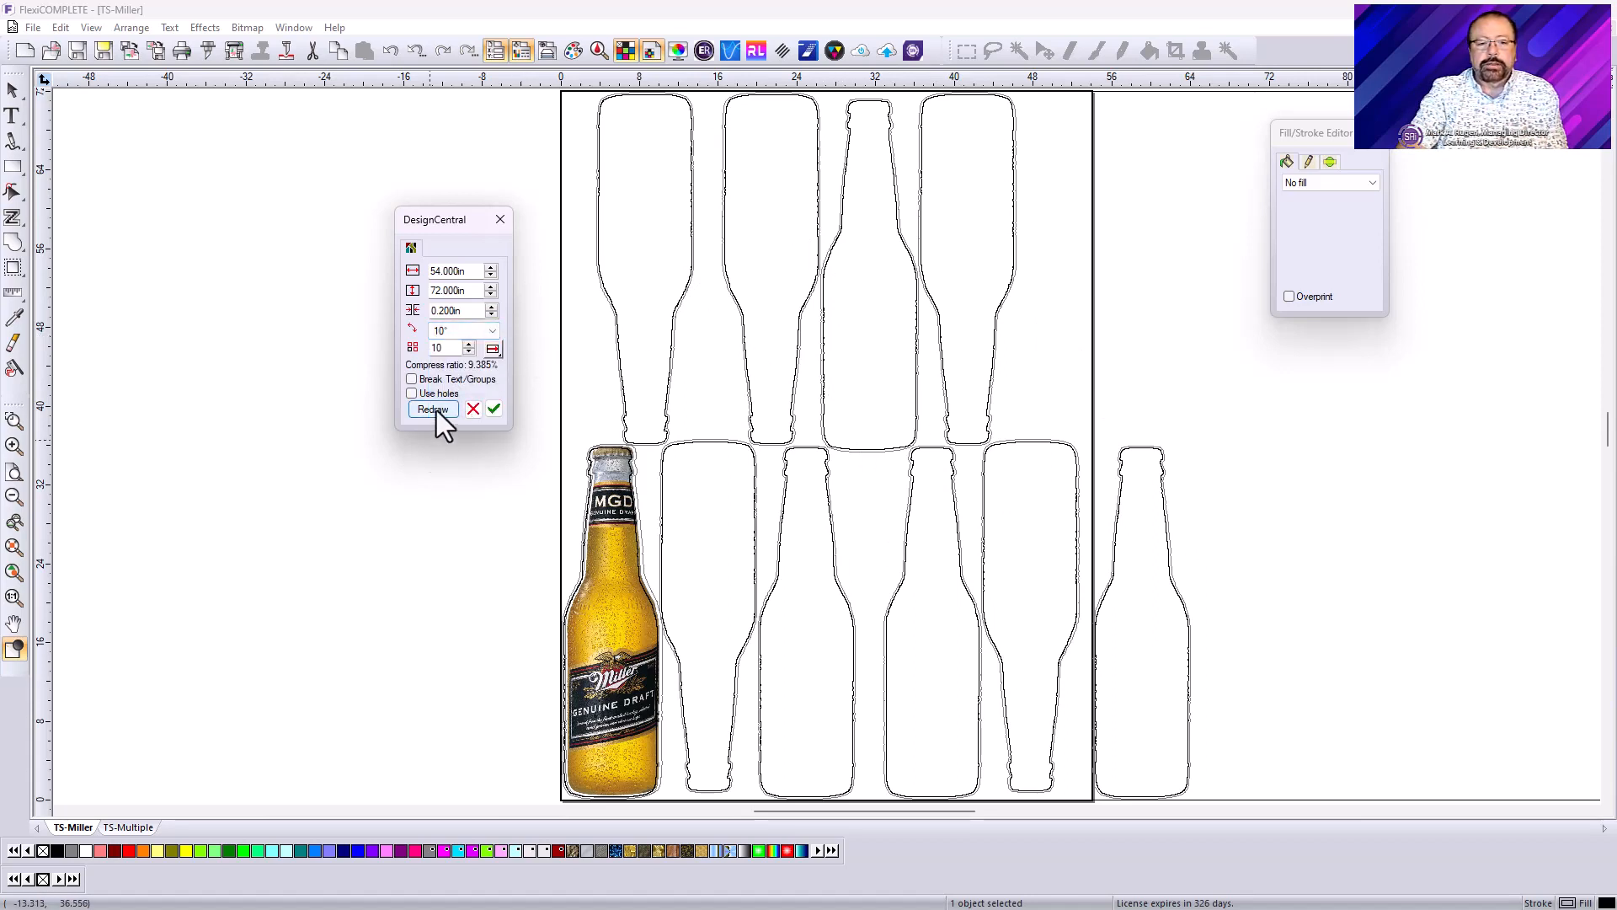
left_click(432, 409)
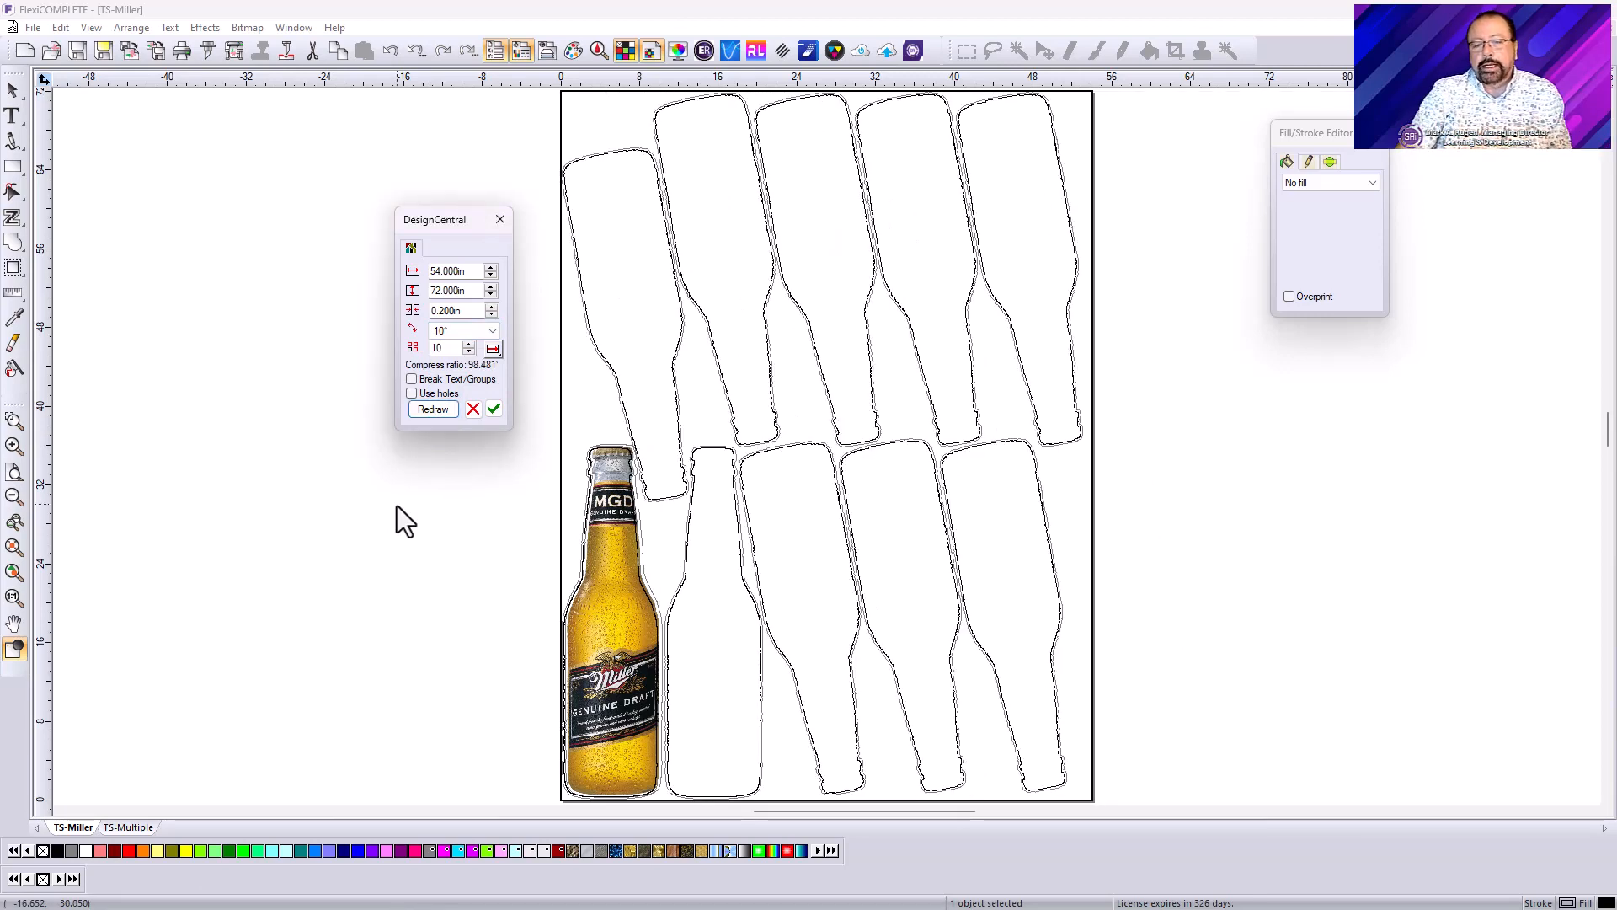
mouse_move(1182, 516)
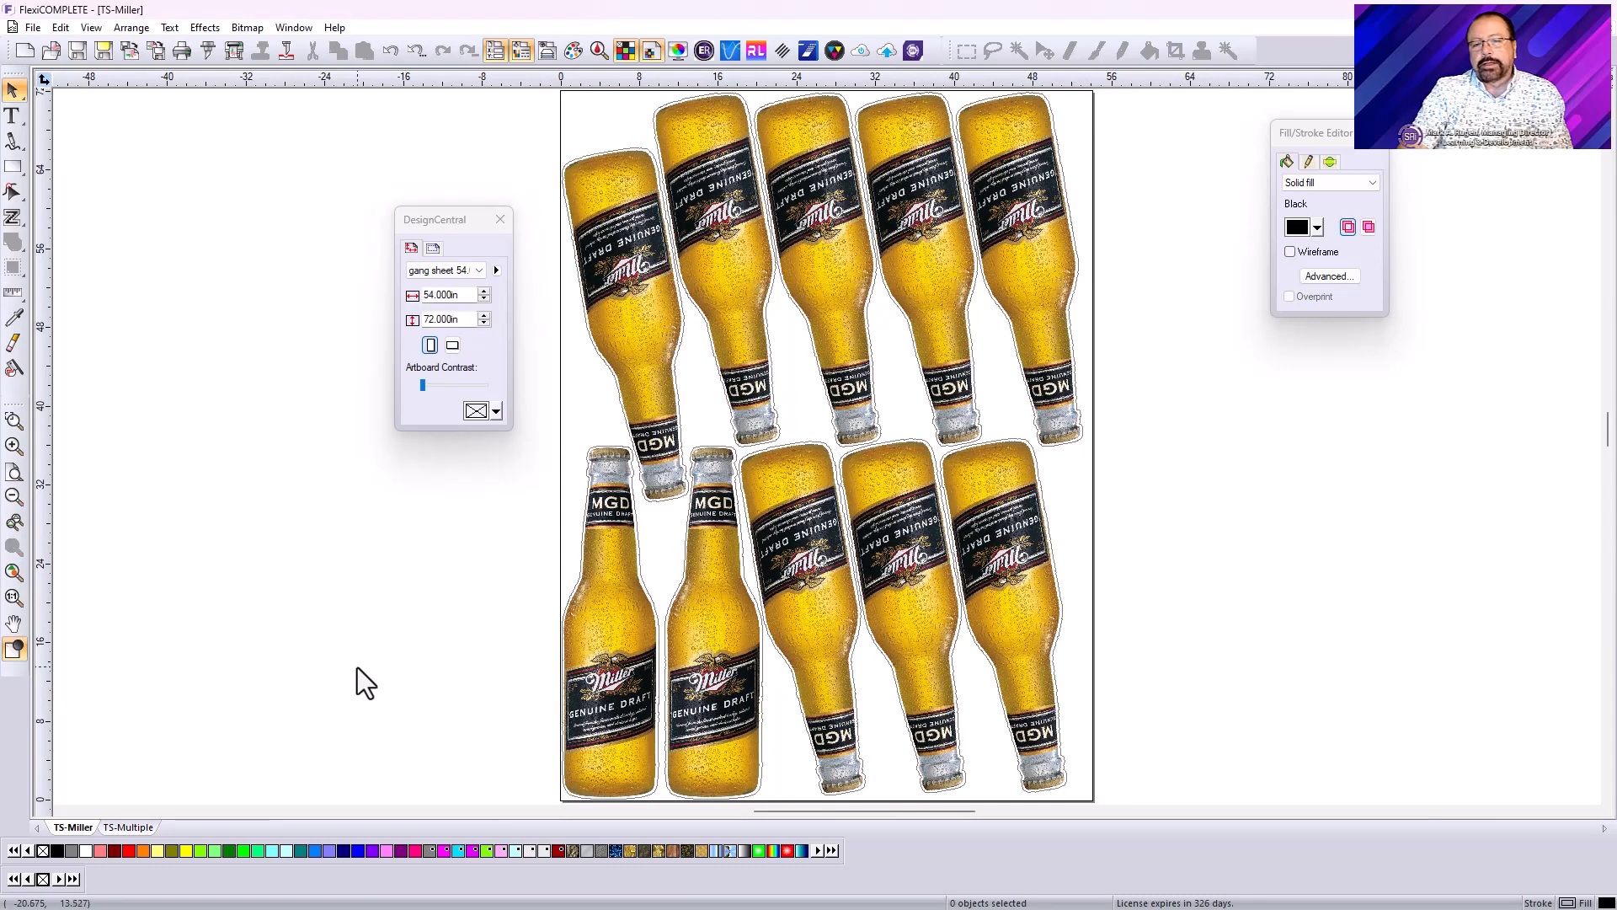
mouse_move(326, 635)
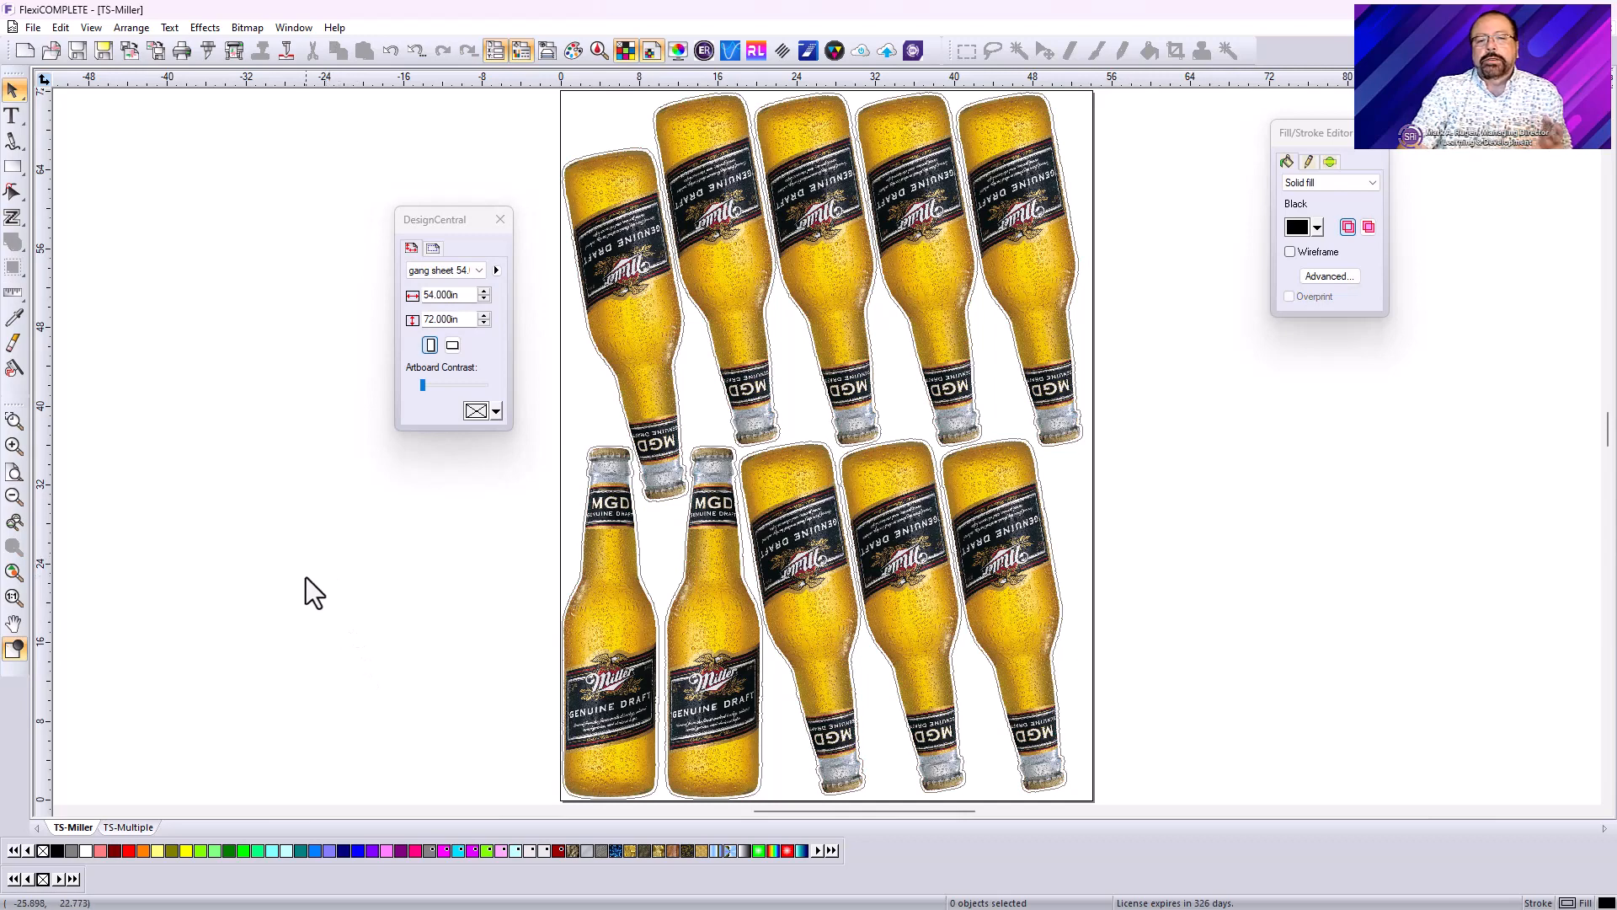
mouse_move(295, 660)
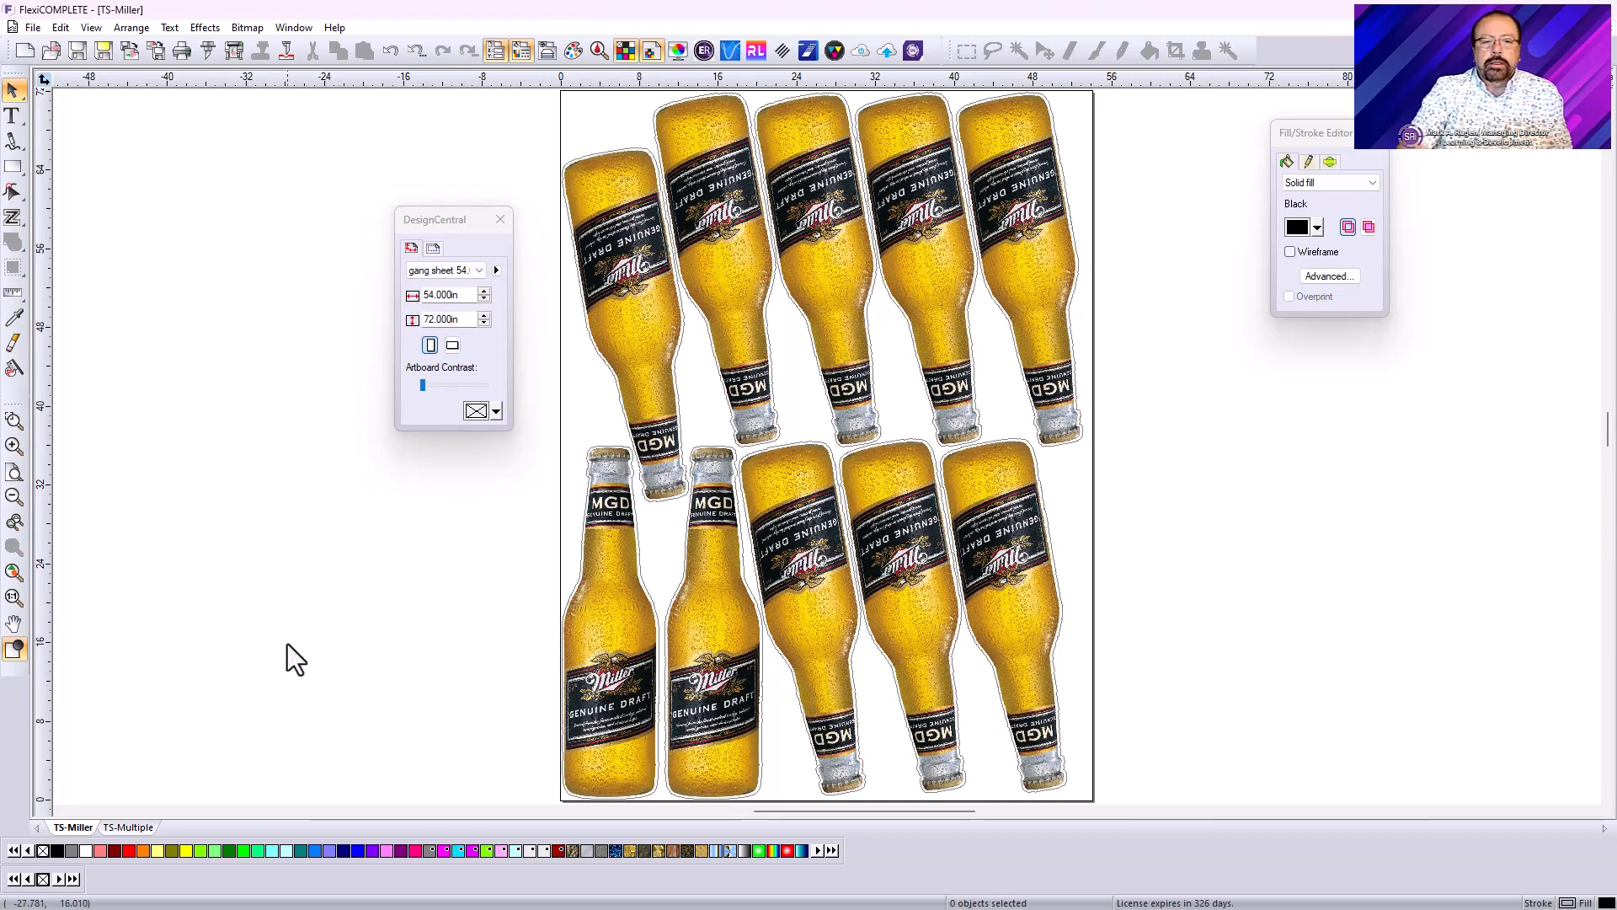
mouse_move(210, 345)
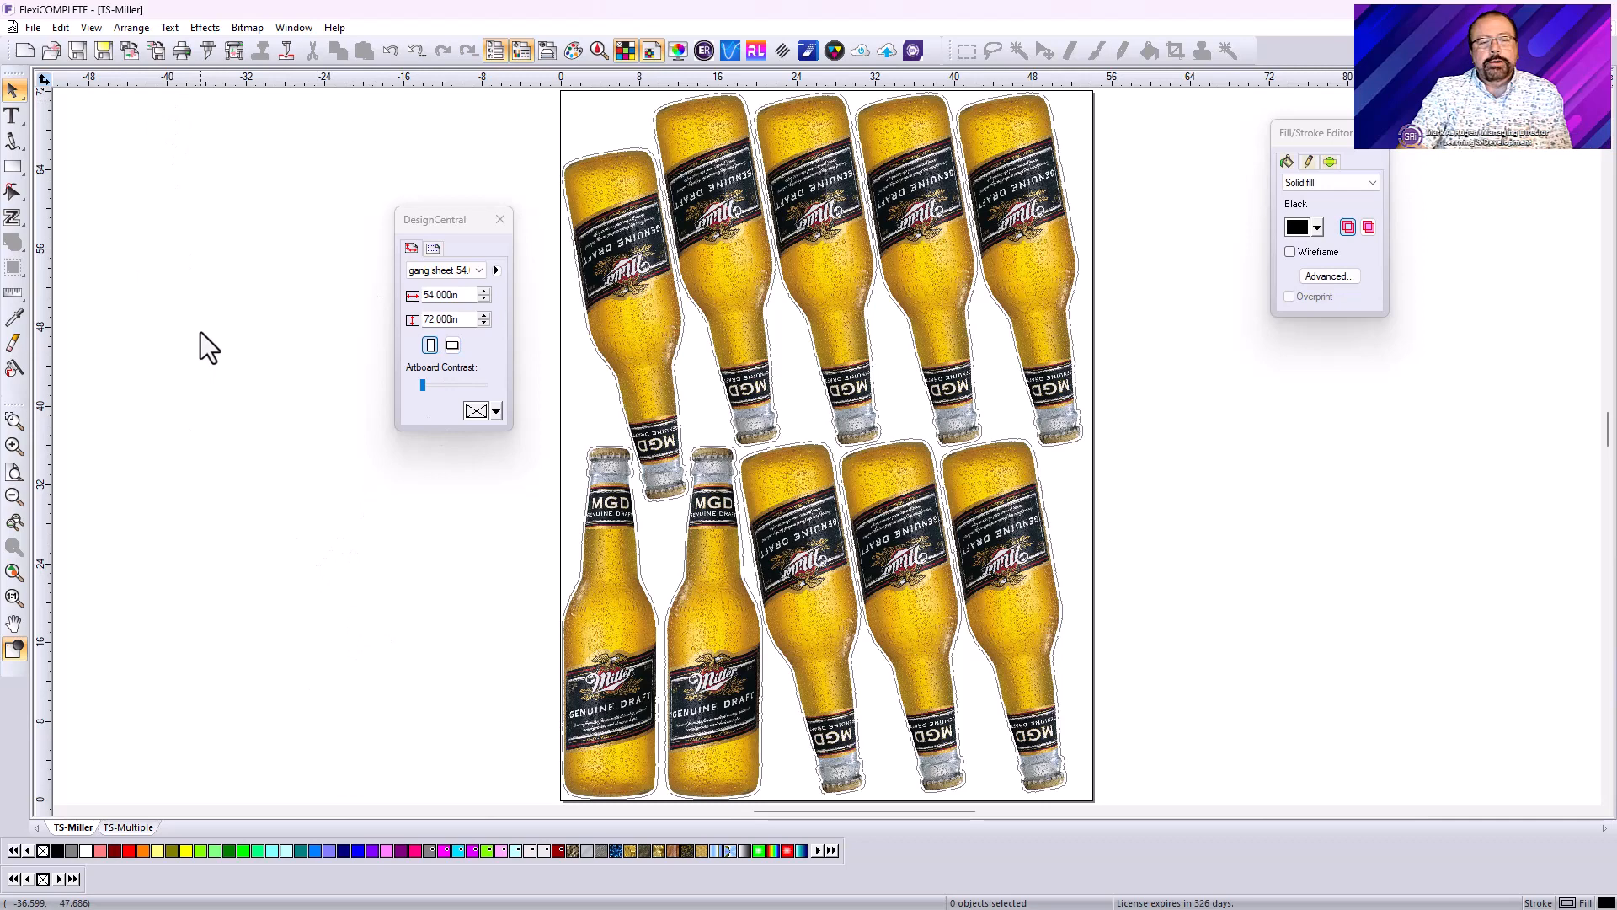
mouse_move(287, 523)
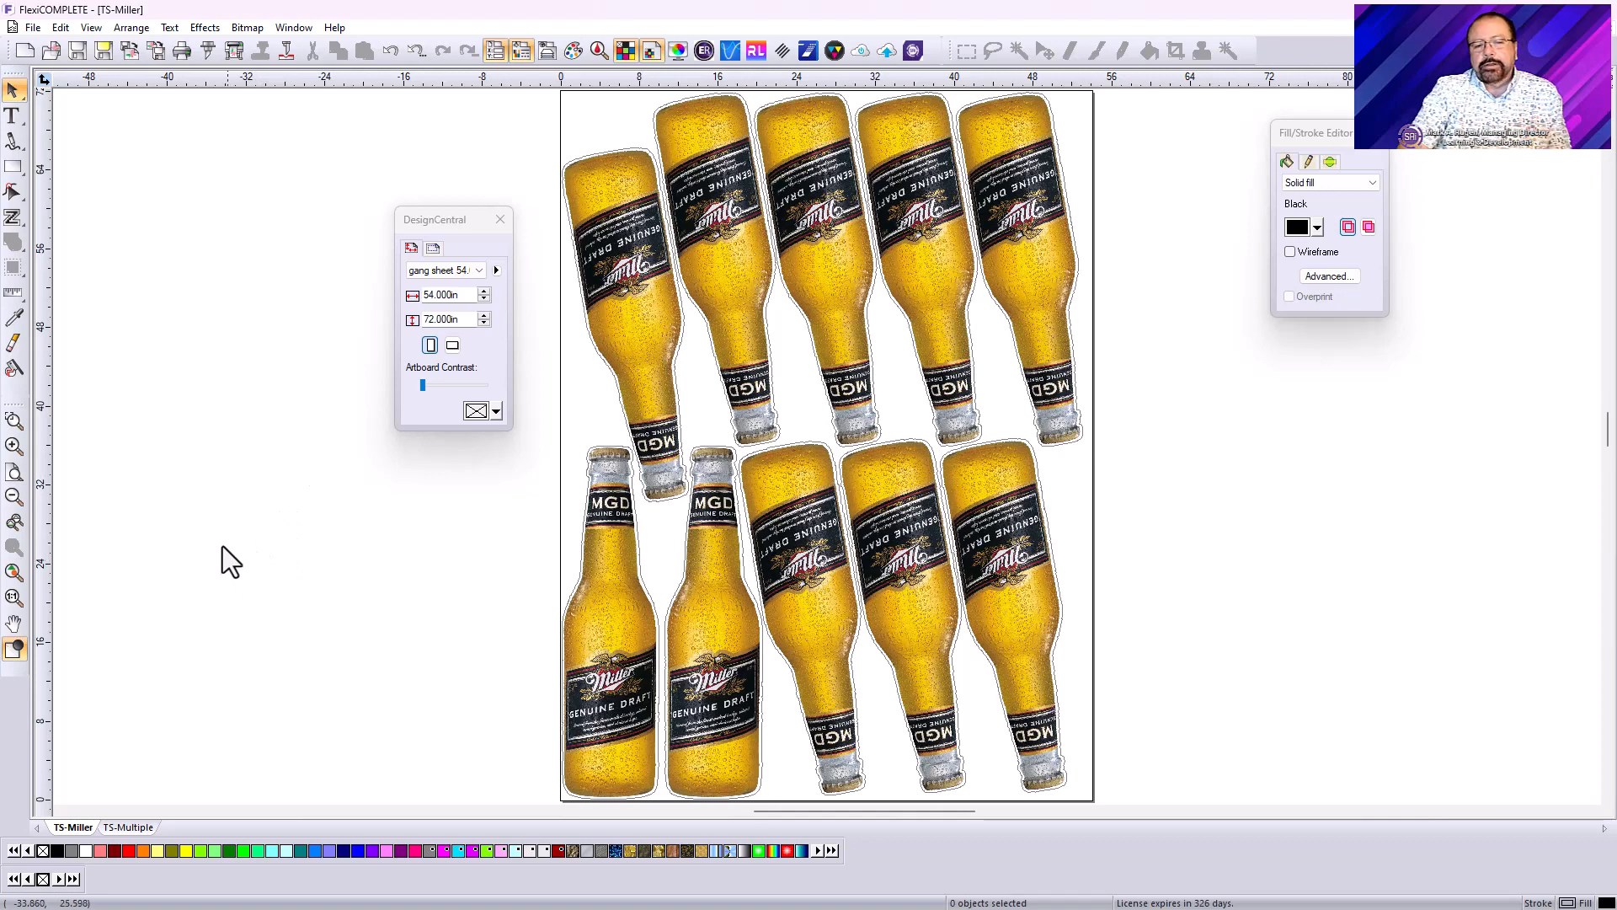
mouse_move(223, 555)
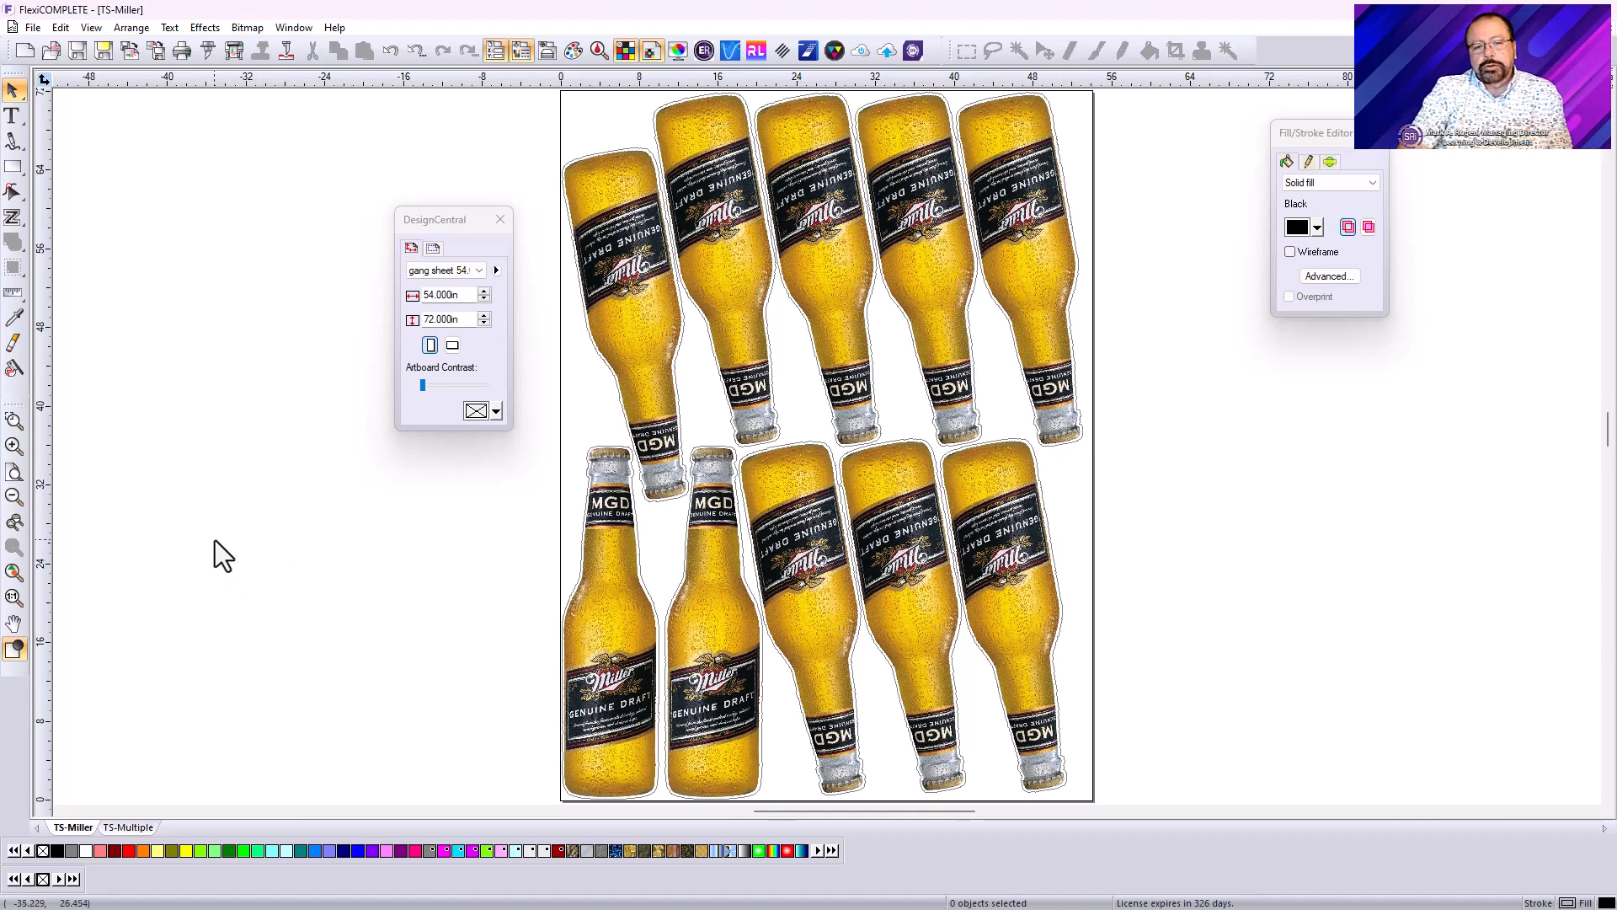
mouse_move(245, 543)
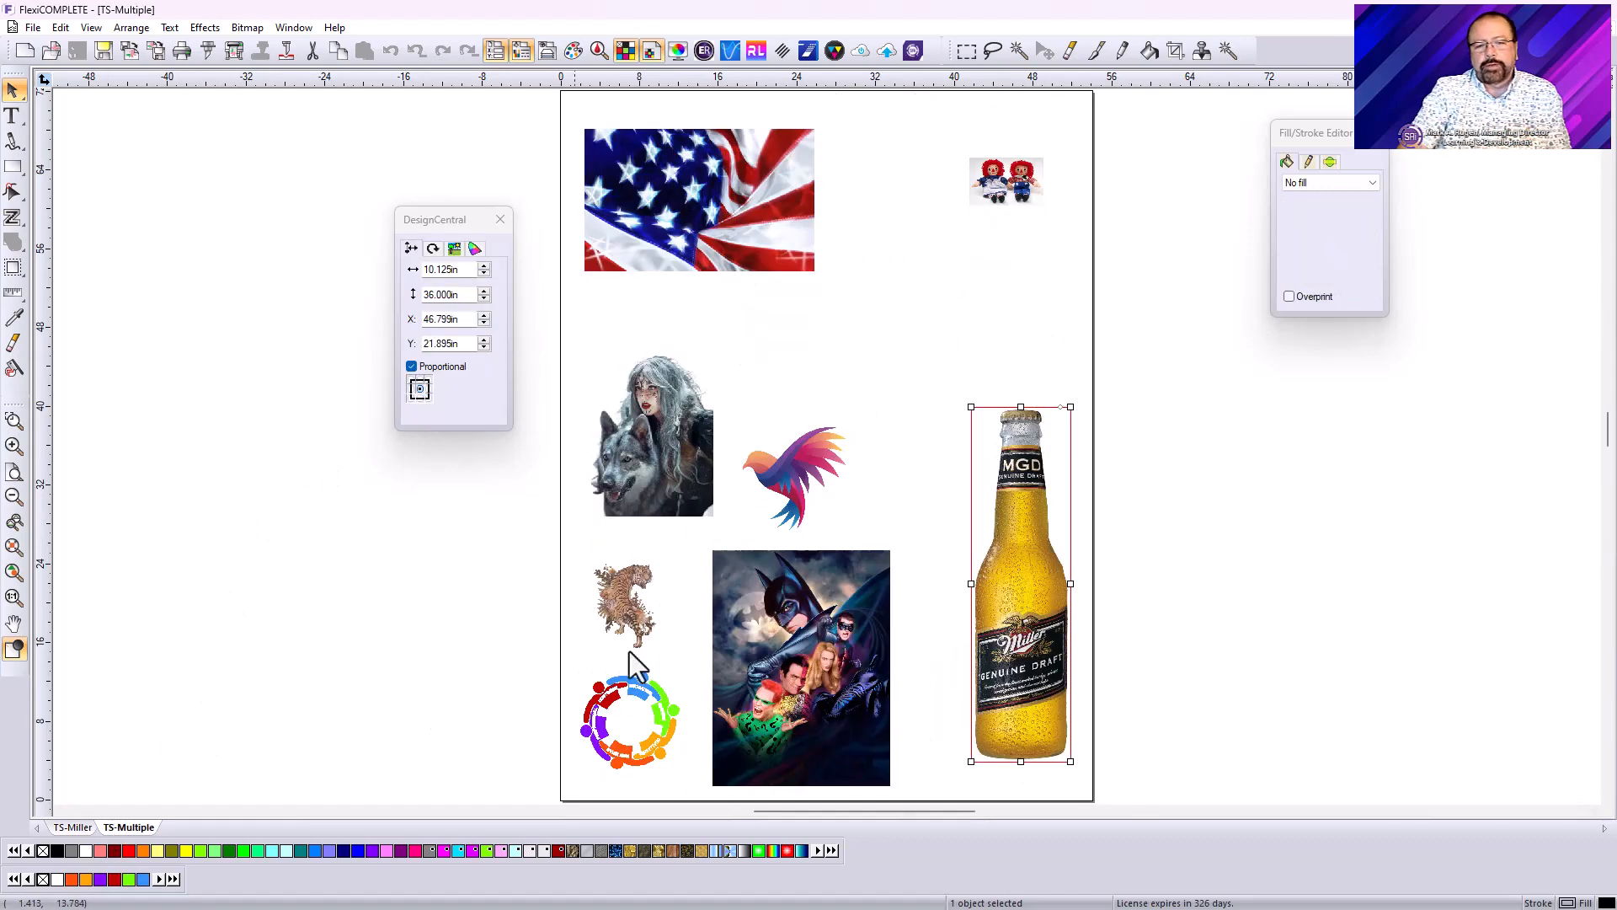
mouse_move(1227, 495)
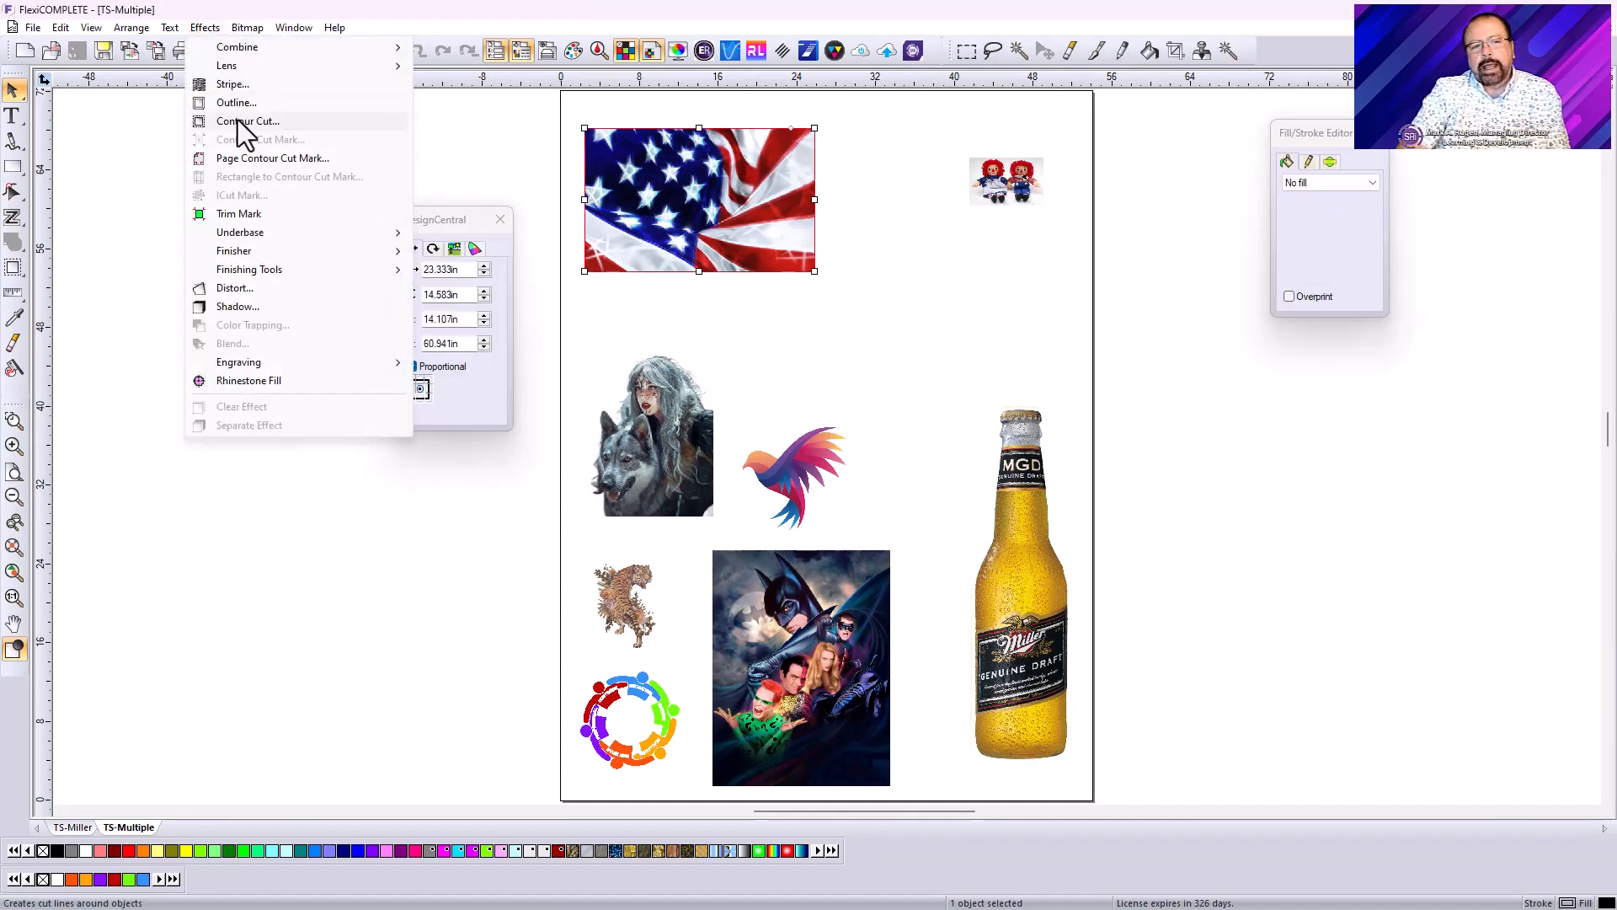
Add 0.200 in contour cuts to the flag, dolls, and woman-with-wolf images
left_click(247, 120)
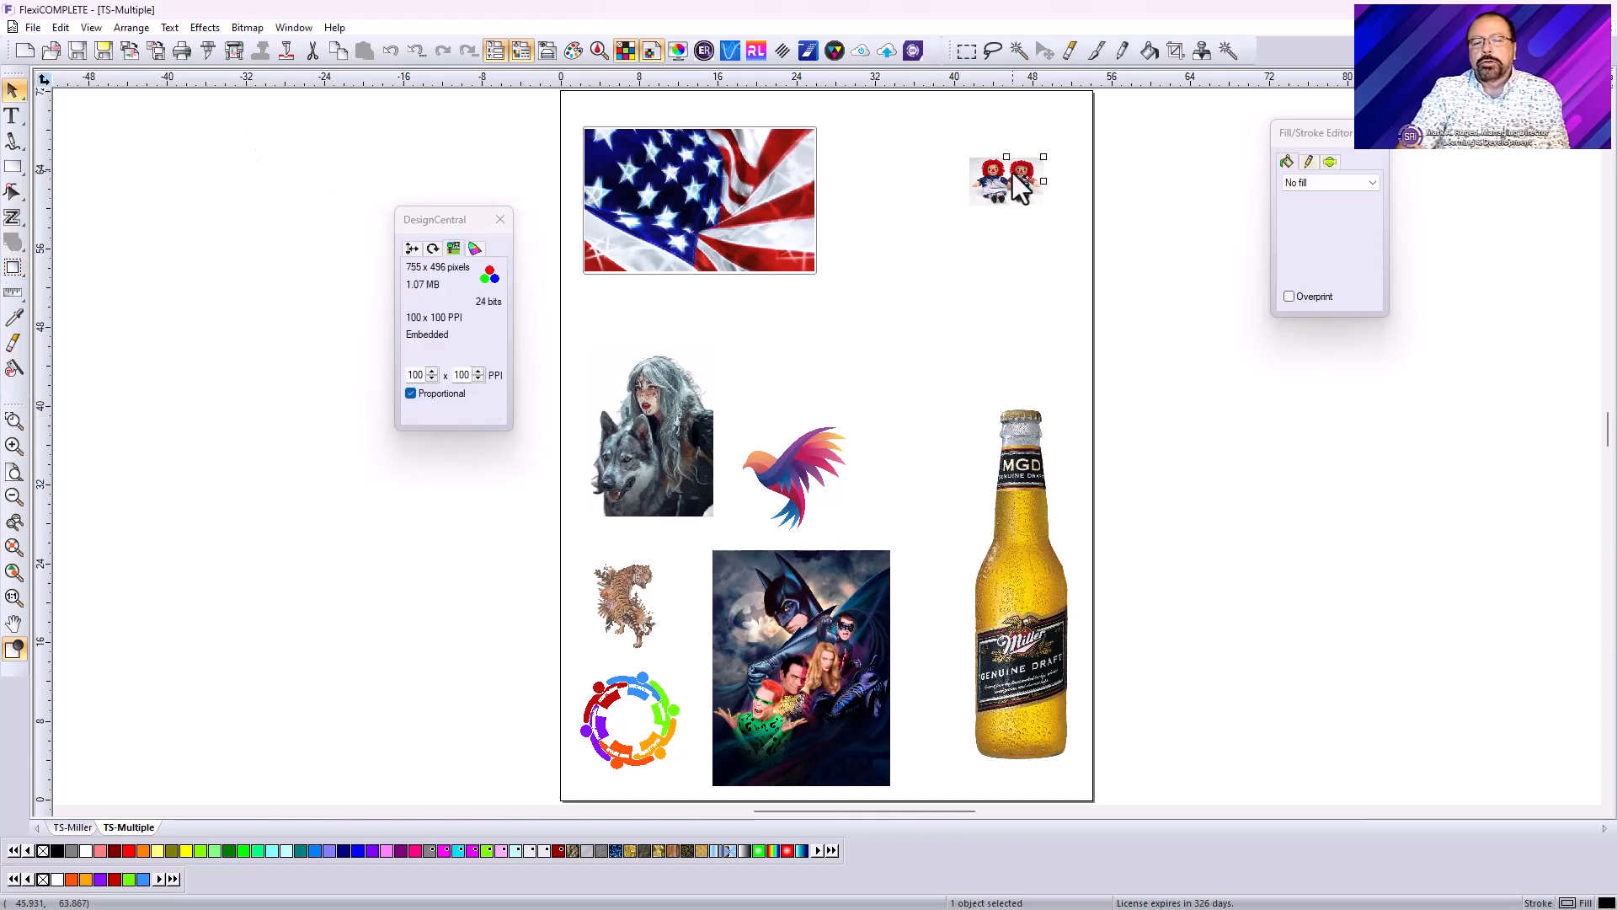
left_click(203, 27)
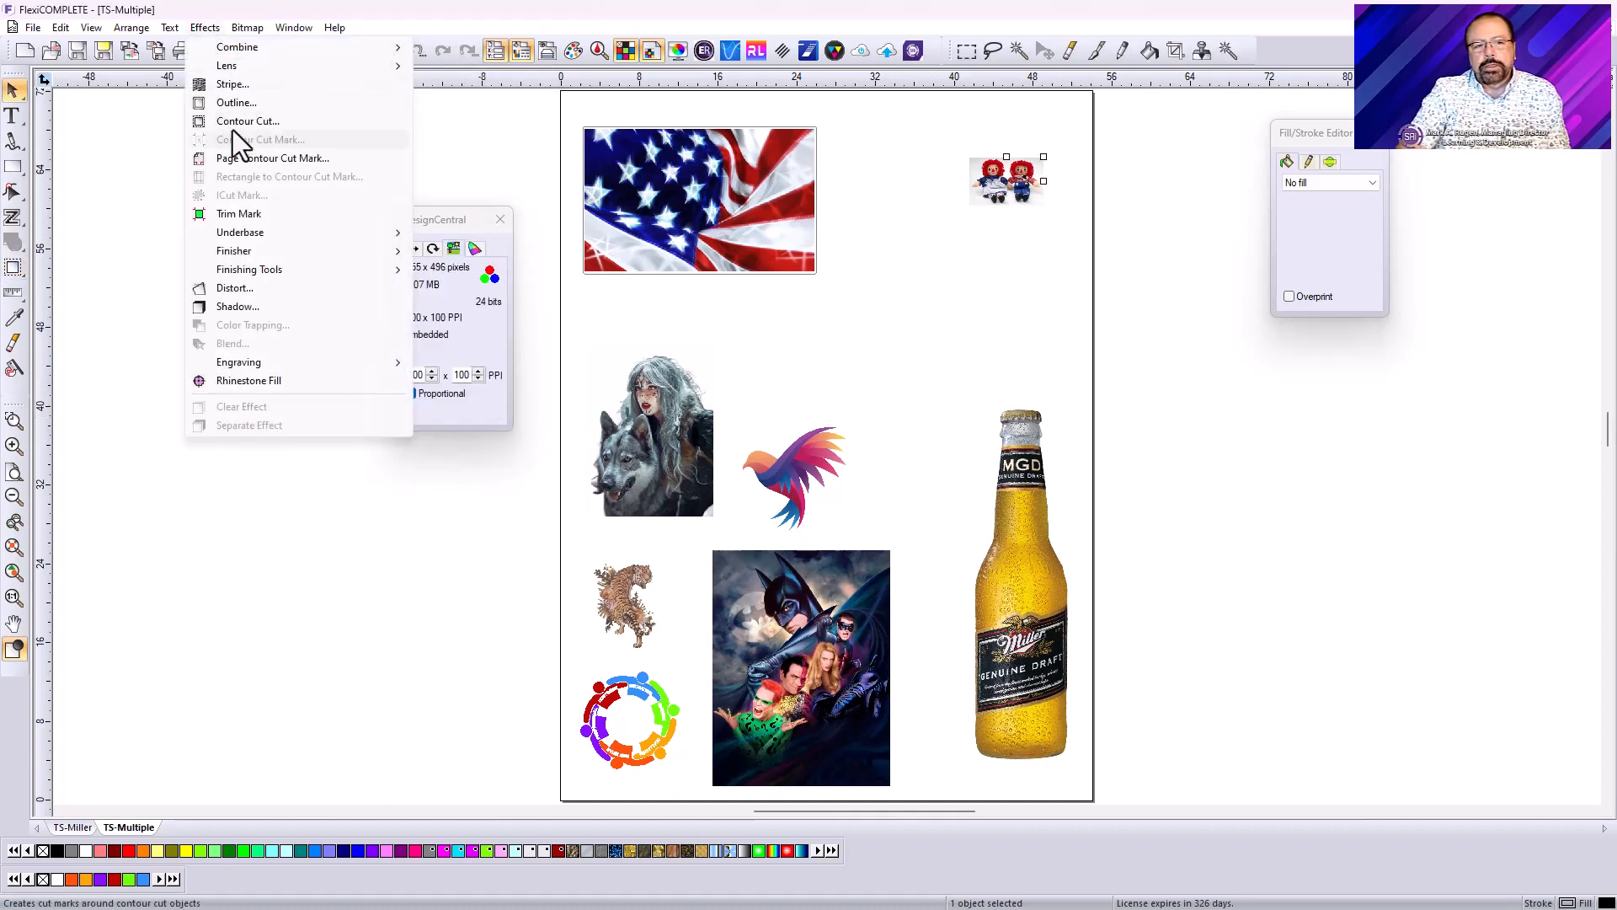
left_click(247, 120)
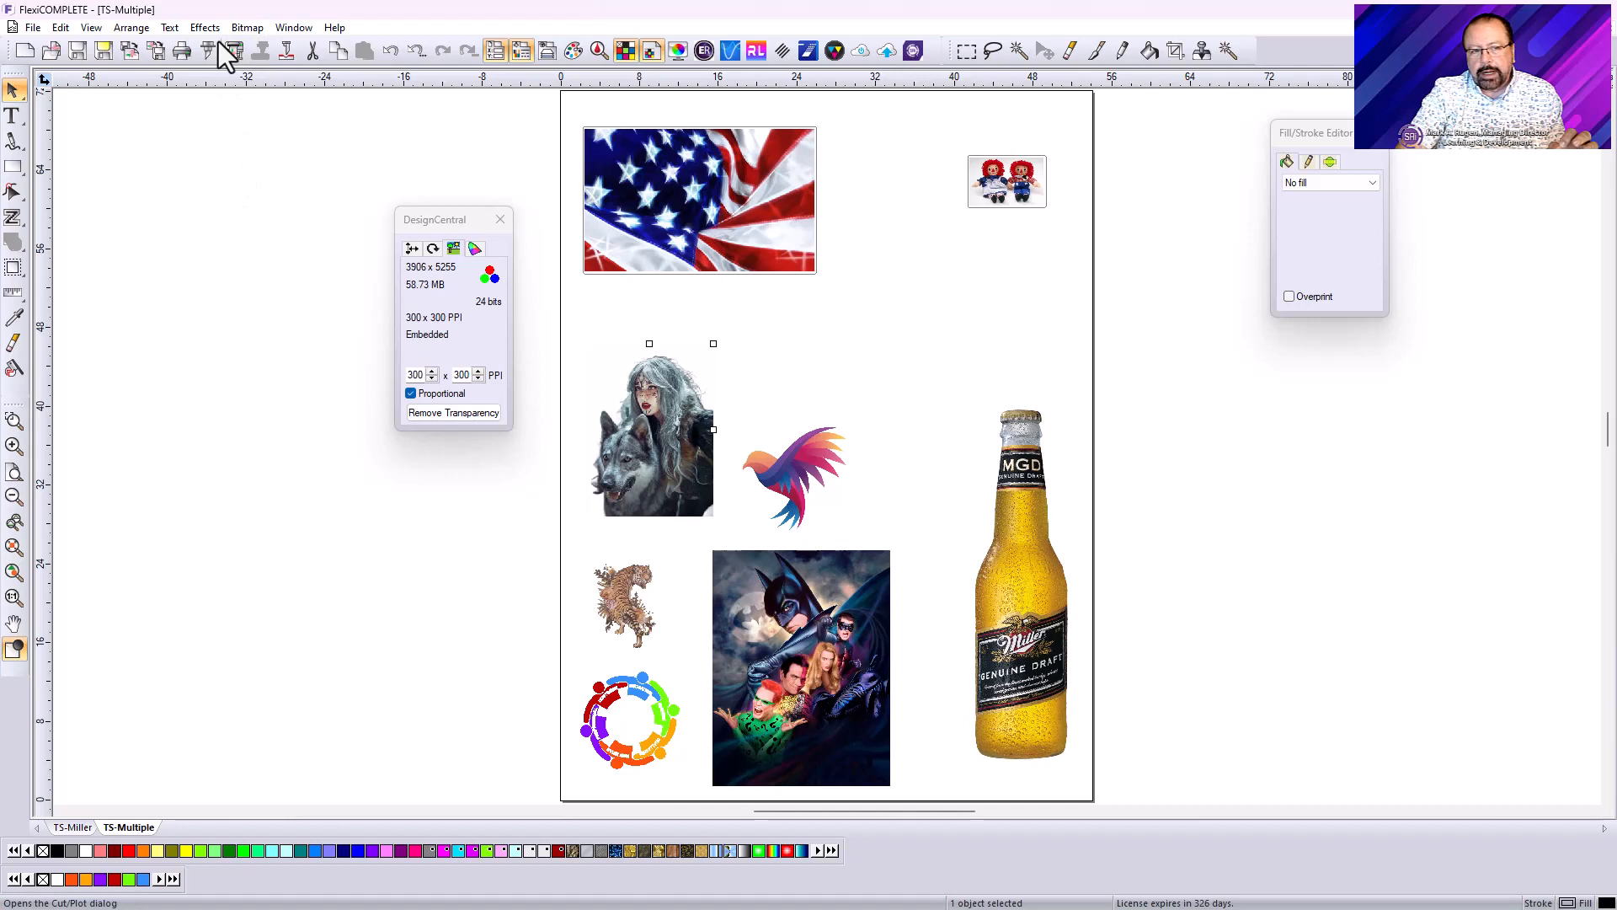
left_click(204, 27)
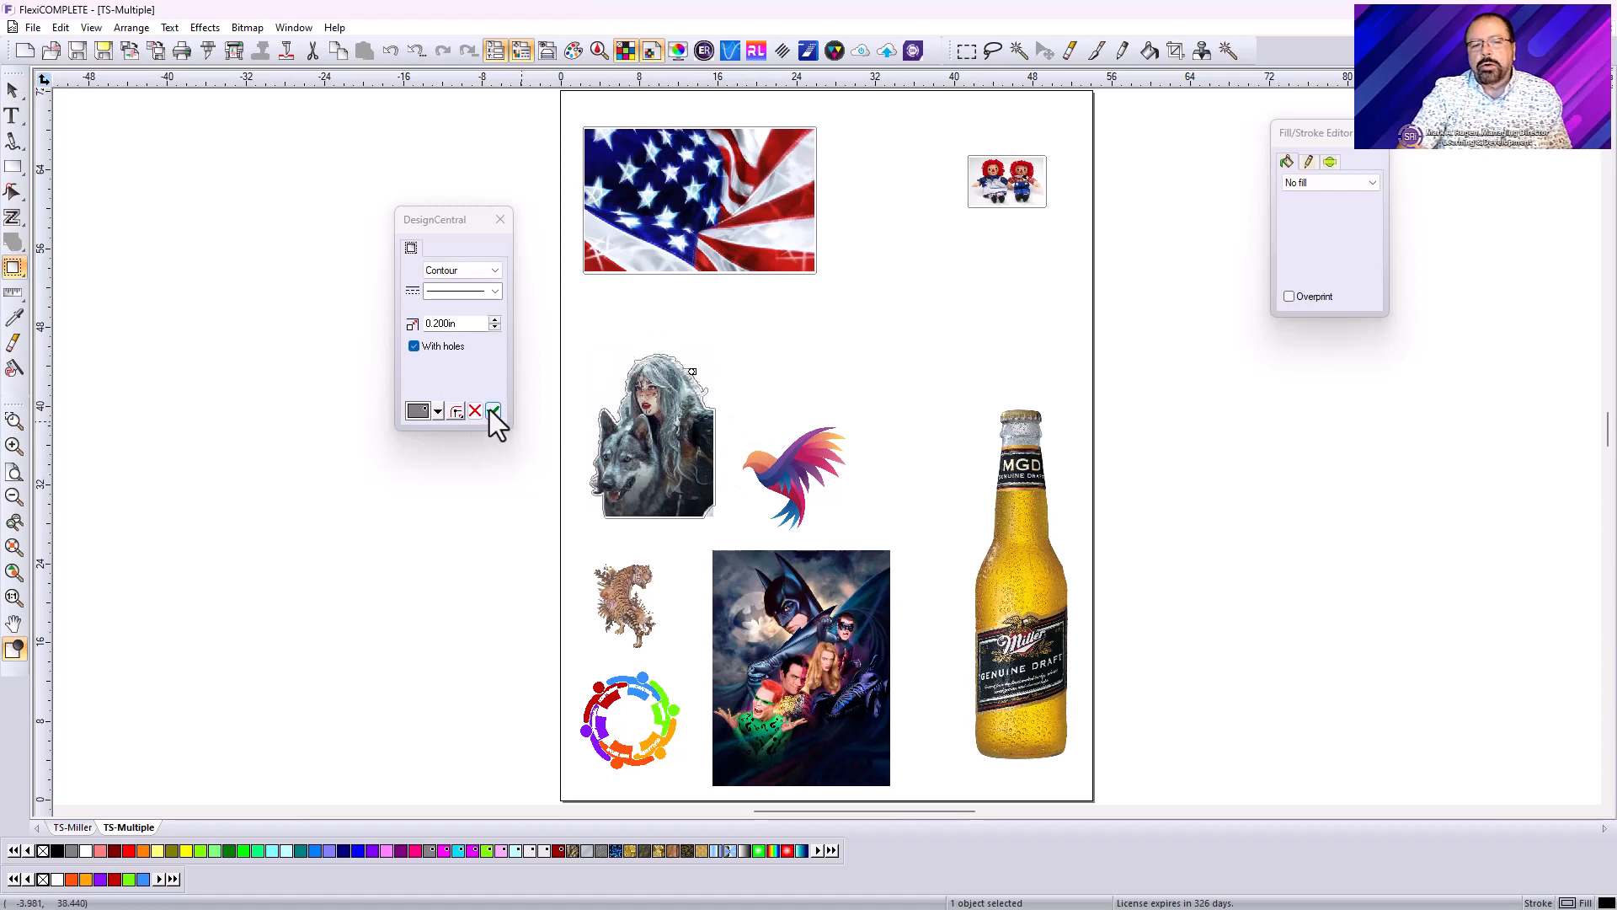
left_click(492, 410)
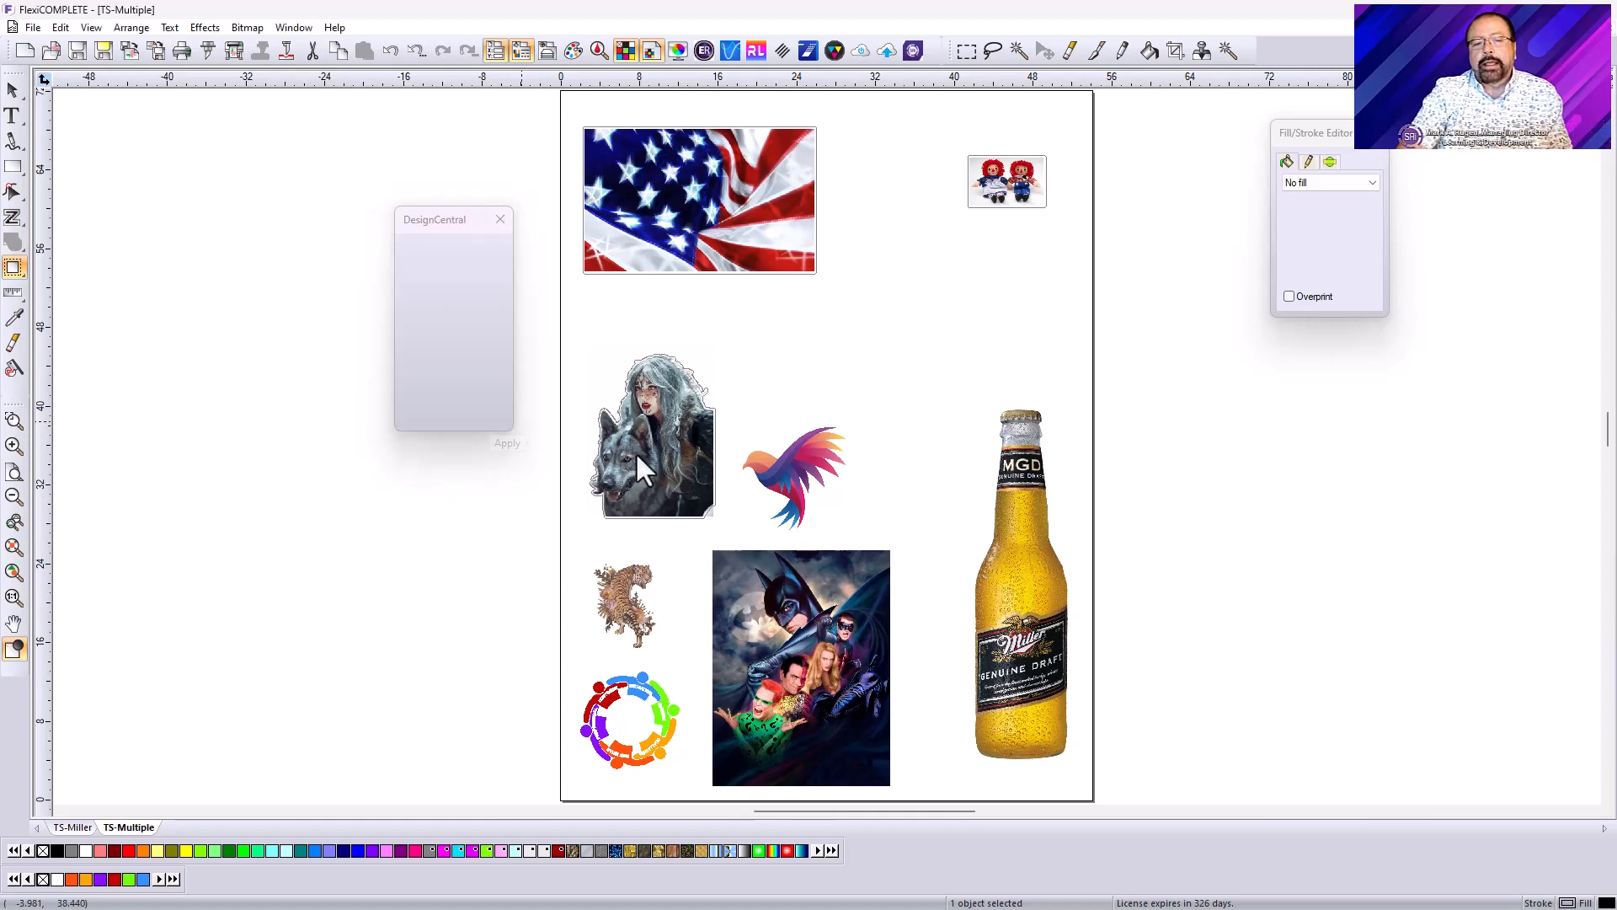
Apply a 0.200 in contour cut with holes to the bird image
left_click(794, 474)
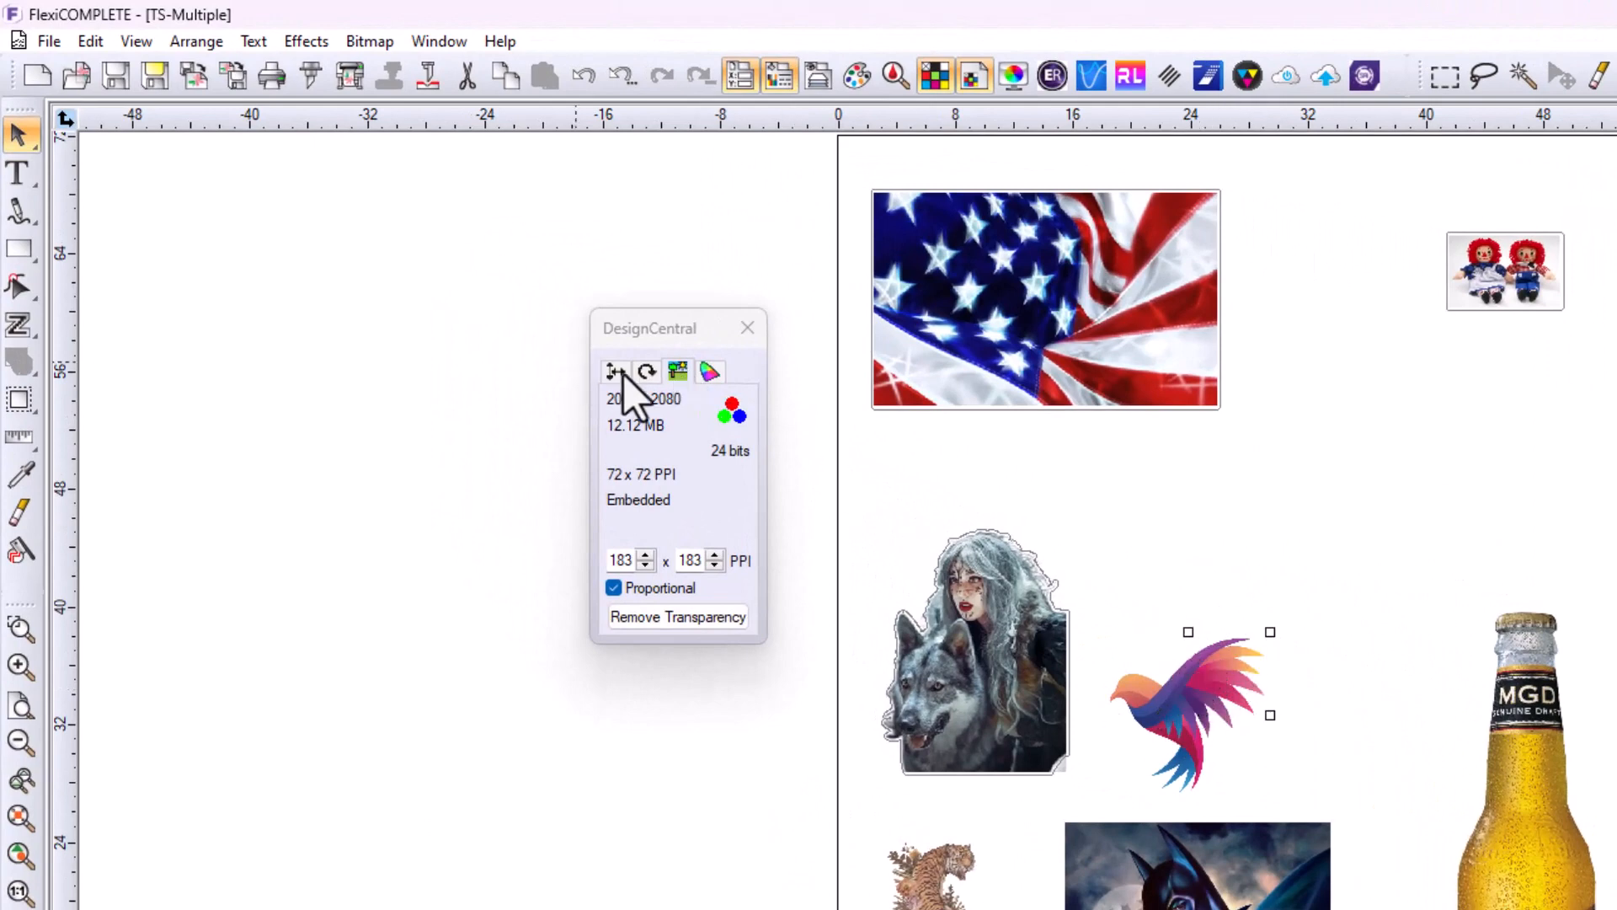
left_click(709, 371)
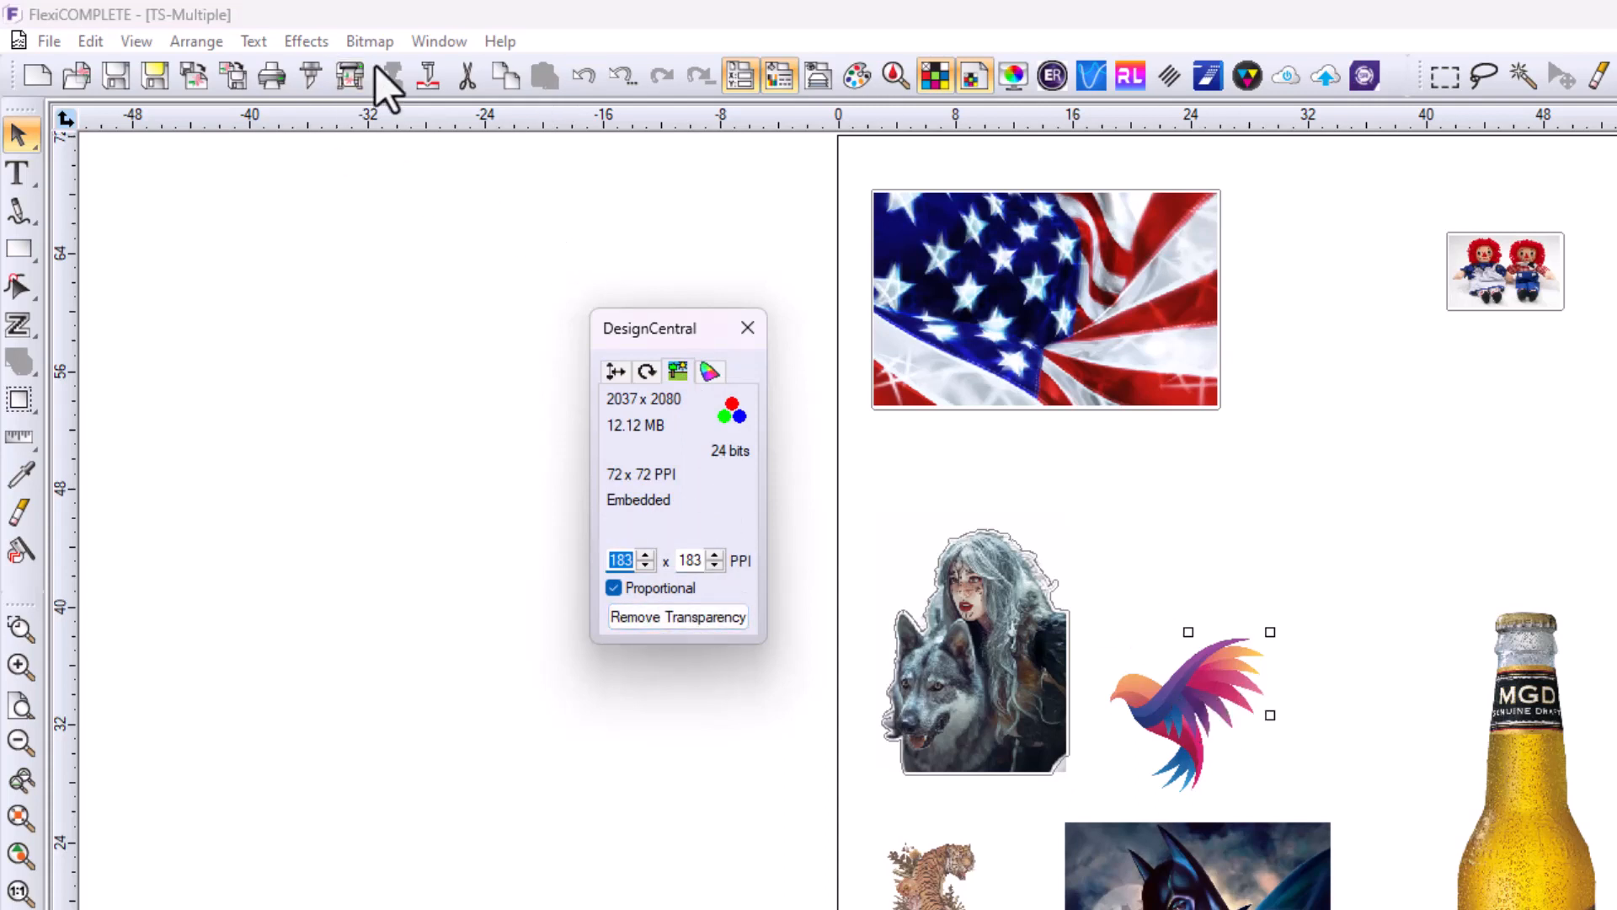
left_click(305, 42)
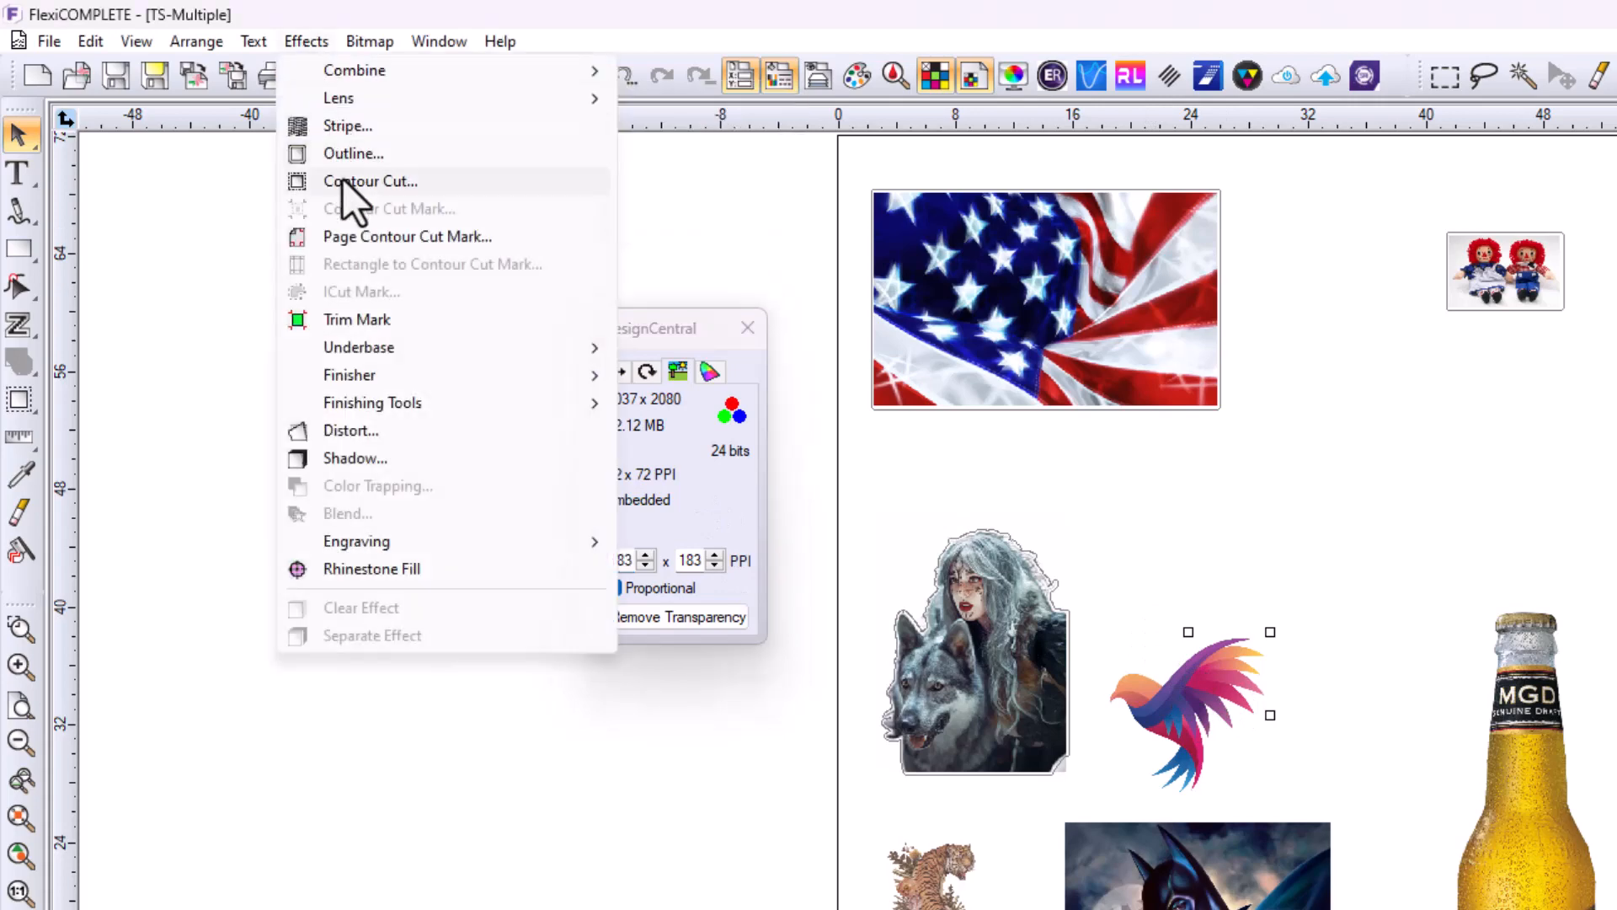
left_click(371, 181)
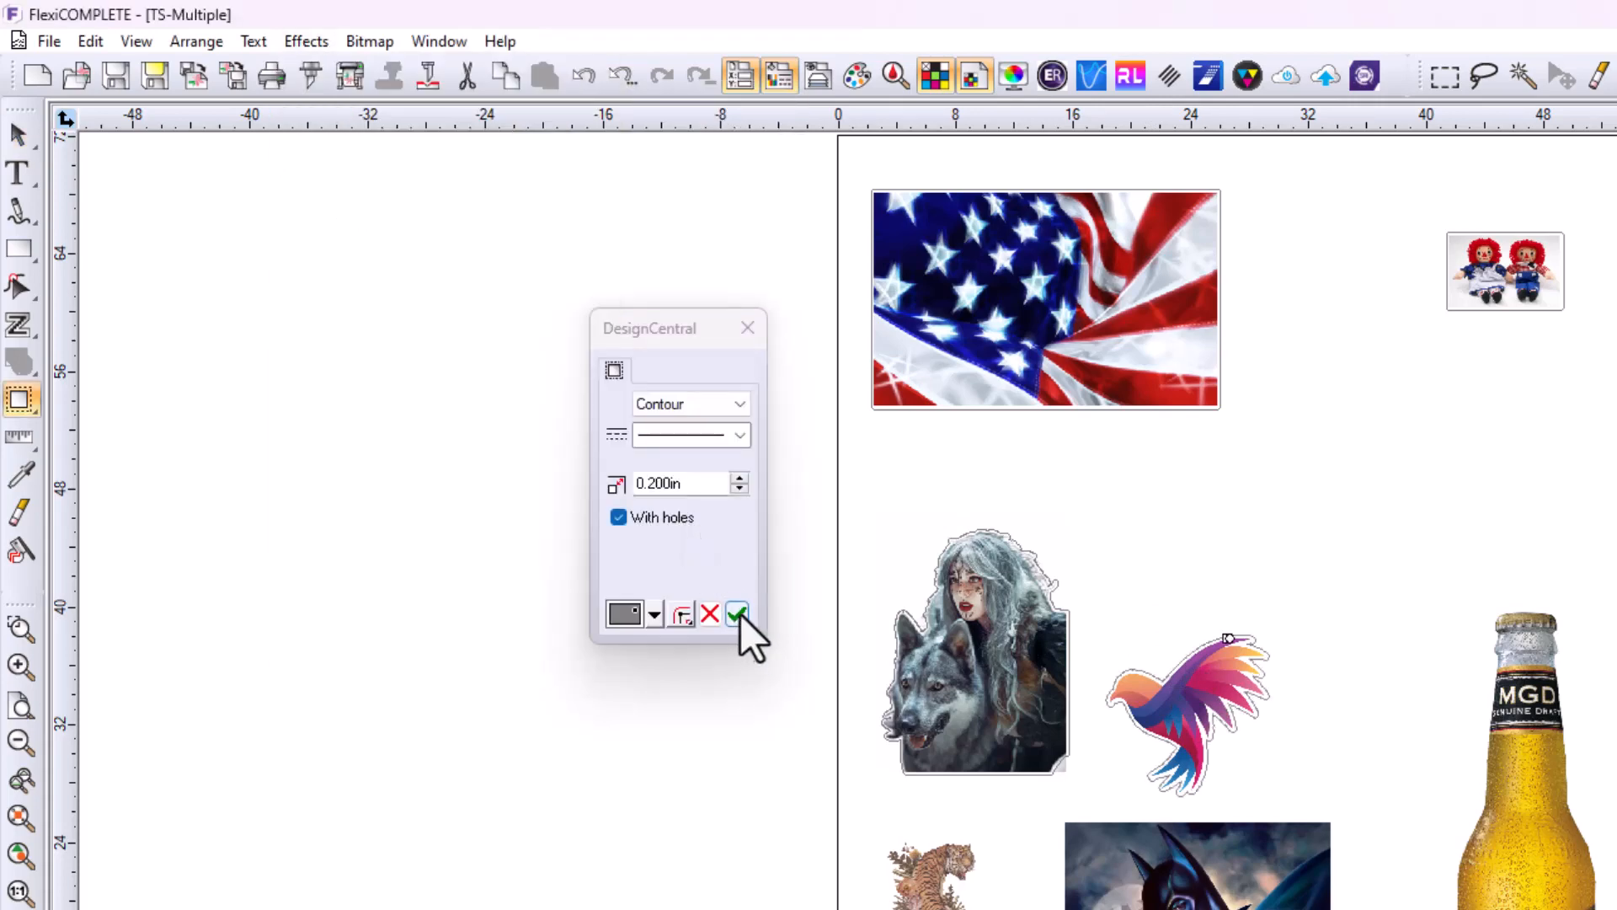
left_click(736, 614)
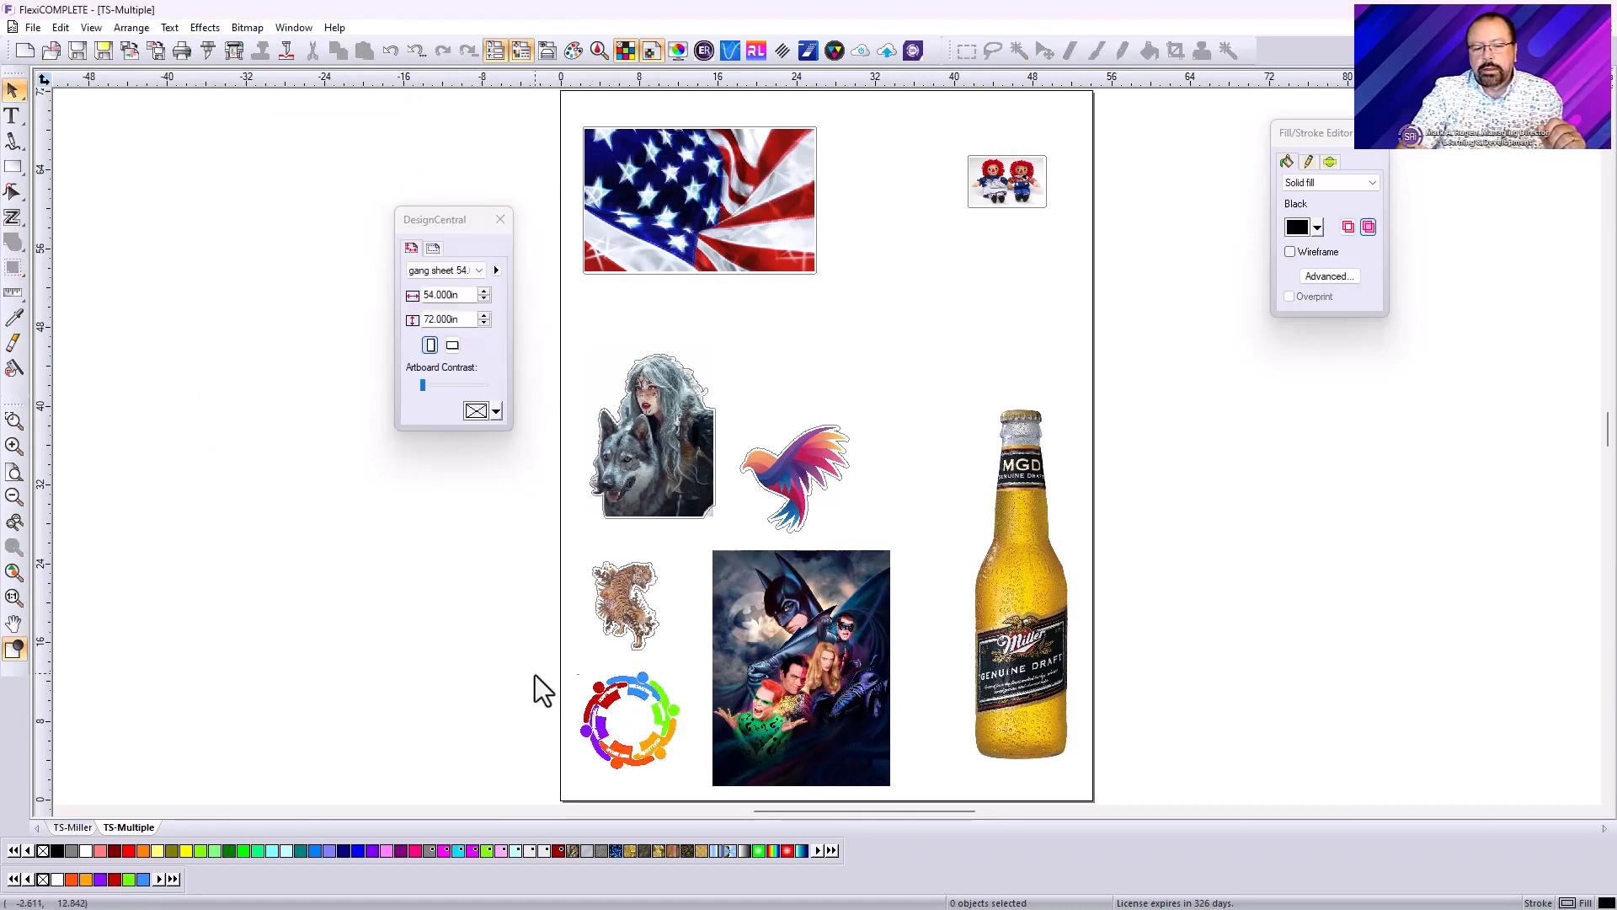
Apply a 0.200 in contour cut with holes around the colourful ring logo
left_click(629, 722)
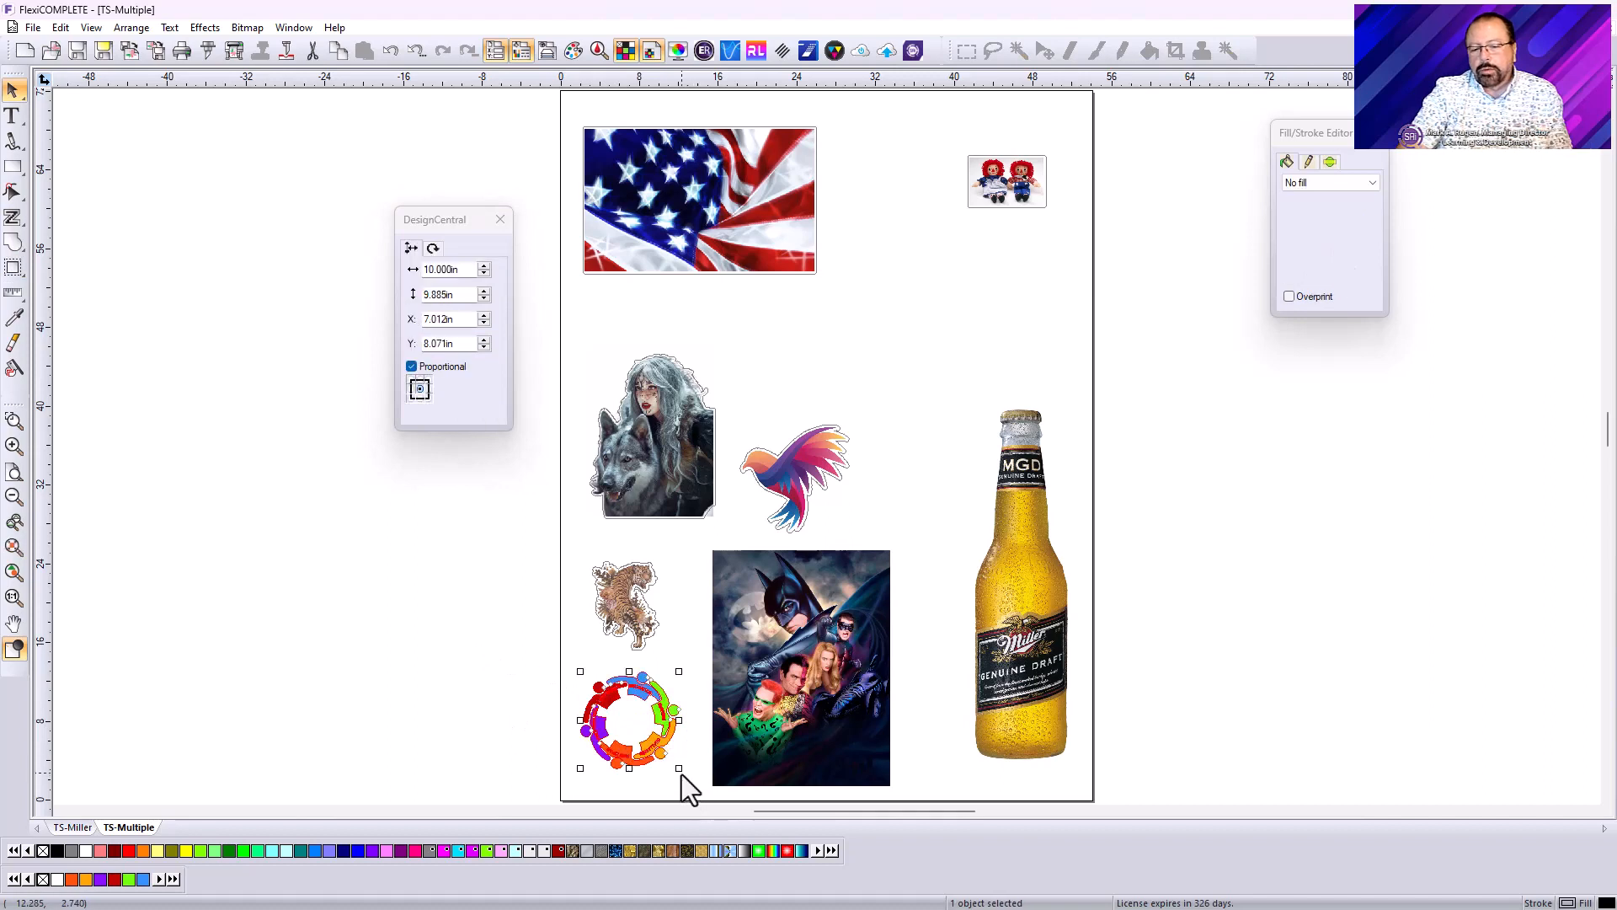
mouse_move(629, 722)
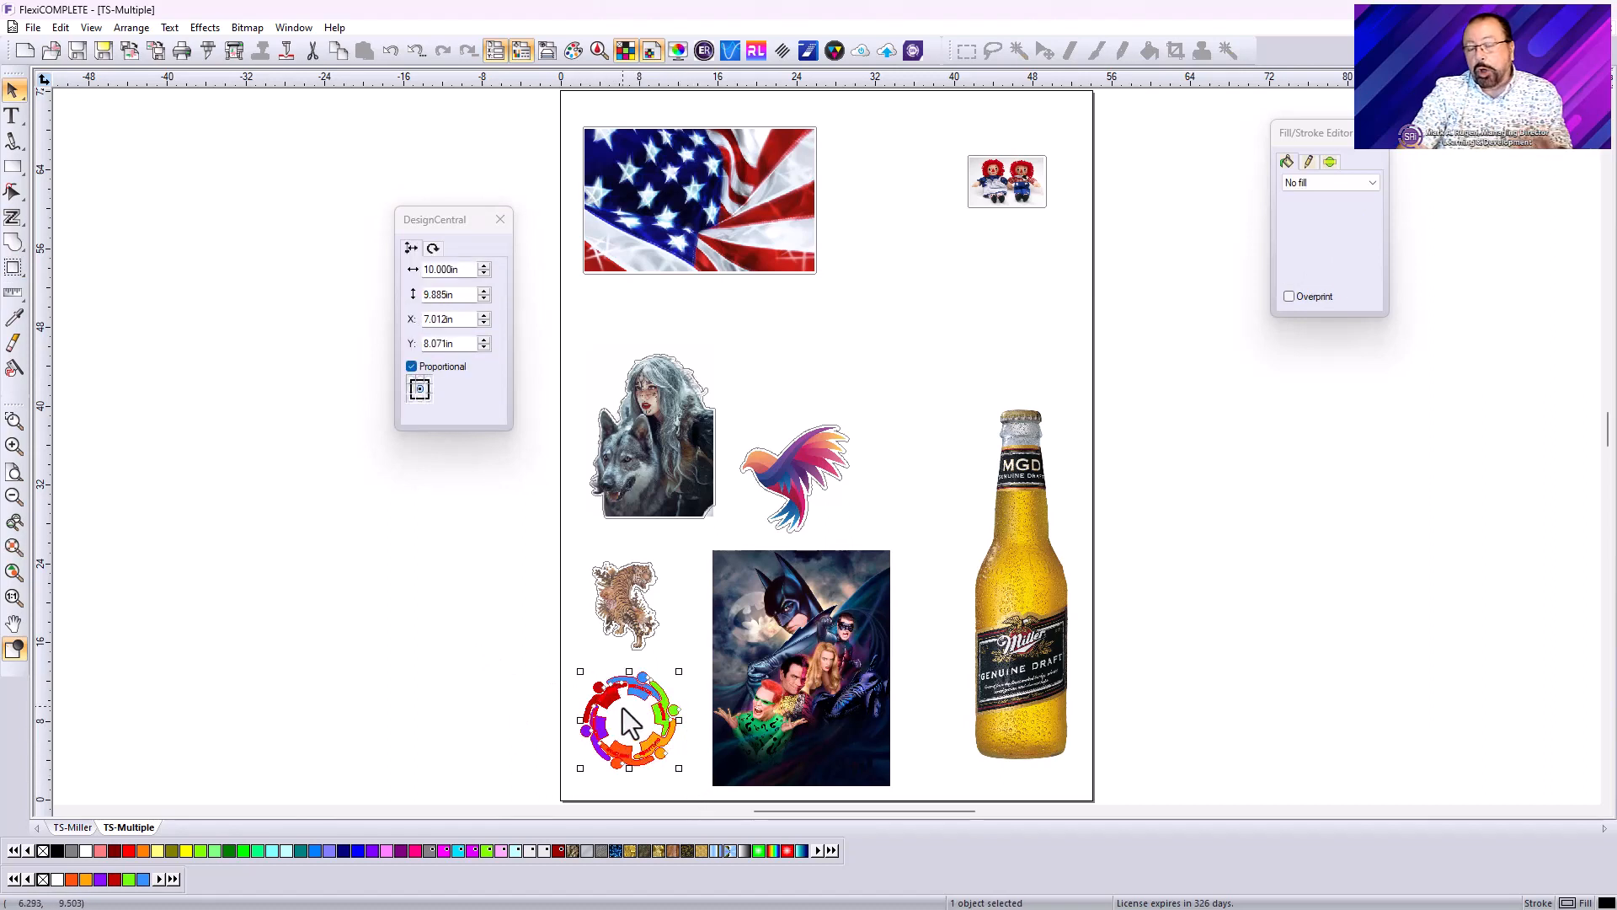
mouse_move(345, 557)
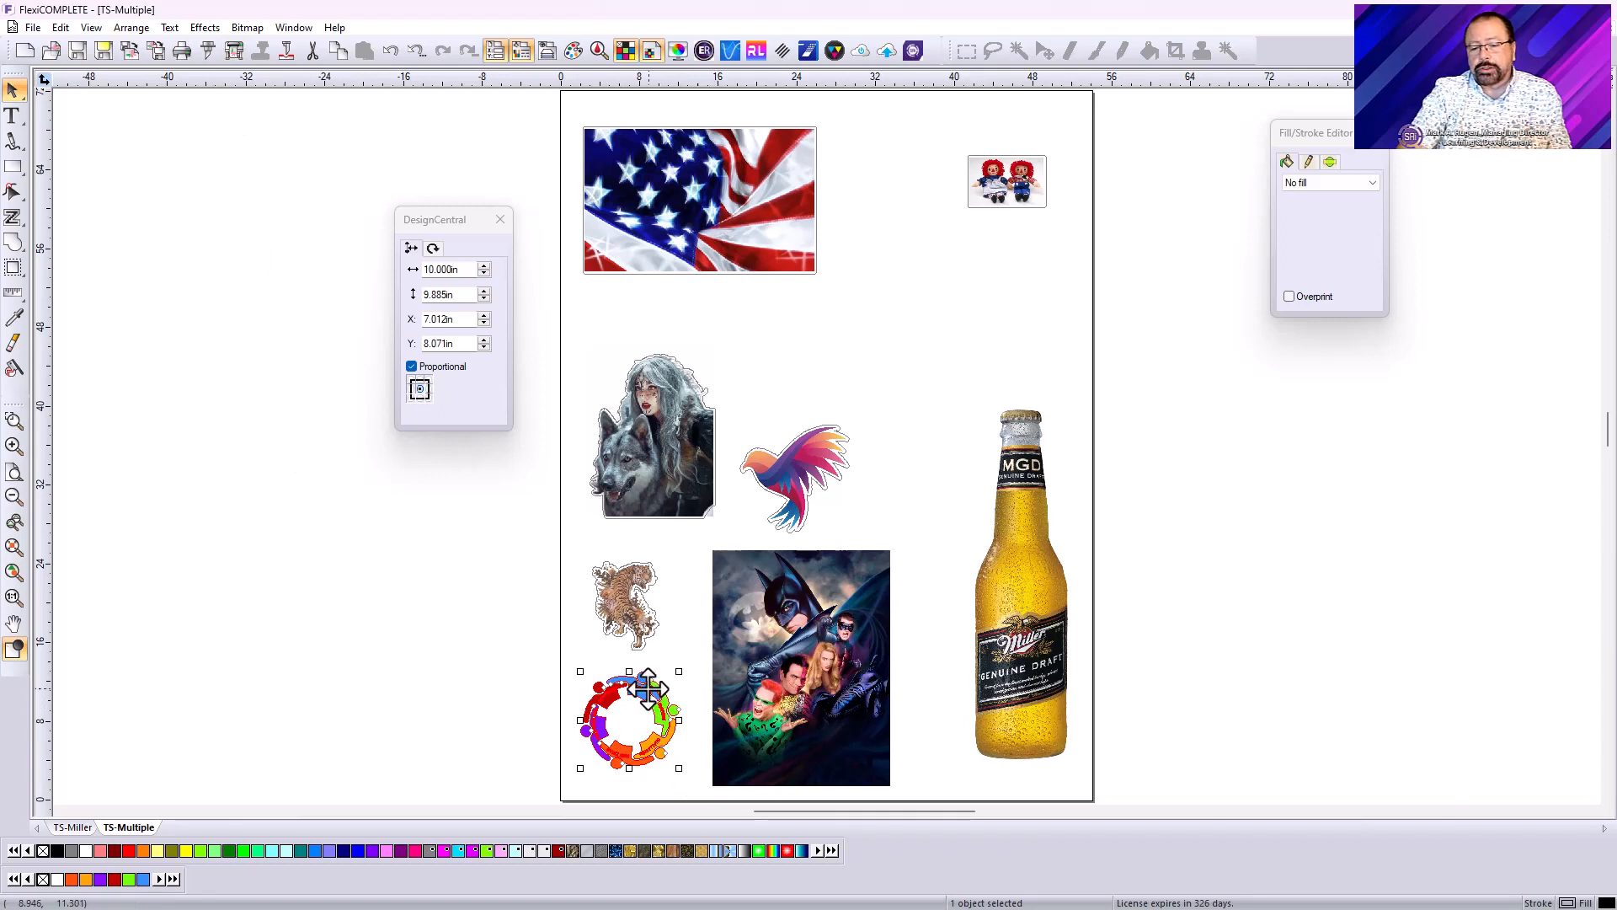
right_click(639, 712)
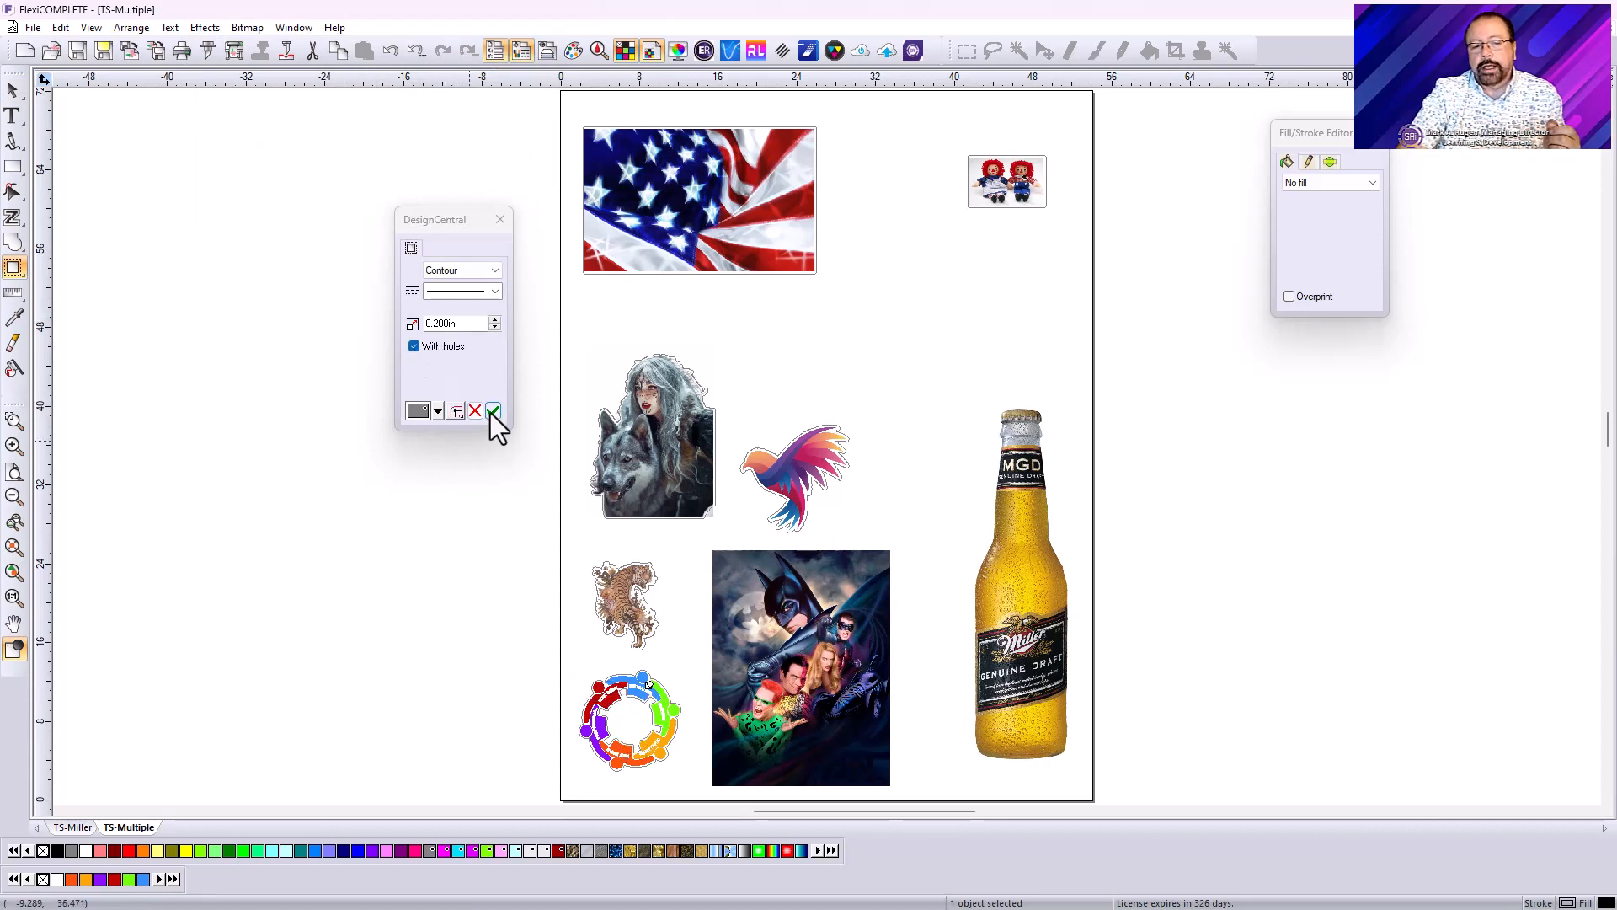
left_click(493, 411)
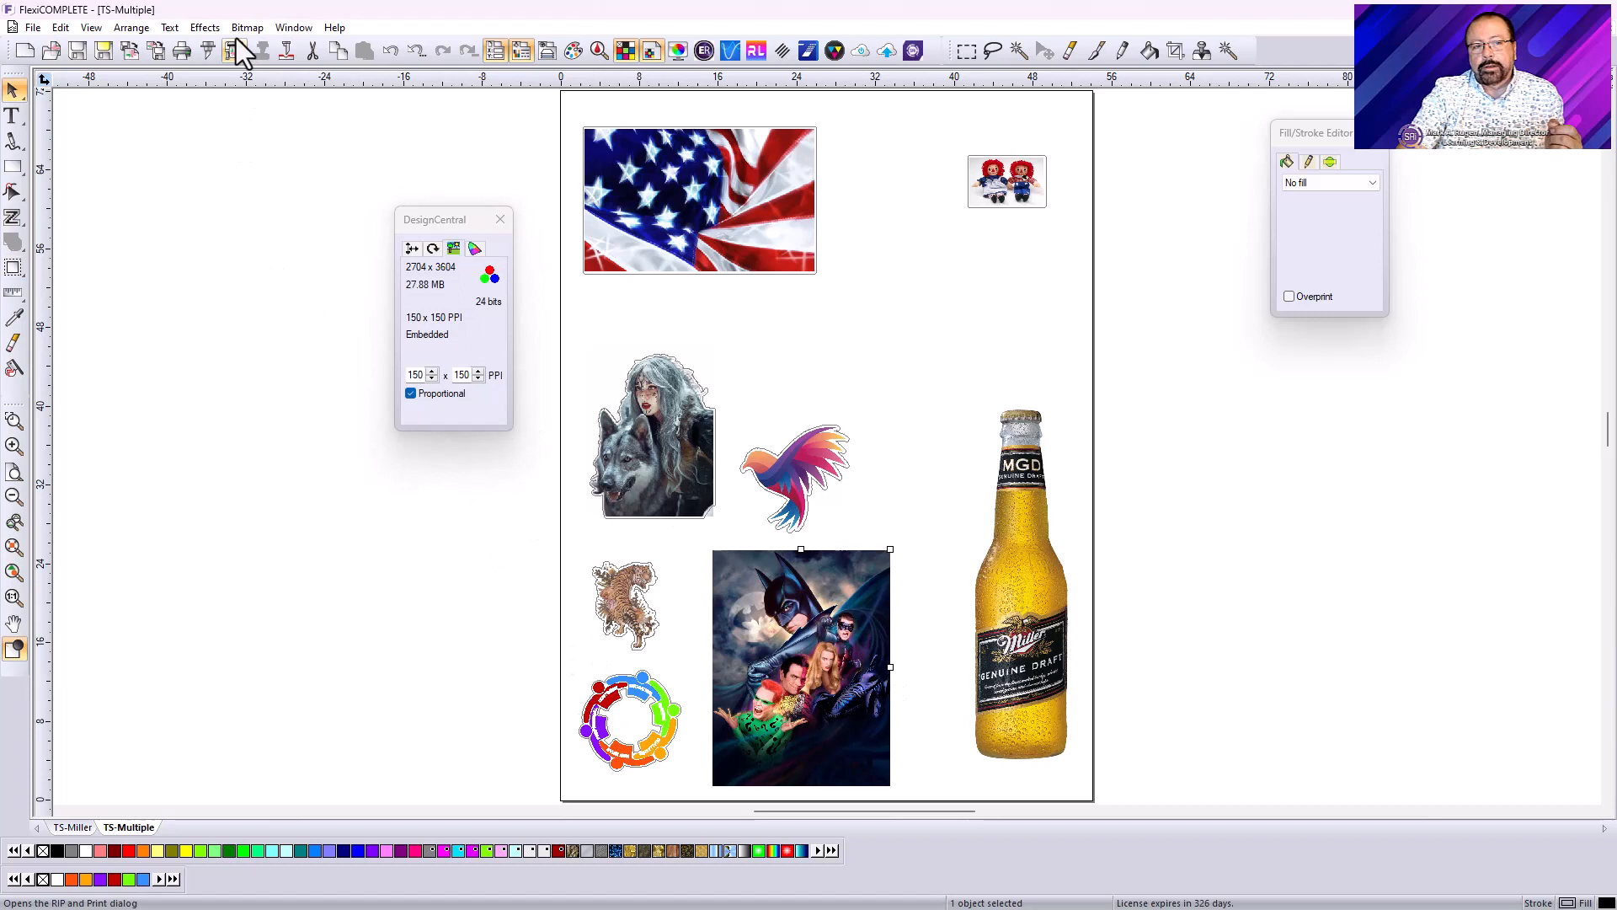
left_click(204, 27)
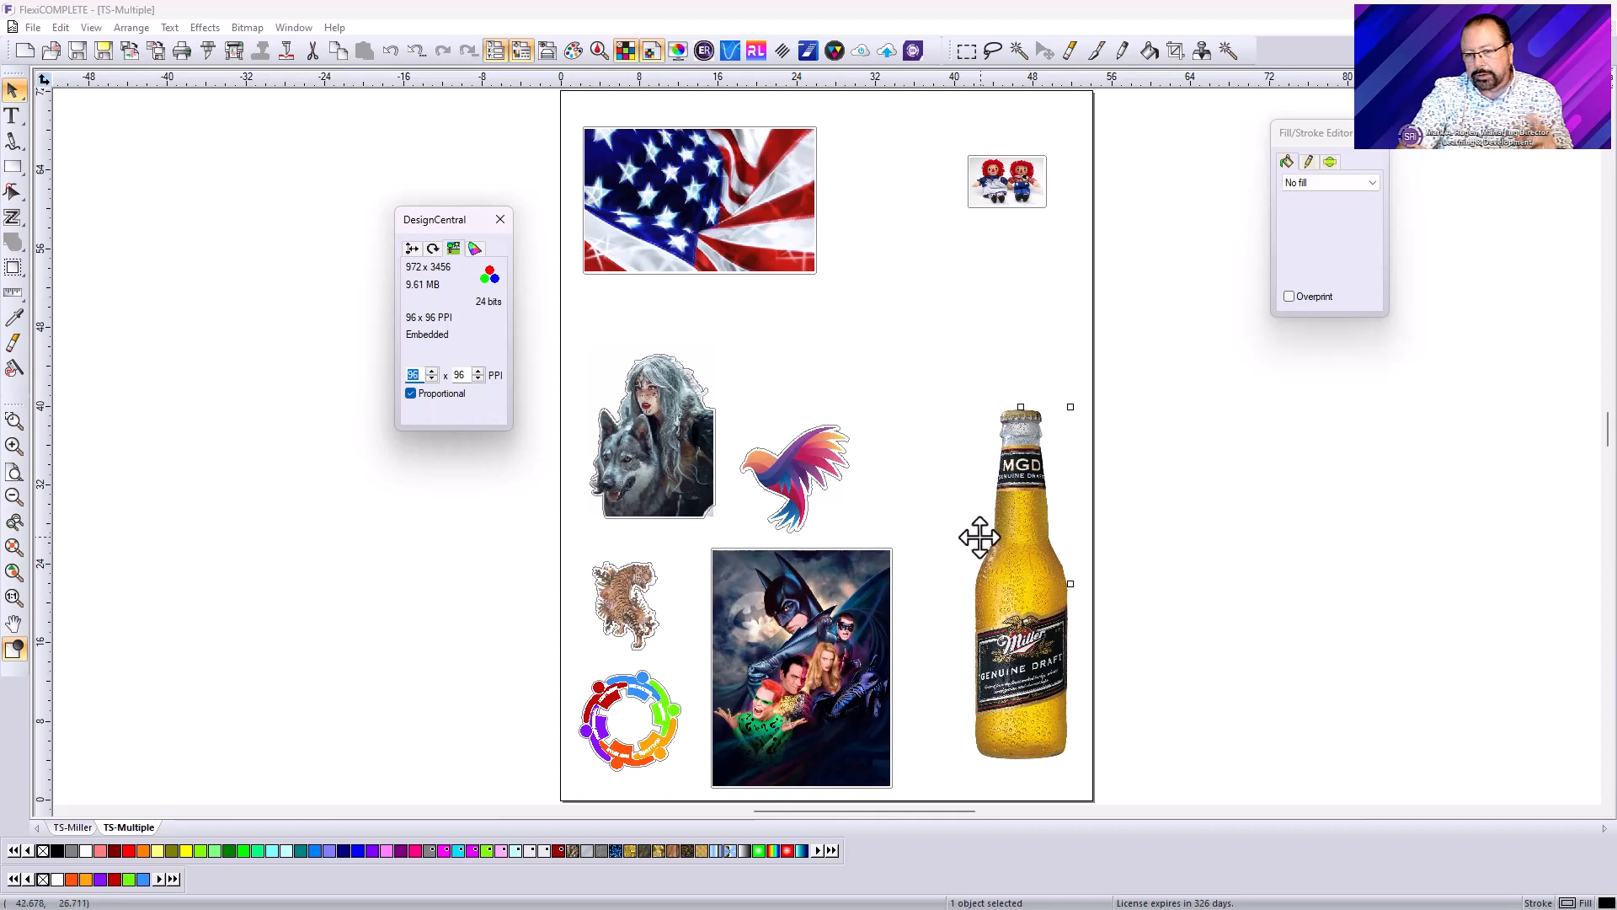
Contour-cut the beer bottle, undo the rectangular result, and remove its transparency
left_click(204, 27)
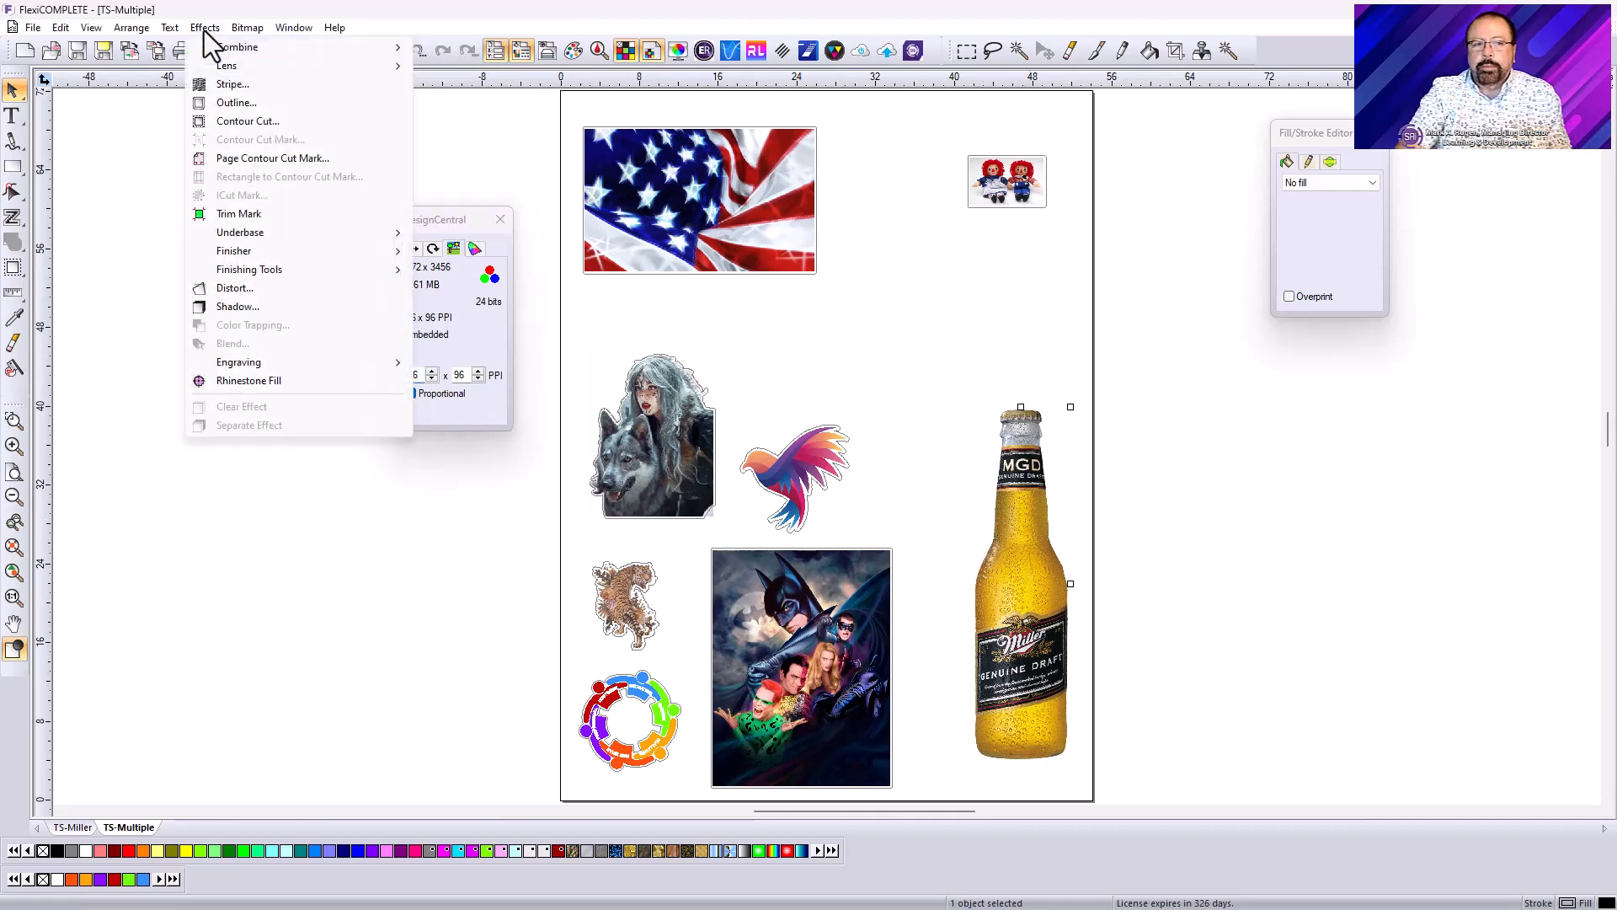
left_click(247, 120)
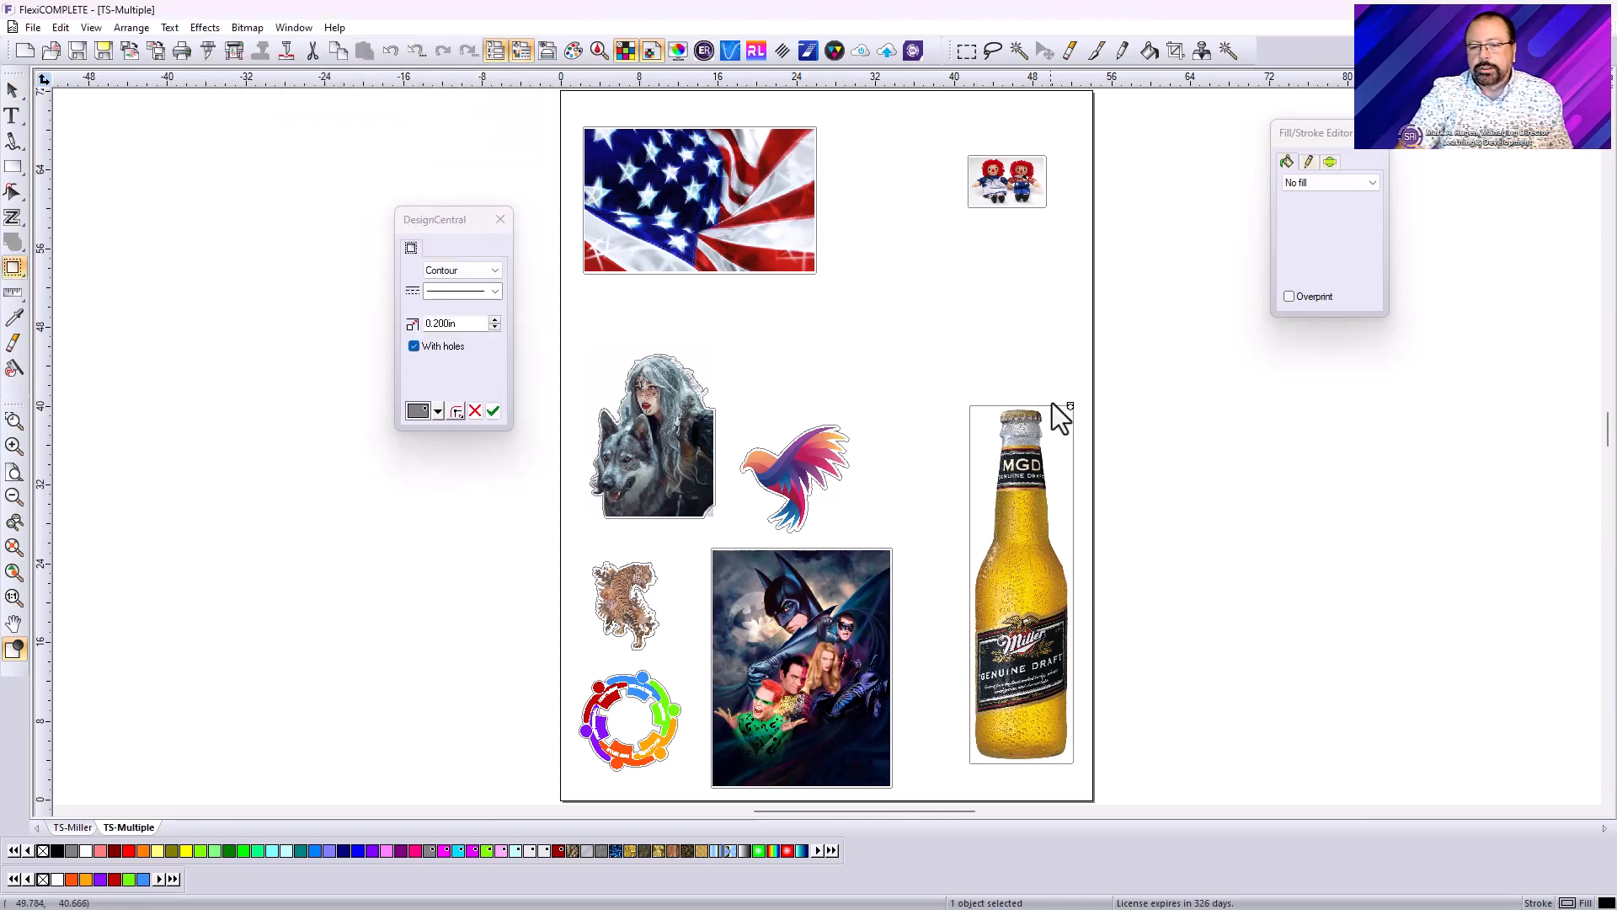
left_click(414, 345)
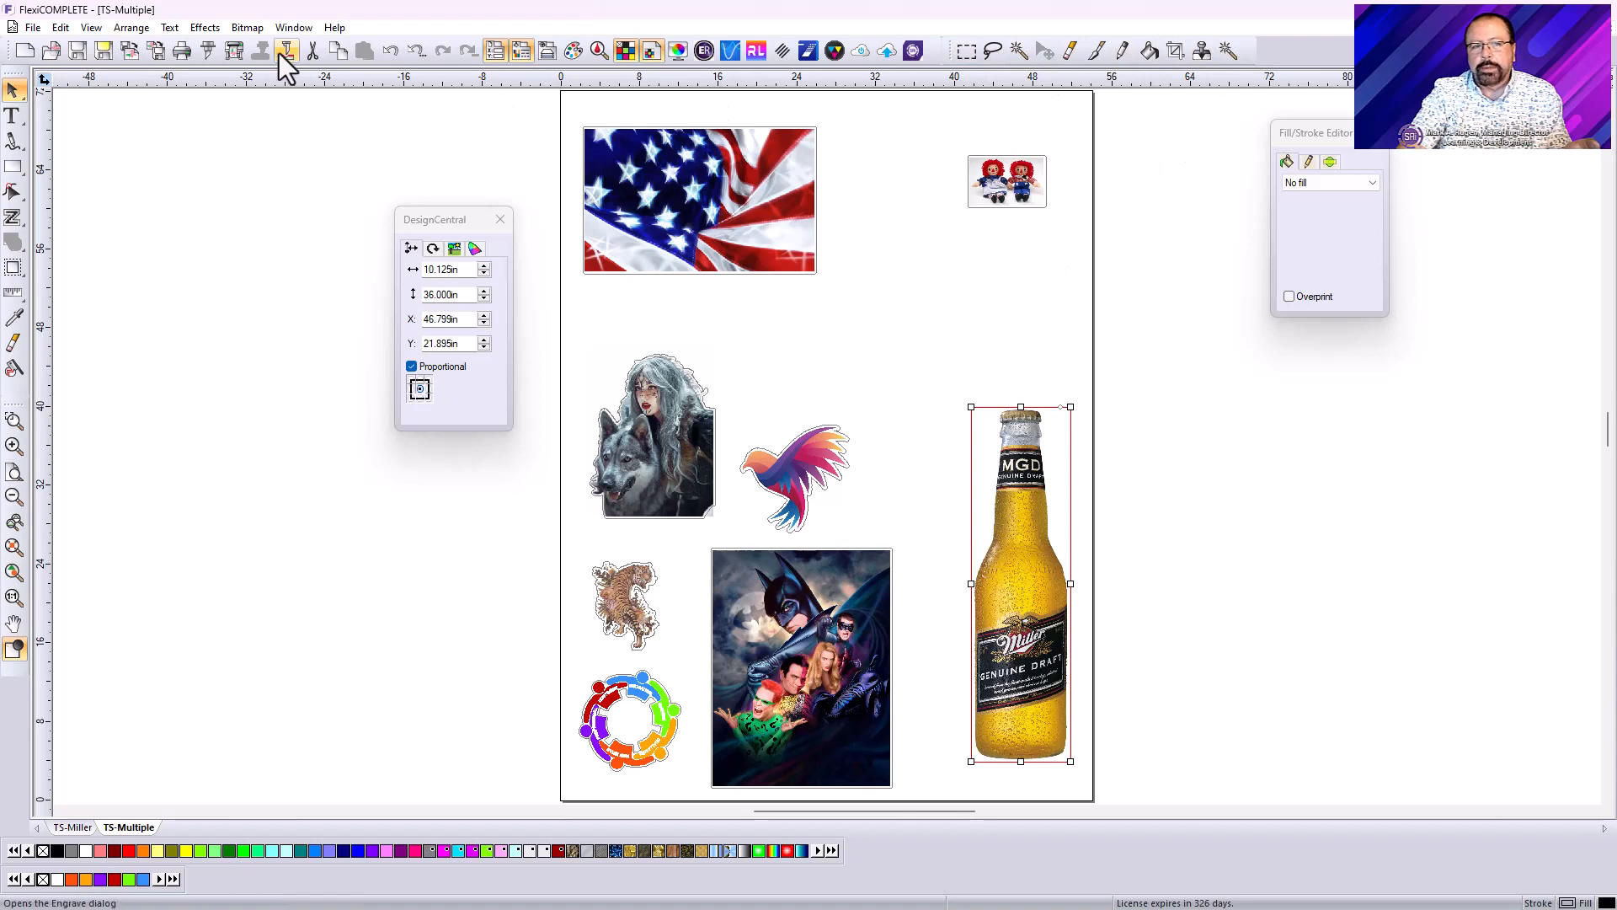
left_click(246, 27)
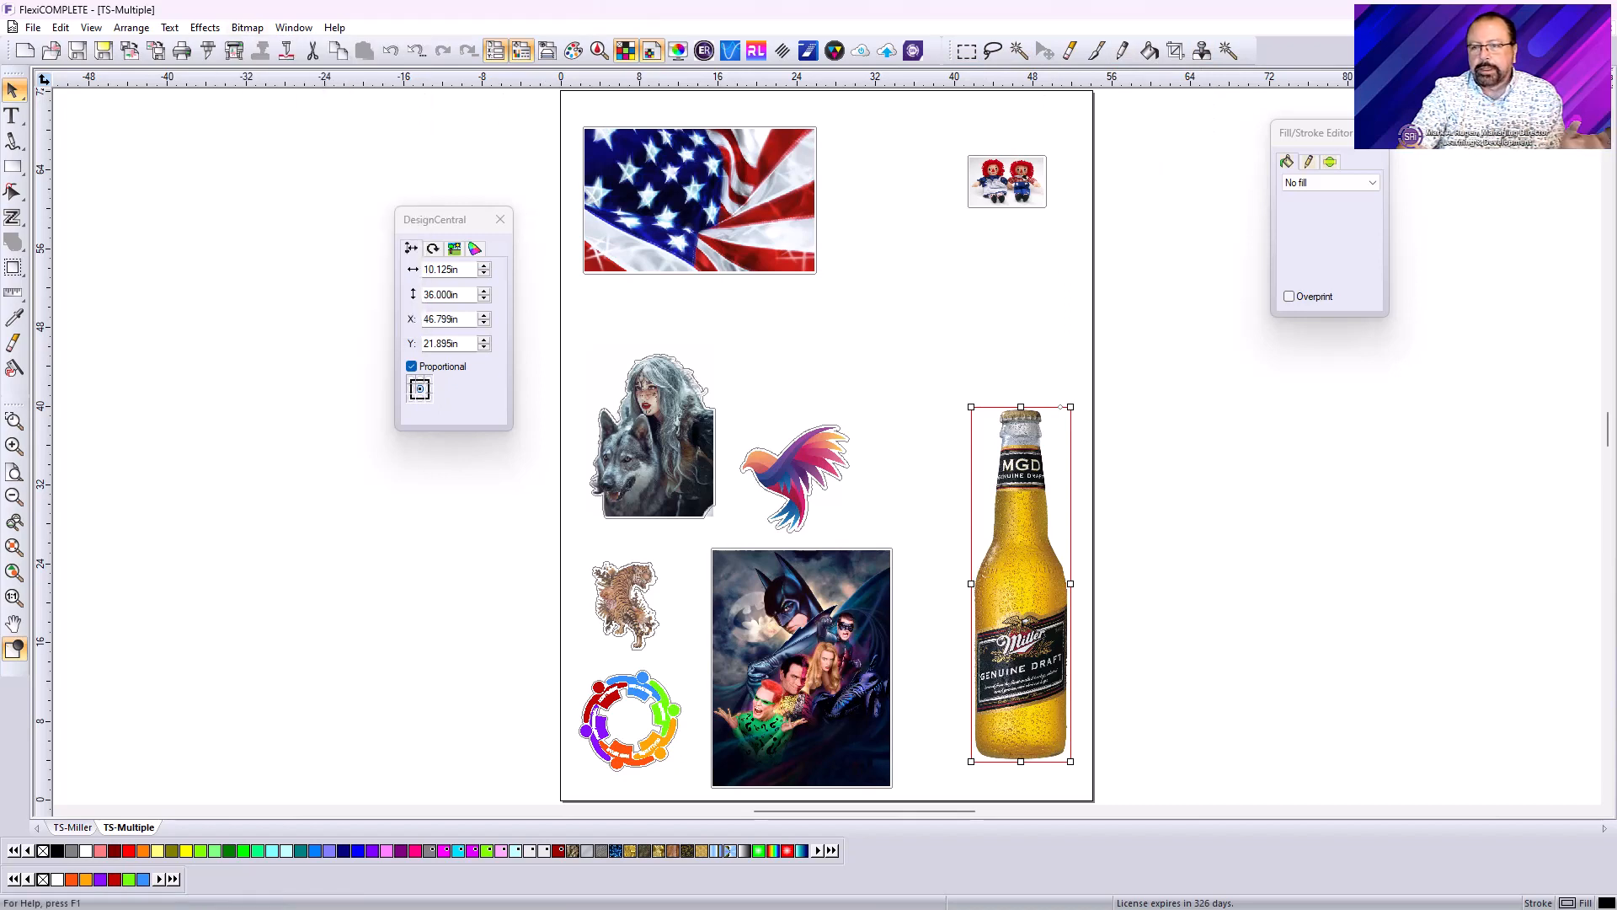
mouse_move(573, 272)
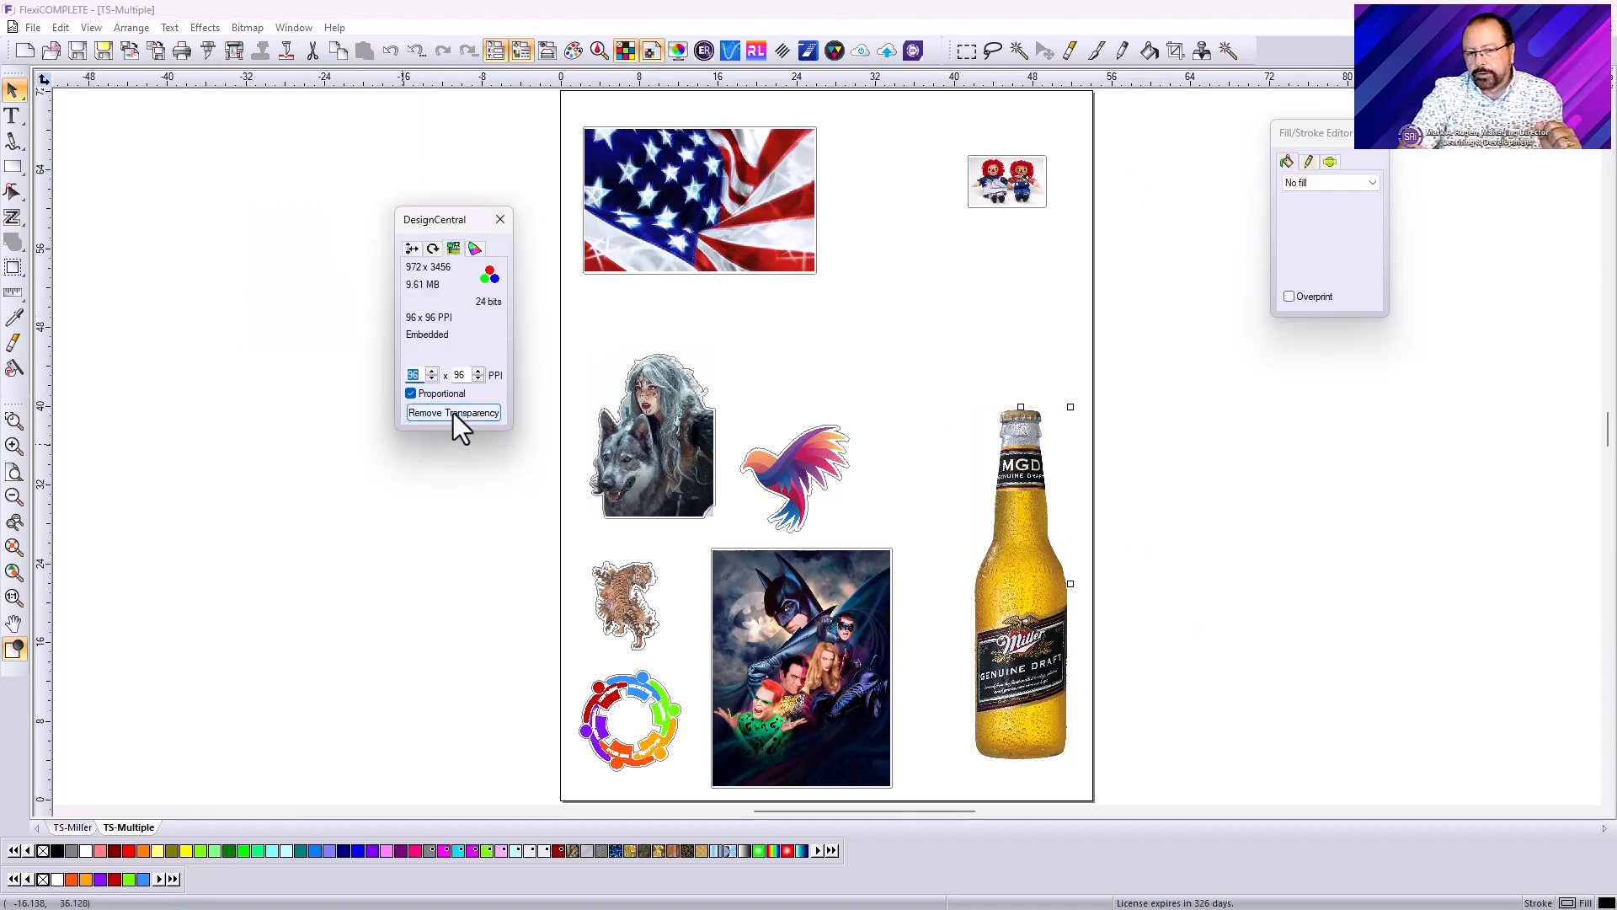
left_click(203, 26)
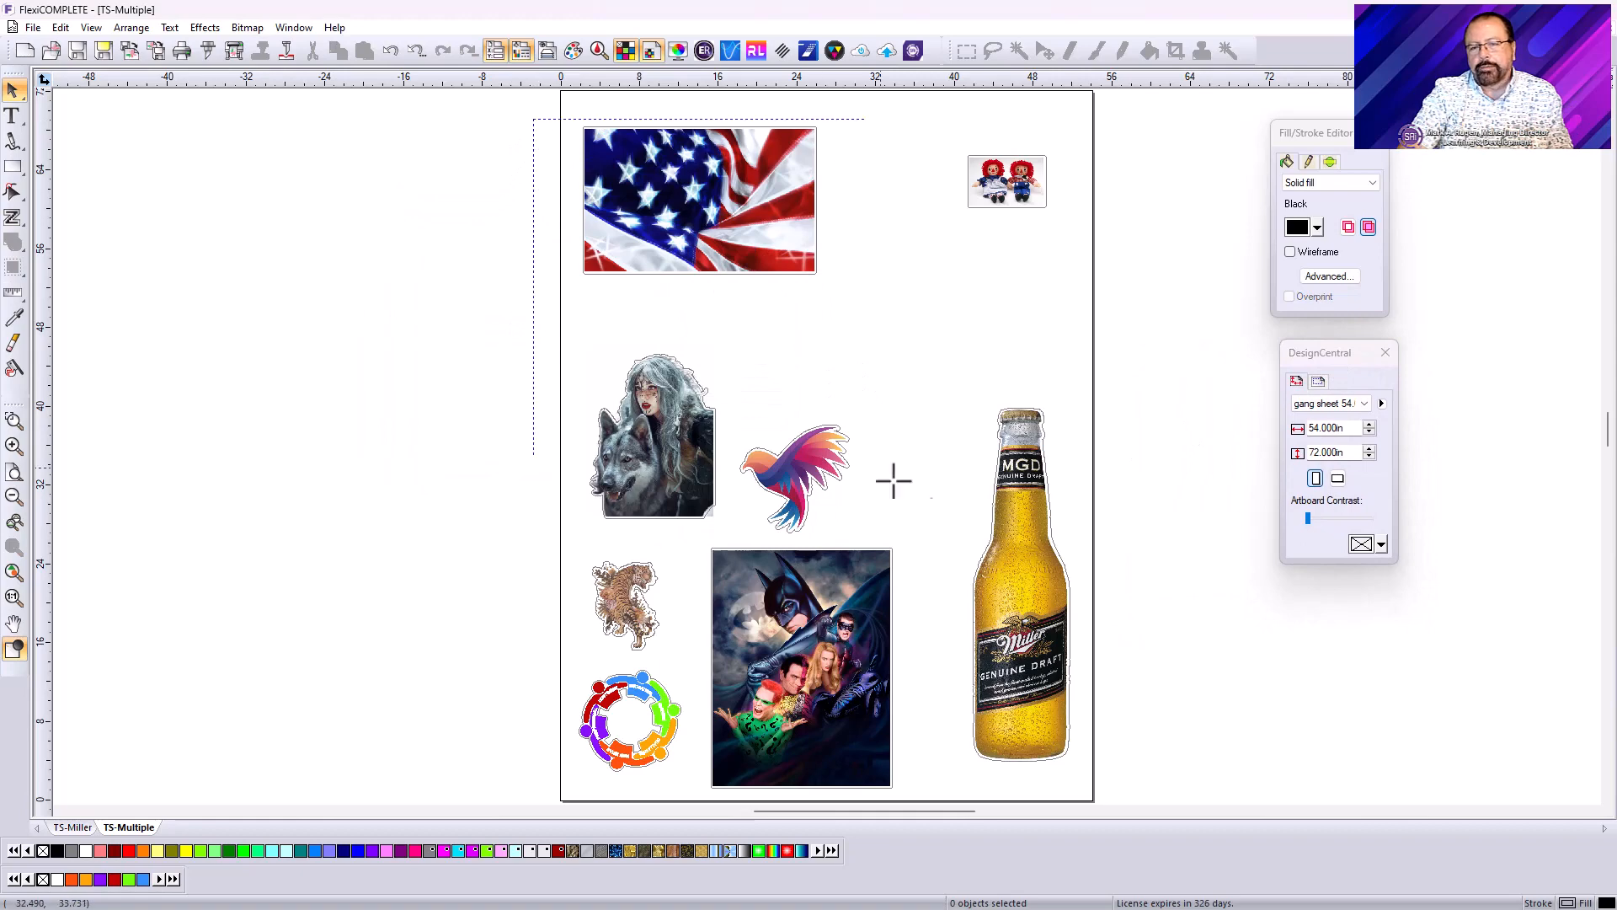
True-shape nest all eight images, 2 copies each, 54x72 in, 0.200 in spacing, 10° rotation
key("ctrl+a")
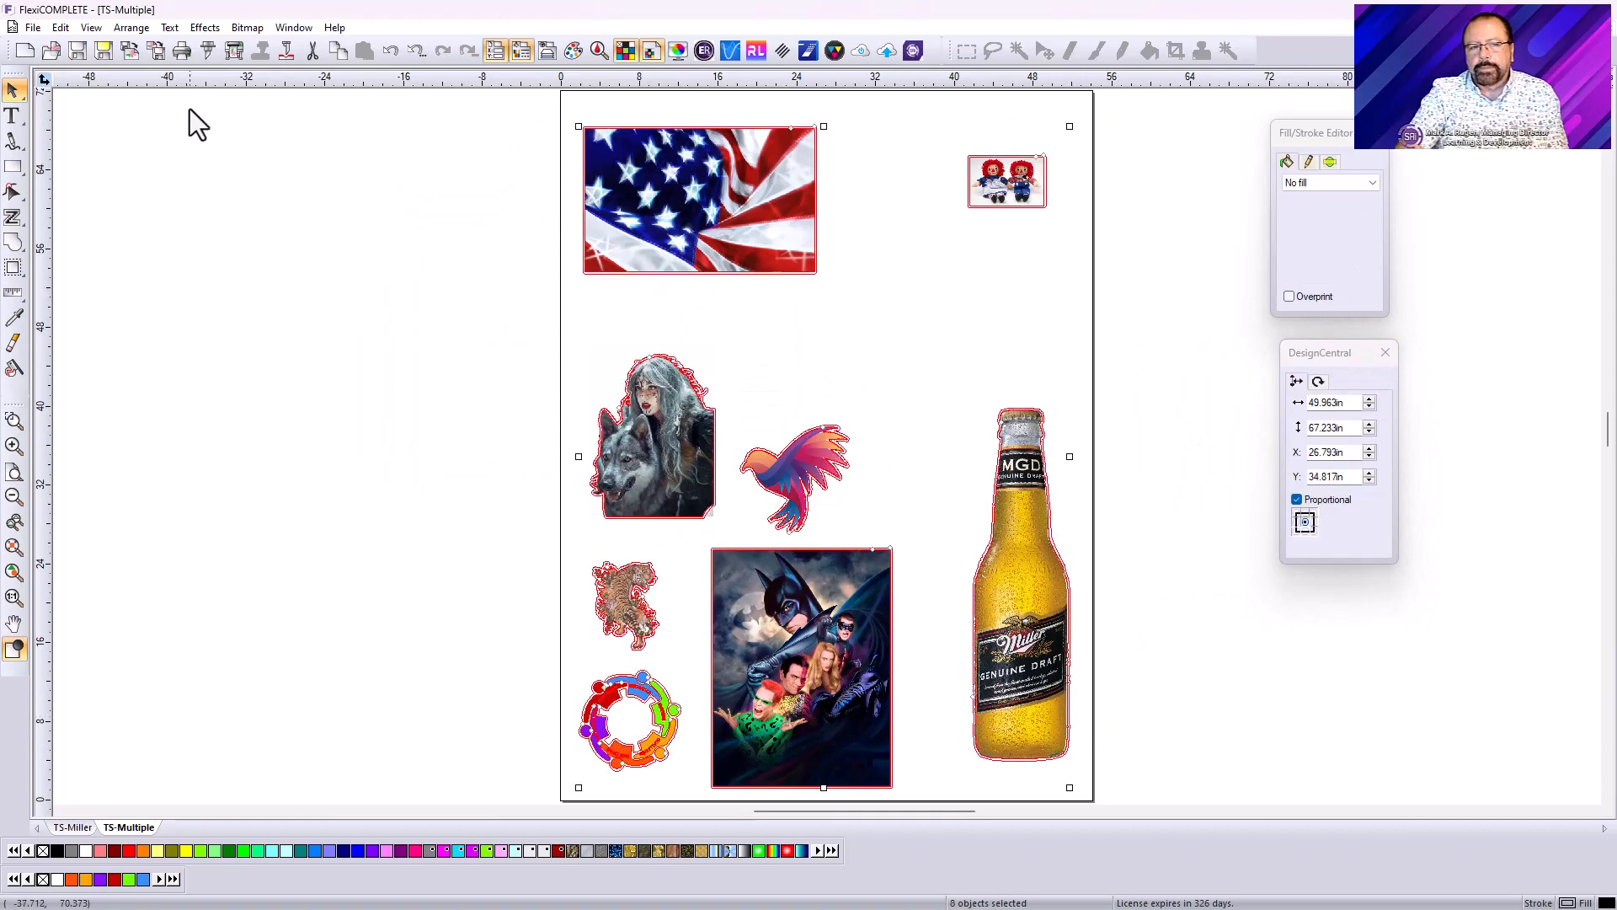
left_click(132, 27)
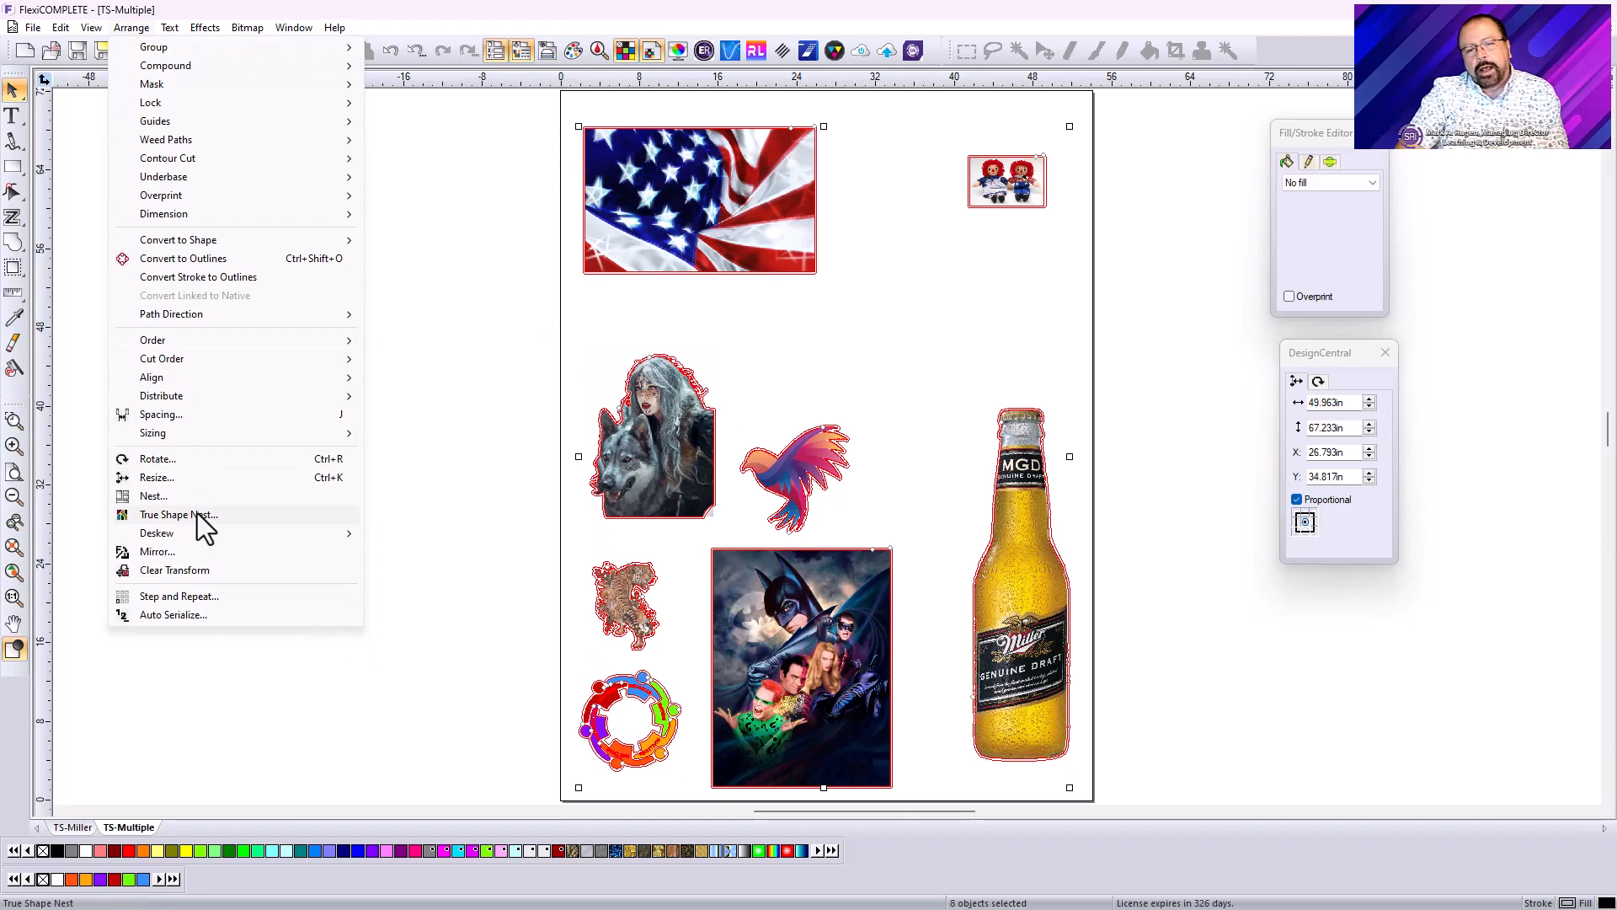
left_click(177, 514)
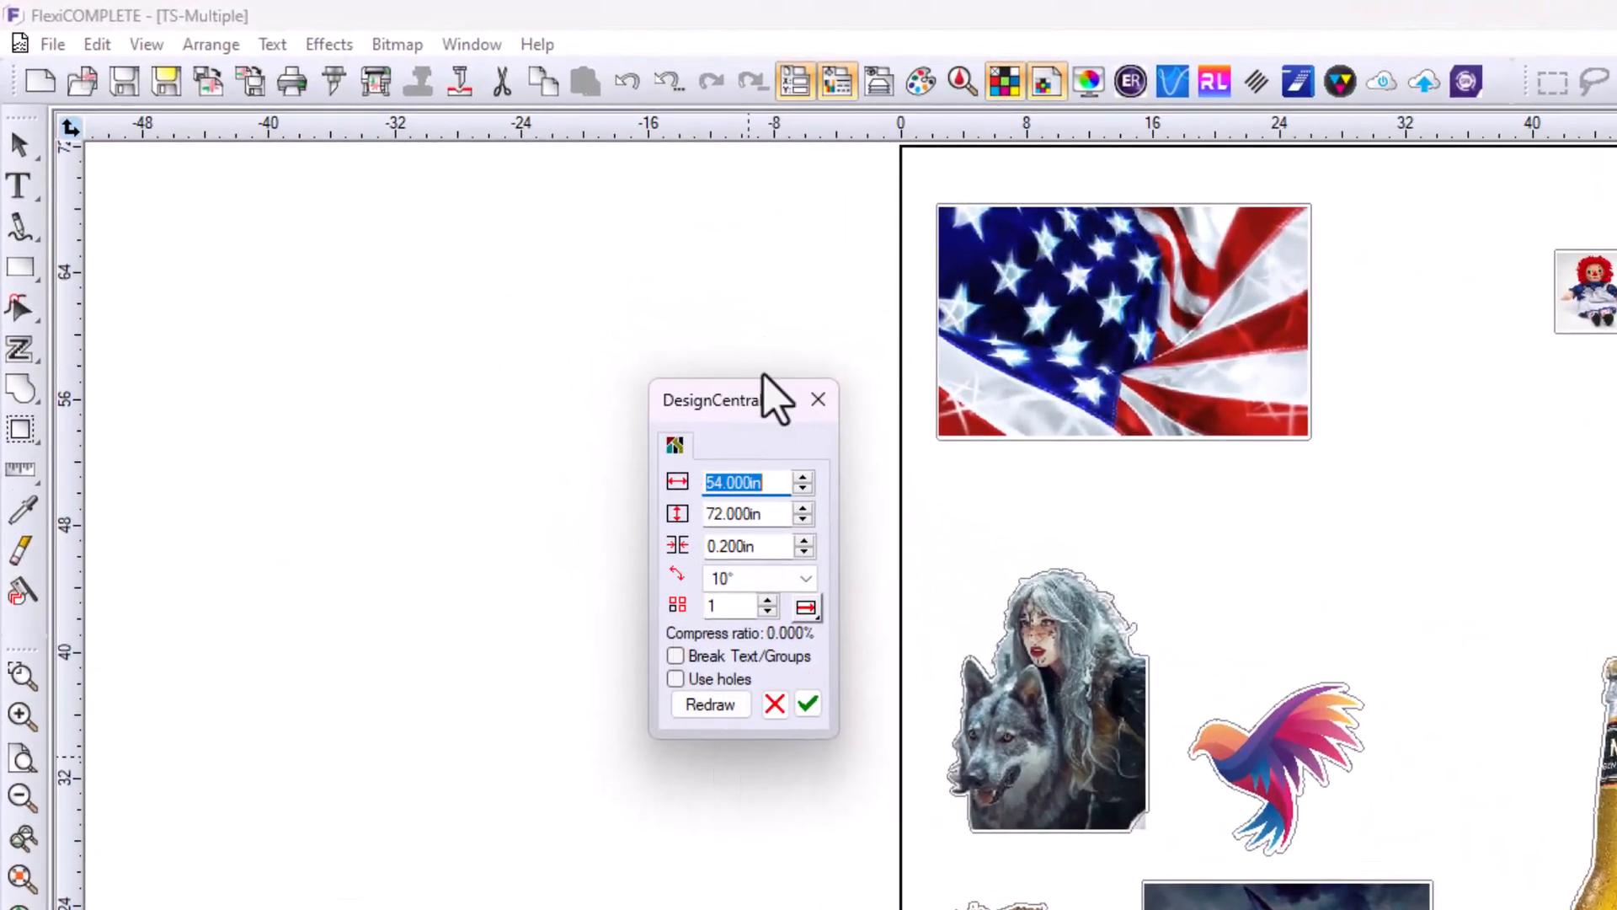
mouse_move(748, 619)
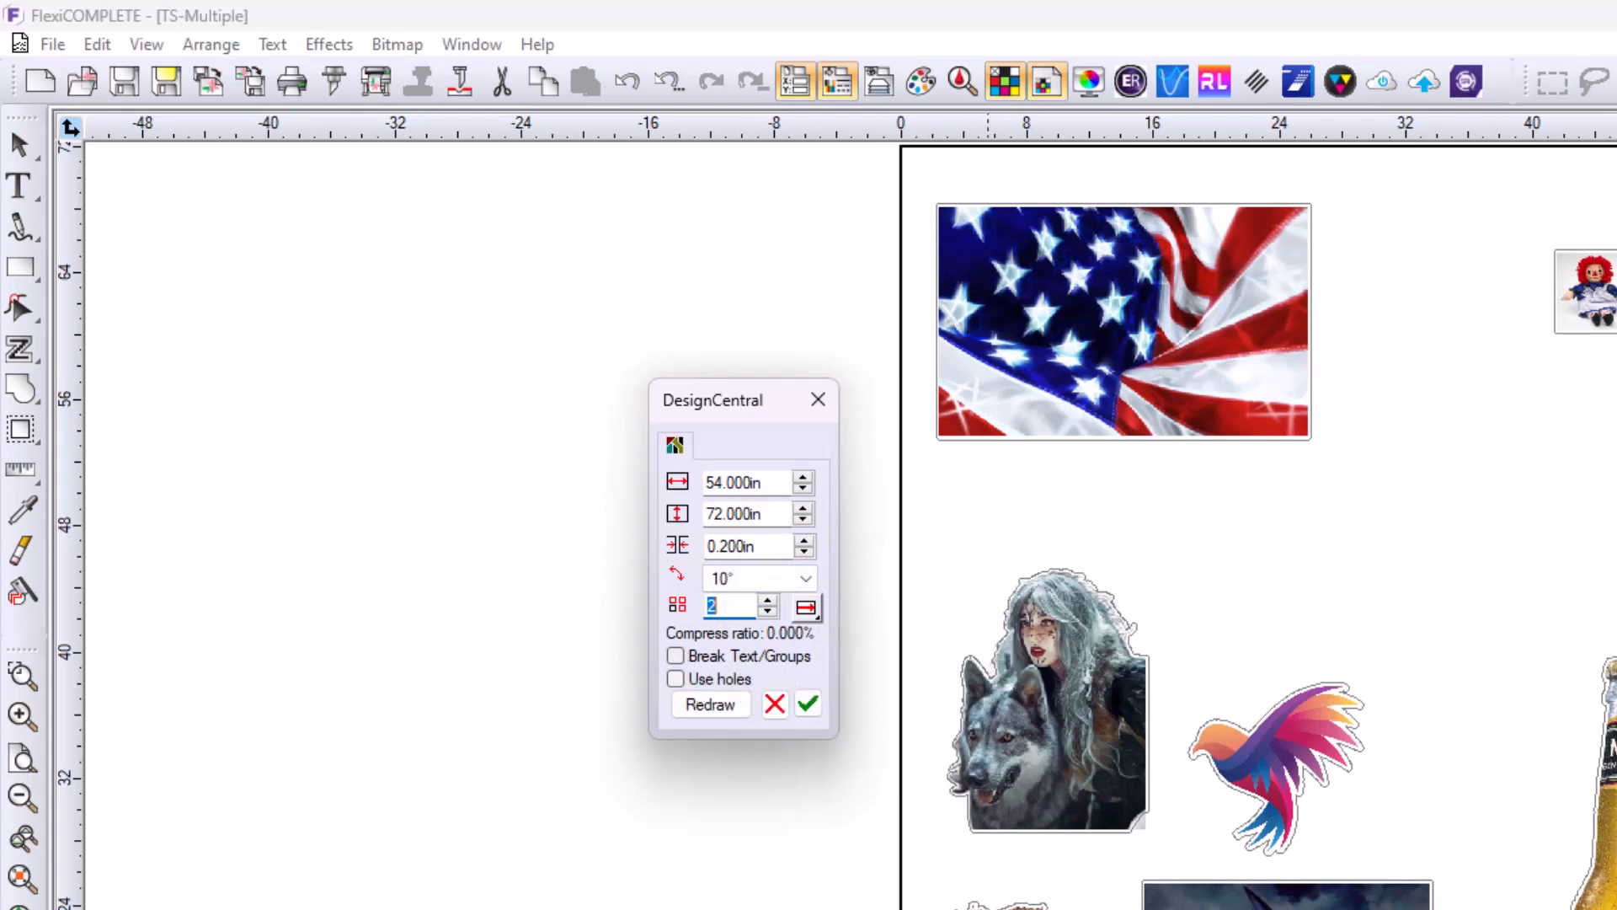
mouse_move(526, 593)
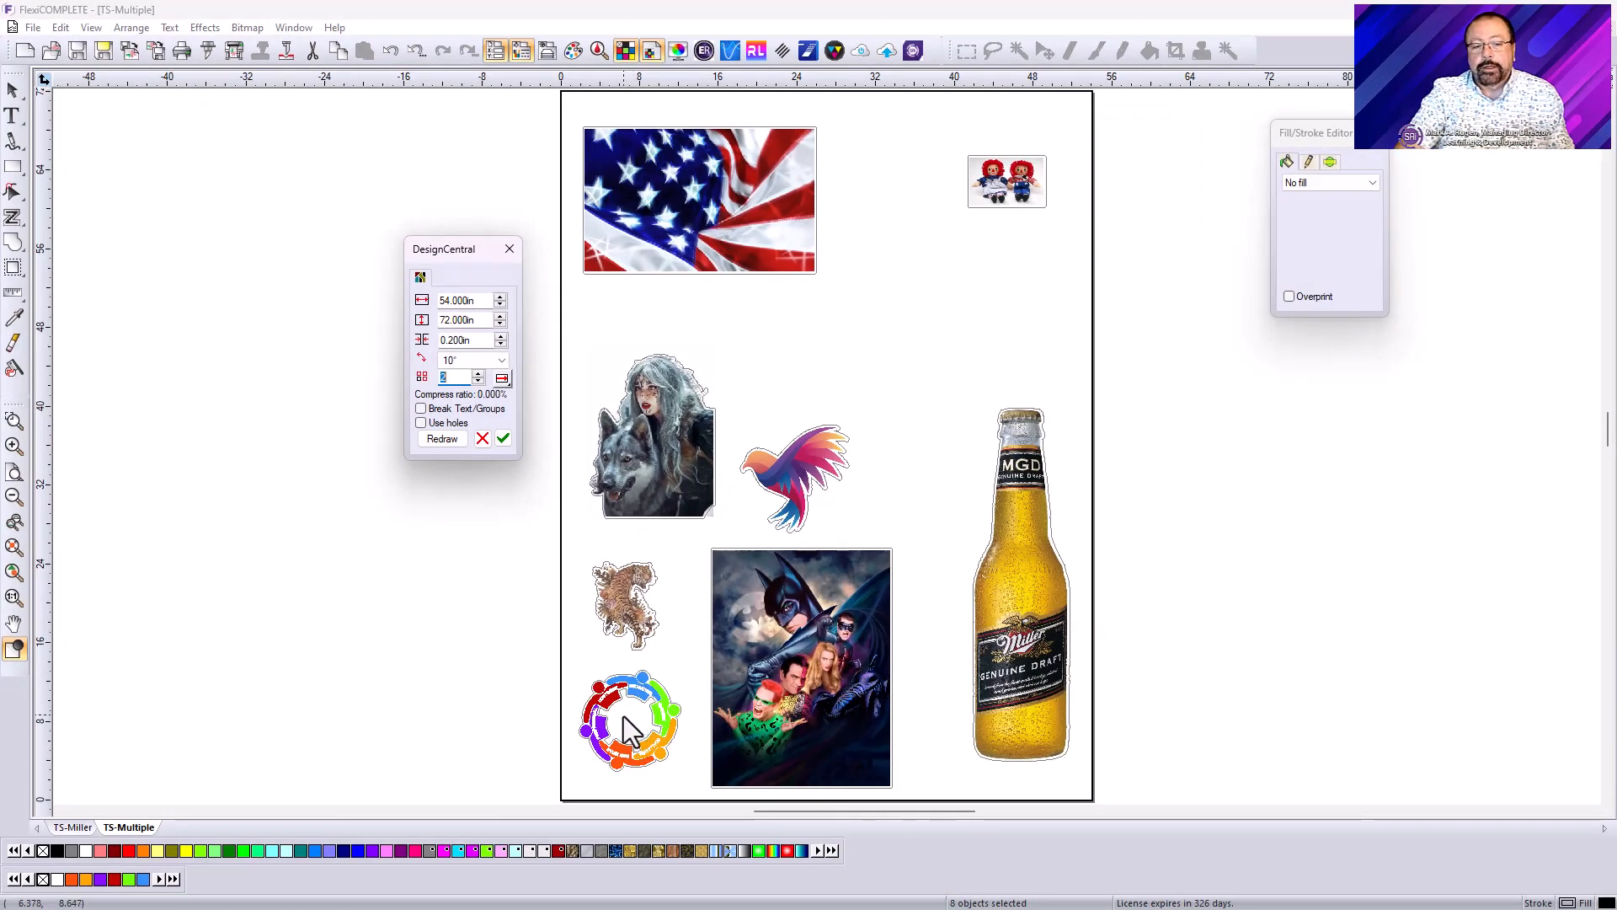
mouse_move(513, 634)
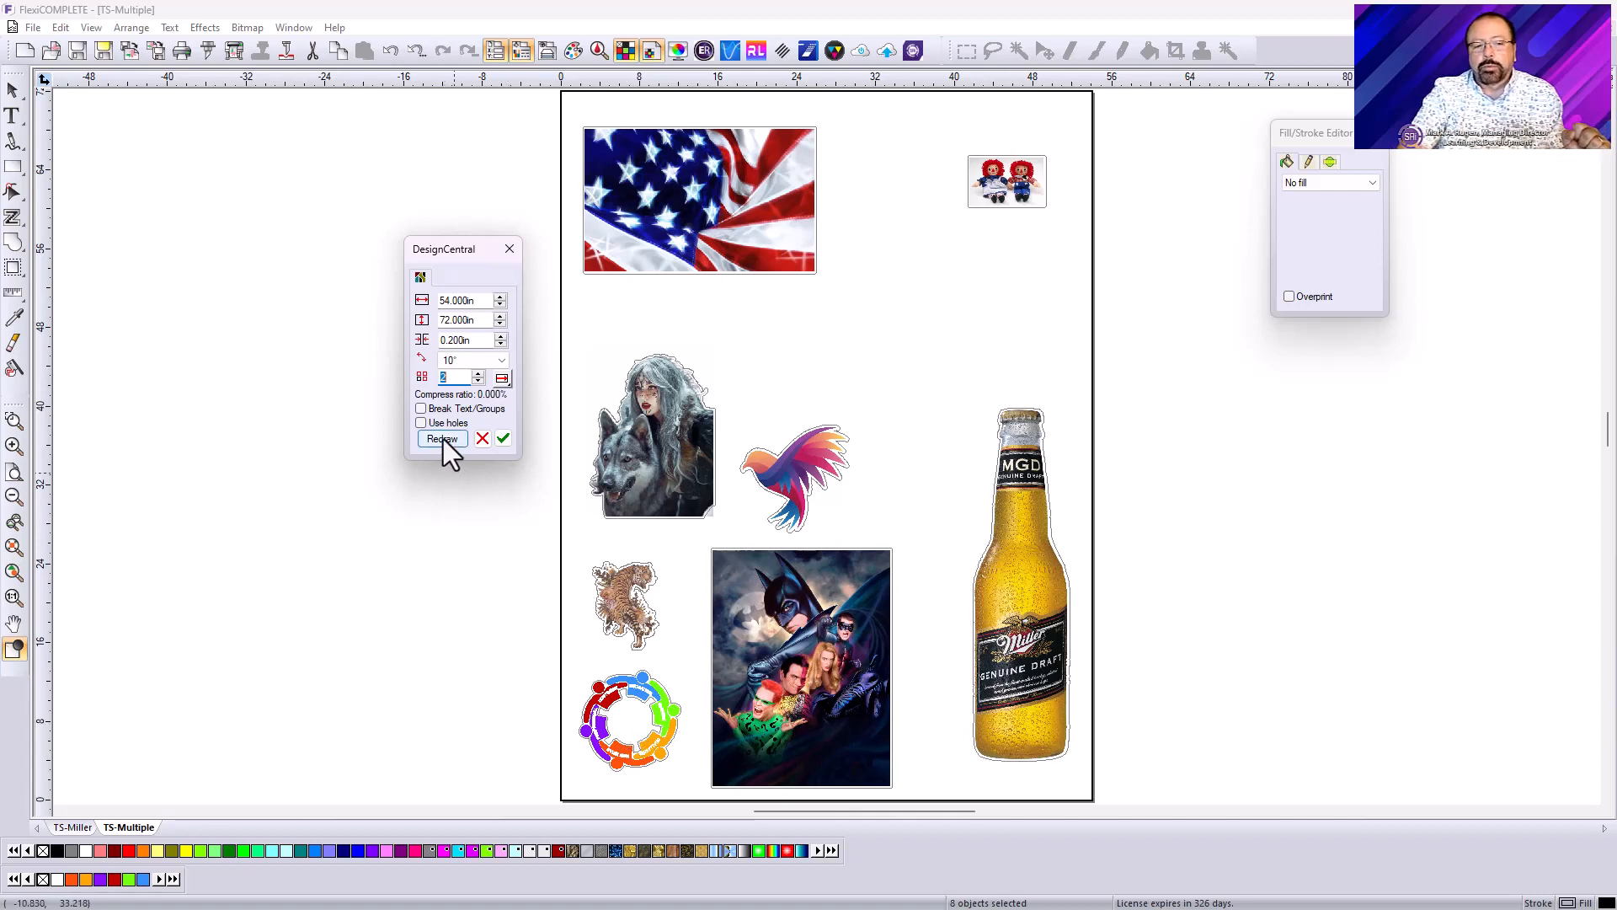
left_click(441, 438)
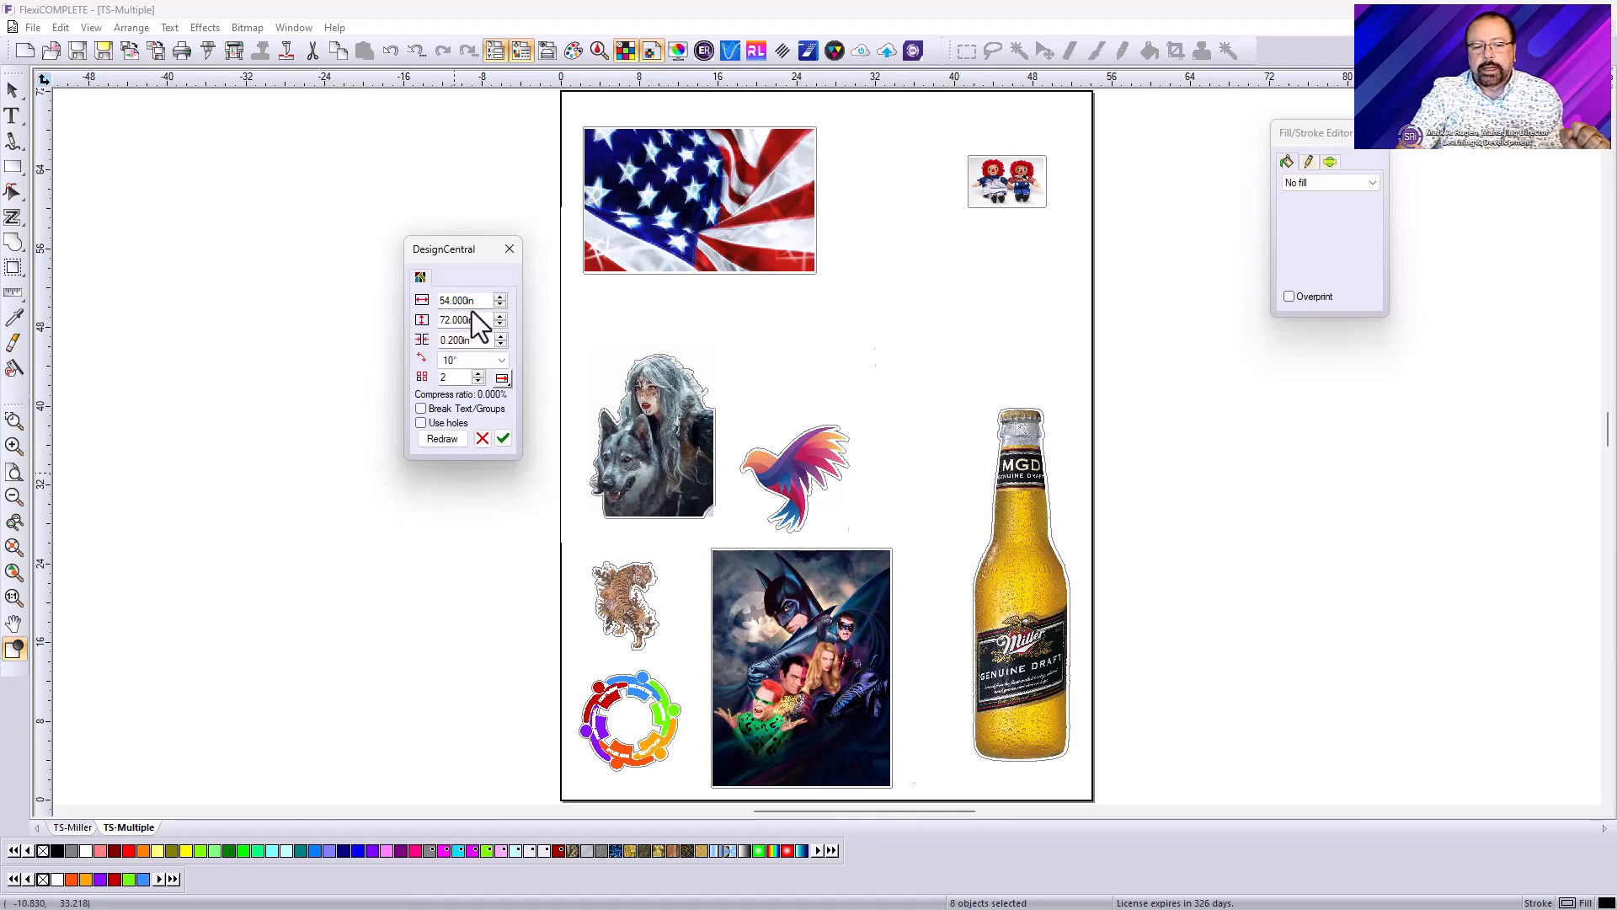
left_click(441, 438)
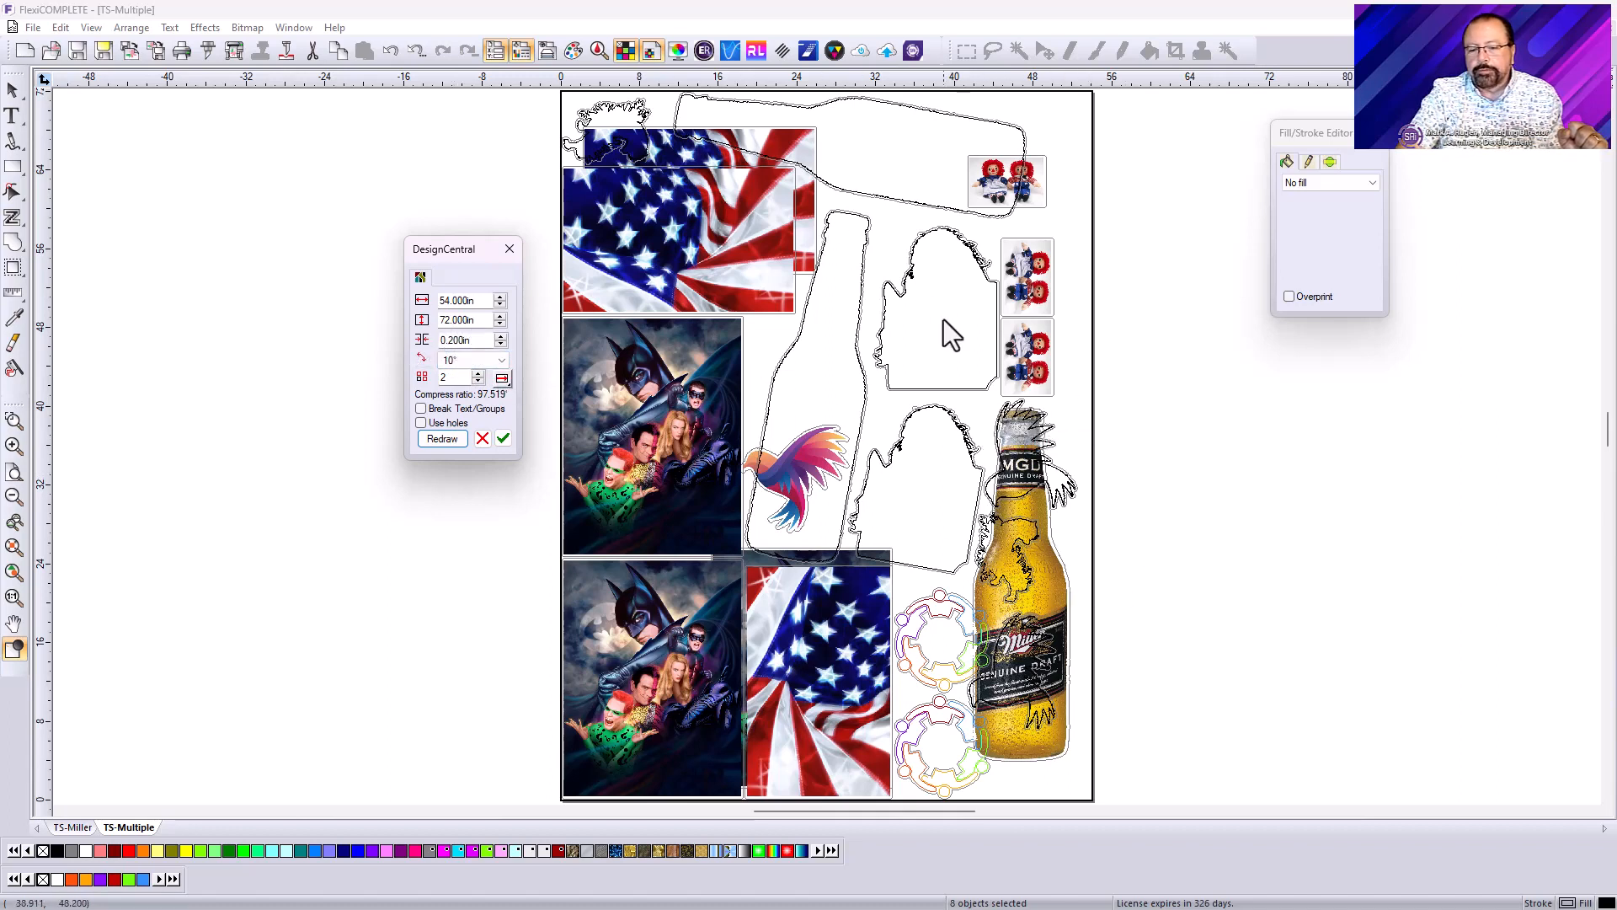
left_click(501, 438)
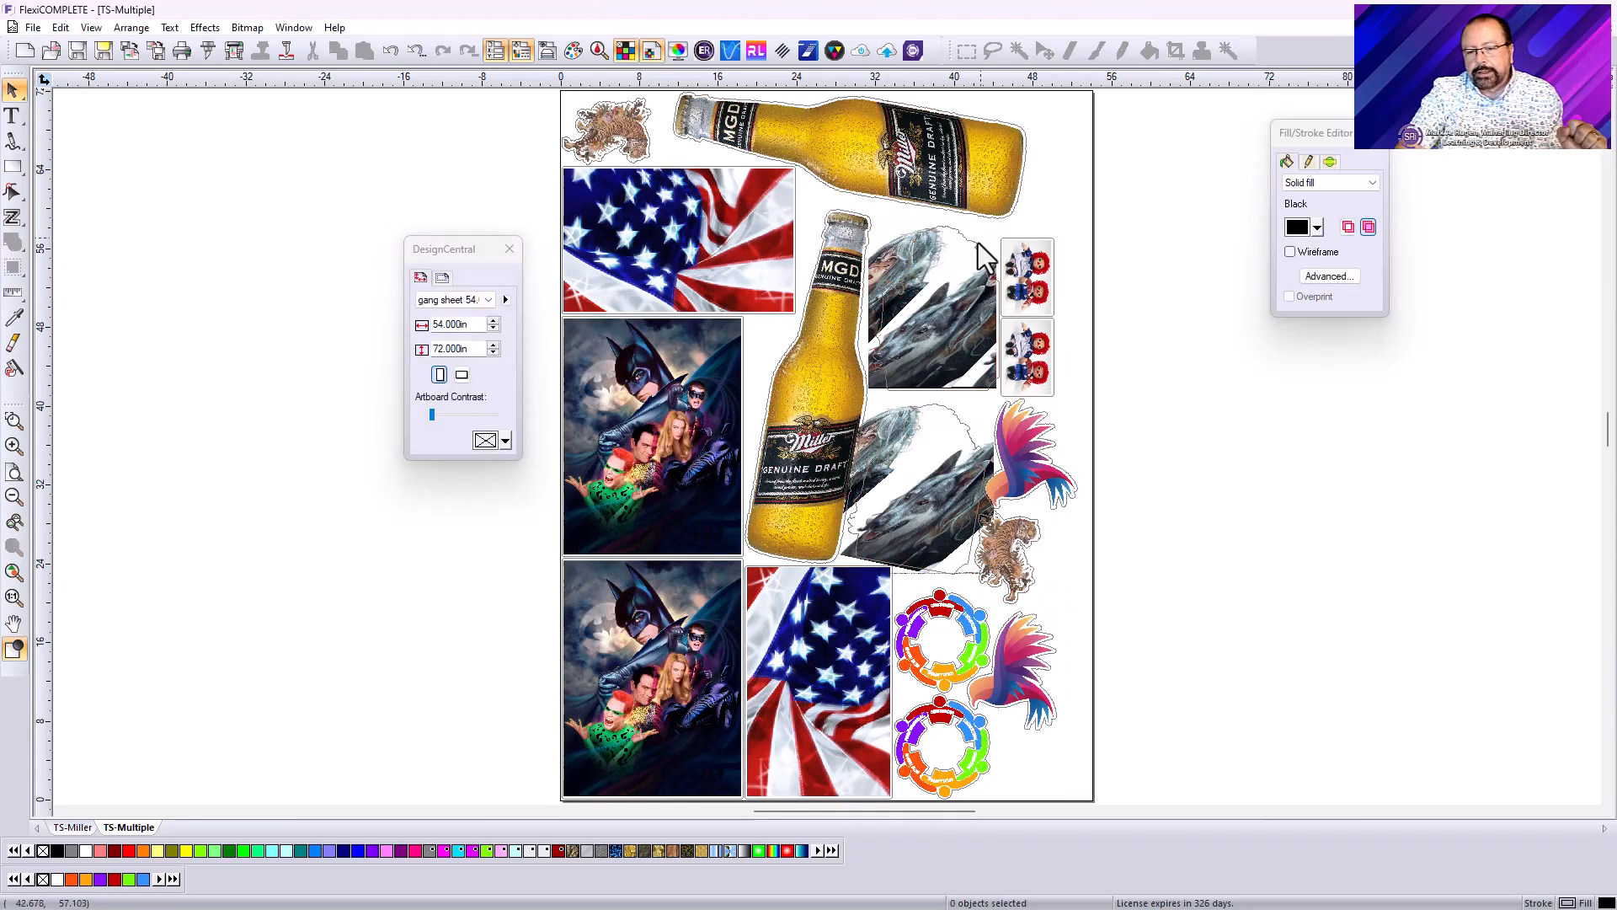
mouse_move(1220, 490)
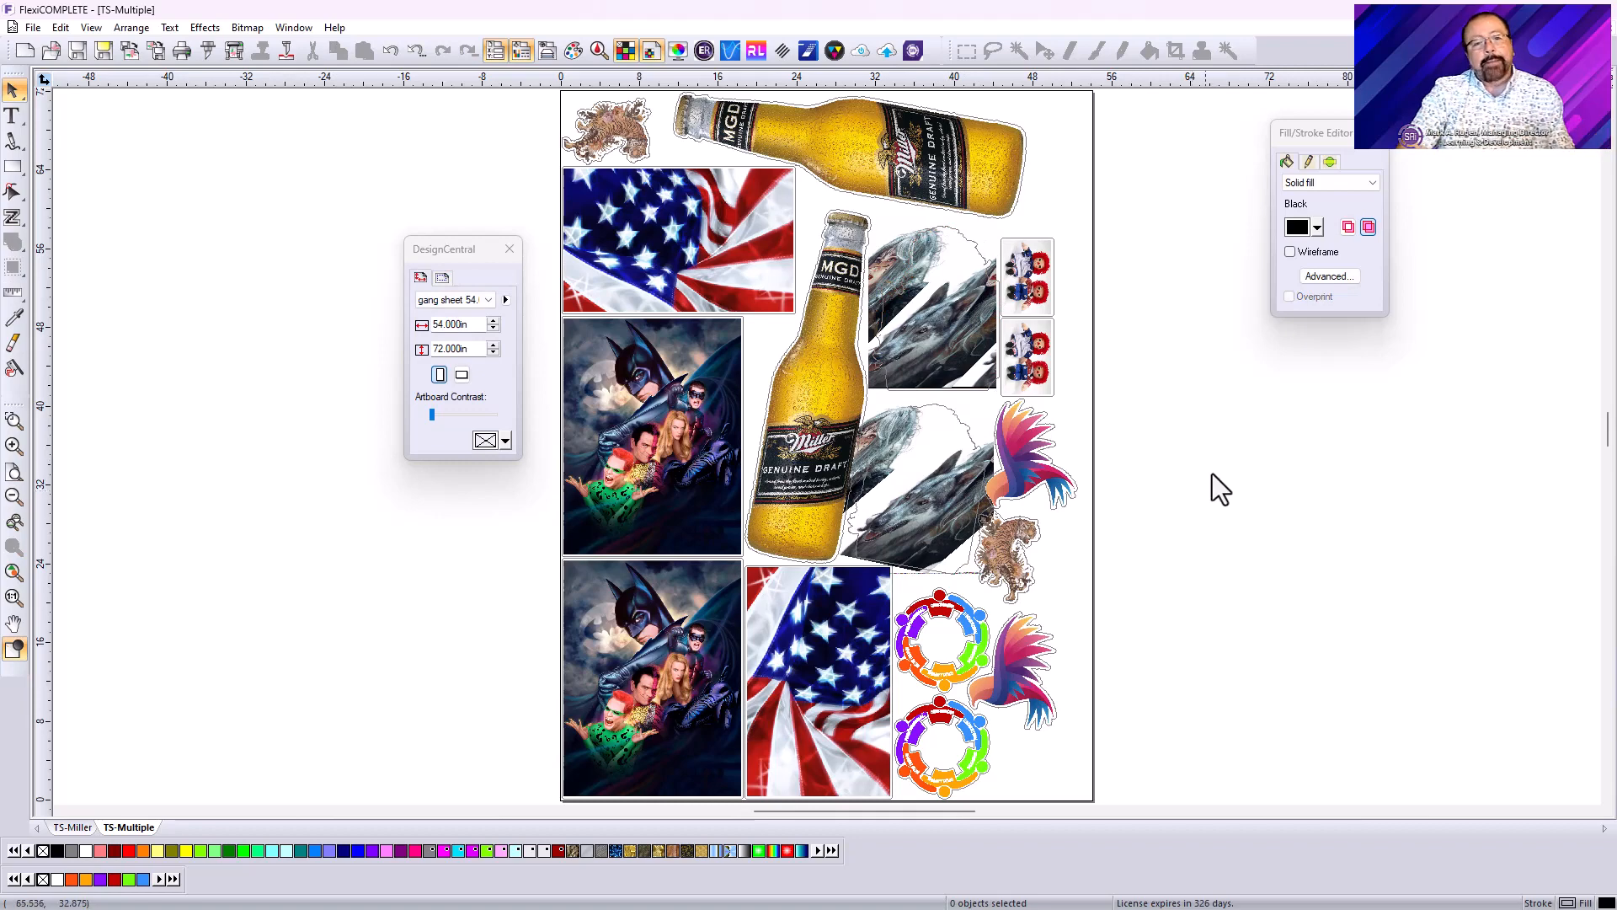
mouse_move(1190, 448)
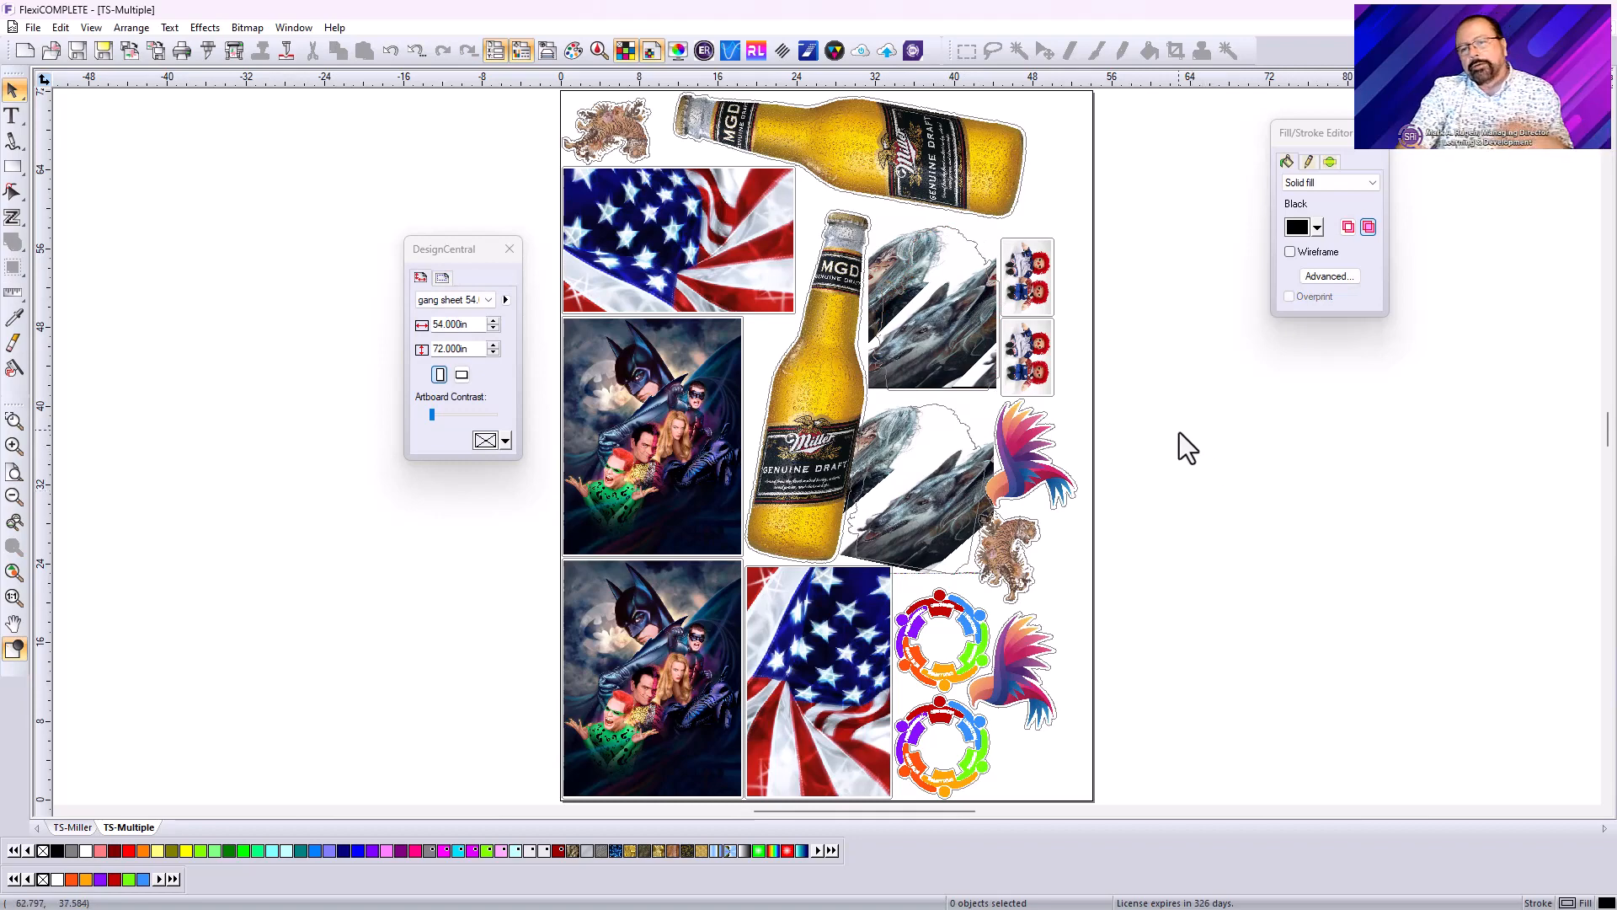
mouse_move(1196, 372)
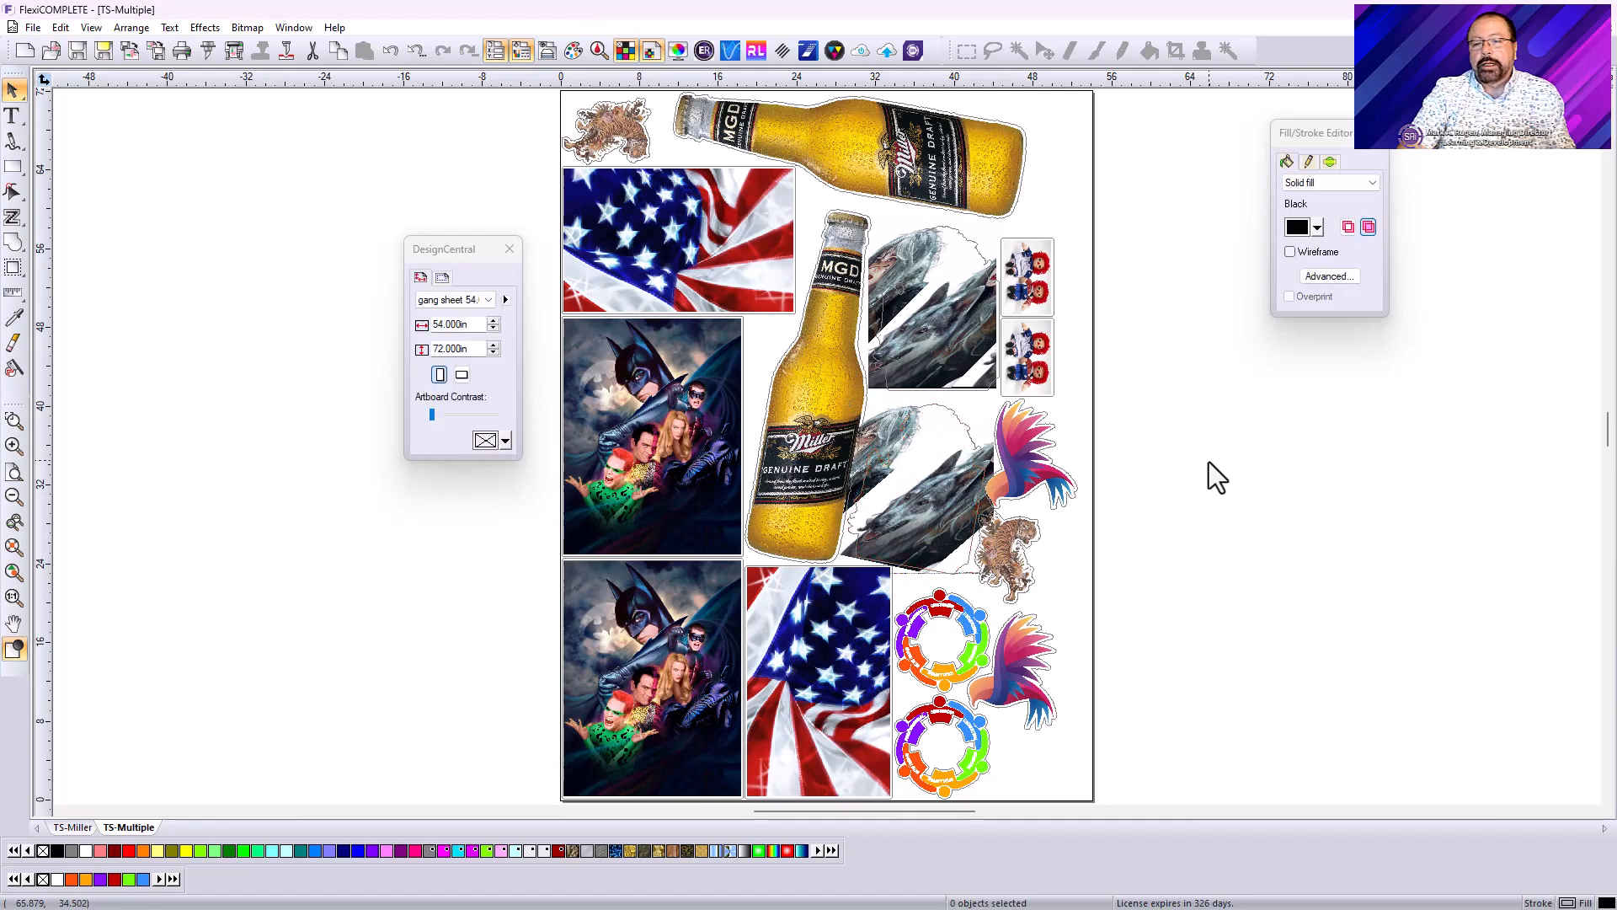
left_click(928, 490)
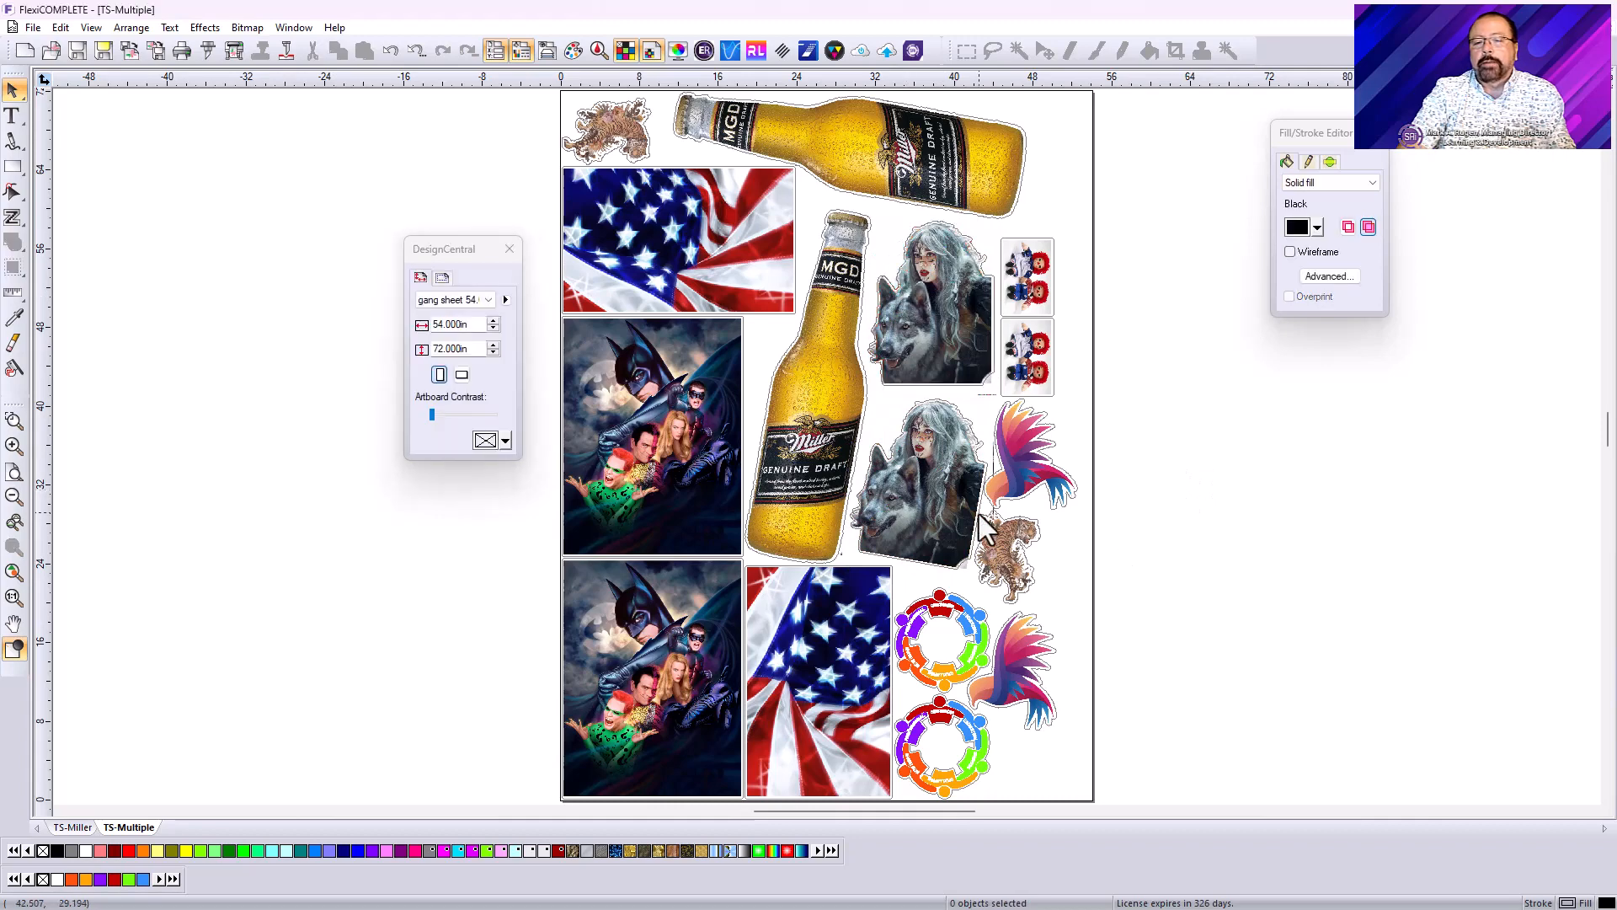
left_click(921, 490)
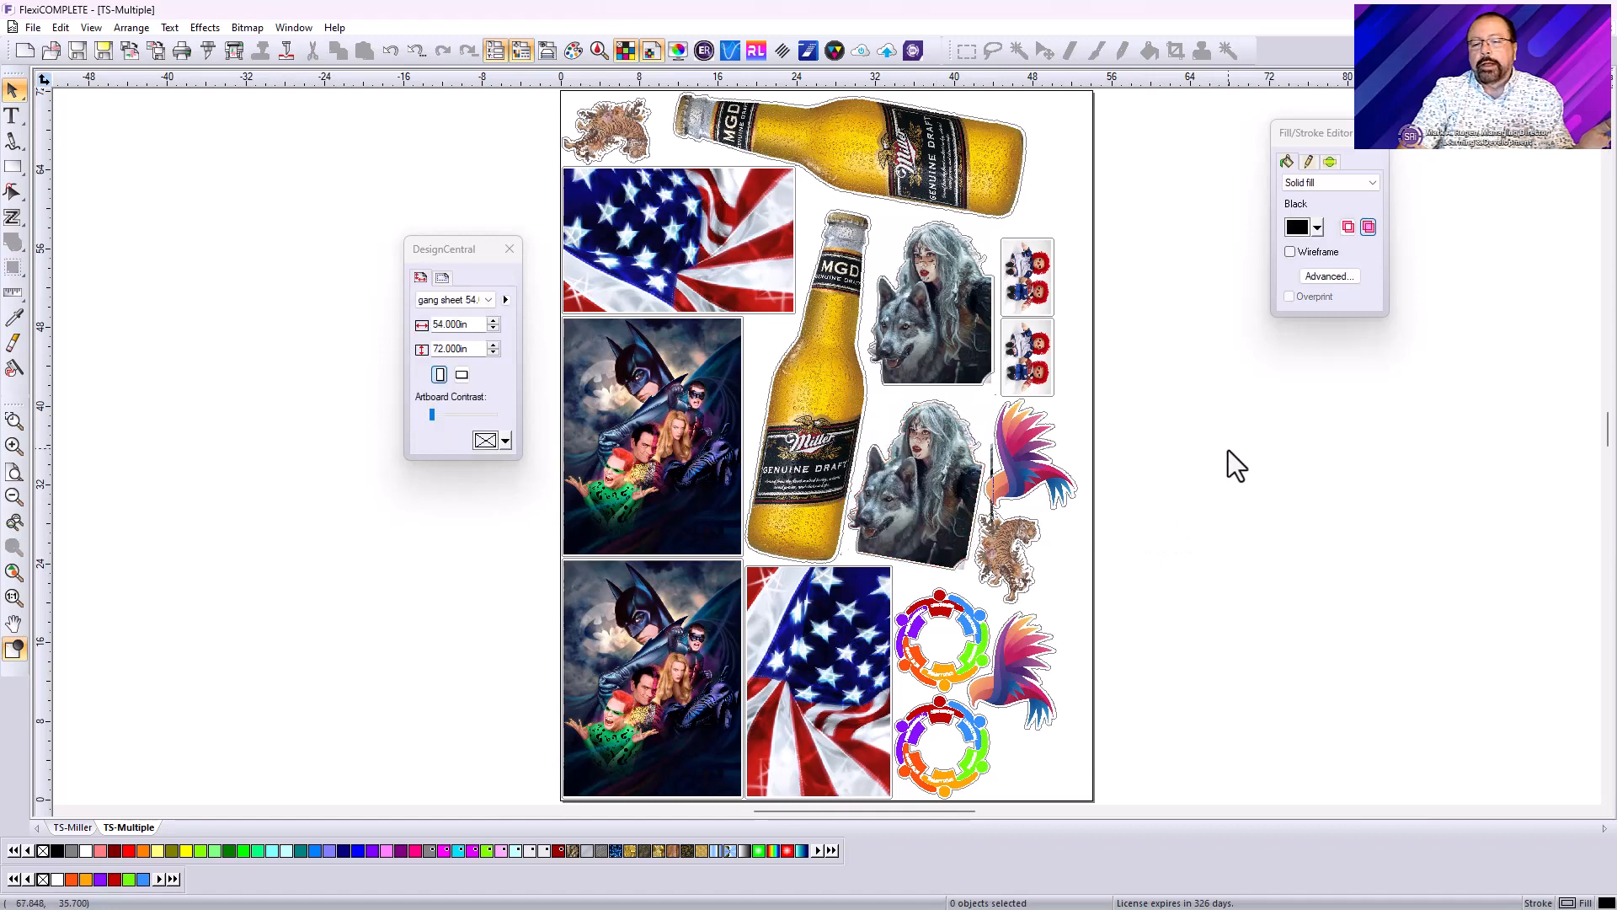
left_click(916, 479)
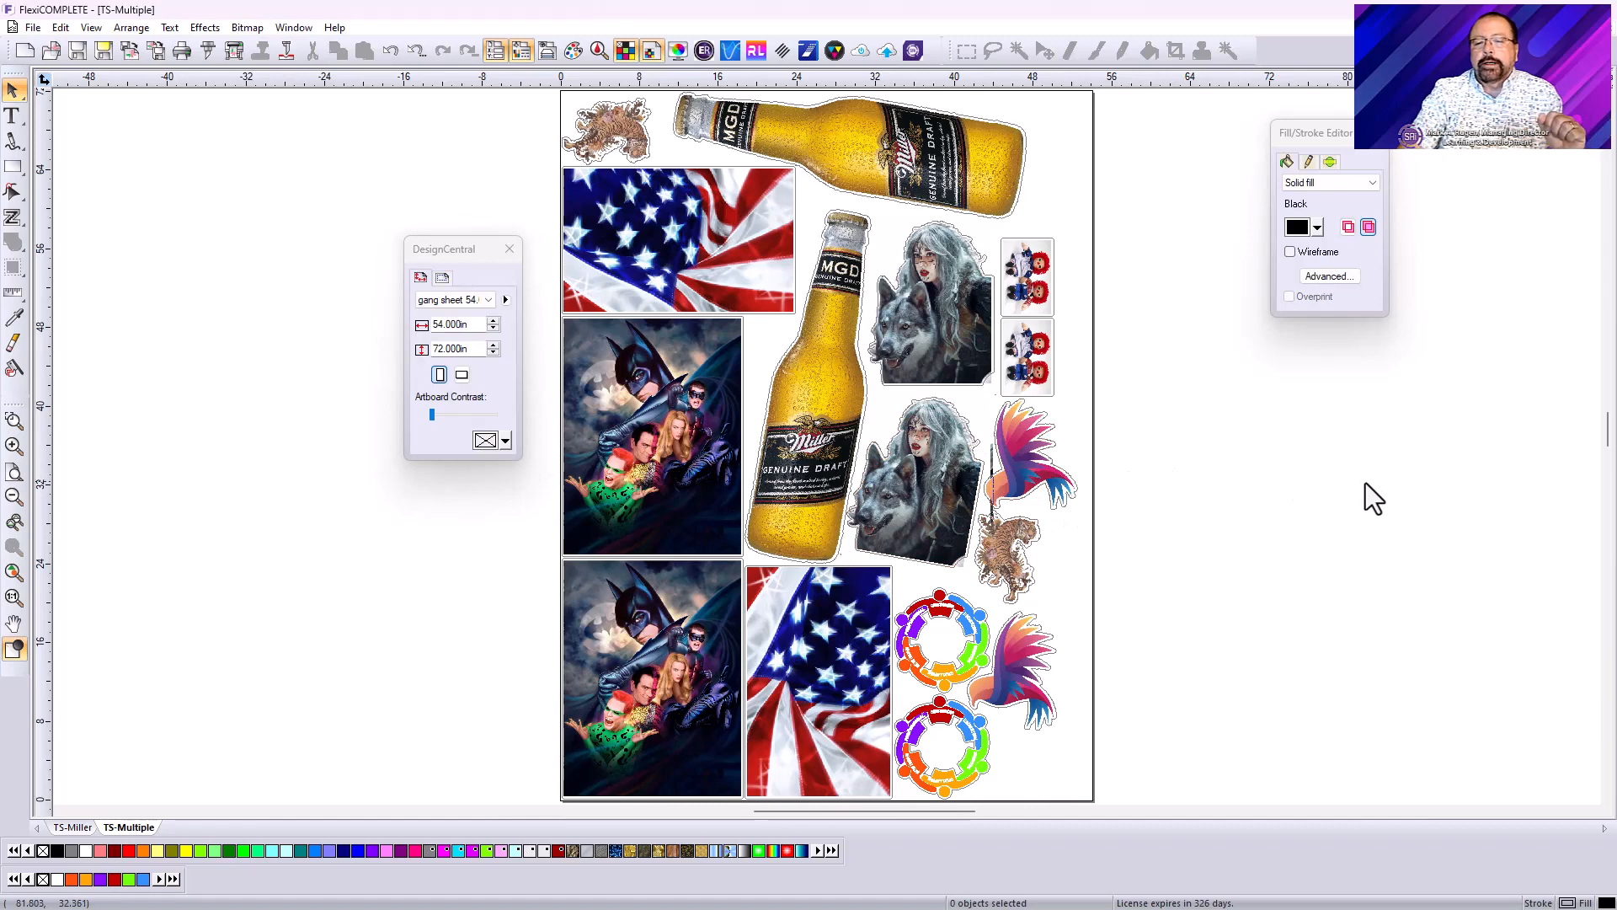
mouse_move(444, 629)
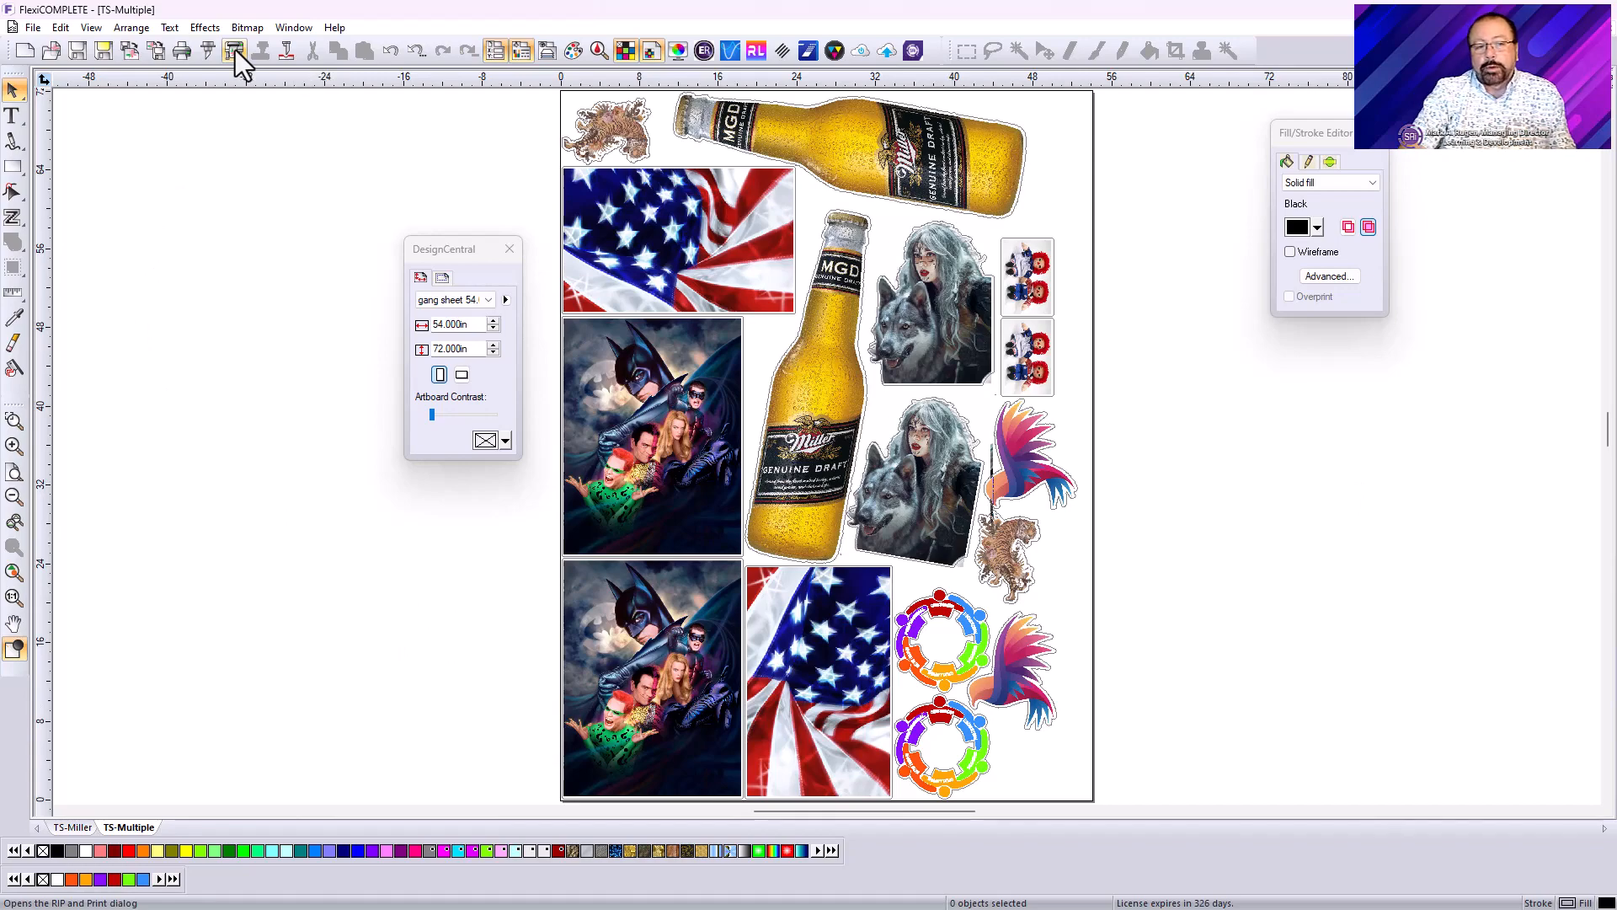
left_click(235, 49)
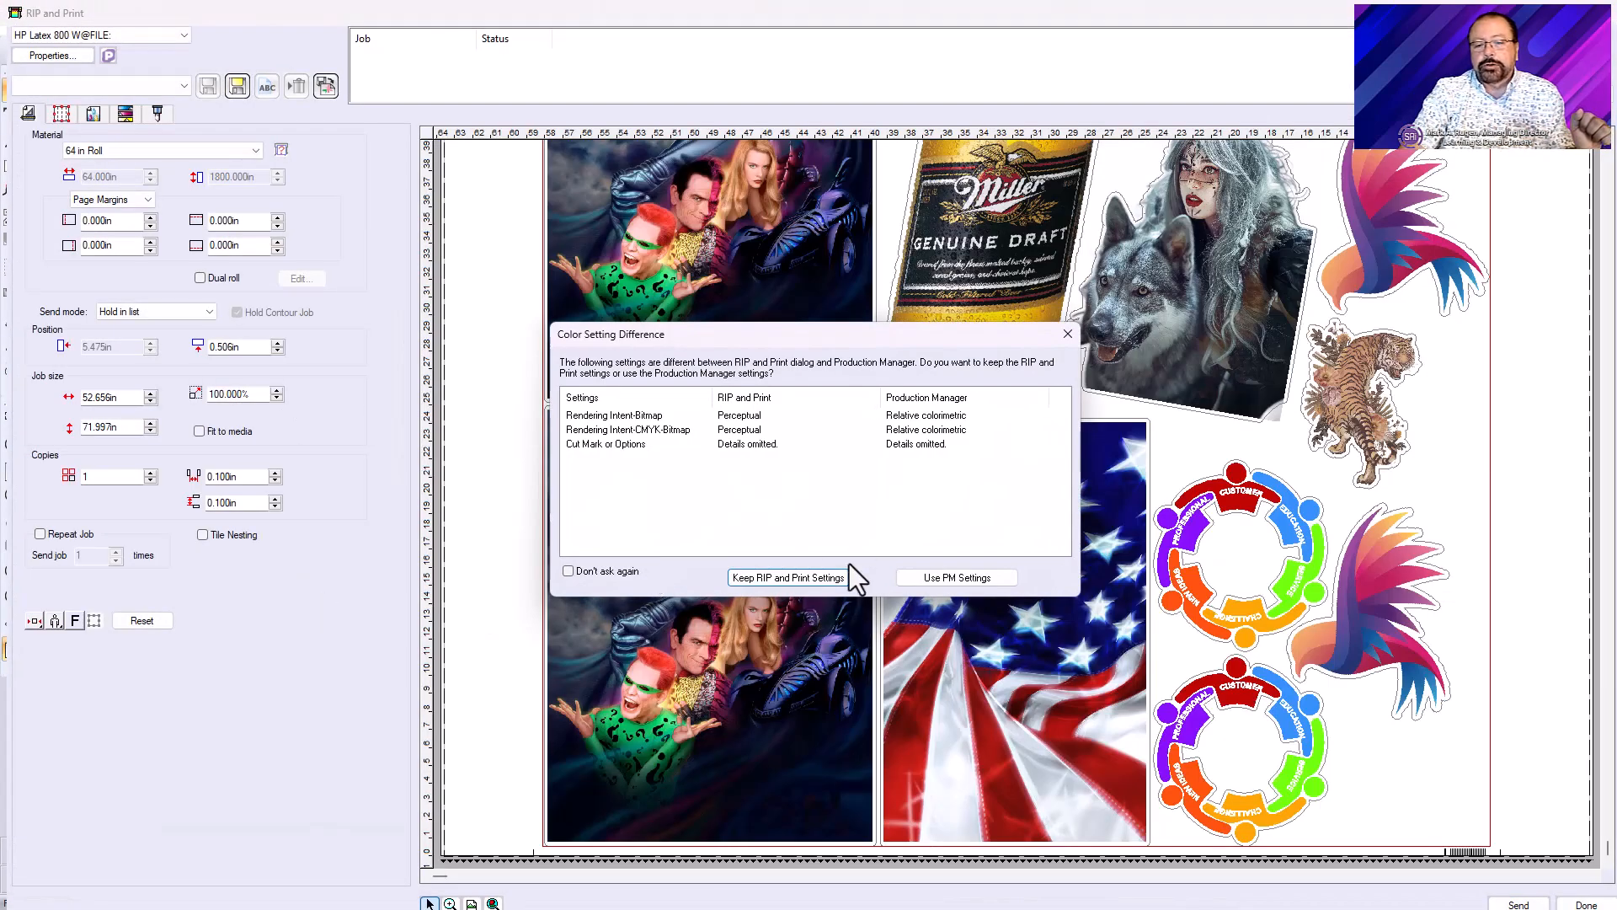
left_click(787, 578)
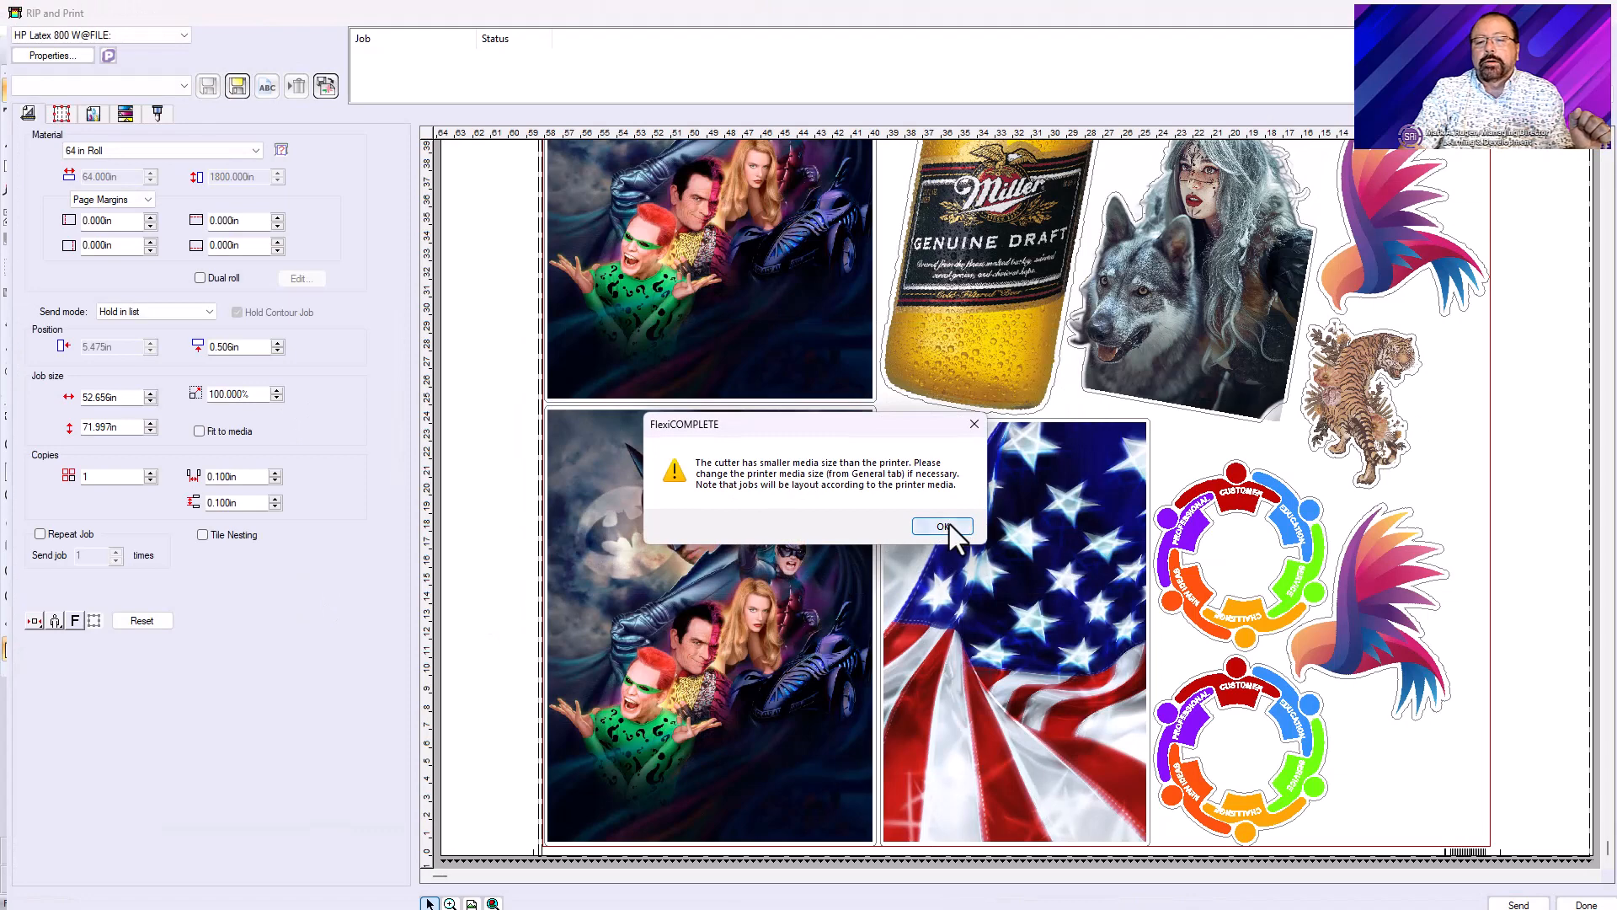
left_click(940, 525)
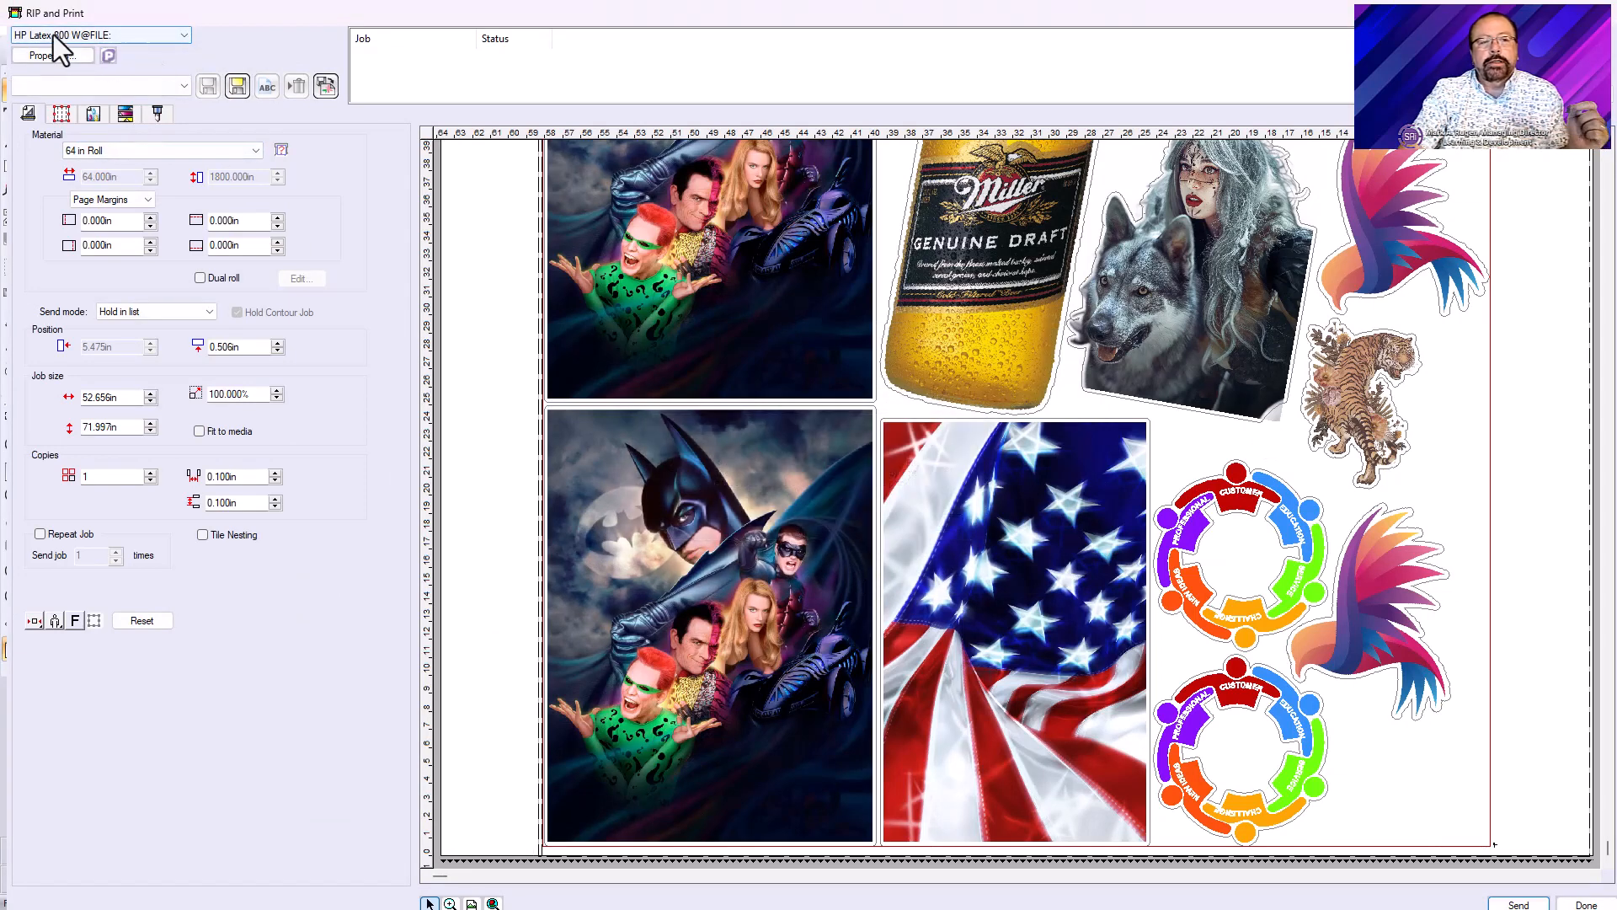
mouse_move(826, 502)
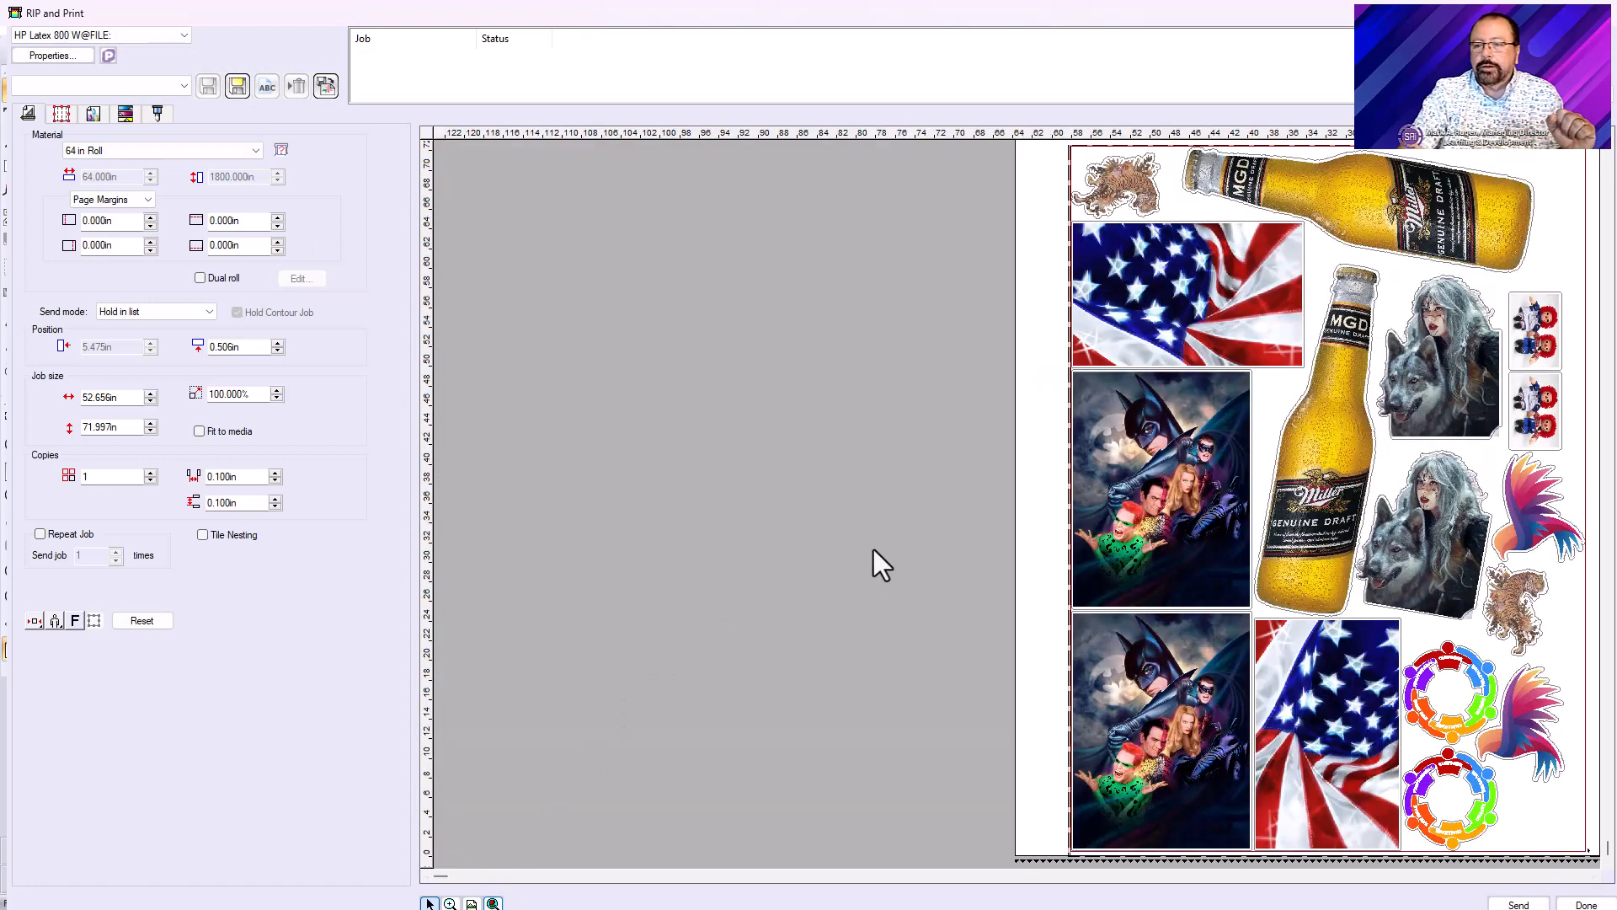
left_click(34, 619)
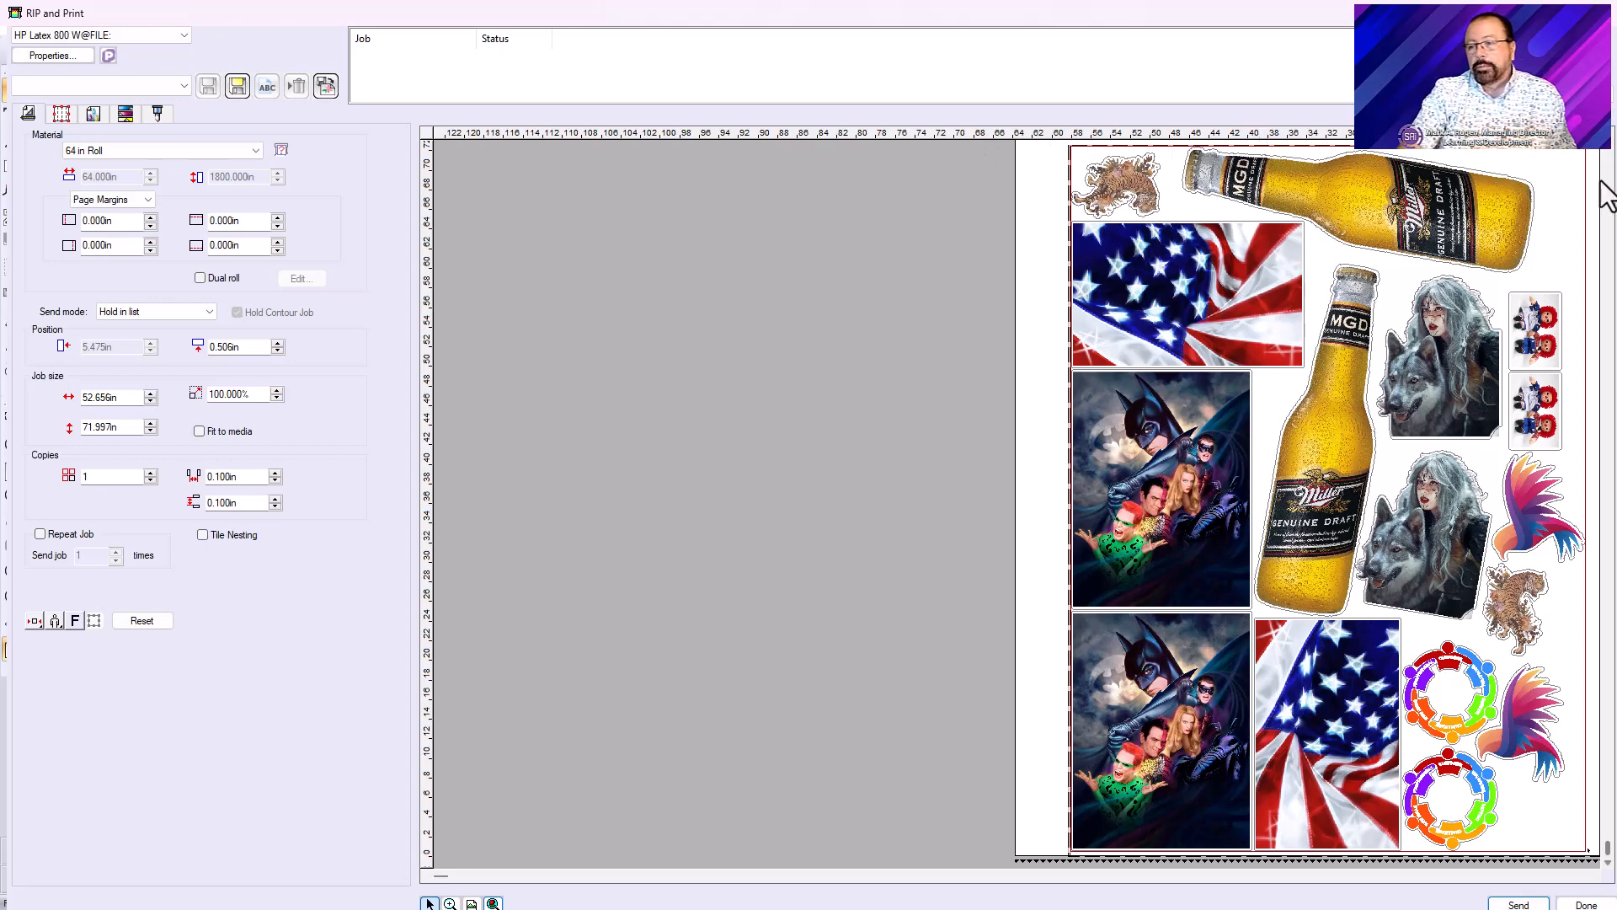
mouse_move(1083, 529)
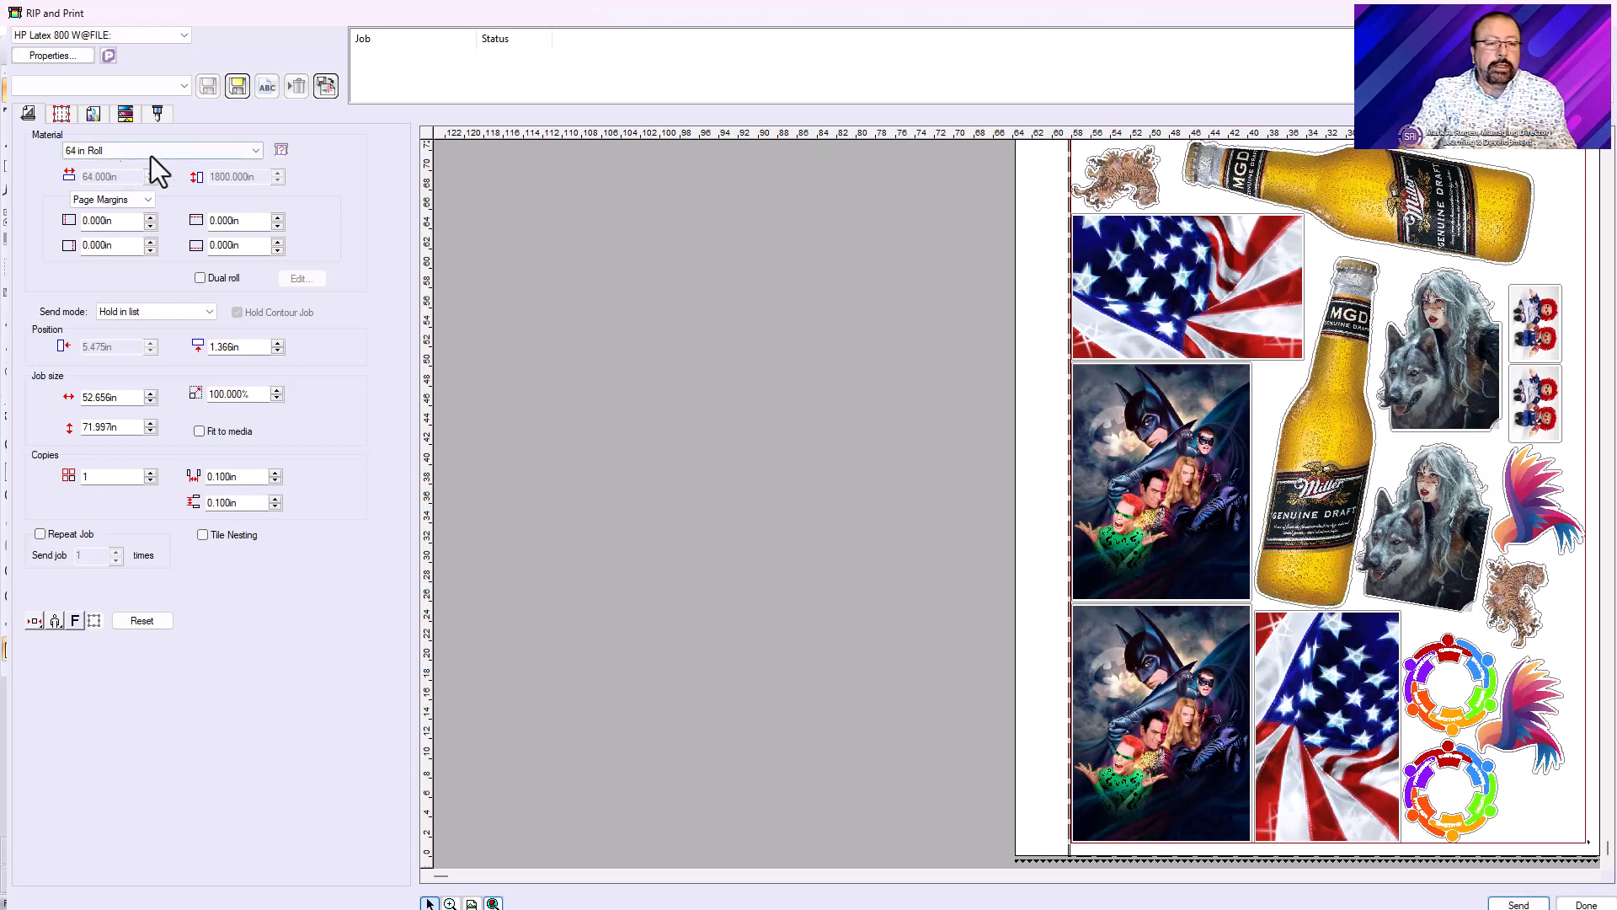
mouse_move(1198, 666)
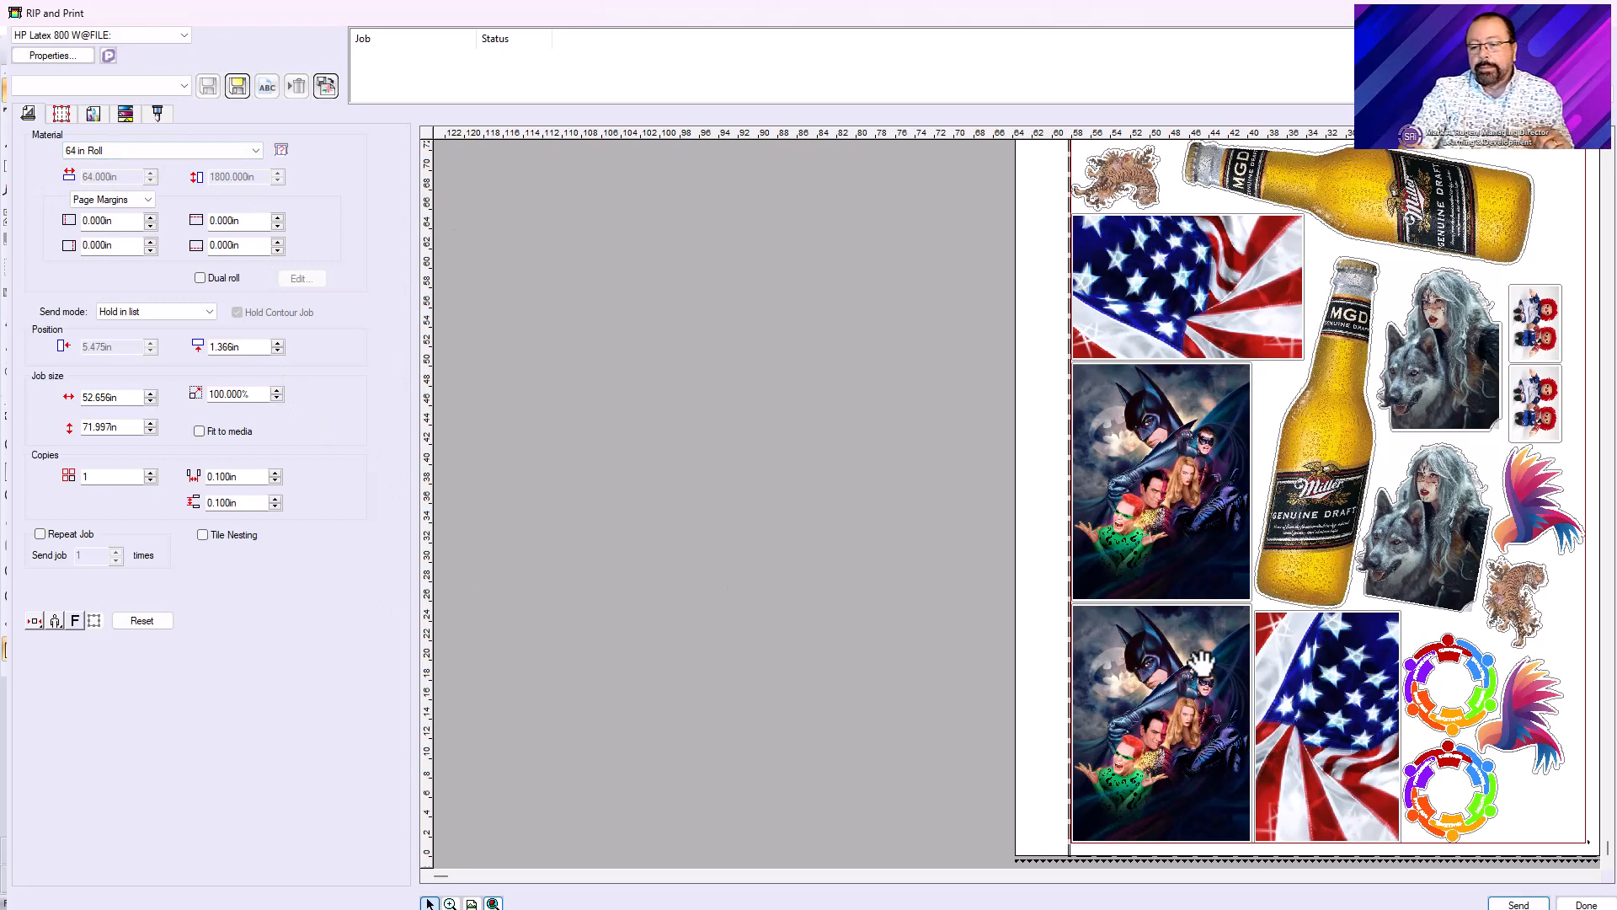
mouse_move(1207, 550)
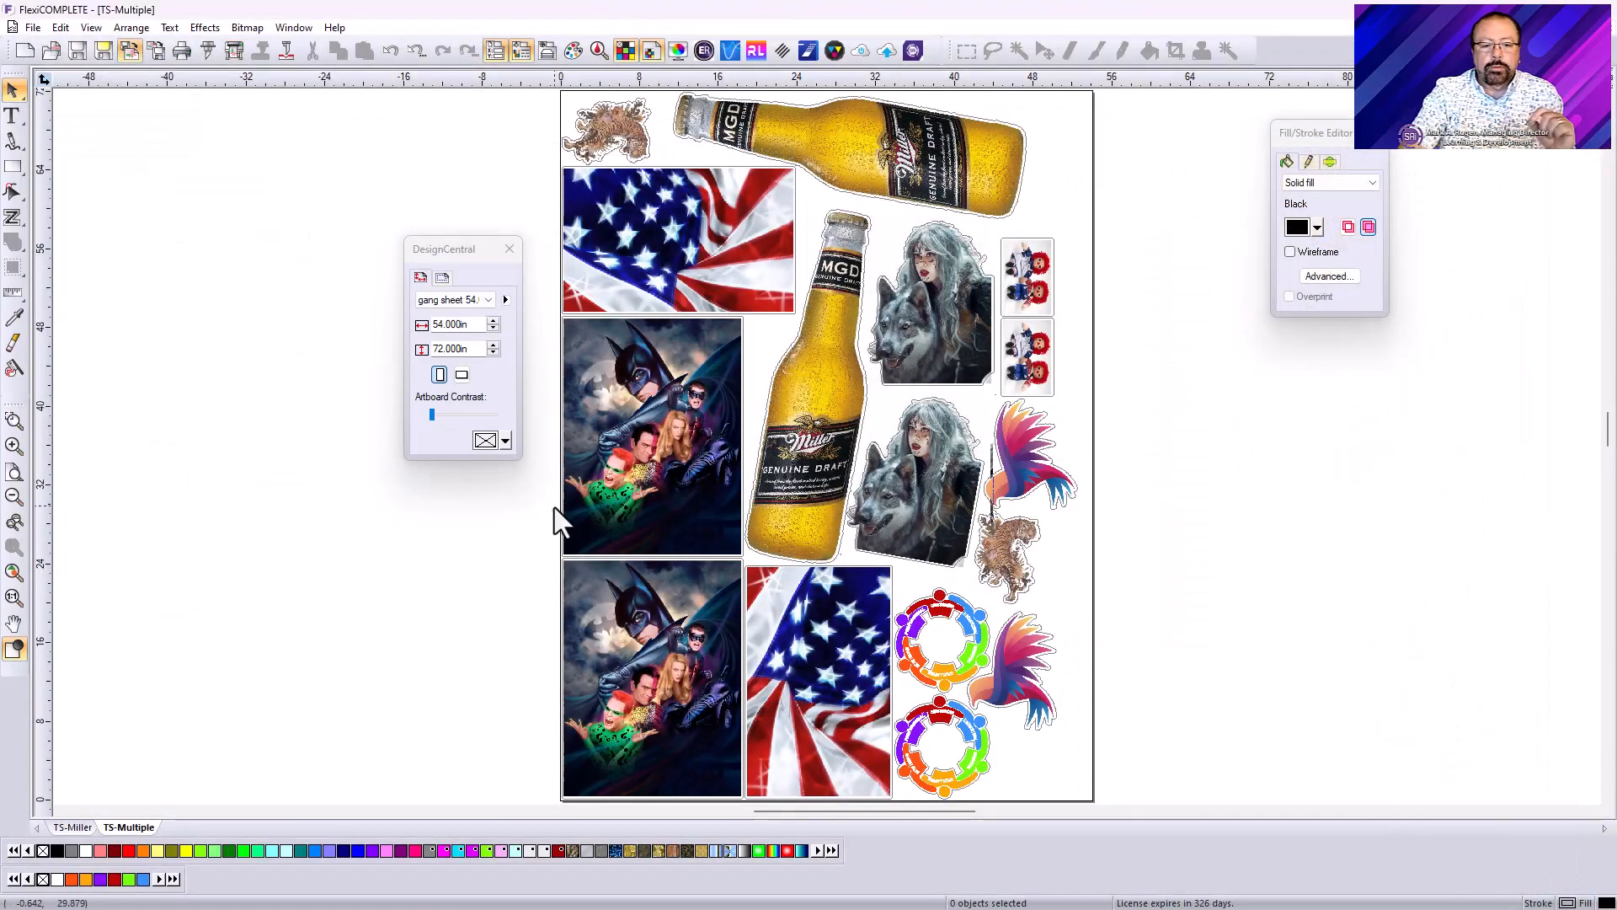
Undo the nest to restore the eight single images and marquee-select them all
left_click(651, 438)
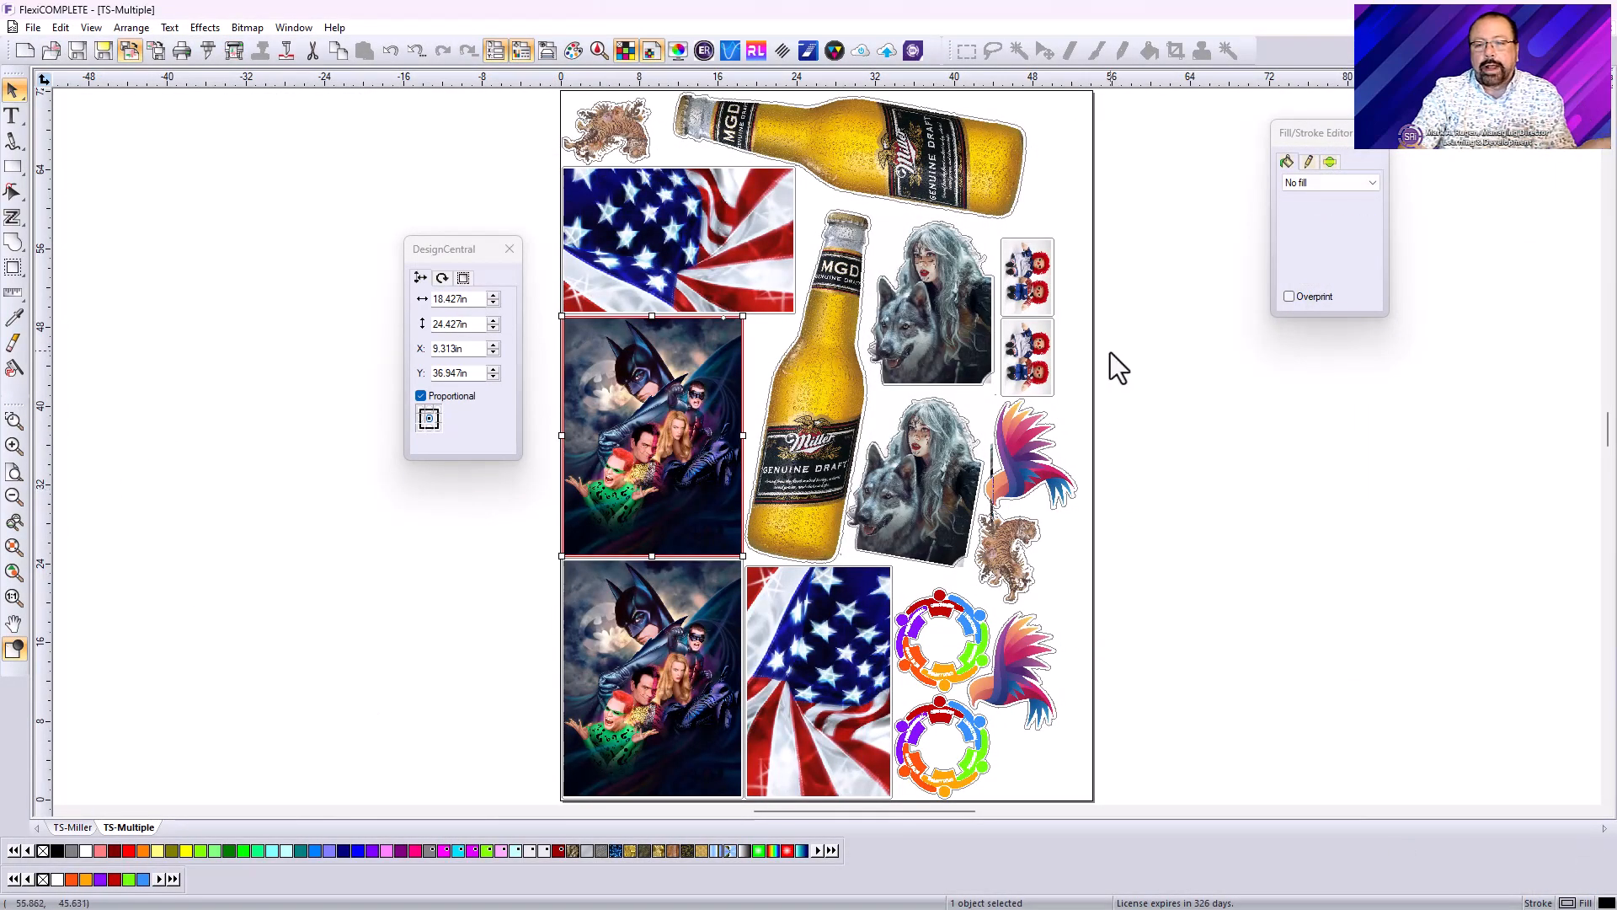
left_click(390, 50)
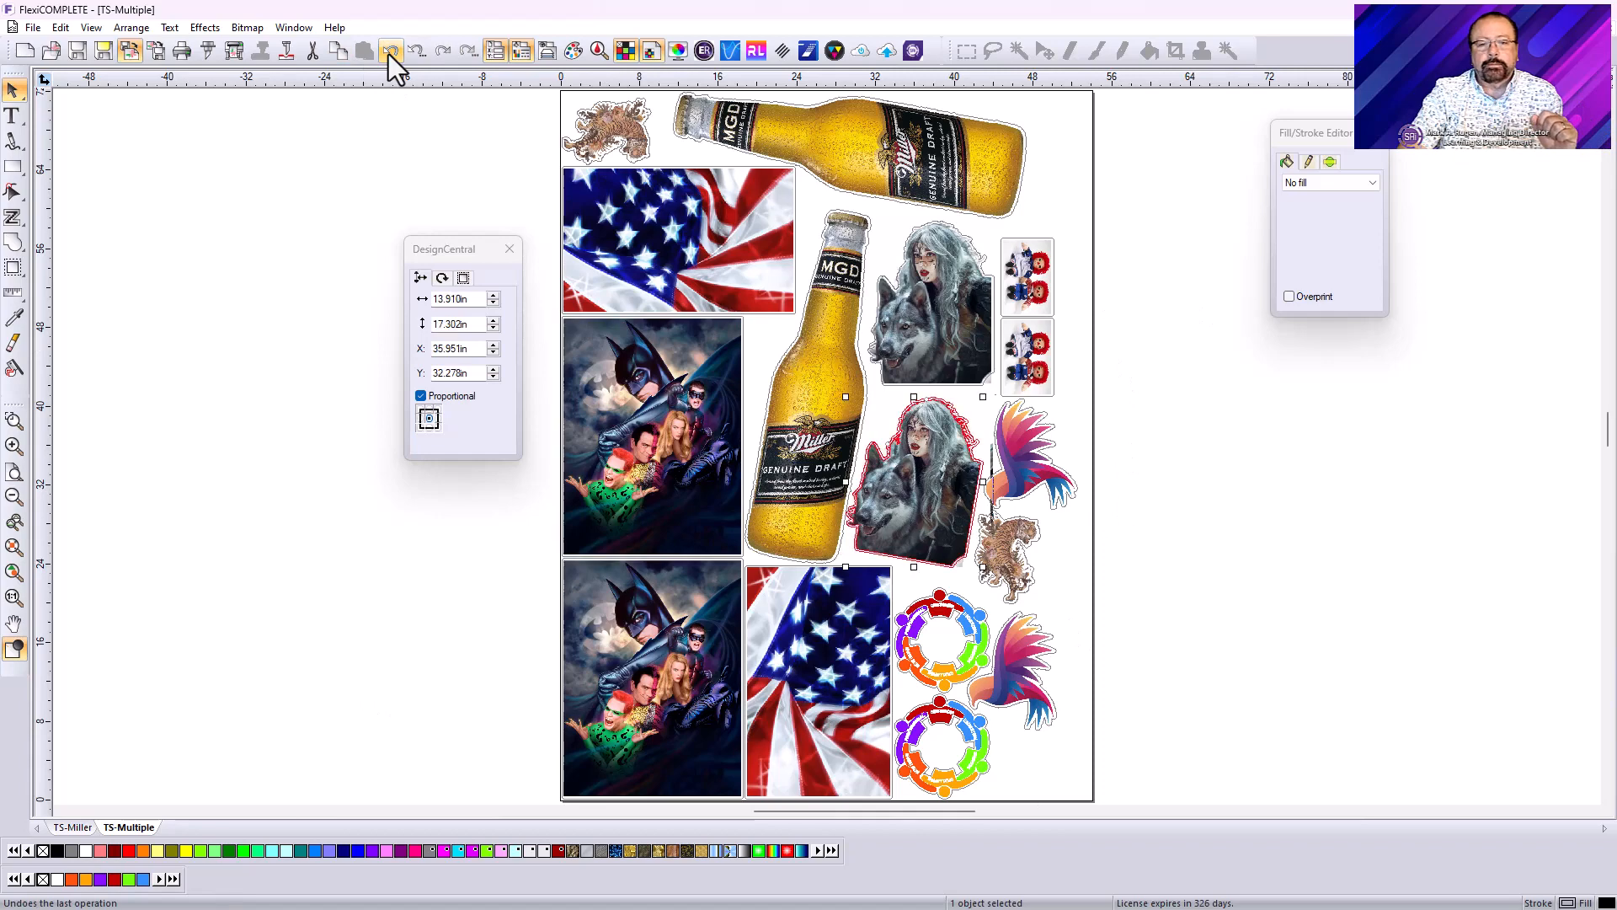
left_click_drag(913, 482, 916, 482)
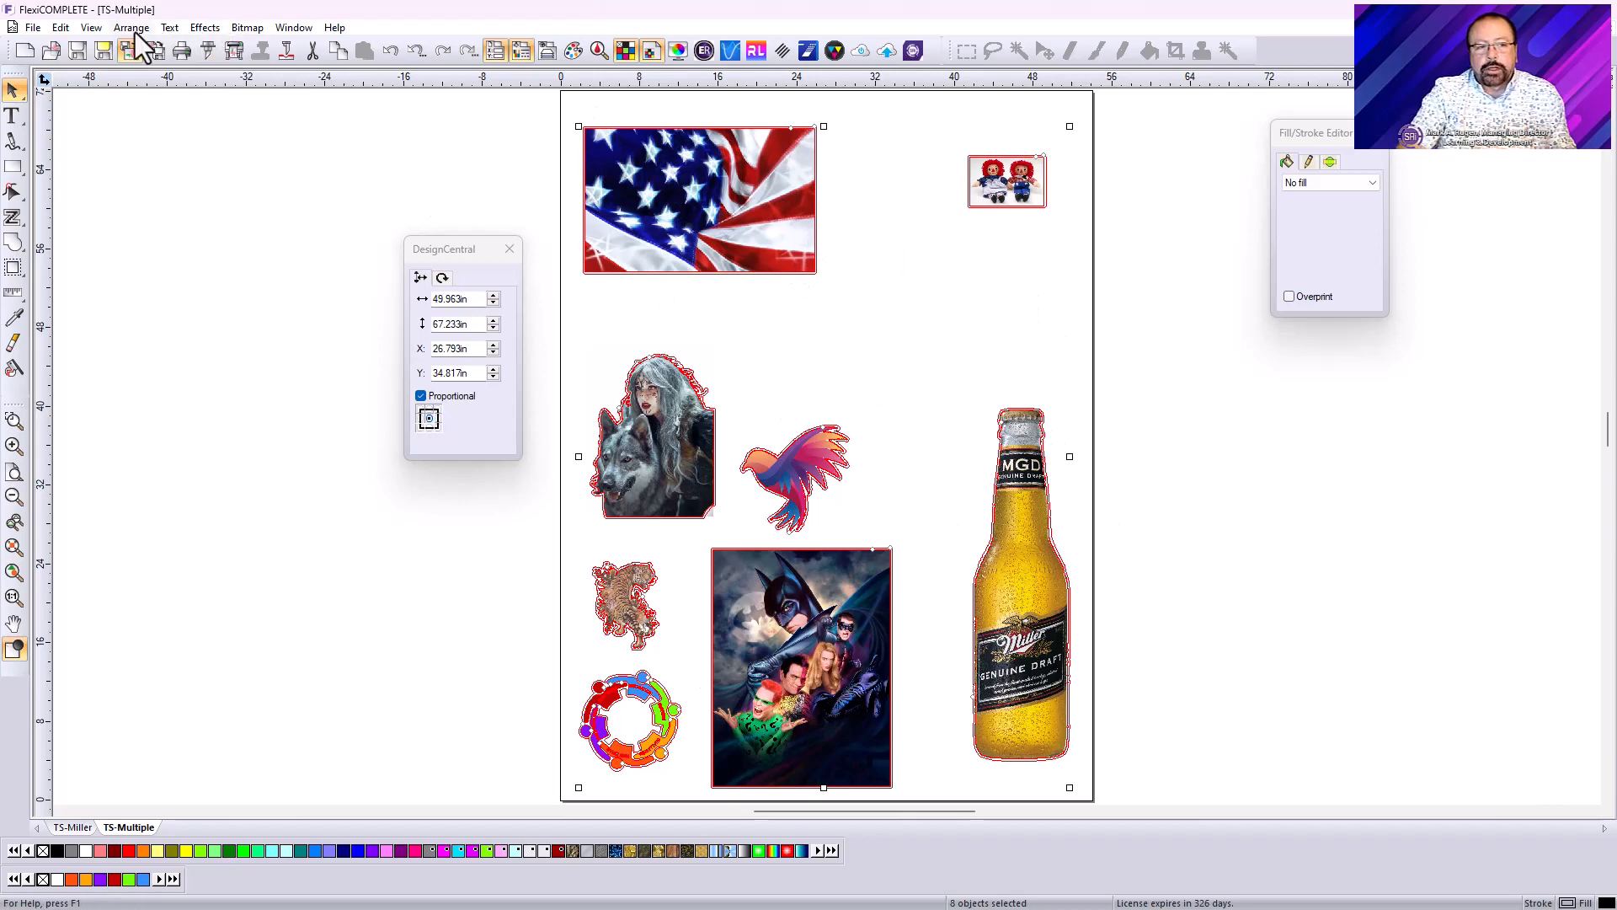
Re-nest all images with 2 copies each at 90° step angle and apply the layout
left_click(131, 27)
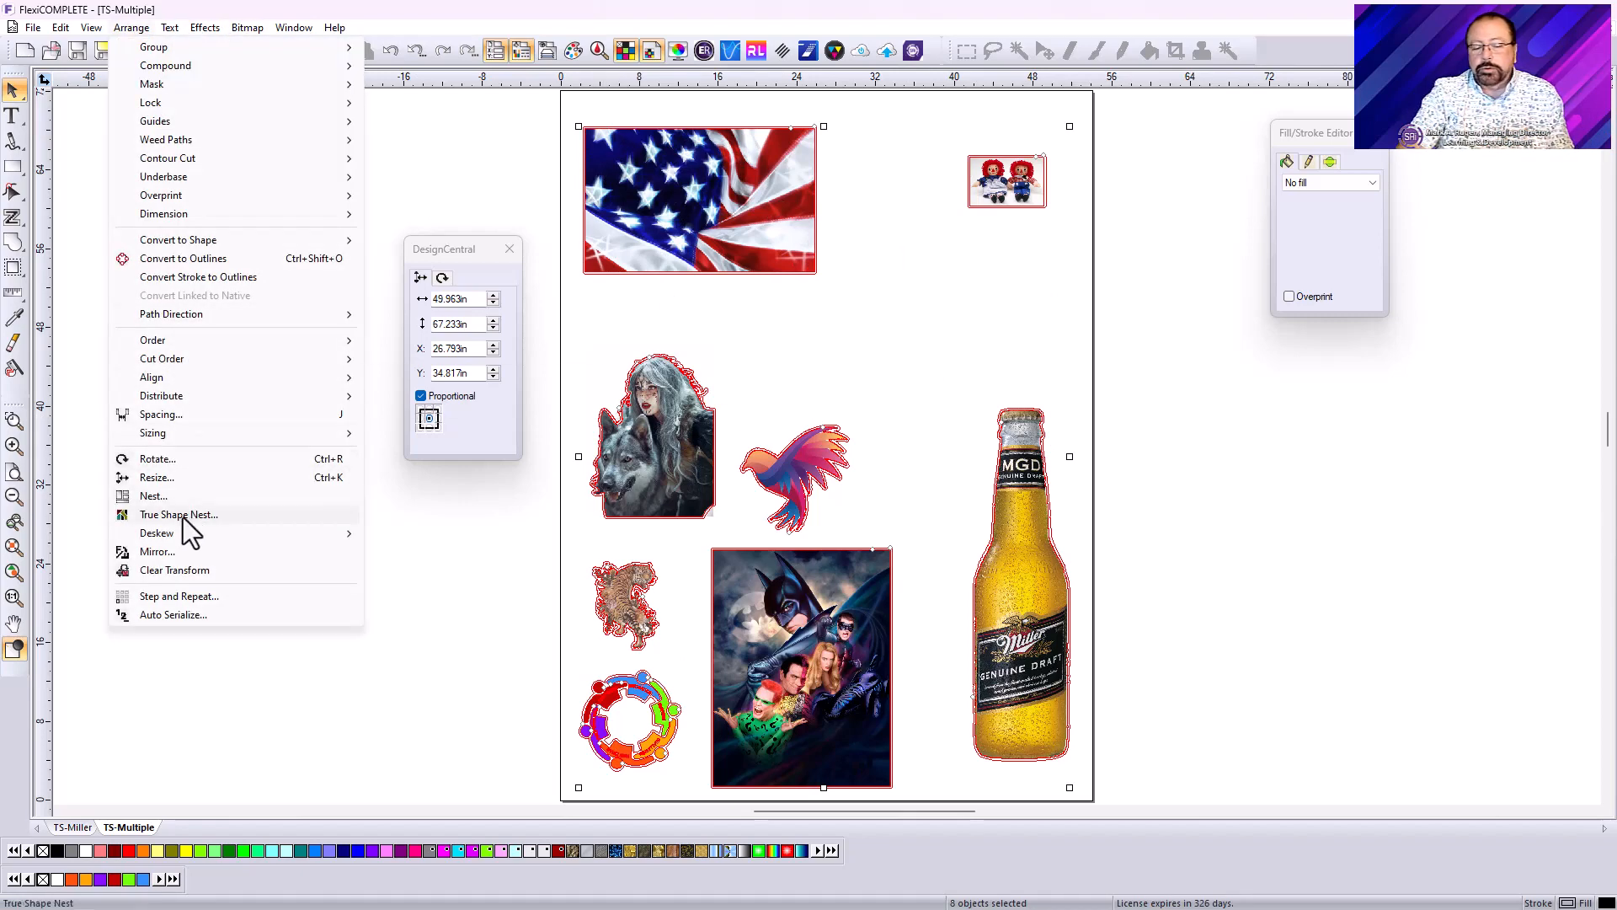
left_click(177, 515)
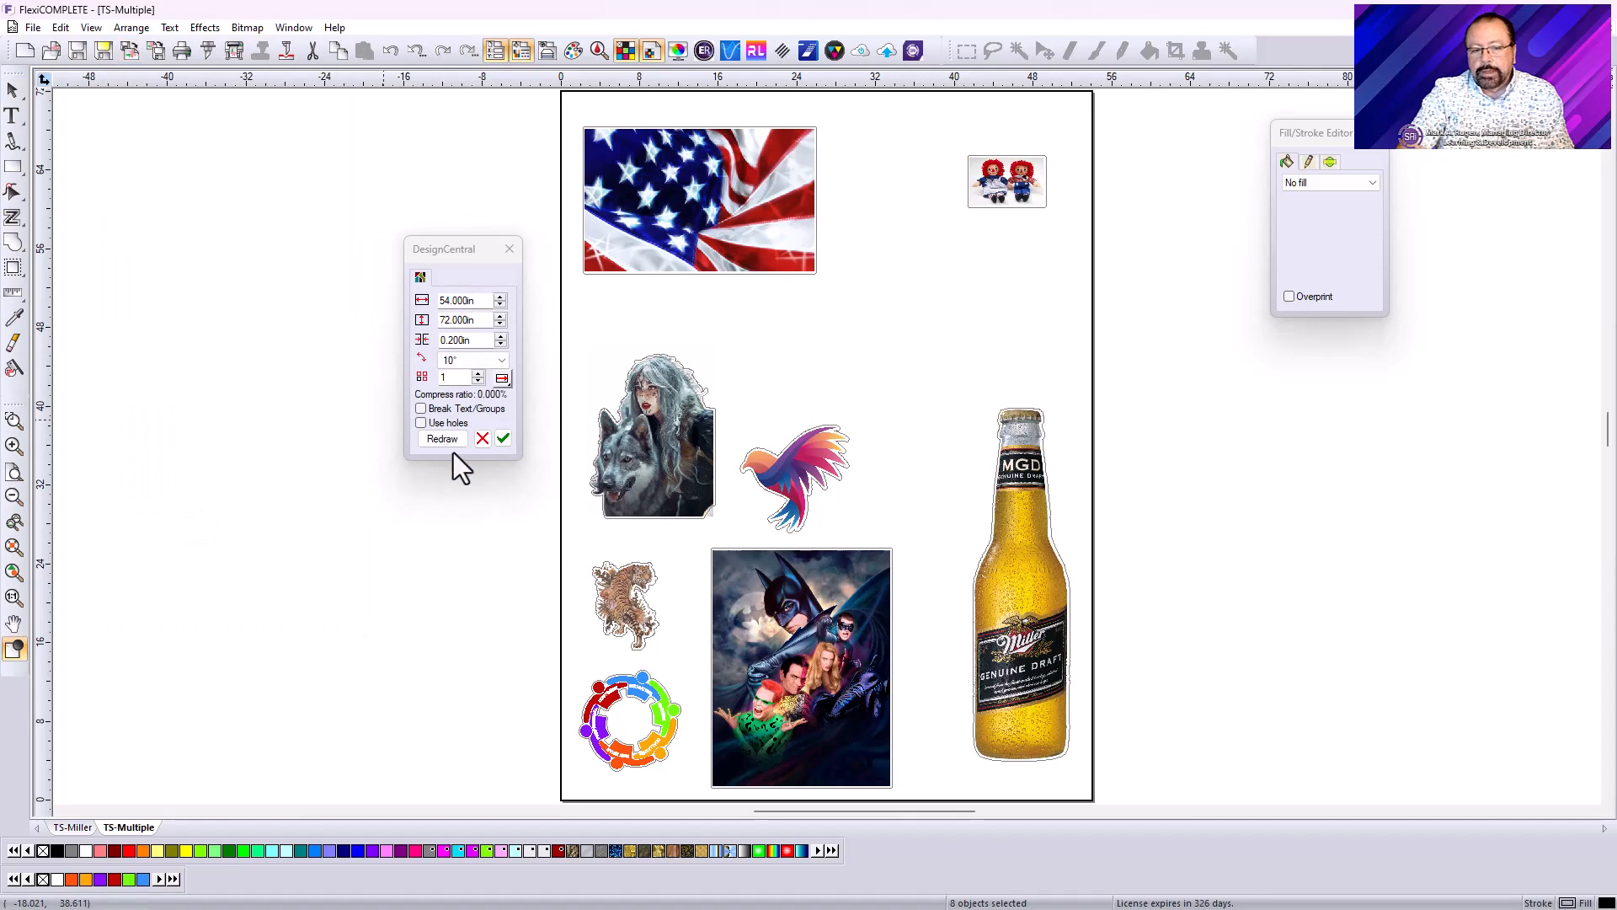
mouse_move(460, 397)
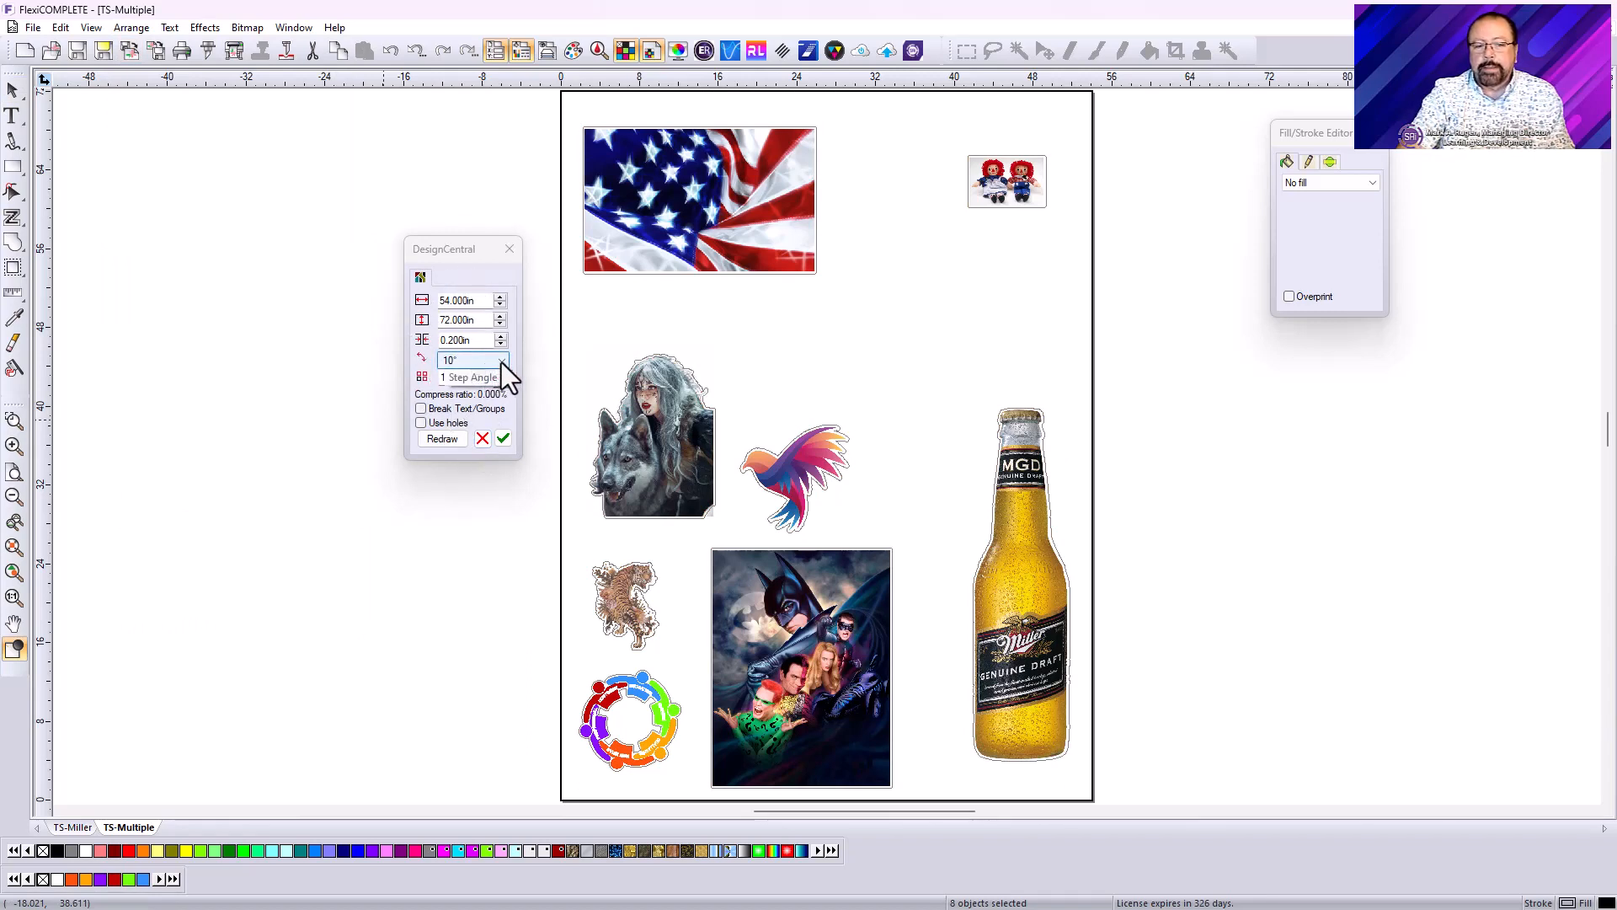
left_click(501, 359)
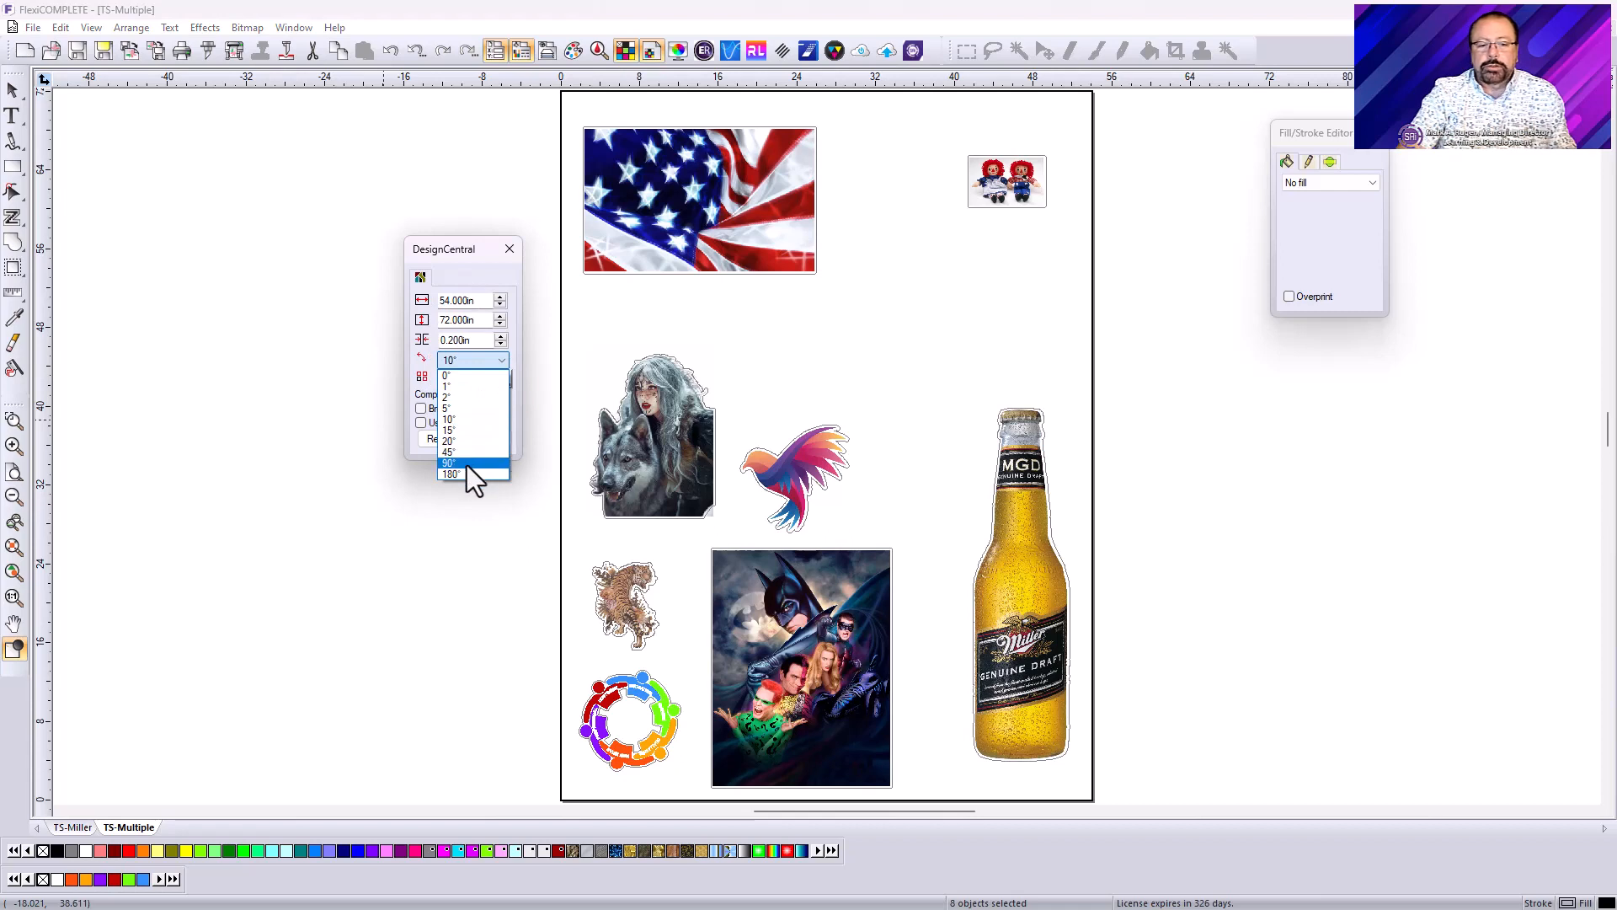
mouse_move(472, 451)
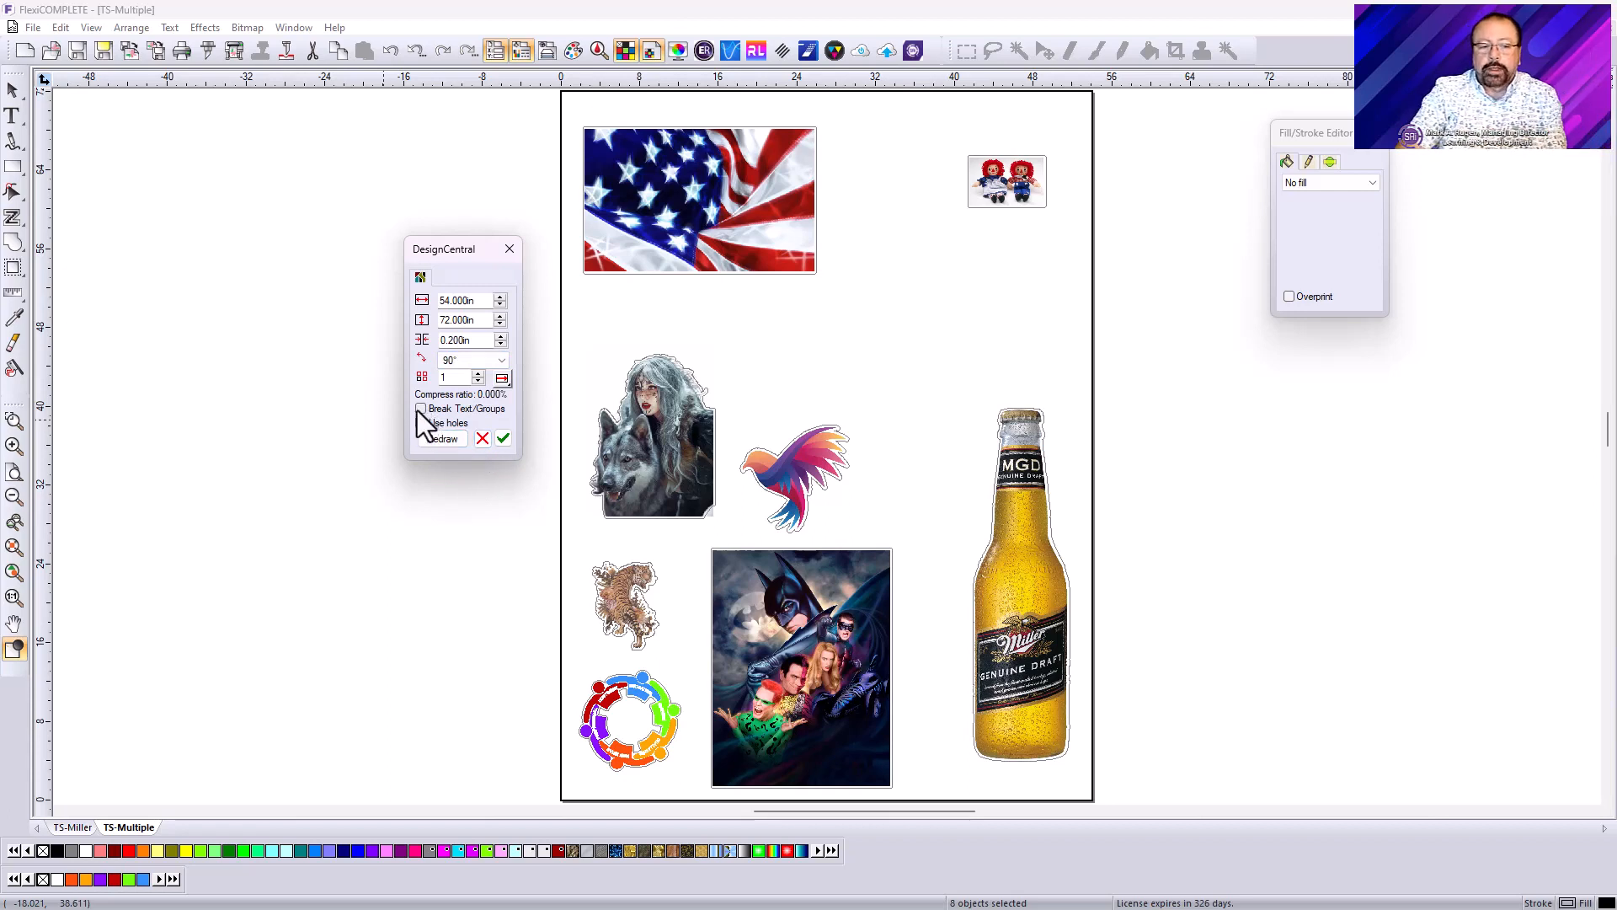
mouse_move(557, 562)
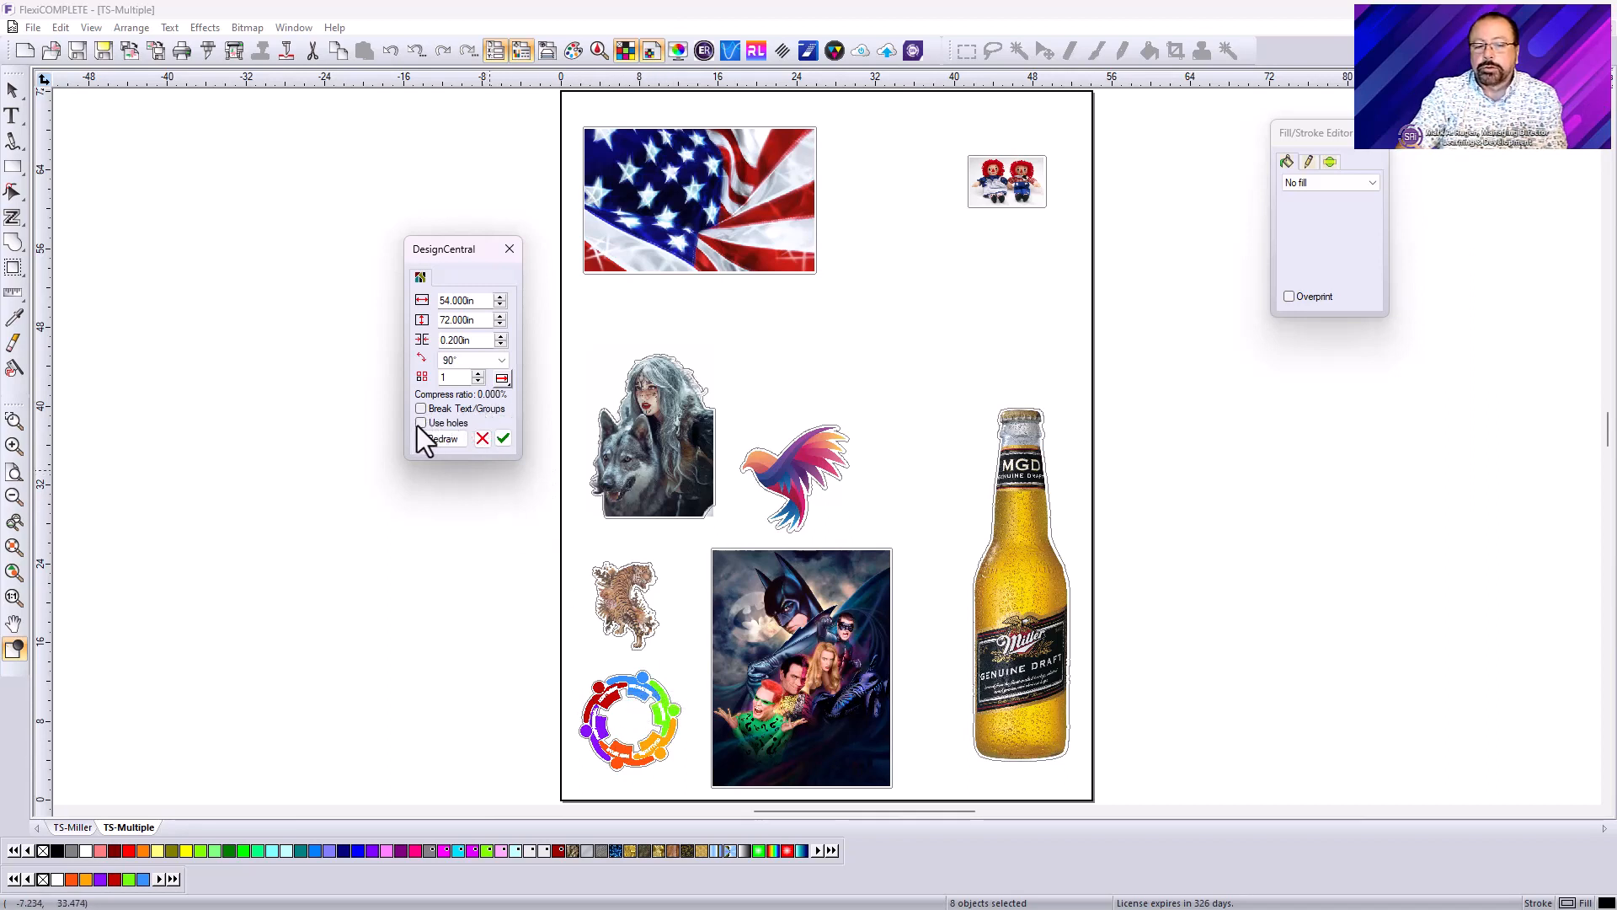
mouse_move(629, 727)
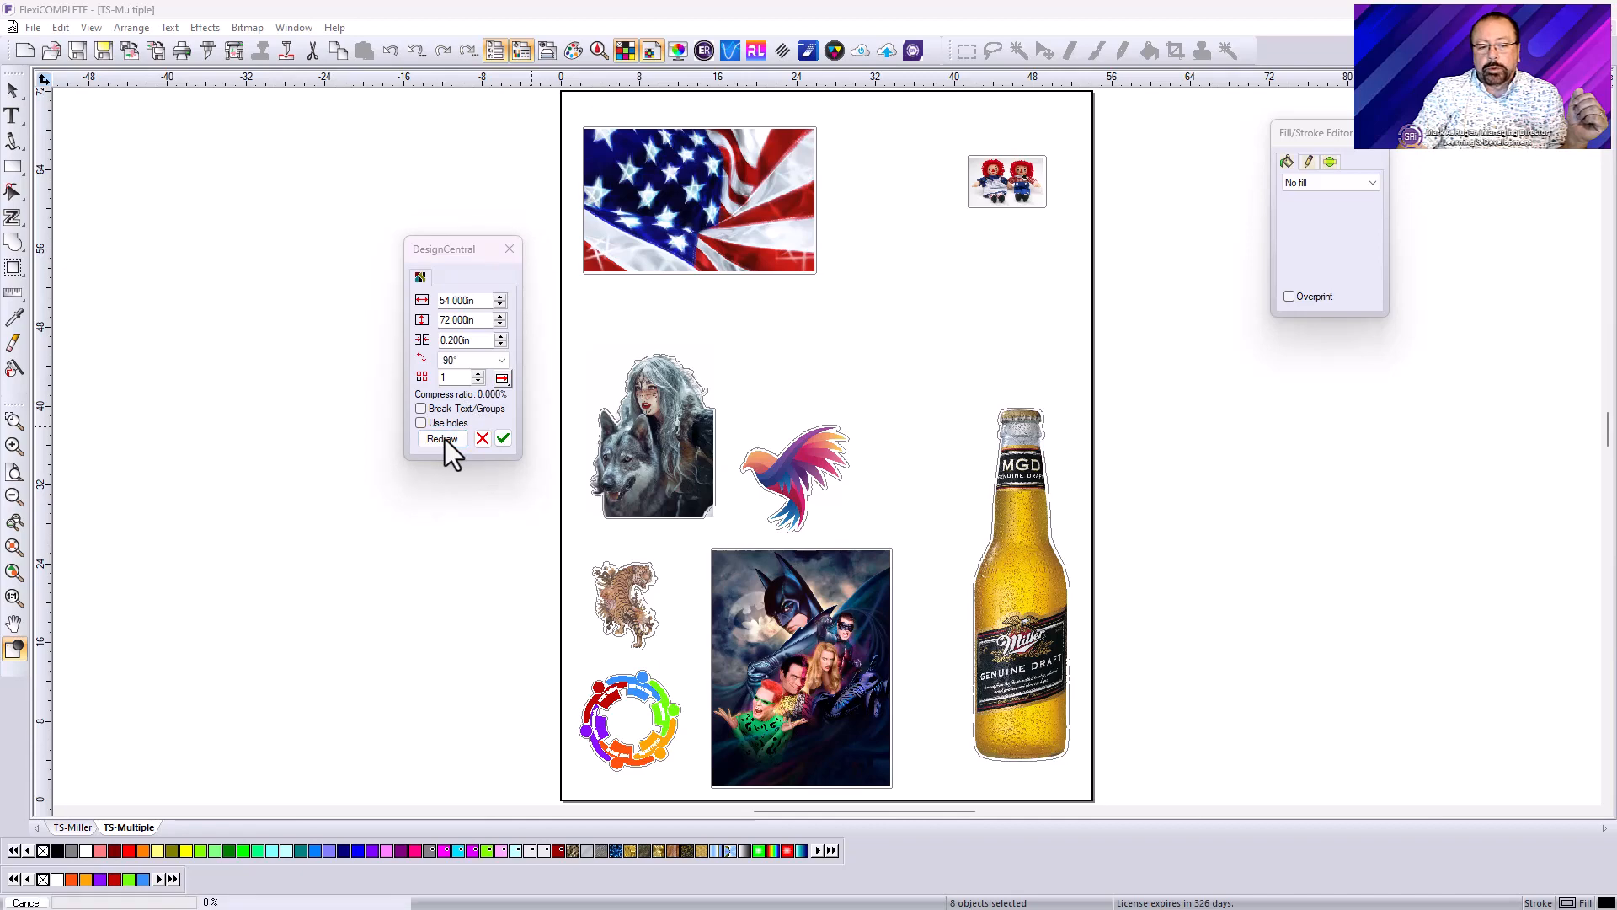
left_click(442, 437)
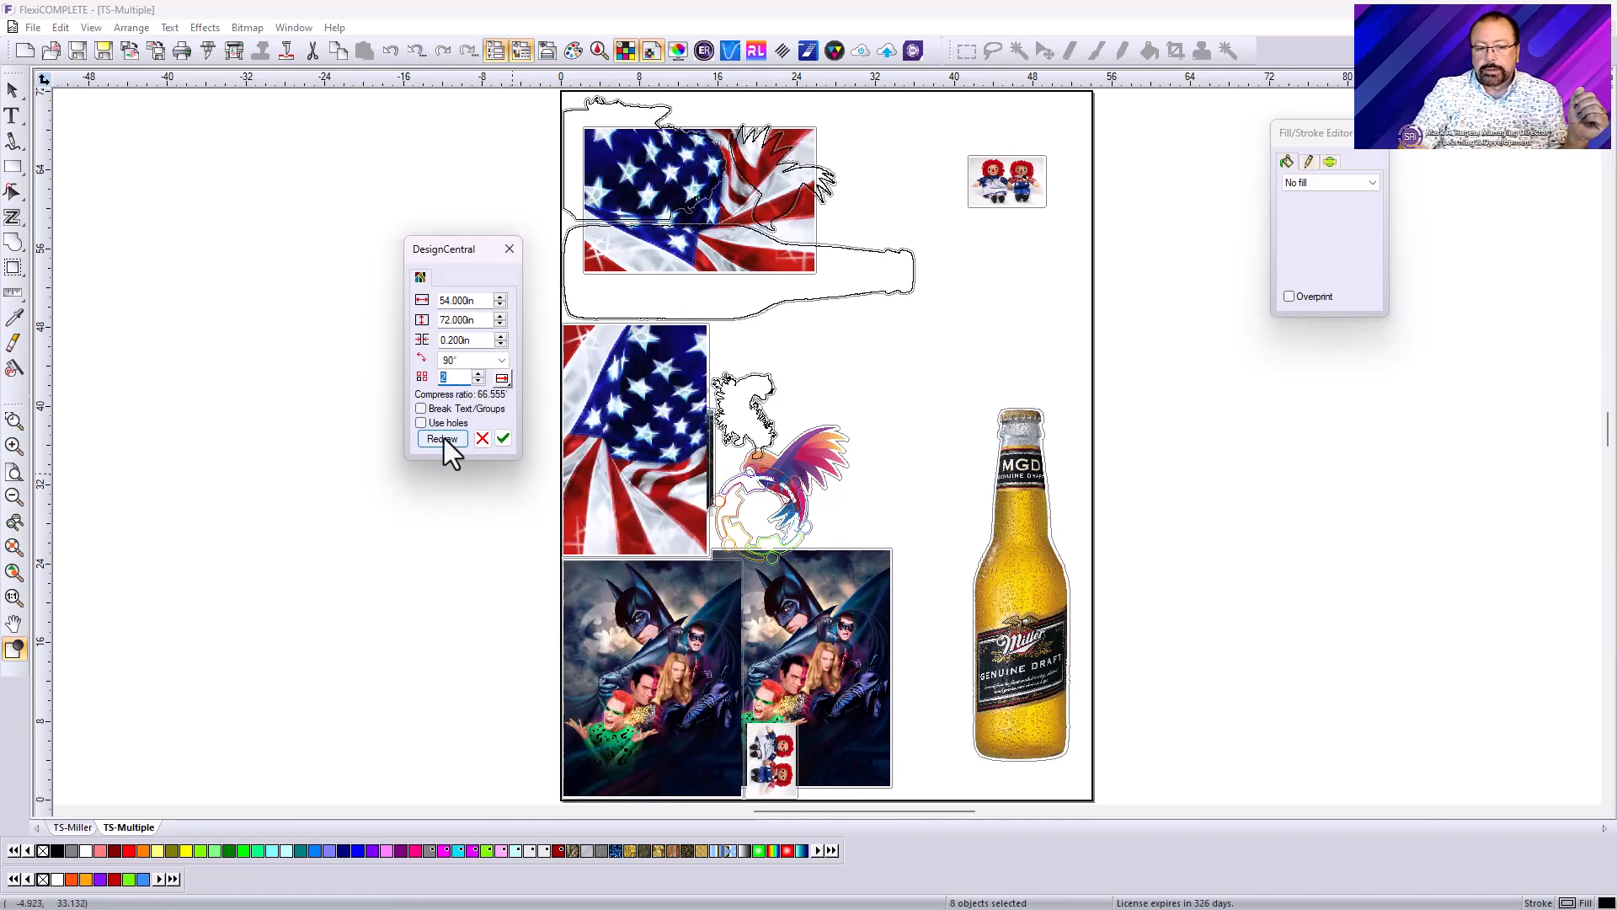
left_click(441, 438)
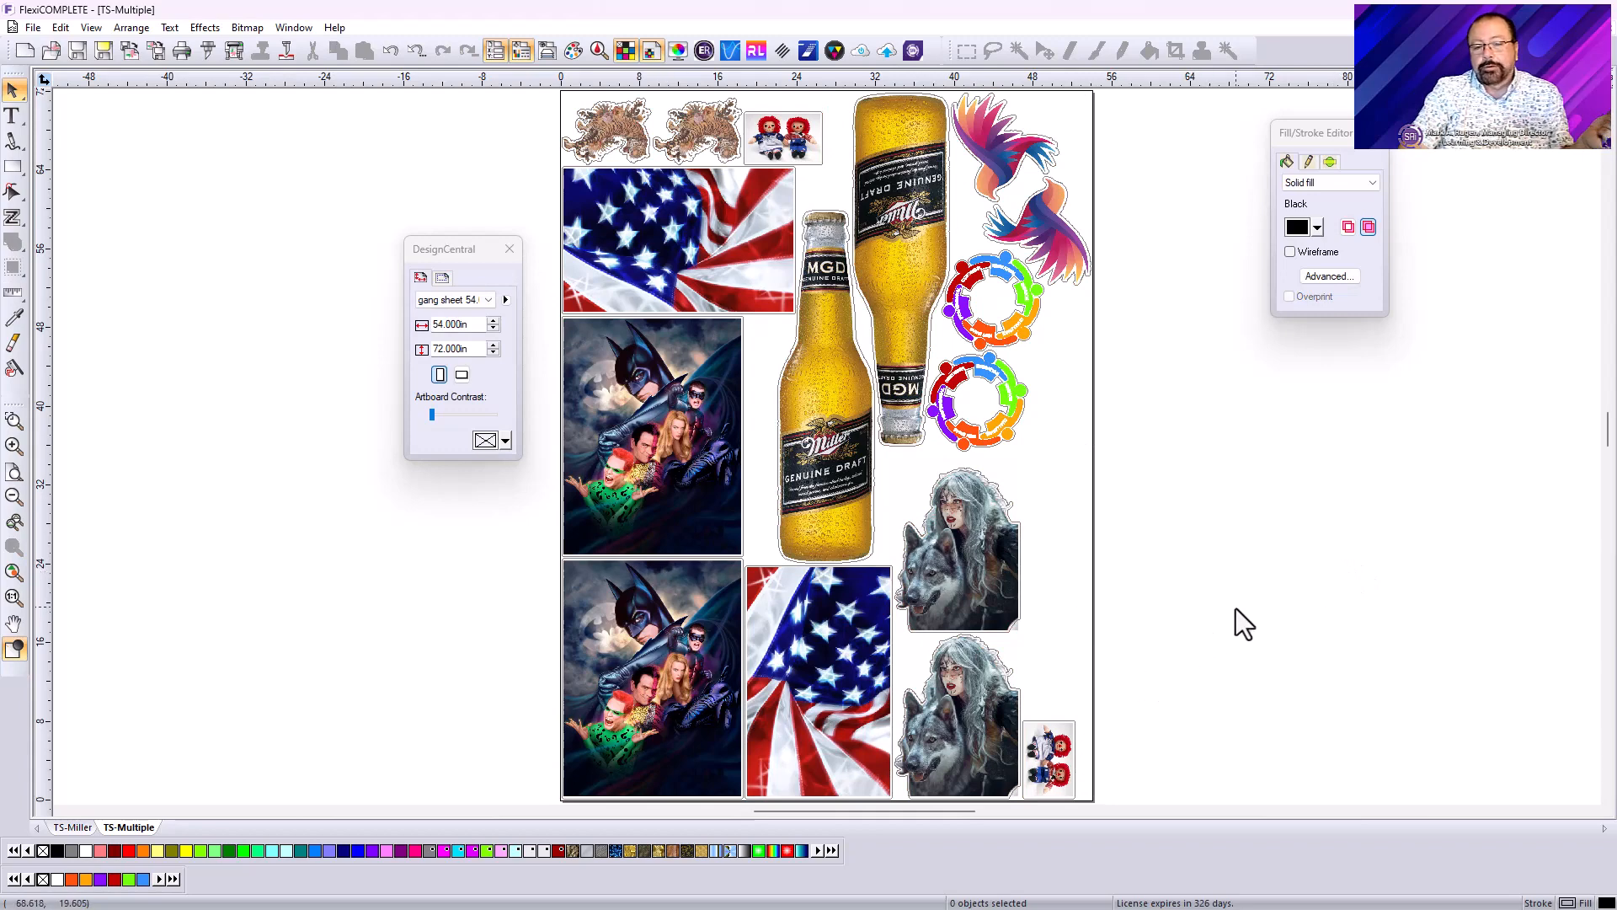
mouse_move(1131, 497)
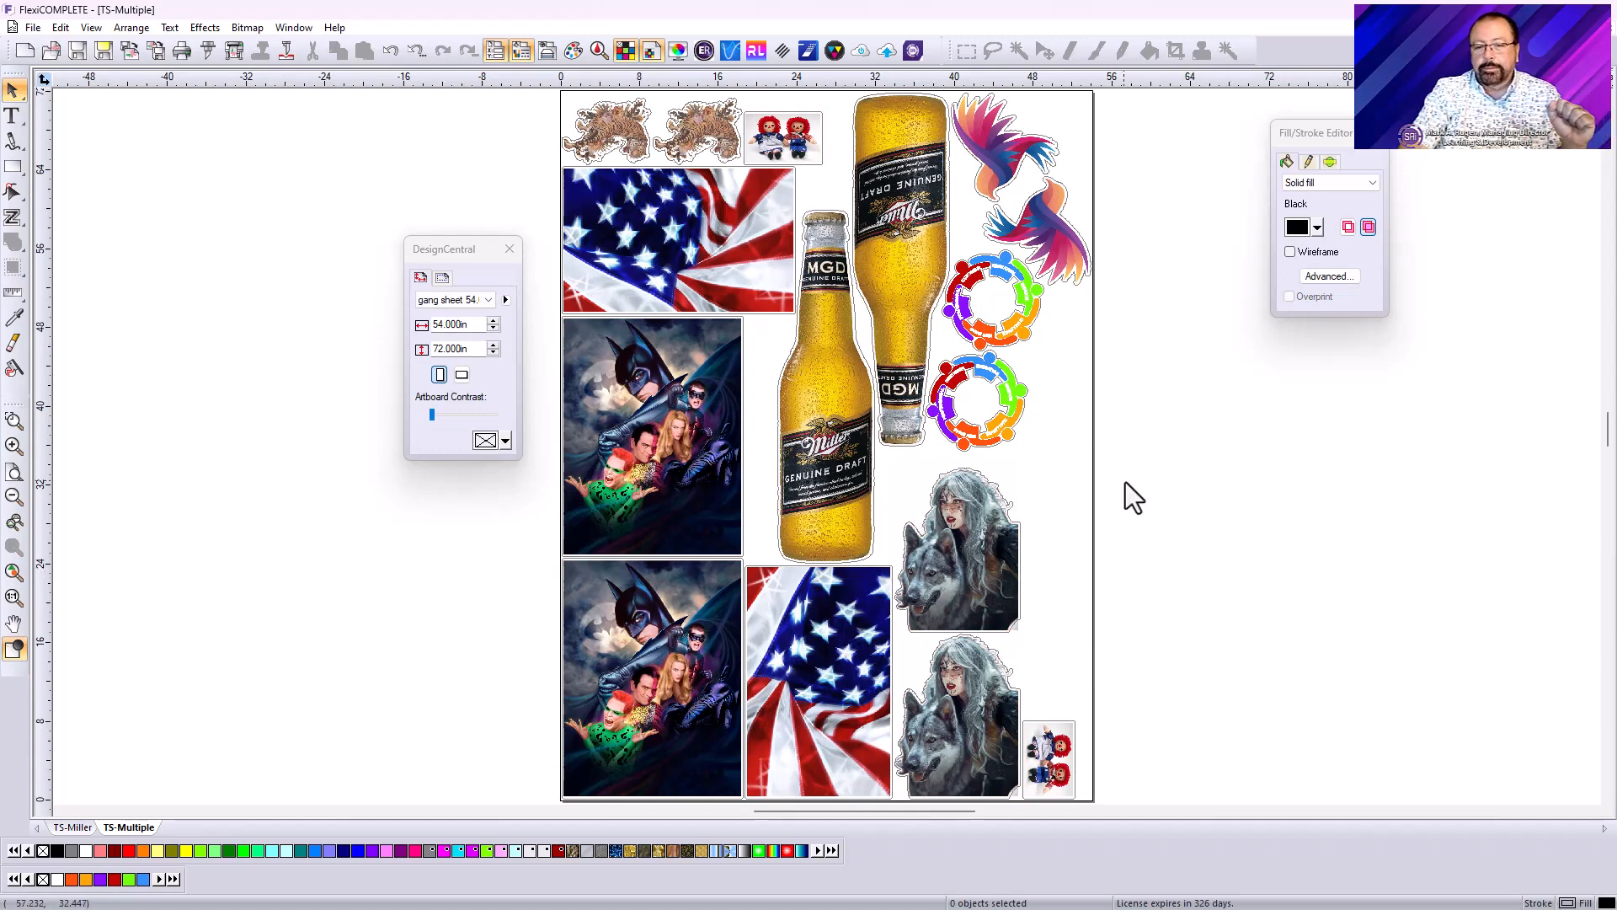
mouse_move(284, 384)
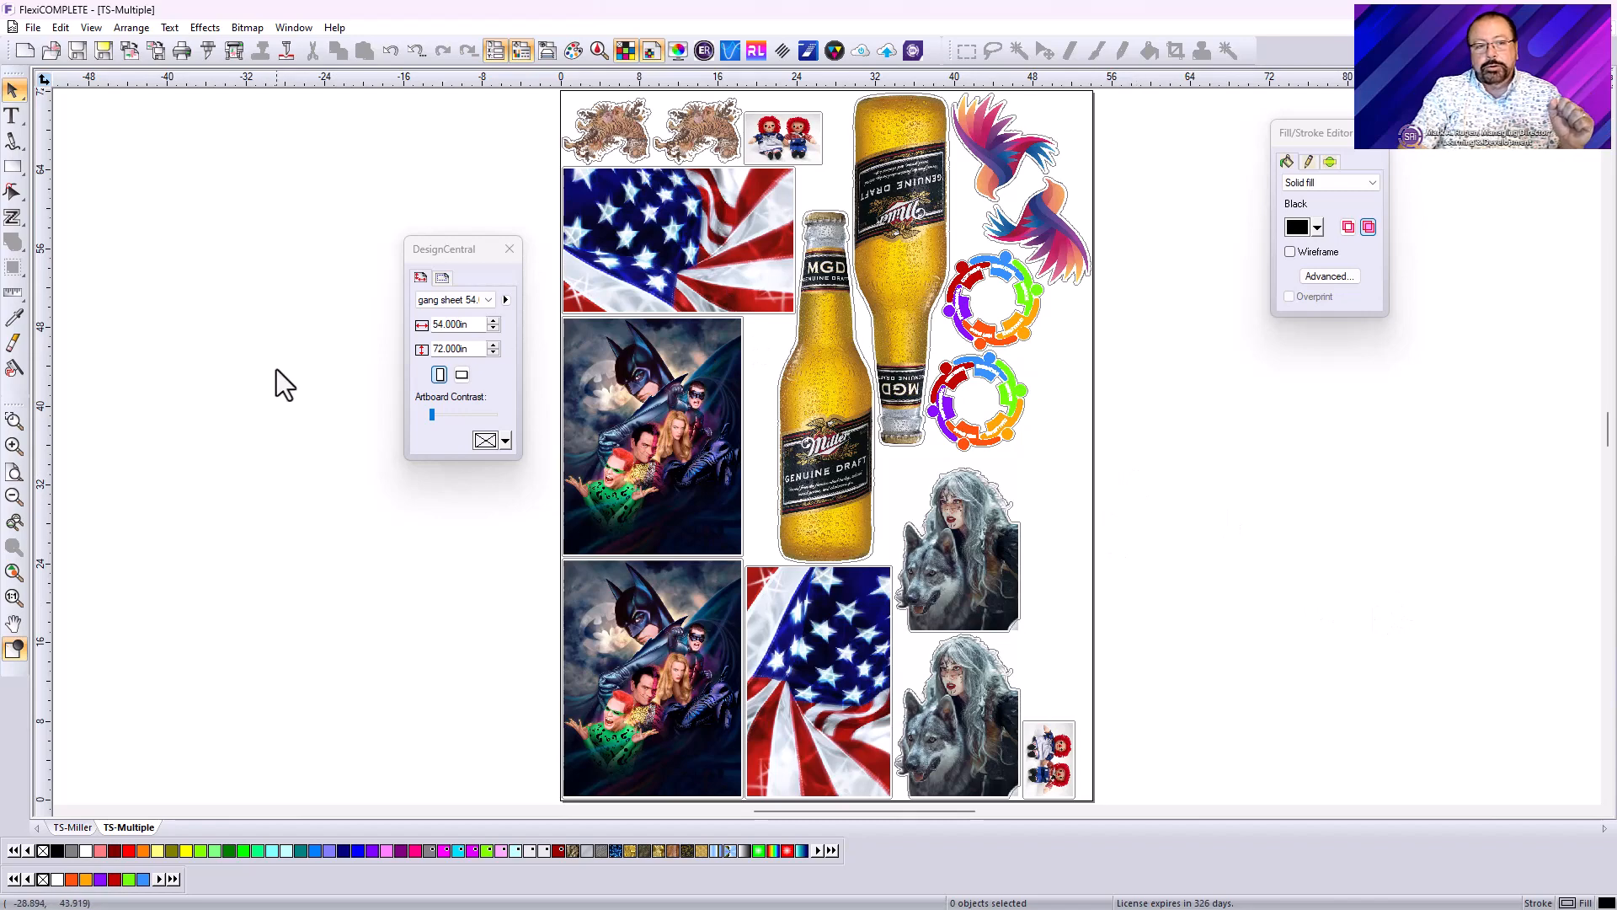
mouse_move(304, 399)
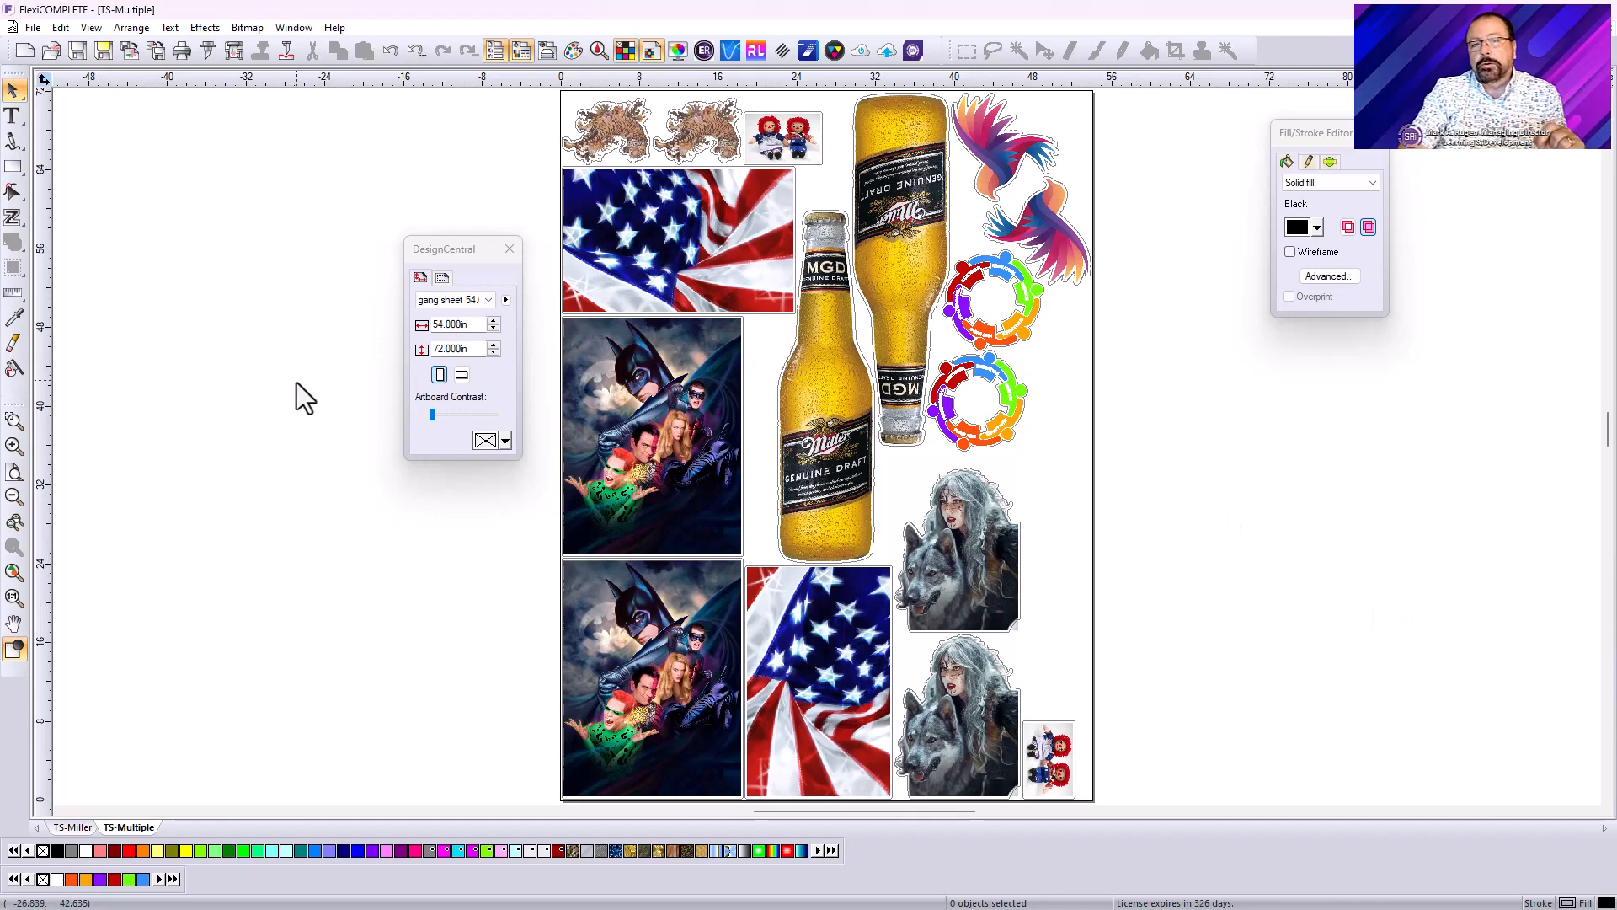
mouse_move(315, 402)
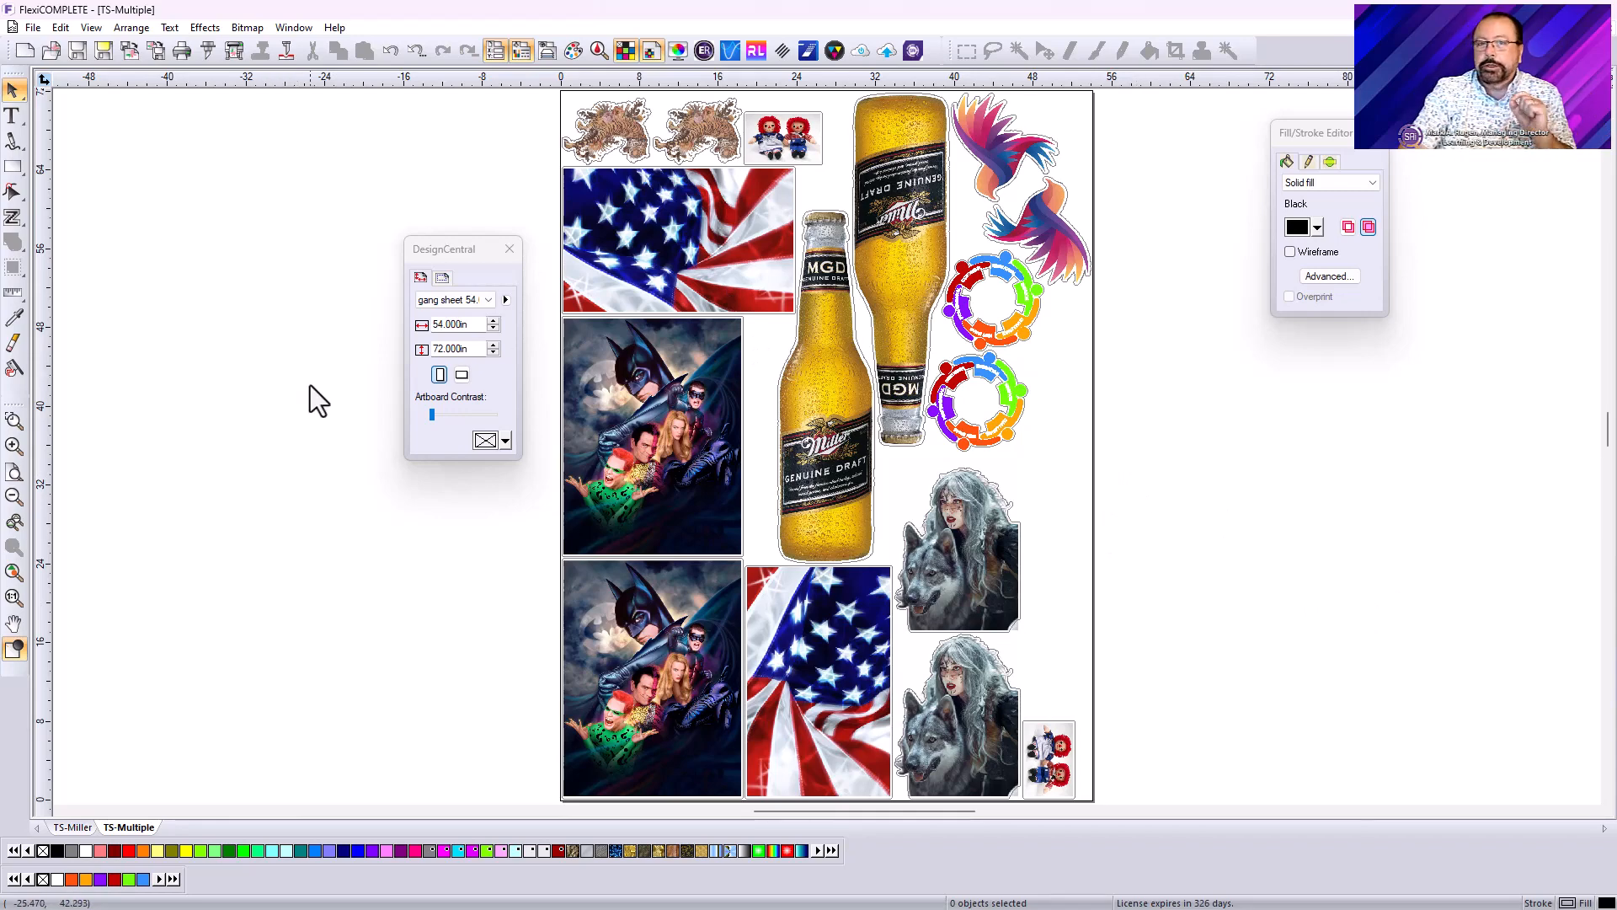